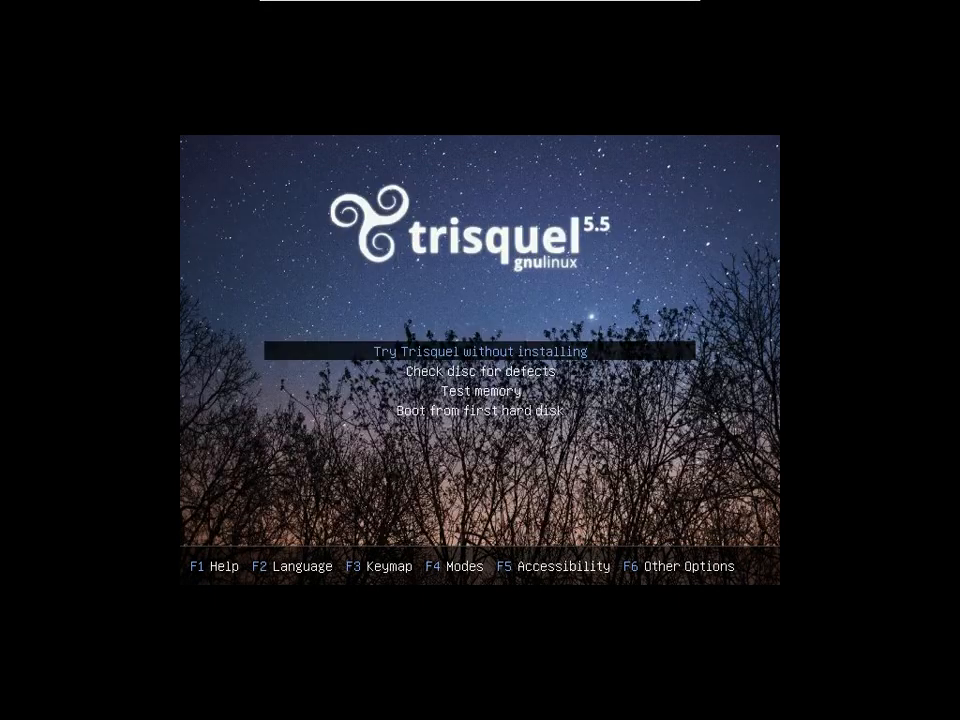
Boot the live Trisquel session with no accessibility aid selected.
key(F3)
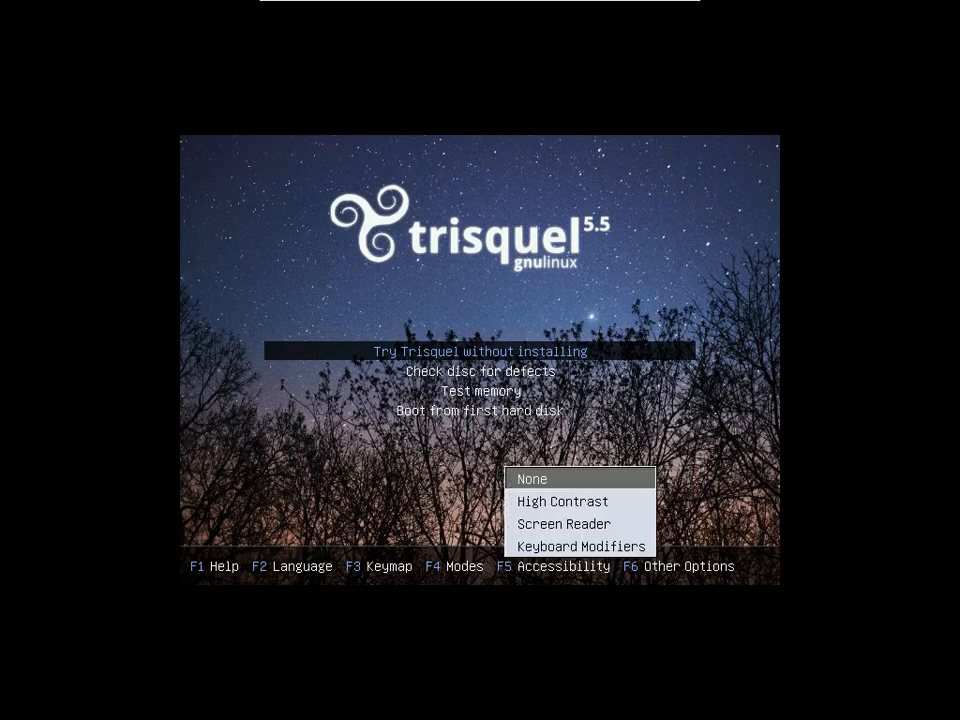
click(684, 565)
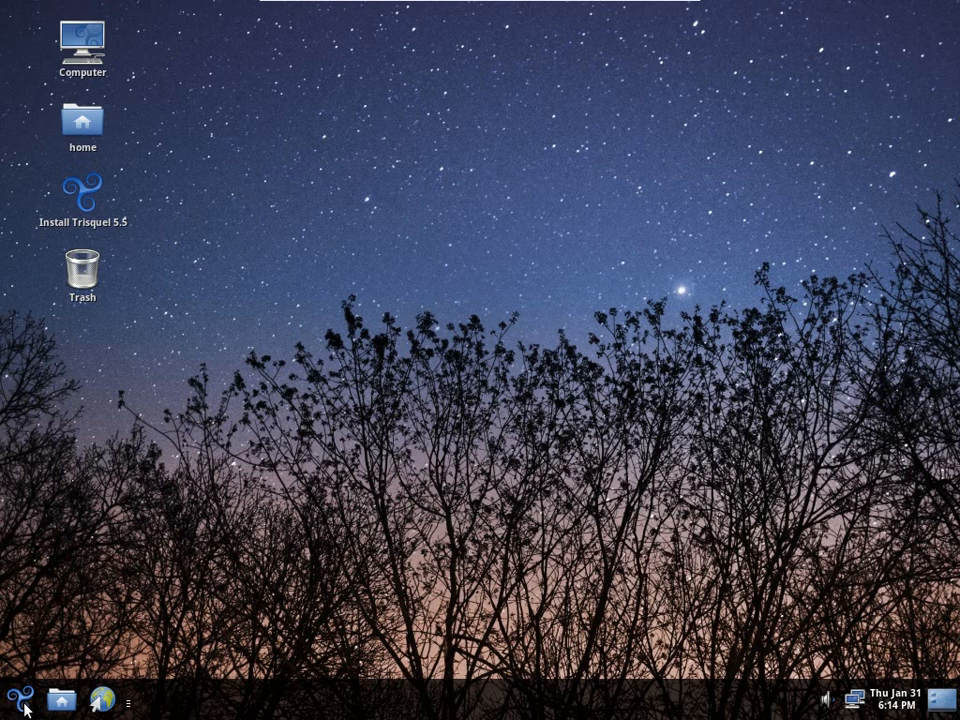
click(20, 700)
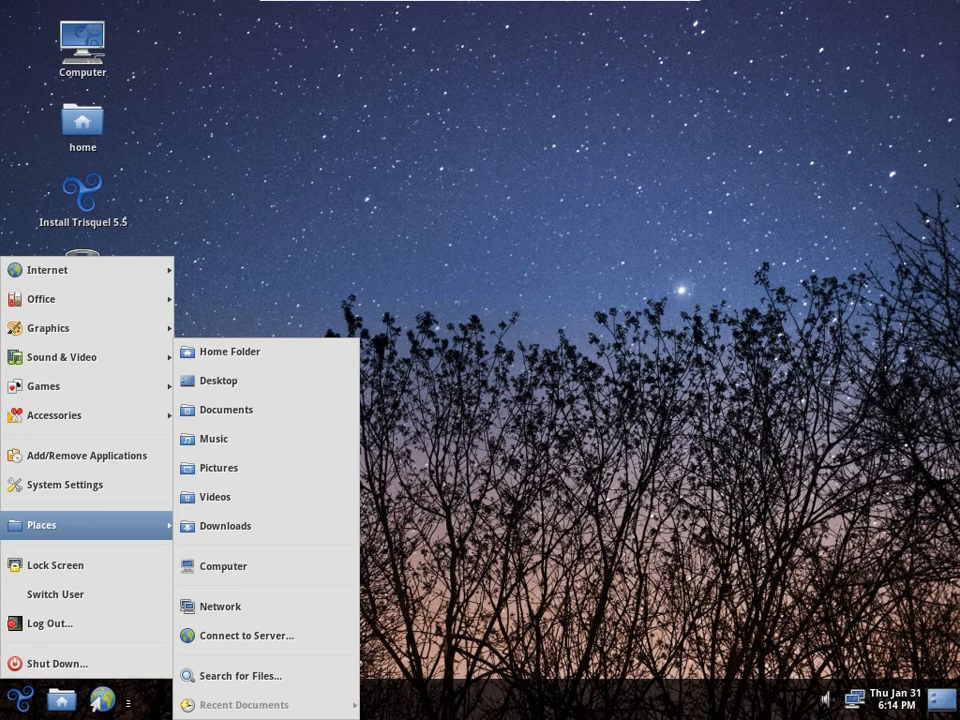
mouse_move(229, 351)
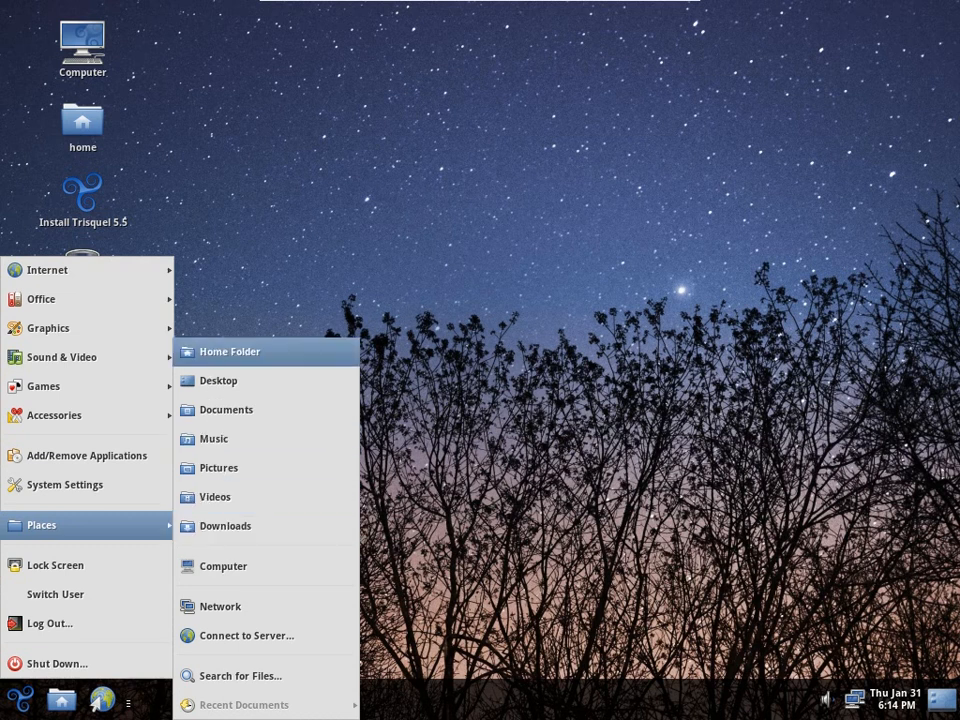
click(229, 351)
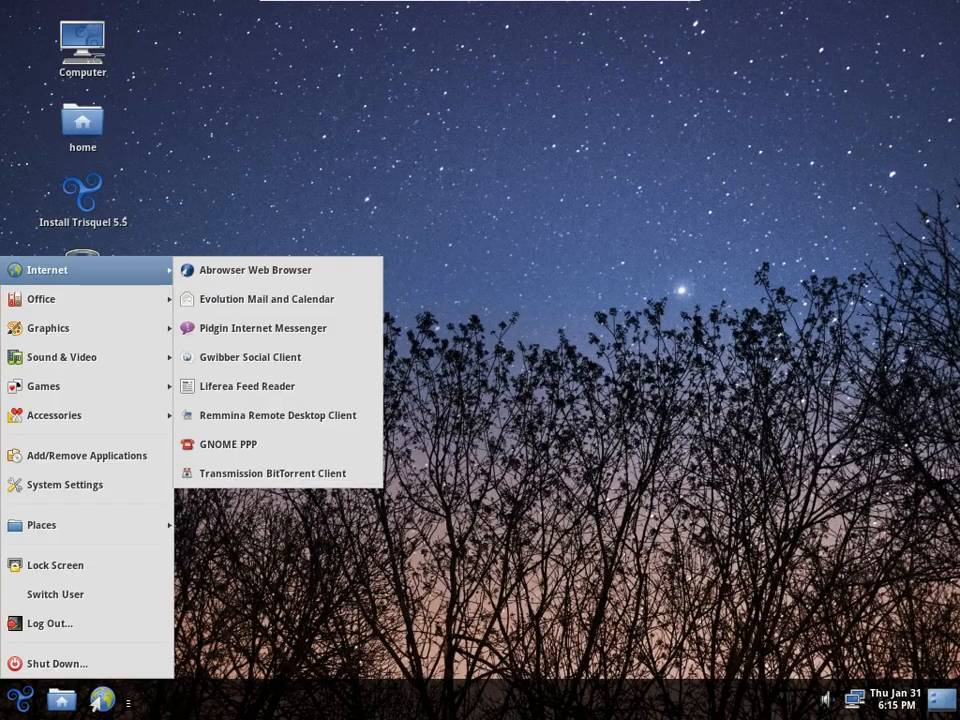
right_click(82, 40)
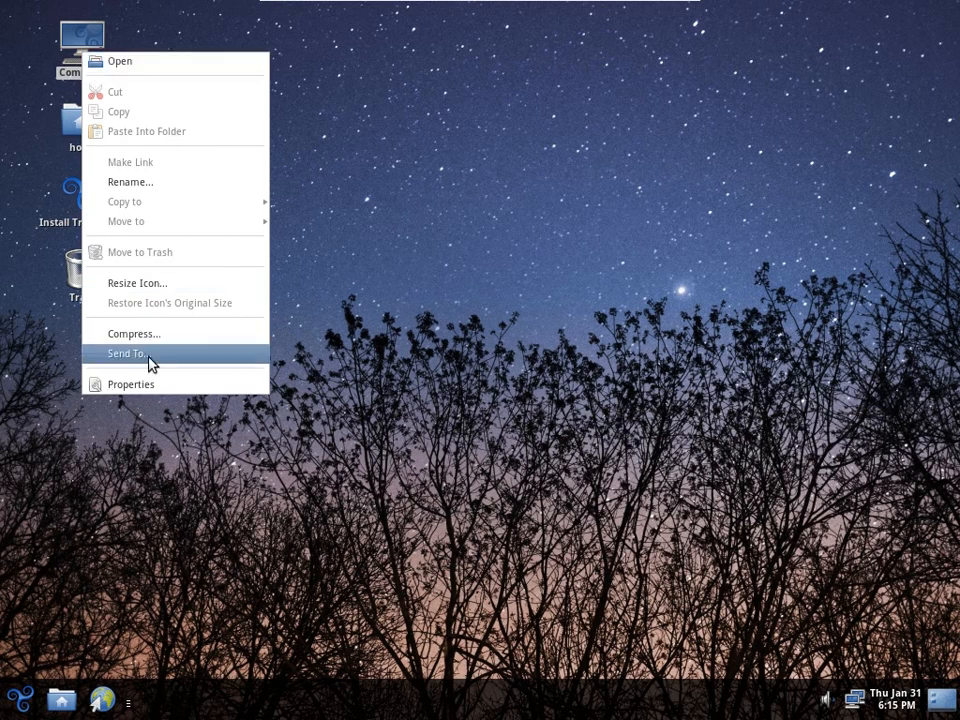
click(130, 384)
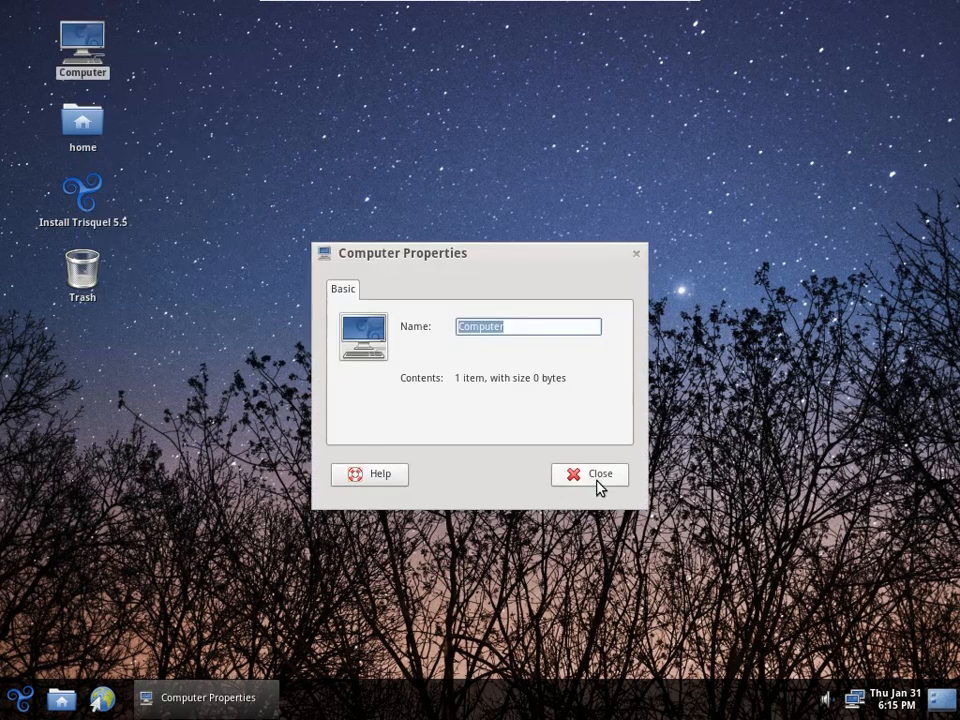
click(589, 473)
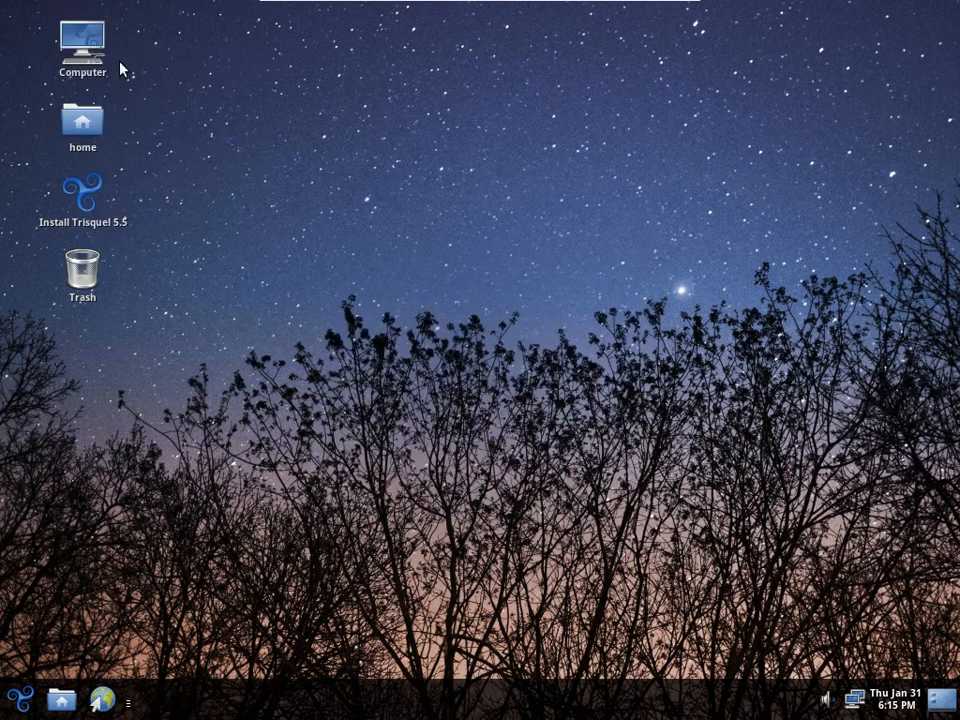
double_click(83, 45)
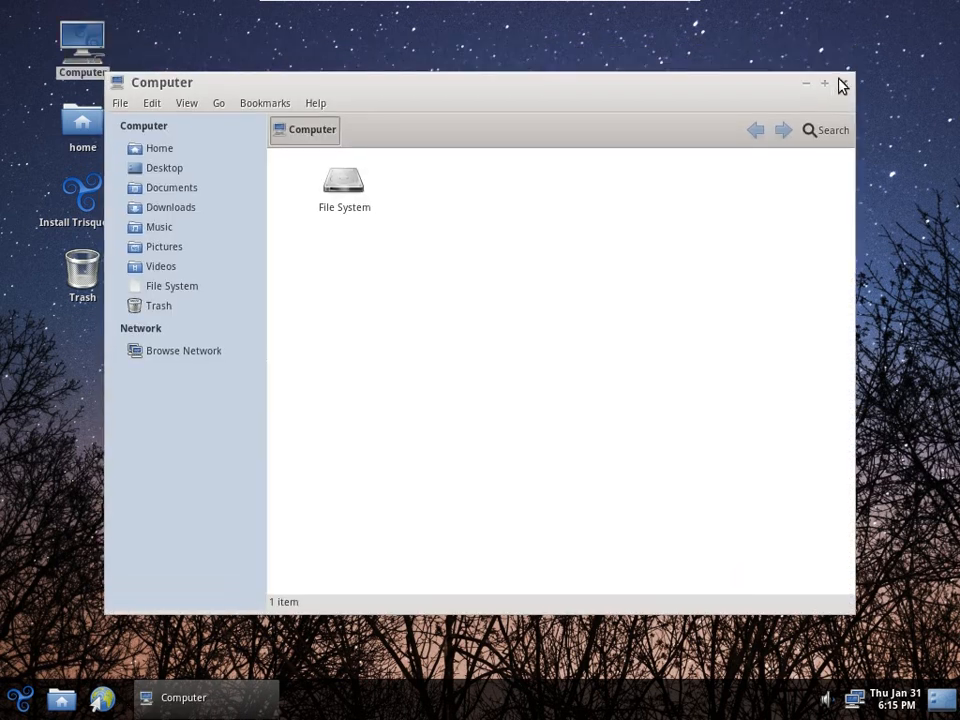
click(843, 83)
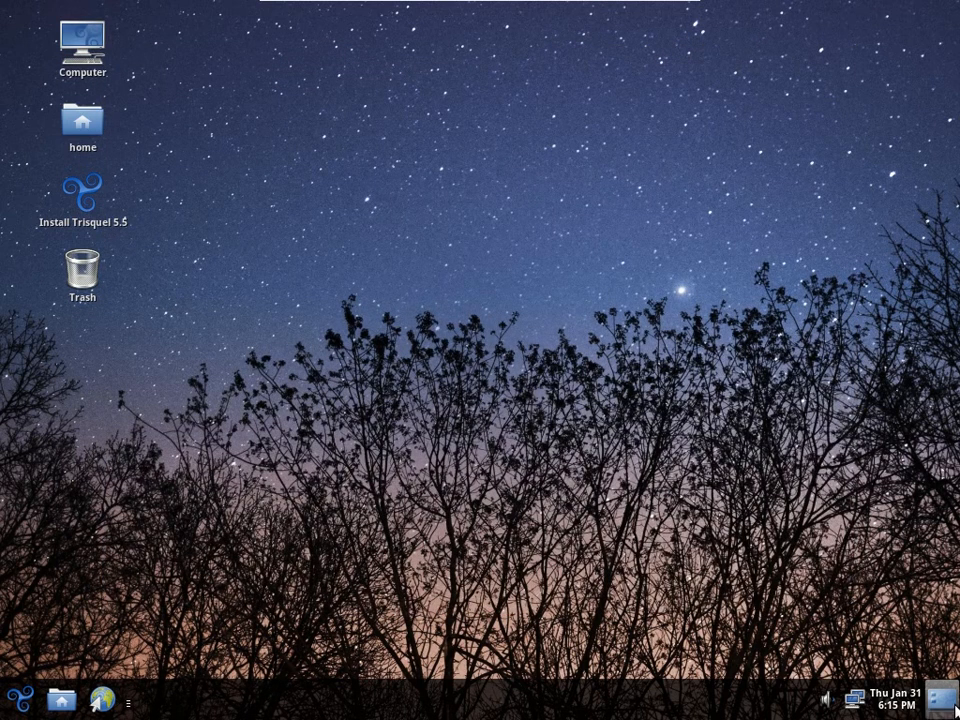
mouse_move(888, 700)
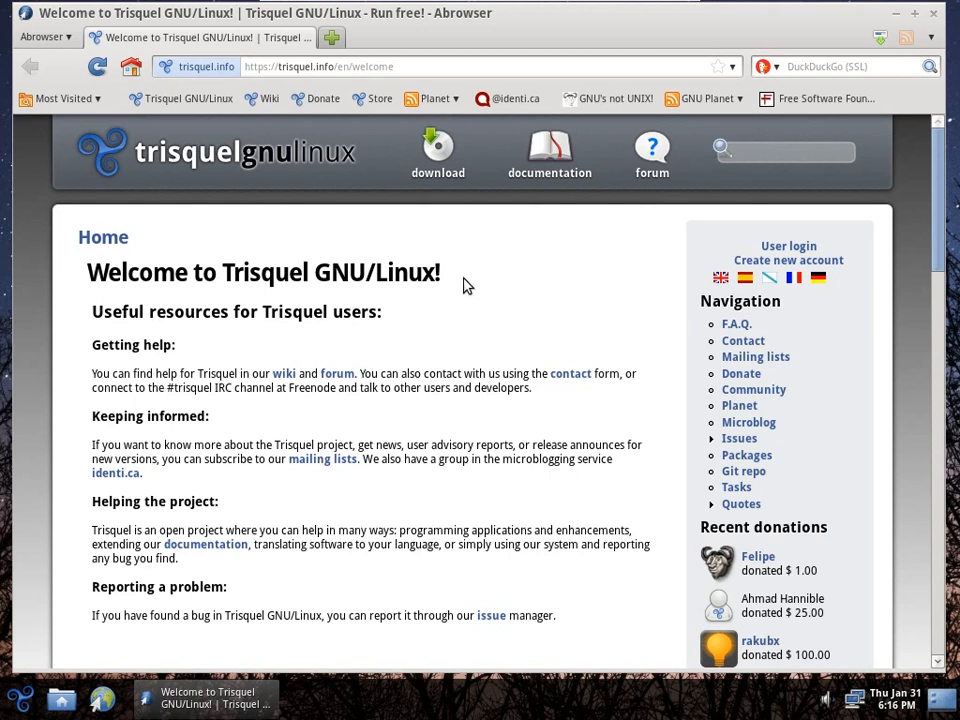
Quit Abrowser, launch the Trisquel 5.5 installer and follow its release notes link.
click(42, 37)
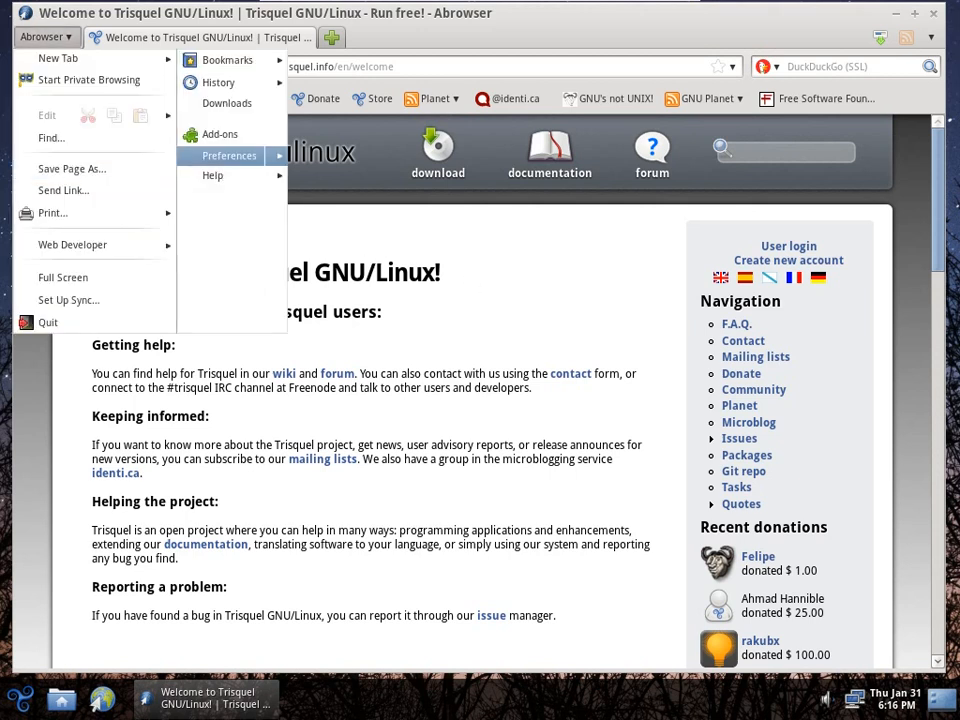
mouse_move(212, 175)
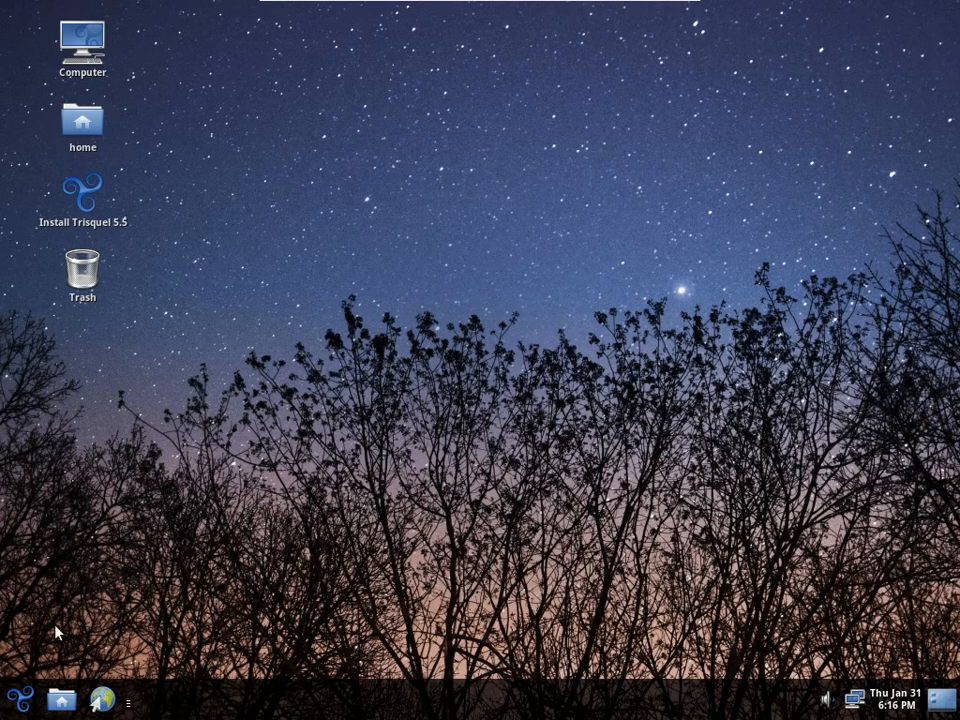
mouse_move(405, 408)
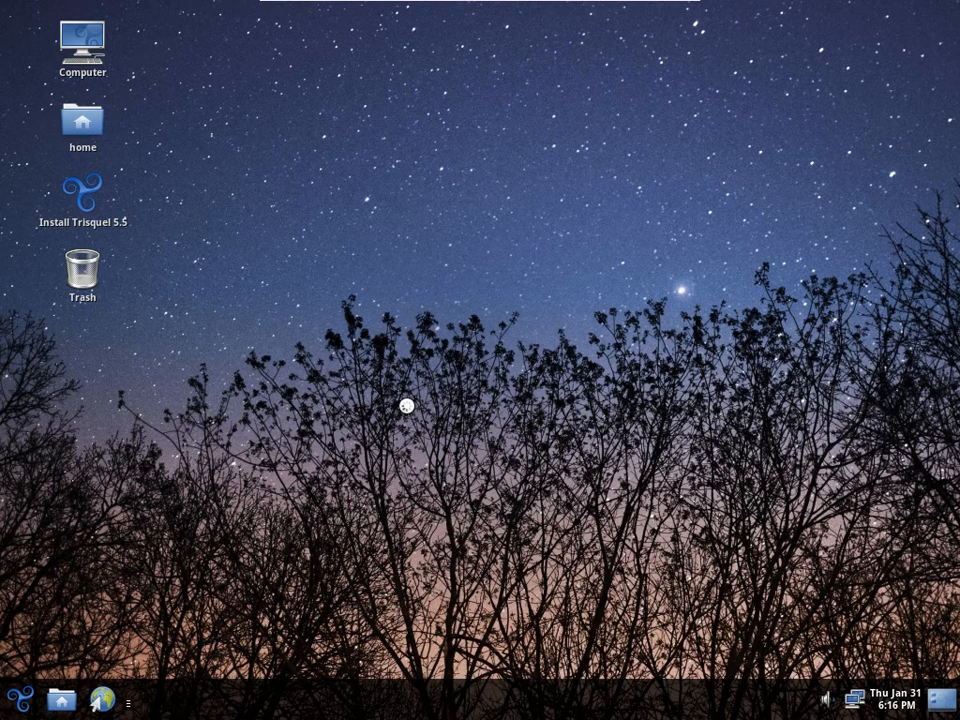
double_click(82, 193)
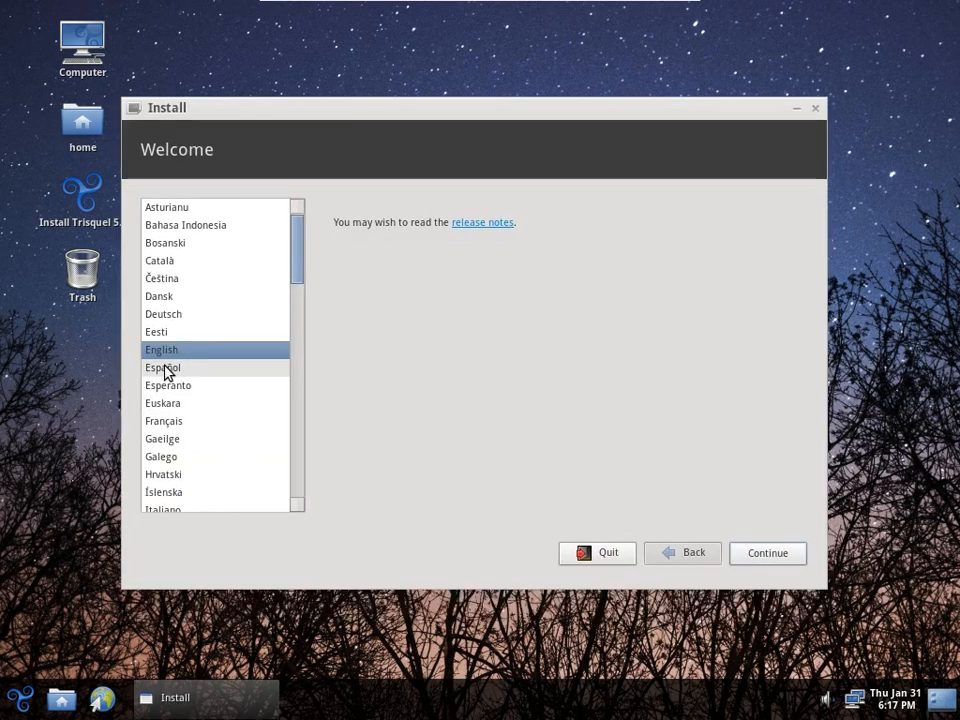
scroll(down, 3)
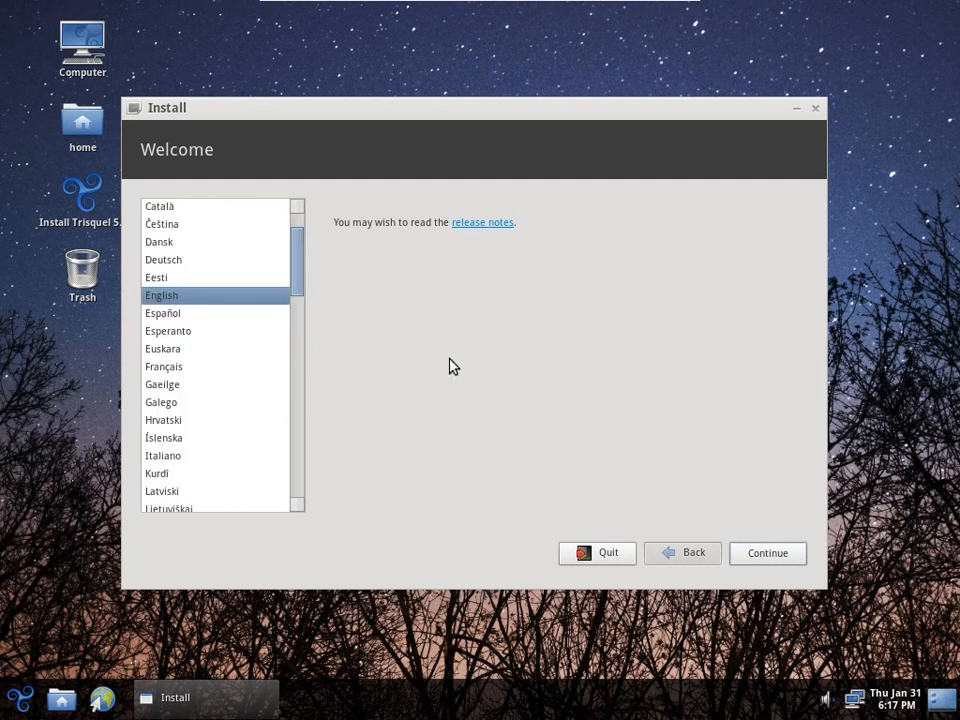
click(482, 222)
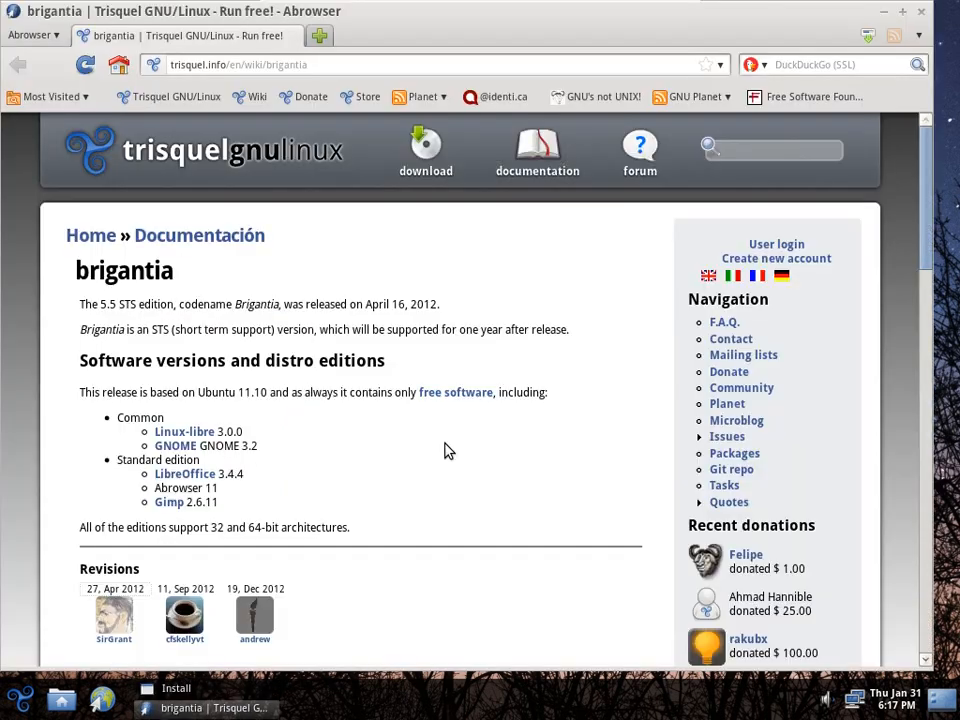
Read the Brigantia release notes and go to the Trisquel Documentation page.
scroll(down, 3)
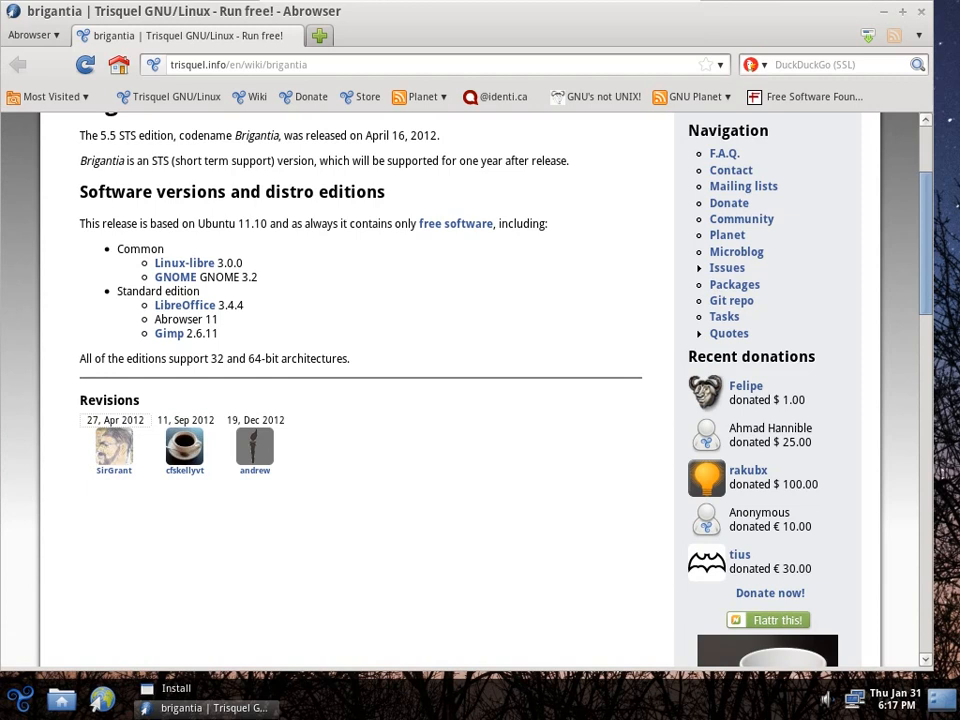
scroll(down, 3)
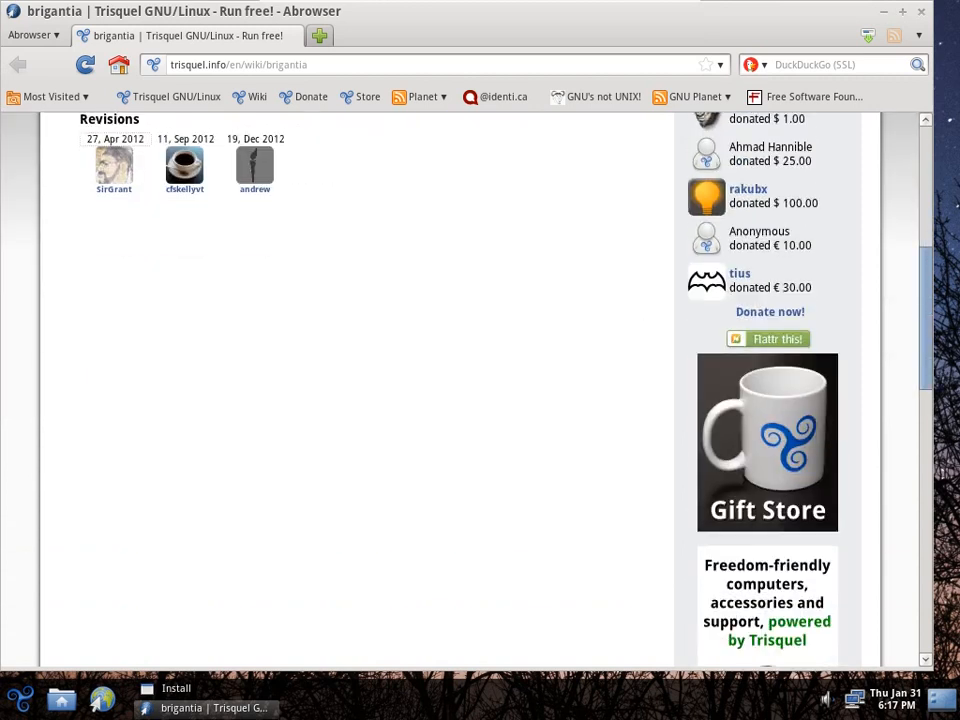
scroll(up, 3)
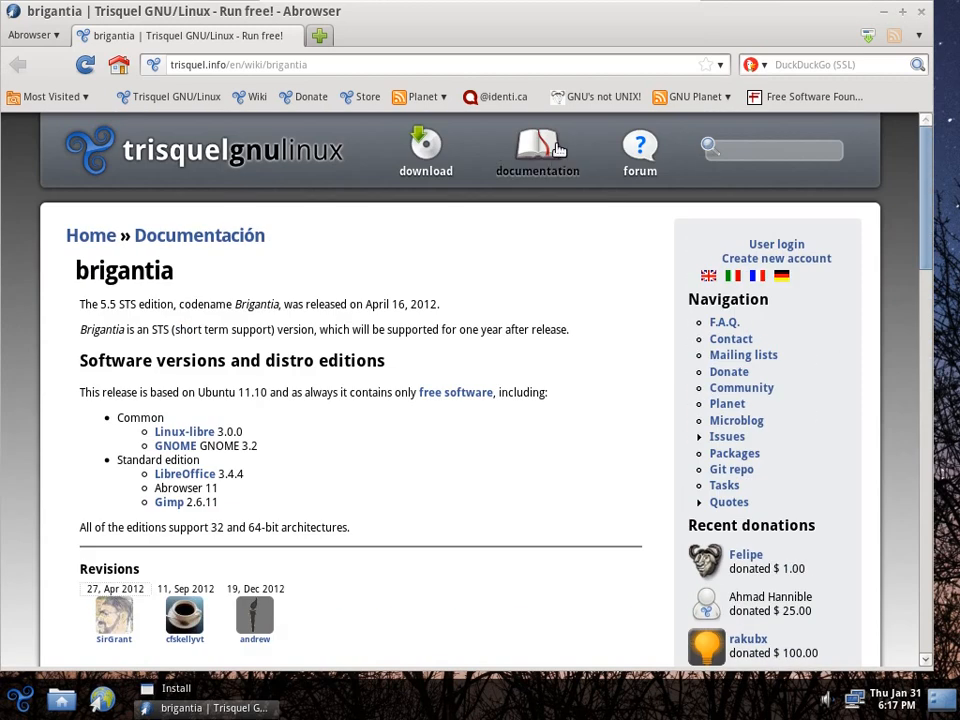
click(537, 150)
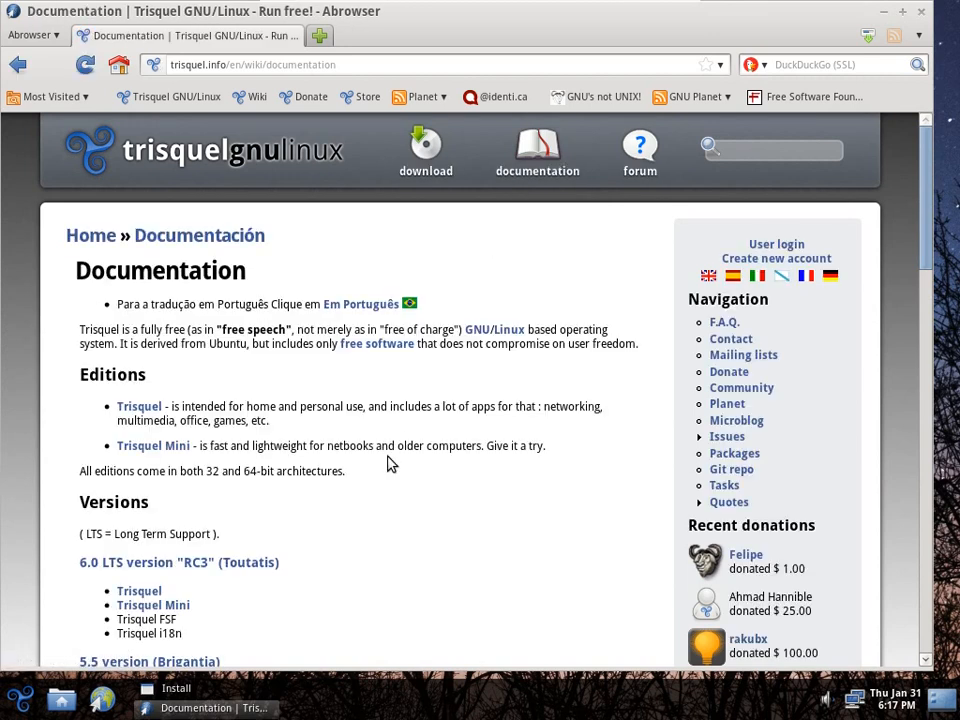
From the Documentation page, open the Manuals wiki page and view its contents.
scroll(down, 3)
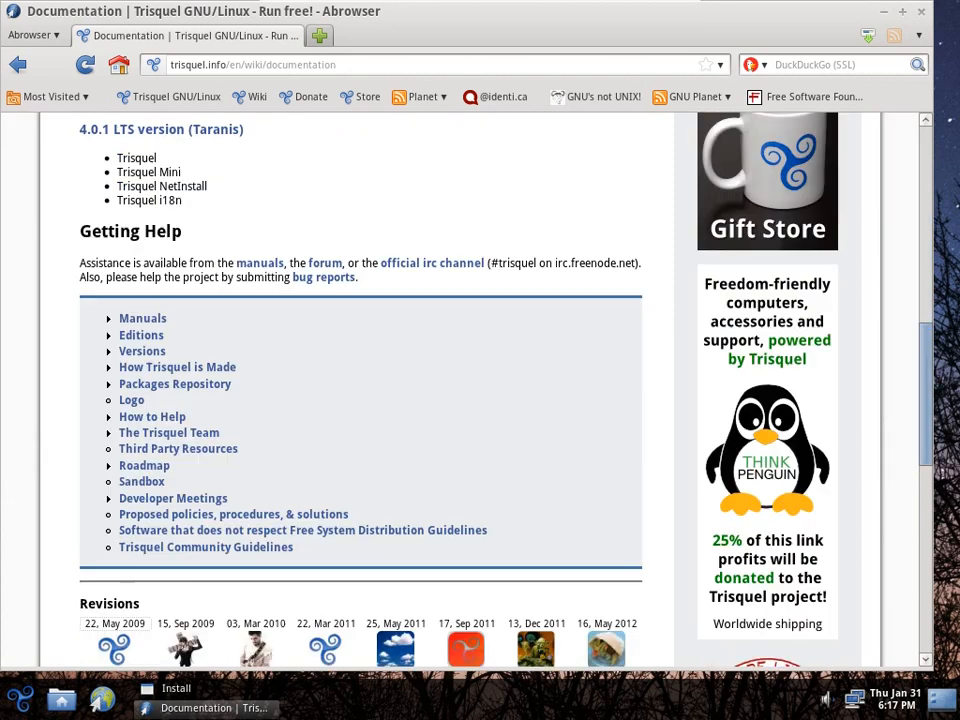
scroll(down, 3)
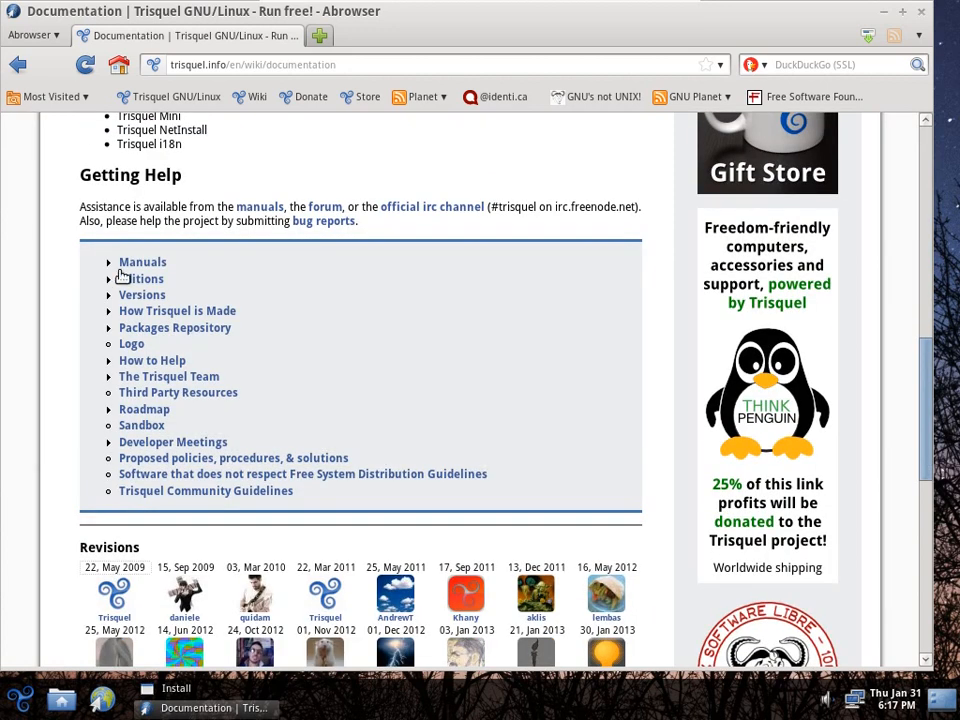
click(142, 261)
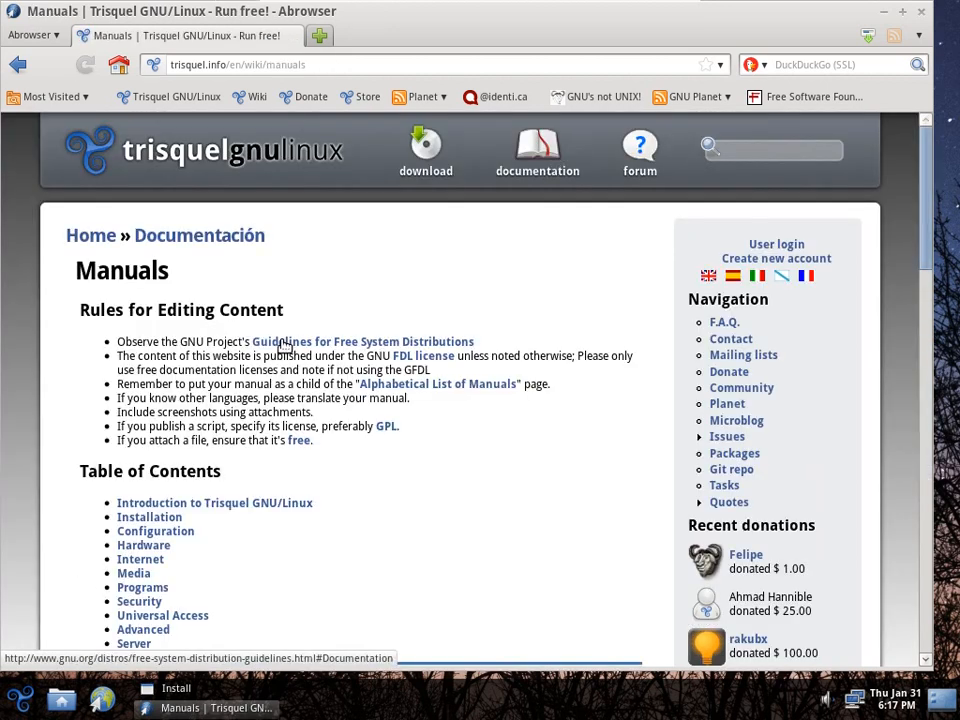
scroll(down, 3)
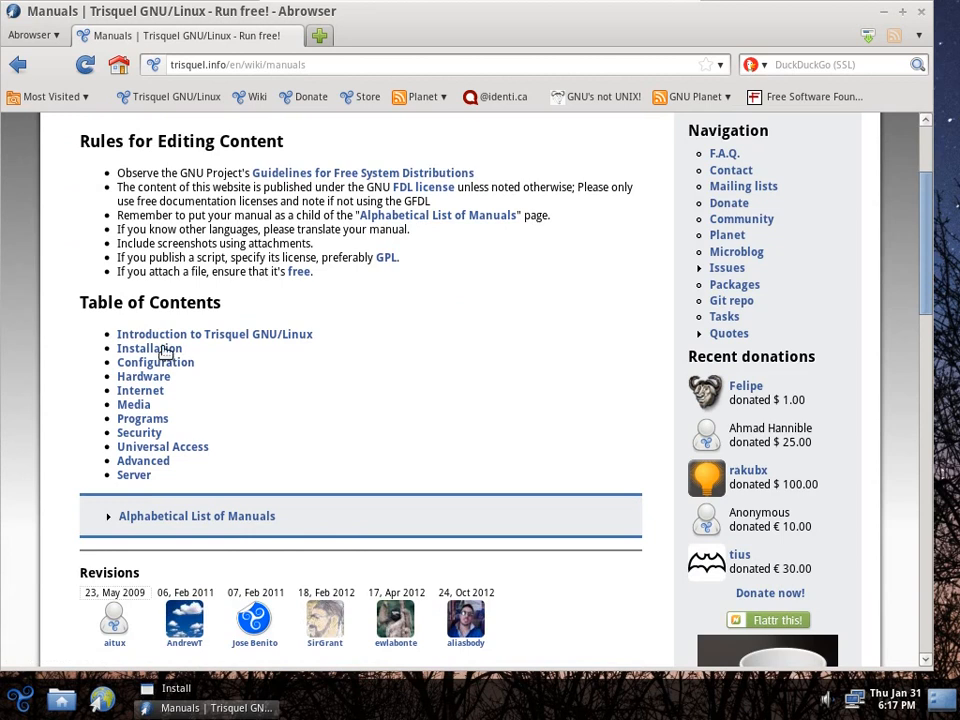
Browse the Installation section of the manuals and open the dual-boot installation guide.
click(149, 348)
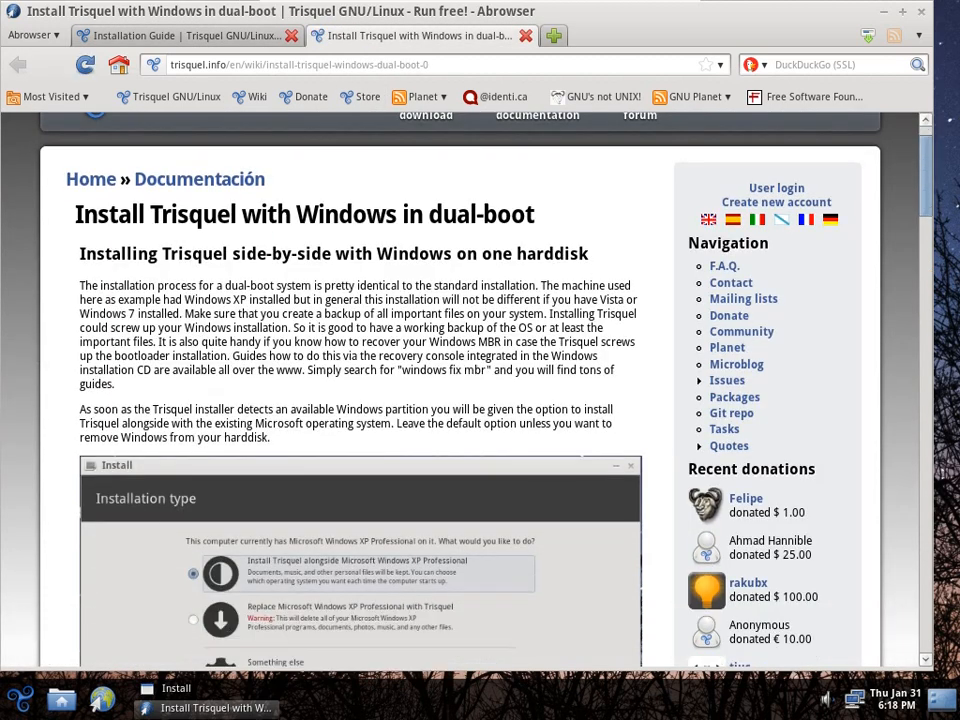
scroll(down, 3)
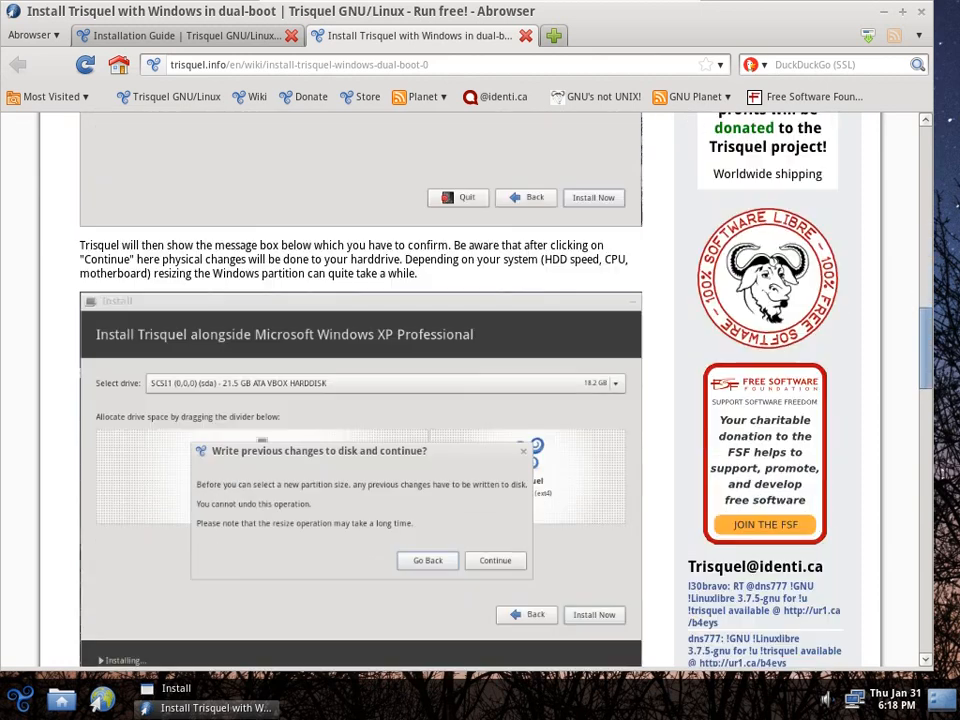
scroll(down, 3)
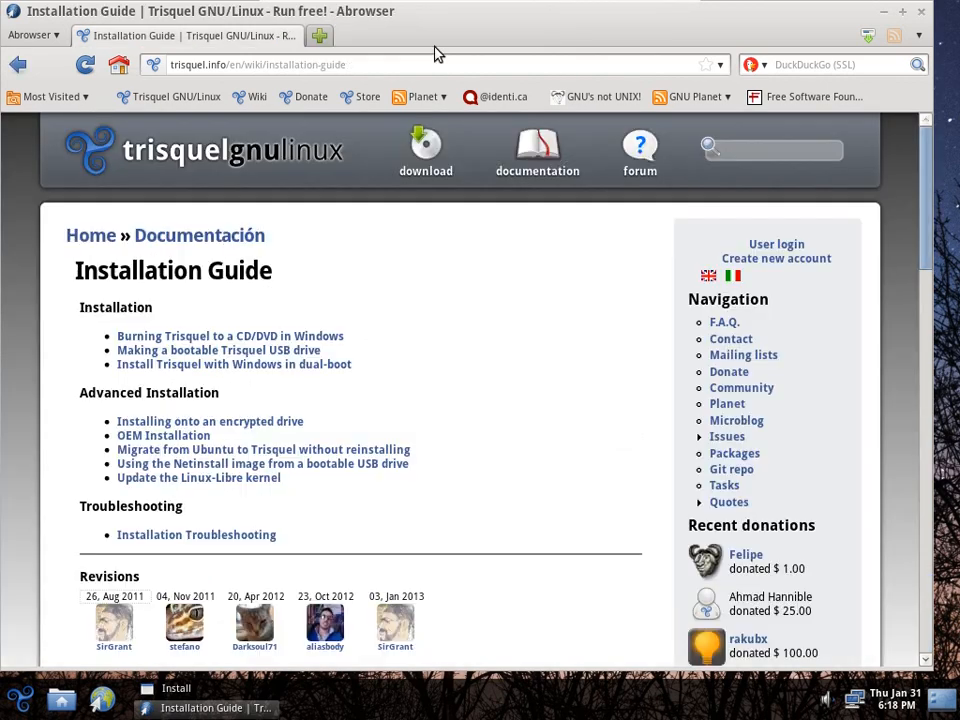
click(234, 364)
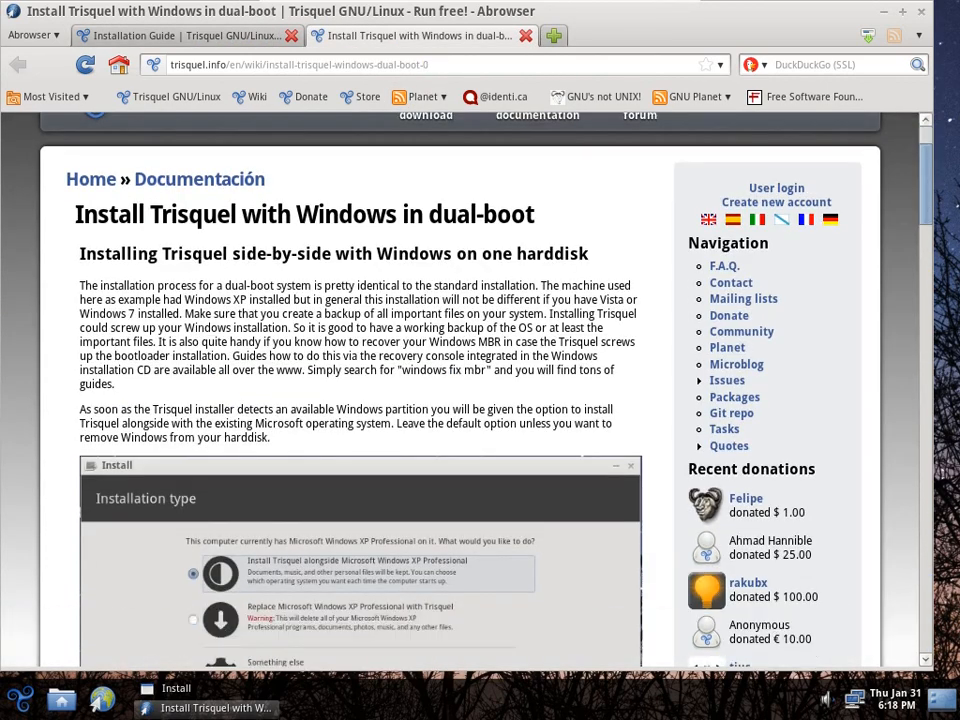
Read through the dual-boot guide, leaving the Installation Guide tab open.
scroll(down, 3)
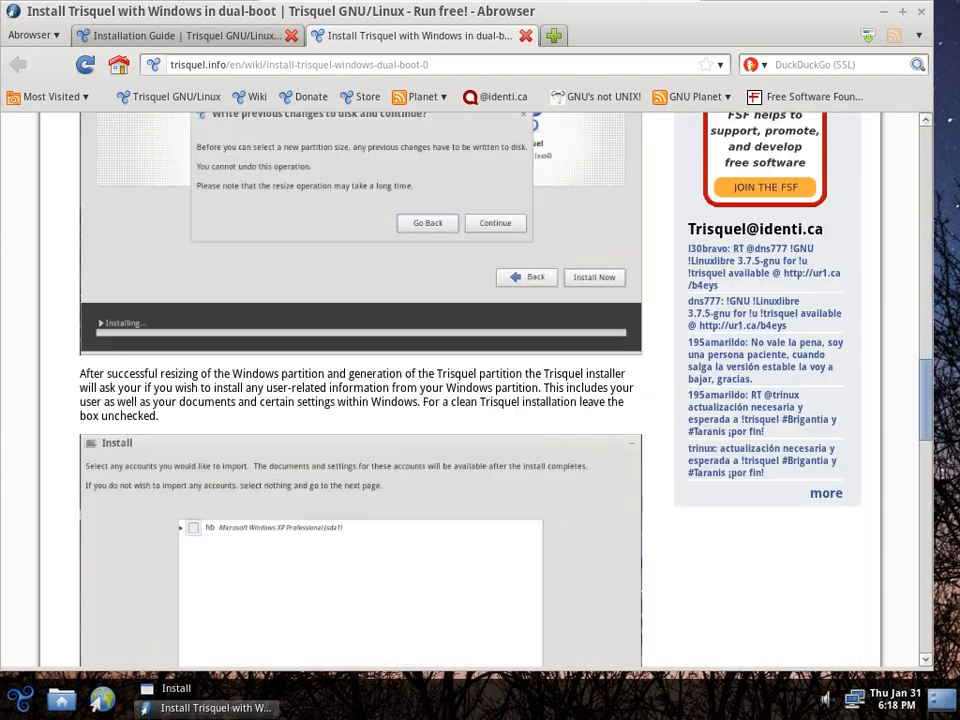
scroll(down, 3)
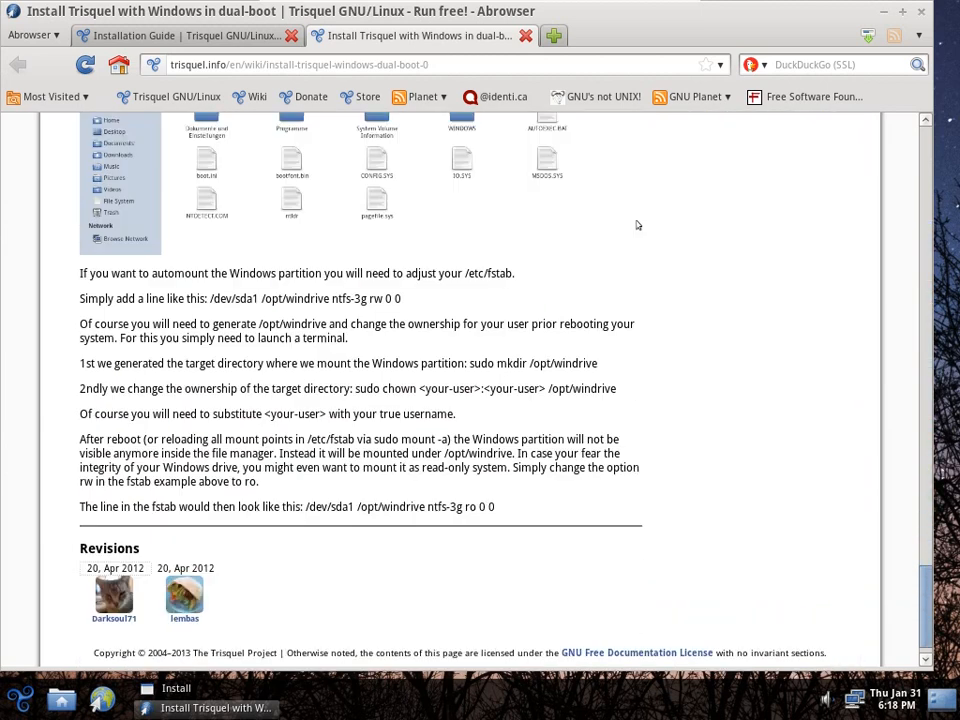
scroll(up, 3)
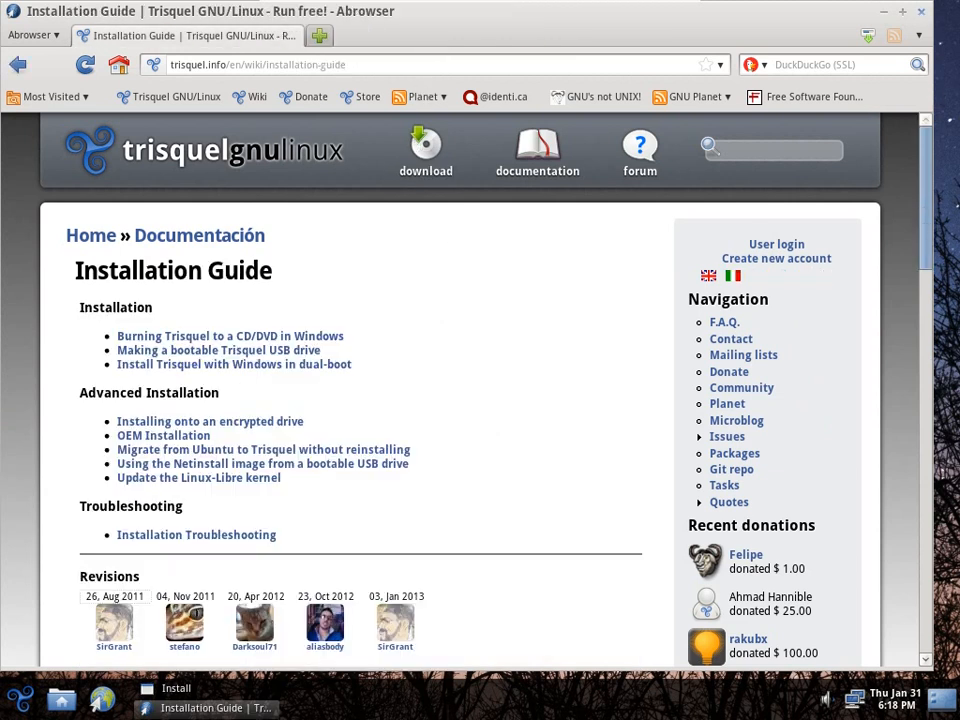
Continue past Welcome and preparation, keep Erase disk and start installing on the whole 12.9 GB disk.
click(175, 688)
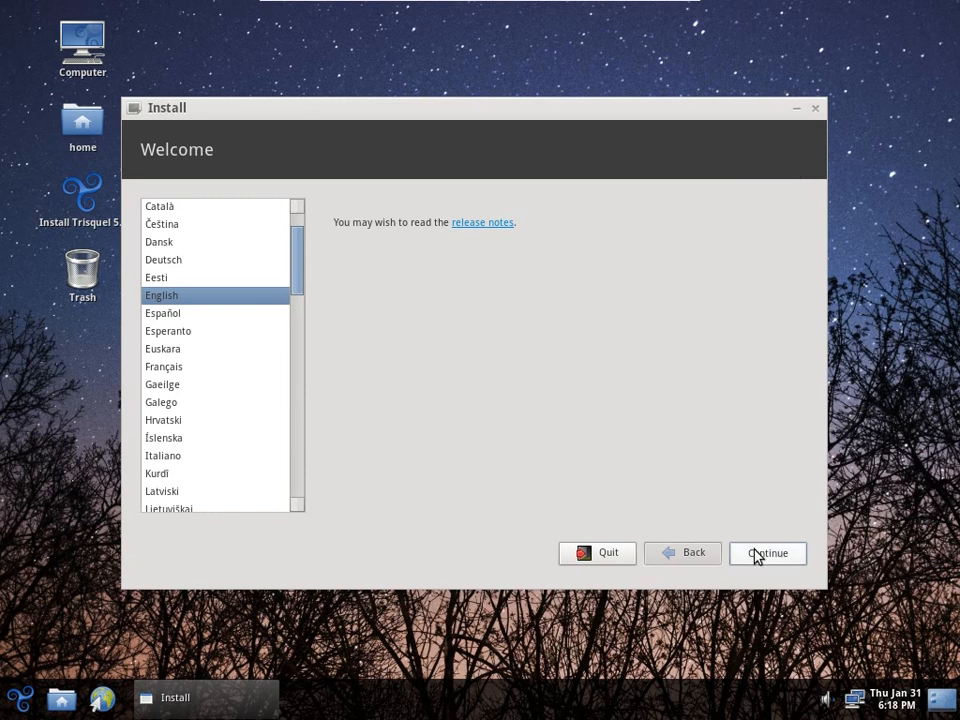
click(767, 553)
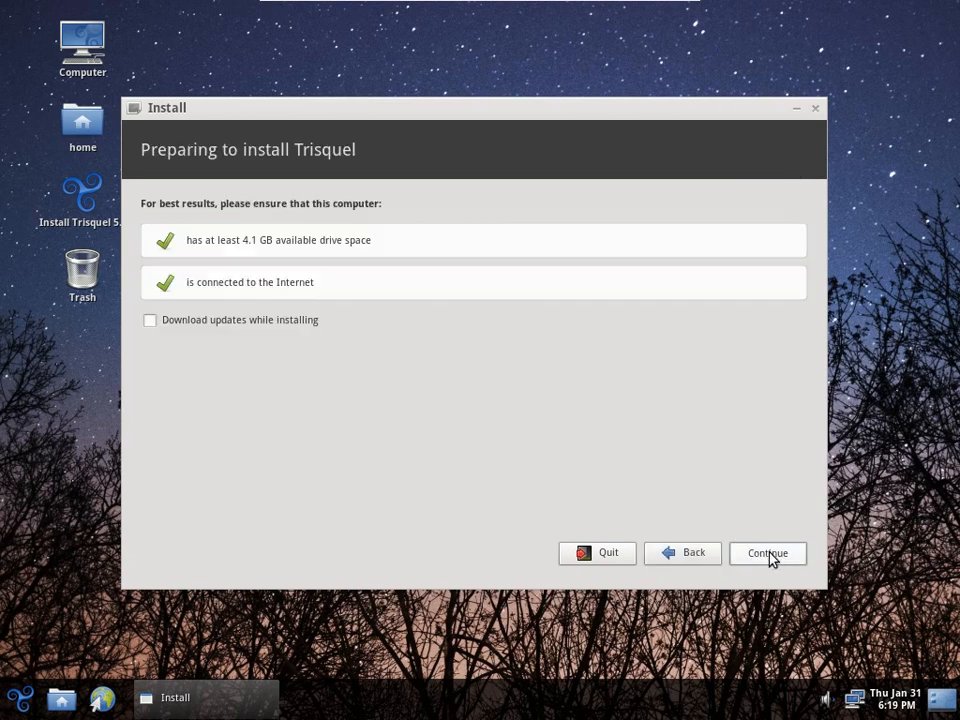
click(767, 553)
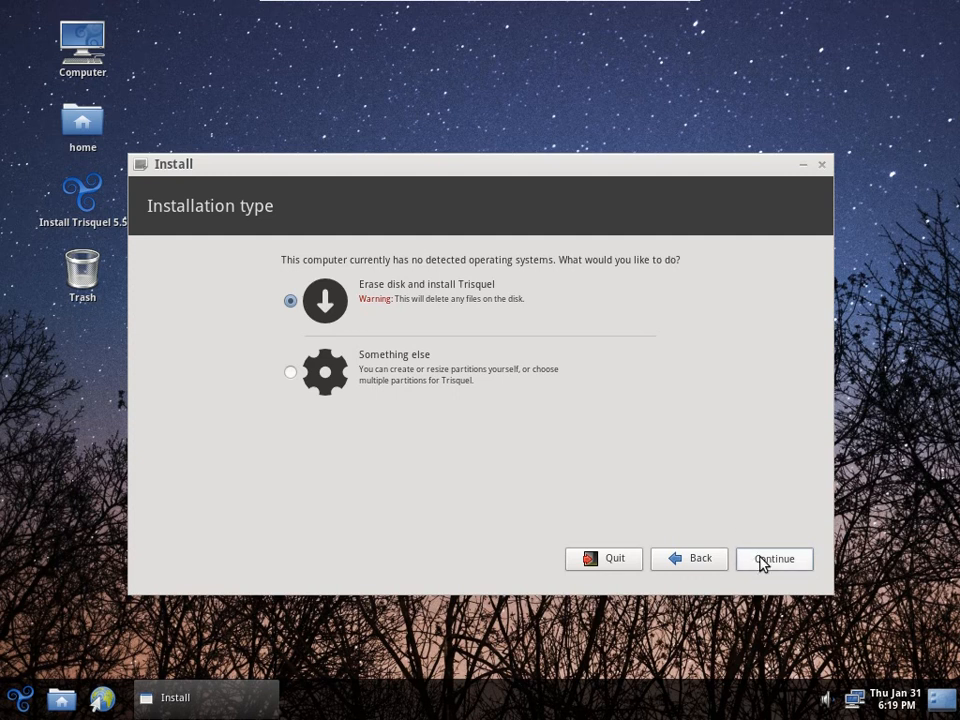
click(773, 558)
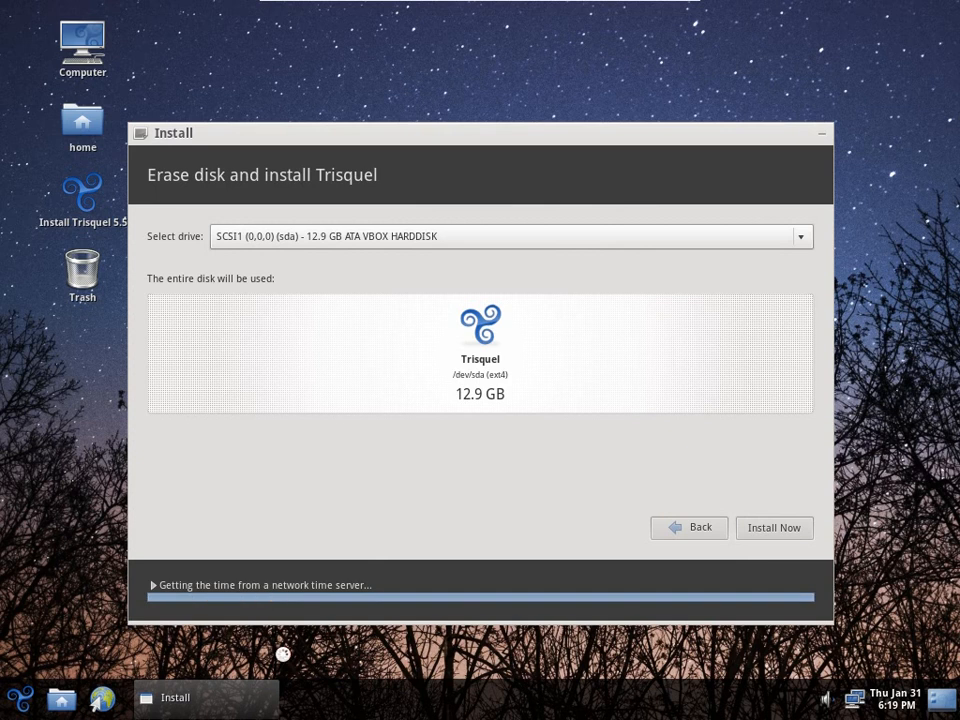
click(773, 527)
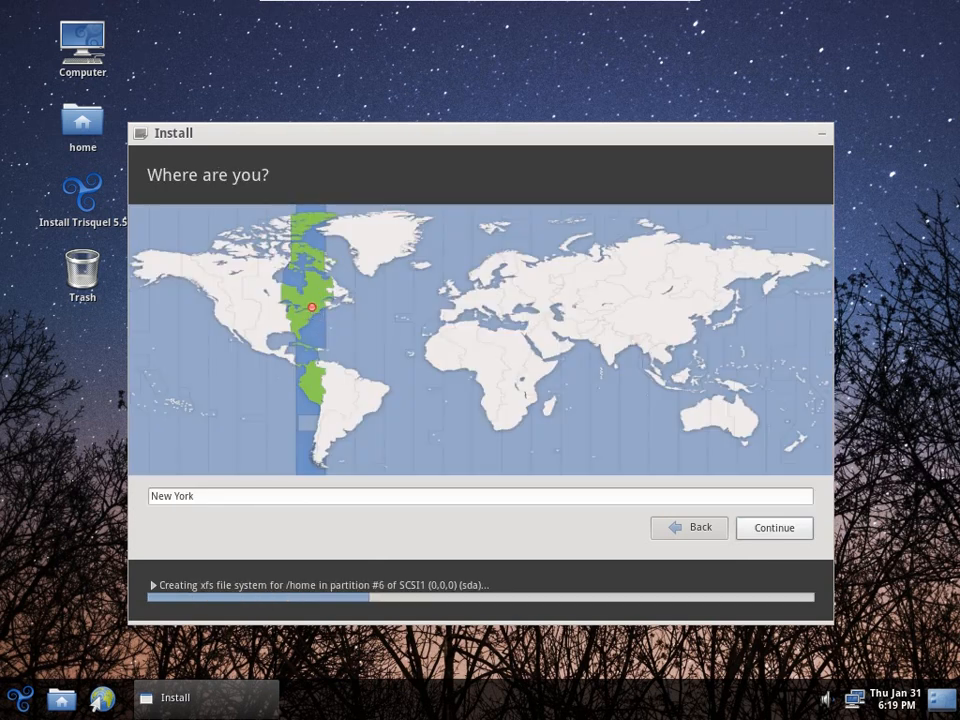
Set Montreal as the location and accept the English (US) layout after typing 'abctest'.
click(314, 298)
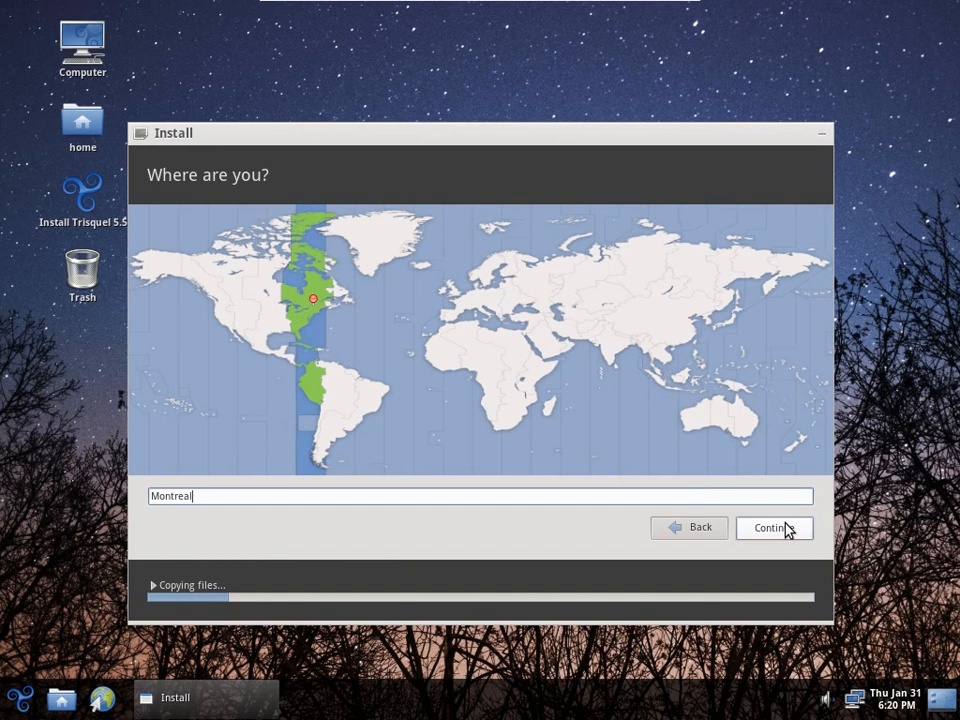
click(773, 527)
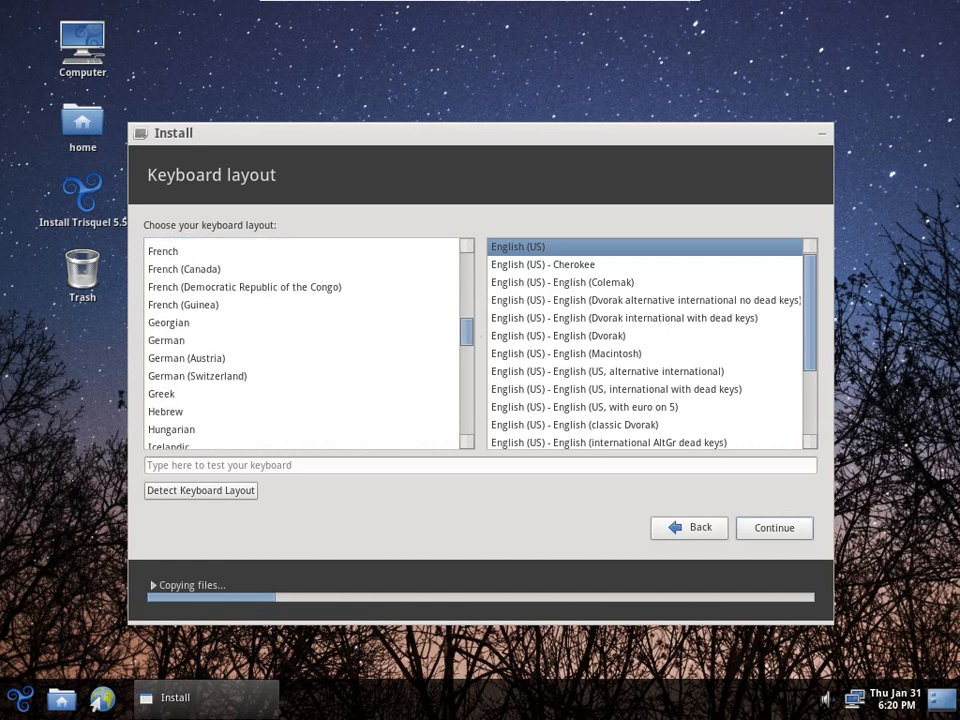
scroll(down, 3)
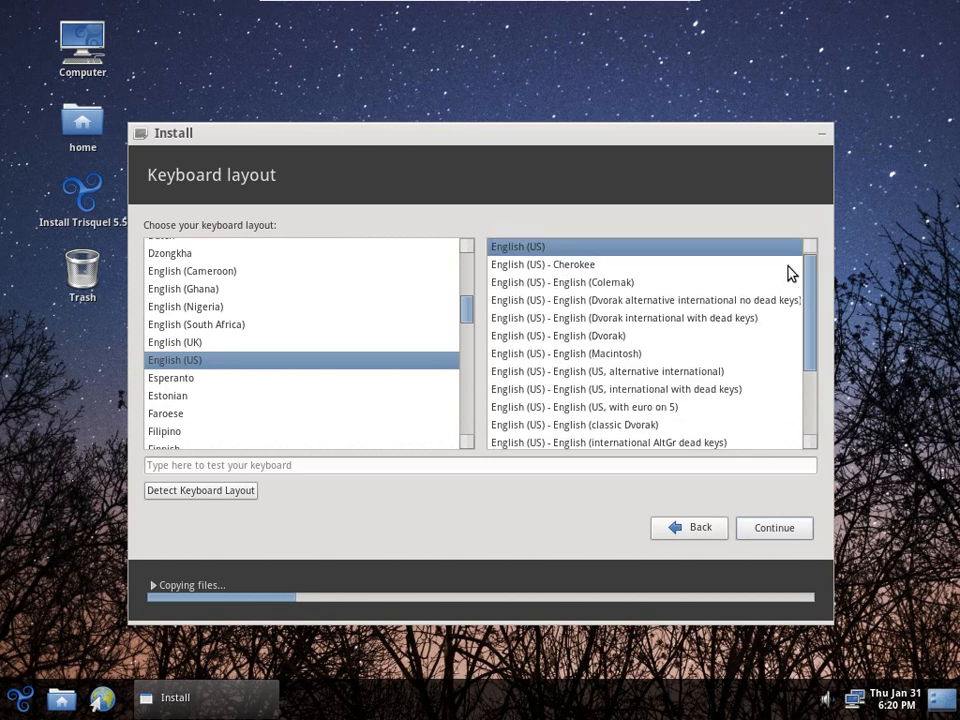
text(abctest)
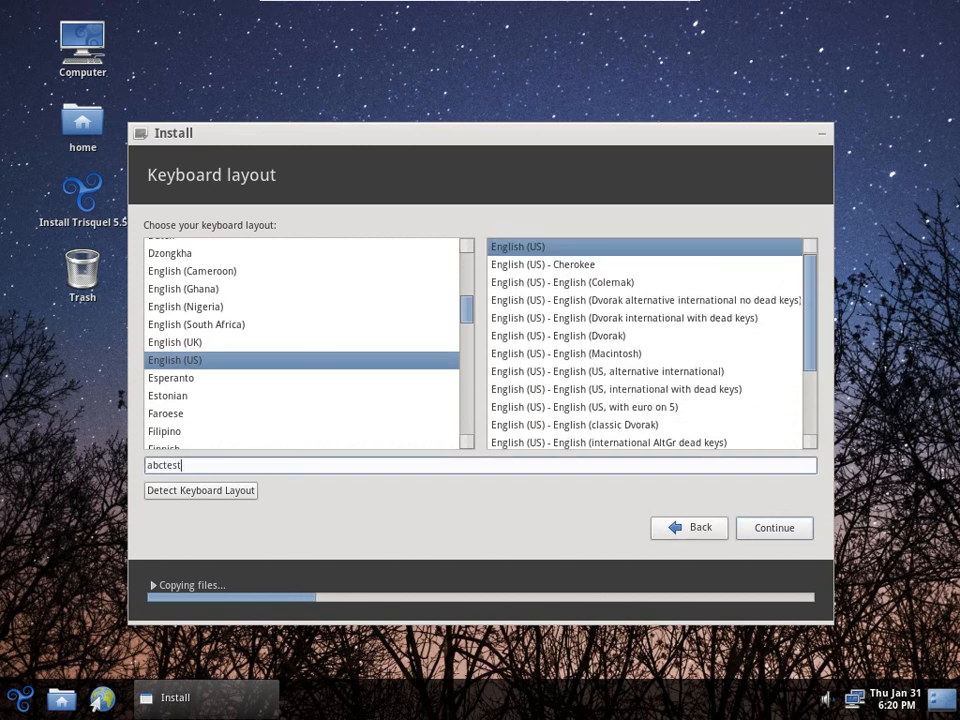
click(773, 527)
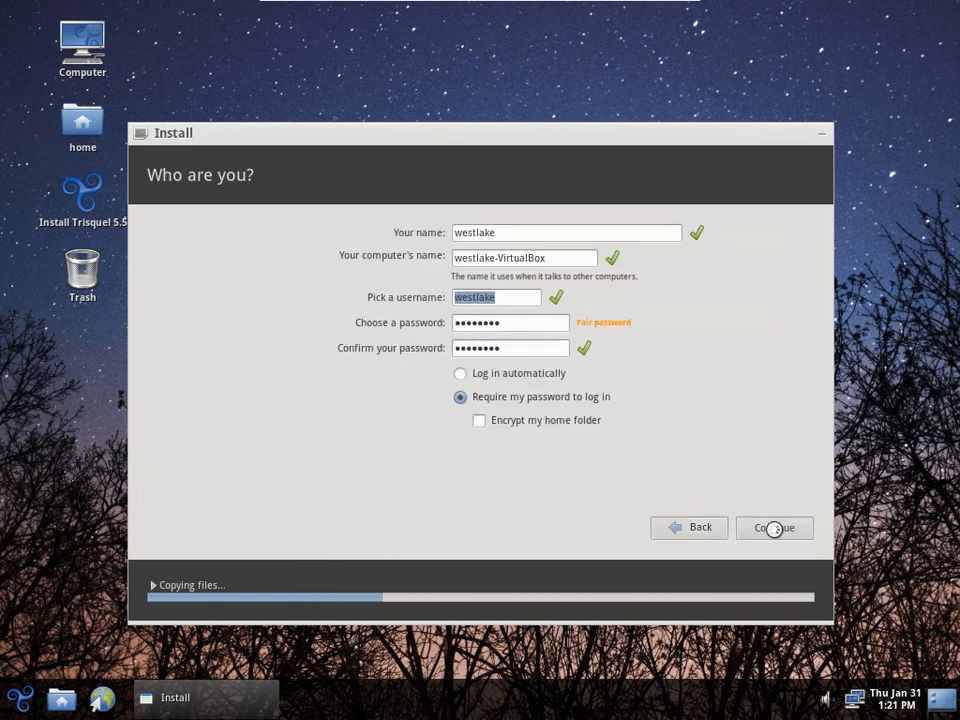
Confirm the account details and browse the slideshow until Installation Complete appears.
click(774, 527)
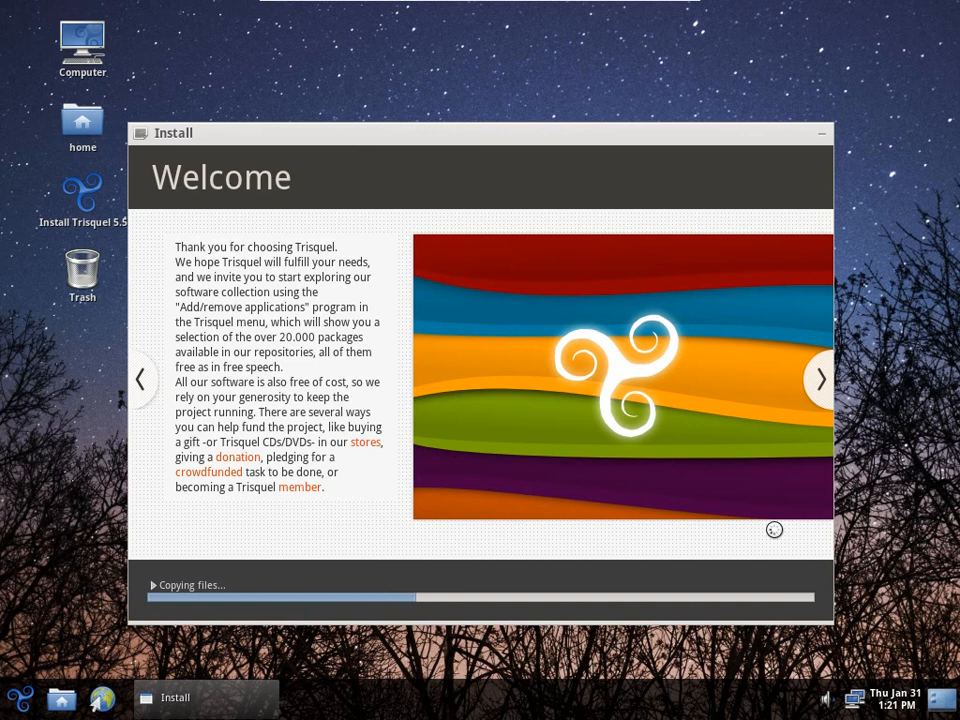
click(821, 379)
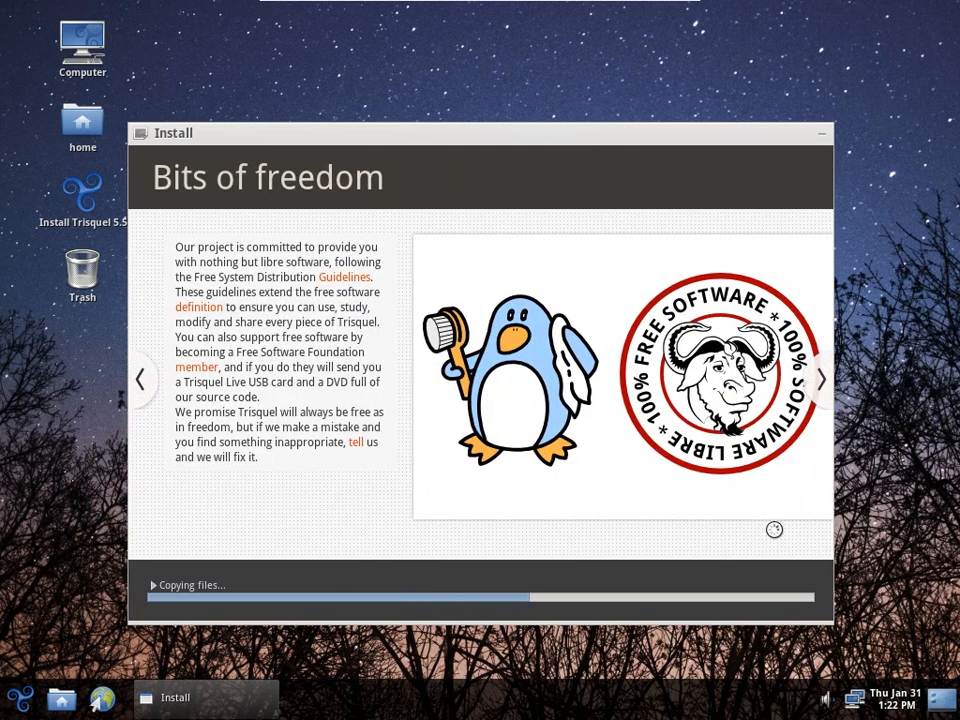
click(820, 380)
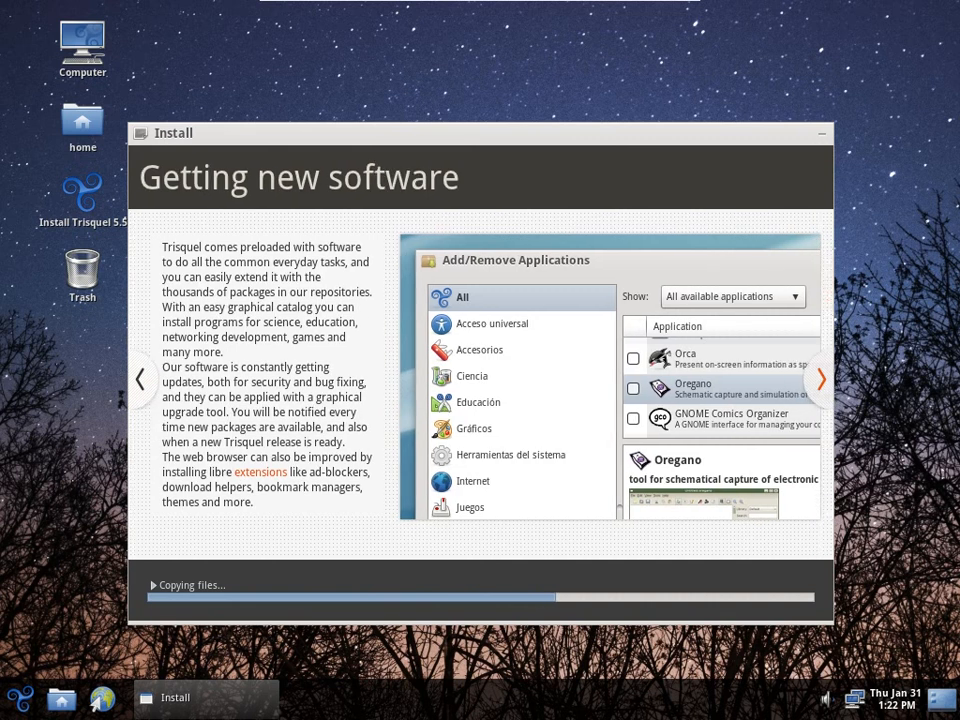
click(820, 380)
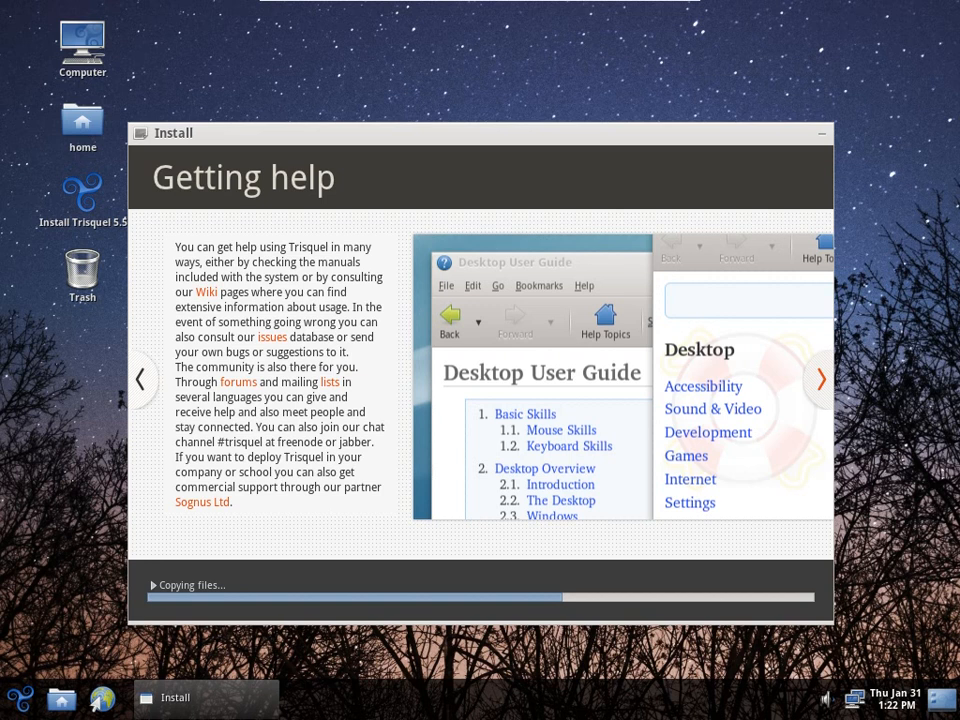
click(820, 380)
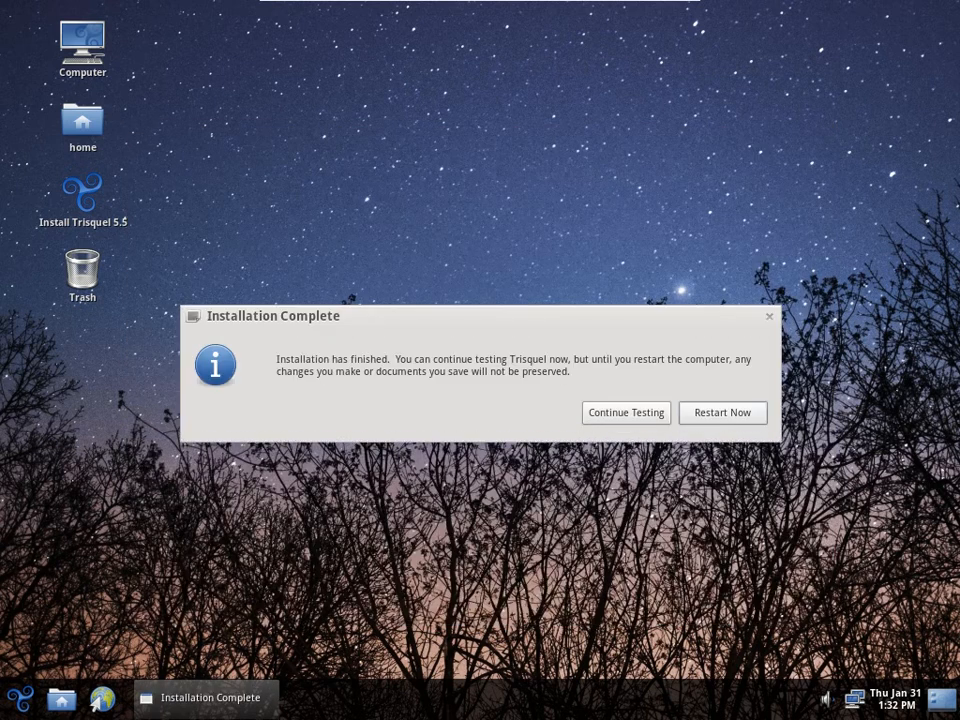
mouse_move(725, 418)
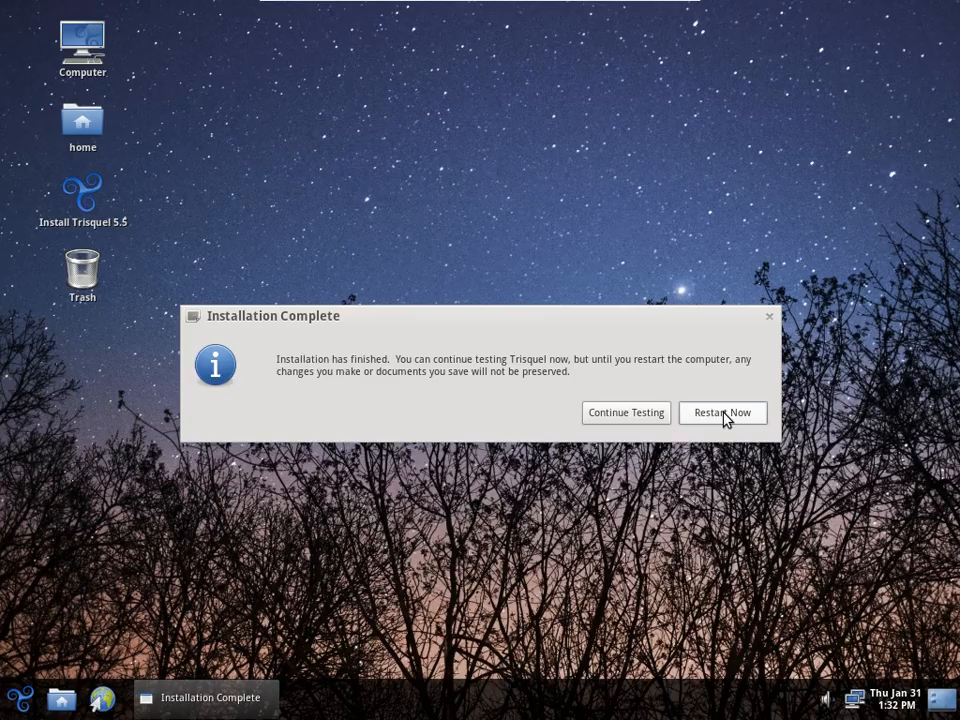
Restart into the installed system and log in to a GNOME Classic session.
click(722, 412)
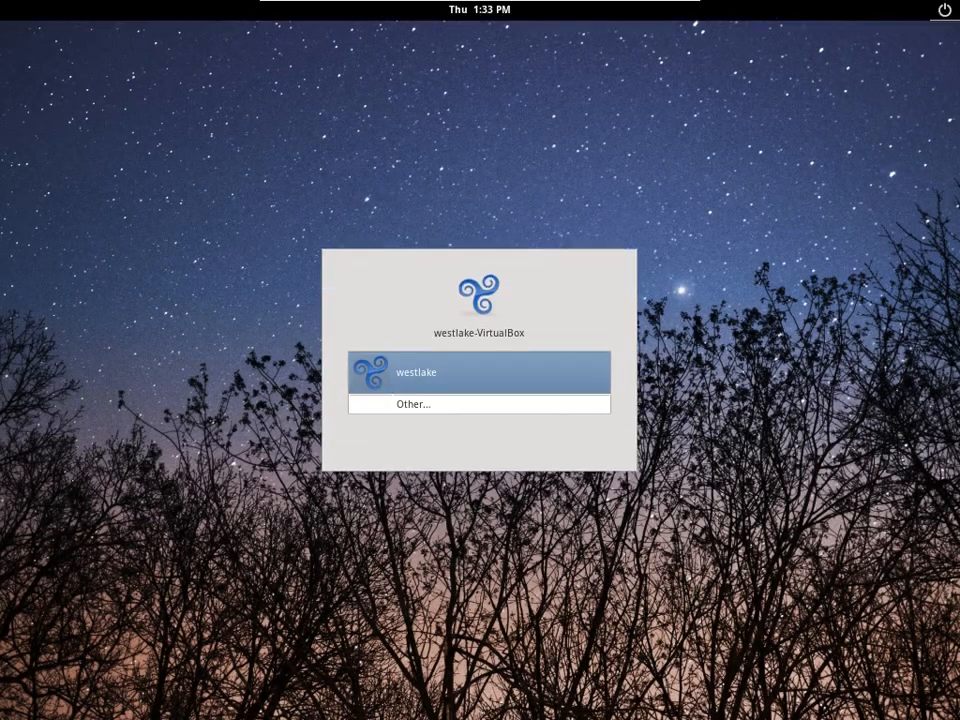
click(478, 372)
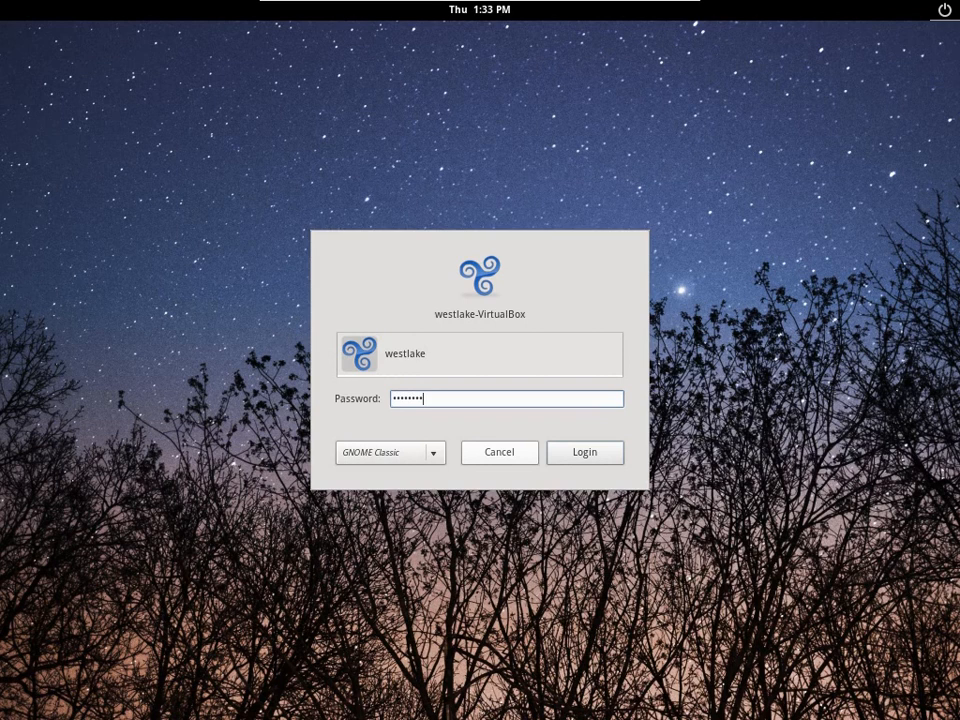
click(433, 452)
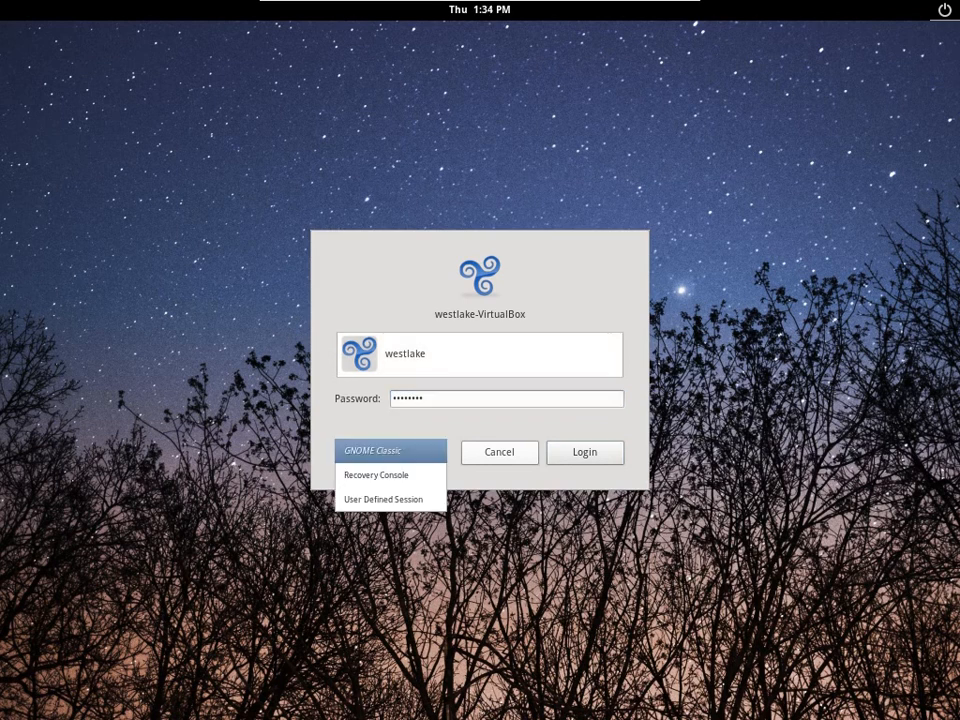
click(389, 450)
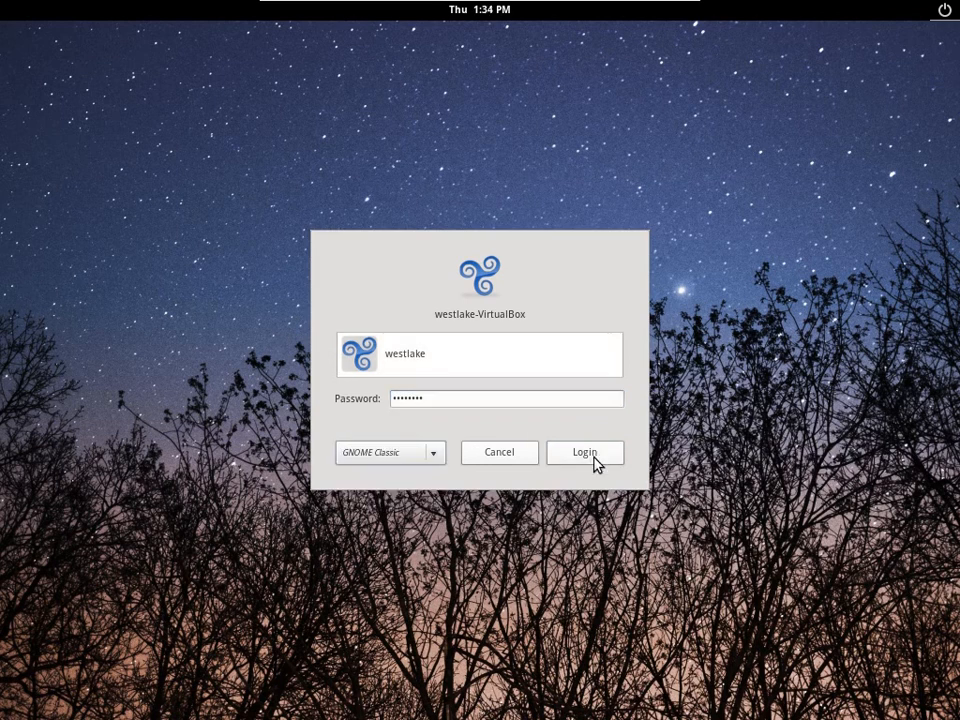
click(585, 452)
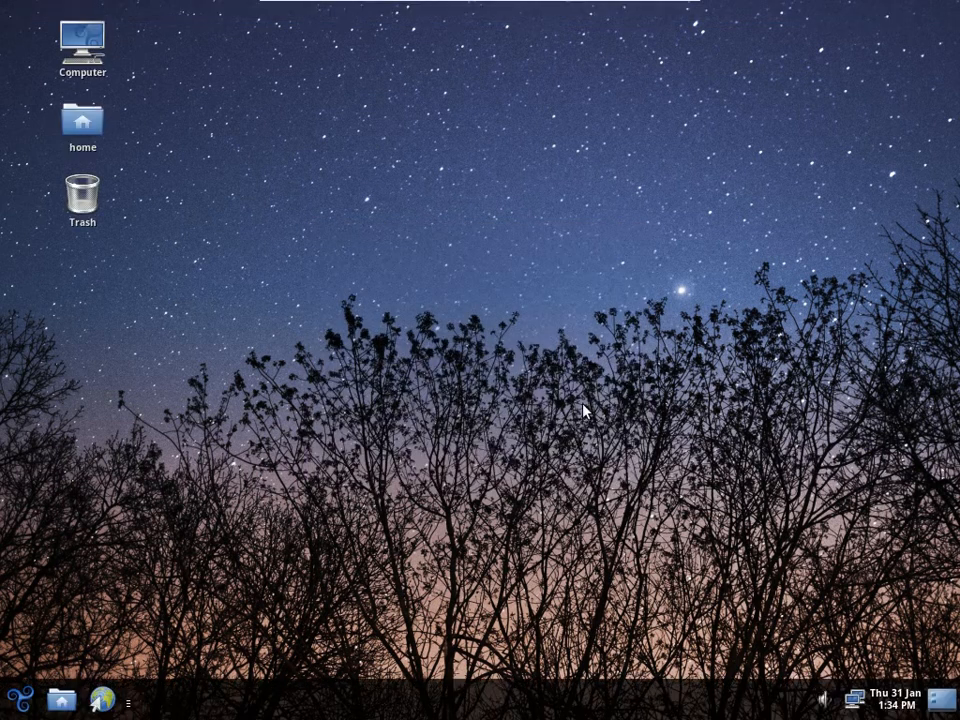
mouse_move(370, 398)
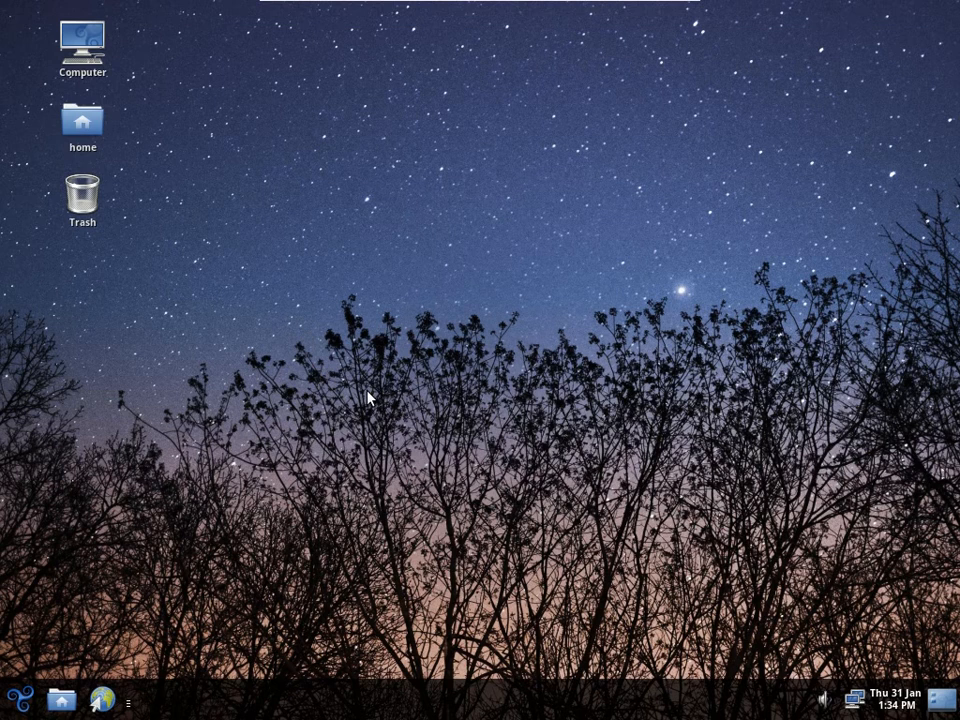
mouse_move(28, 692)
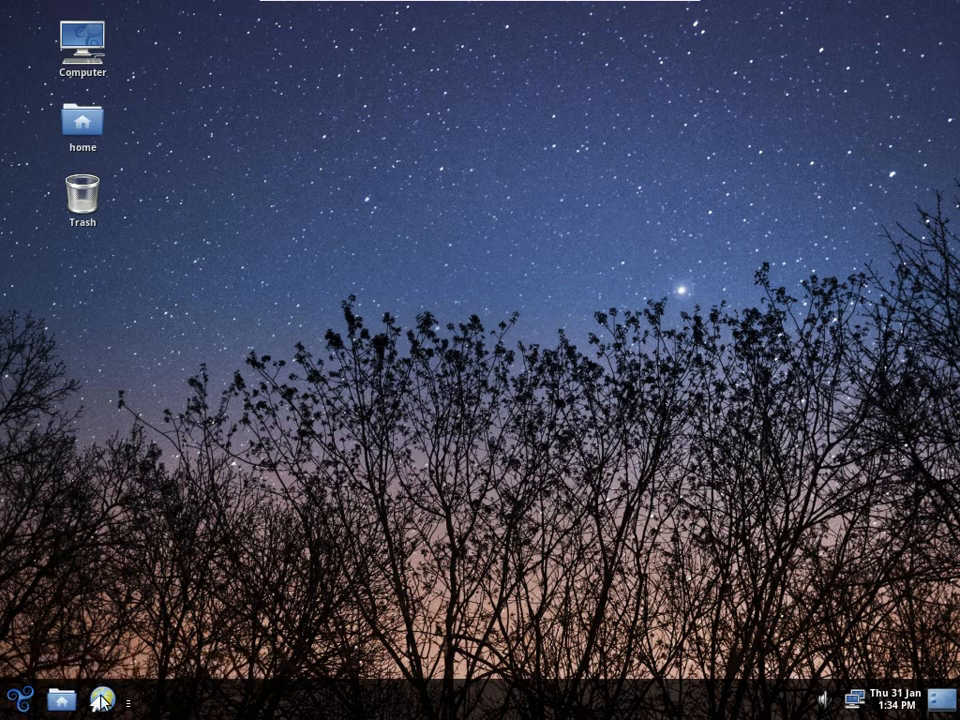
mouse_move(880, 705)
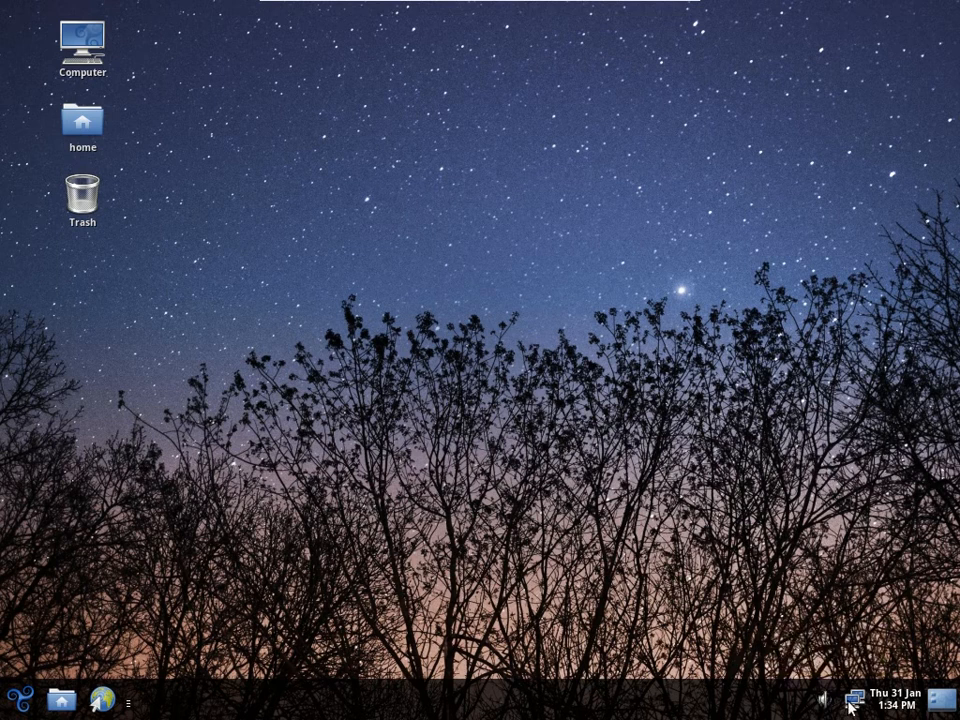
mouse_move(888, 702)
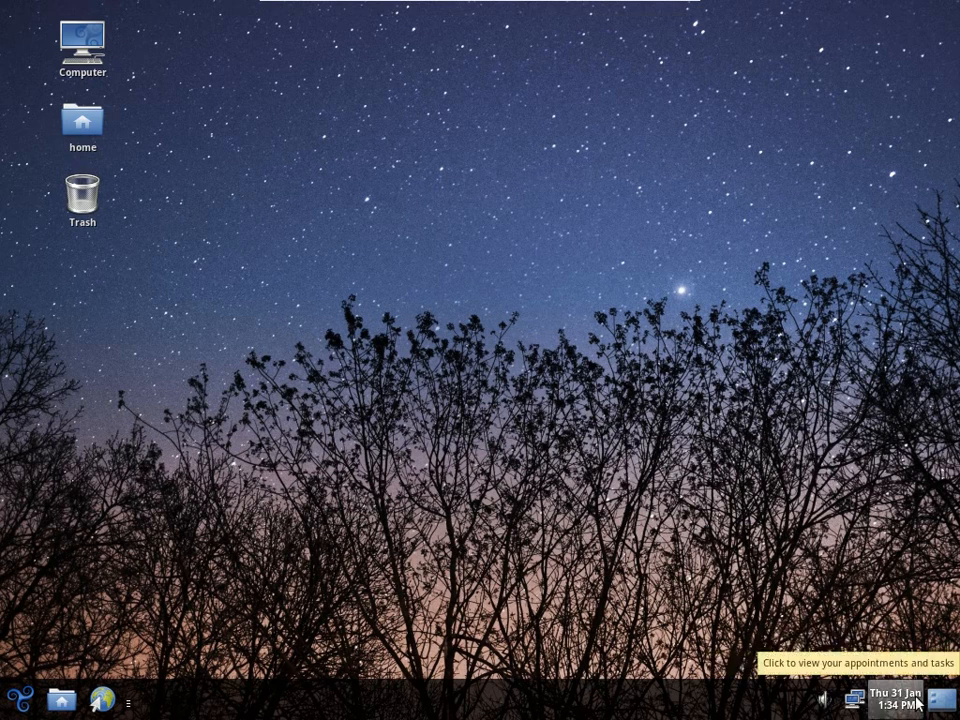
Open System Settings from the main menu and dismiss the desktop's right-click menu.
click(888, 698)
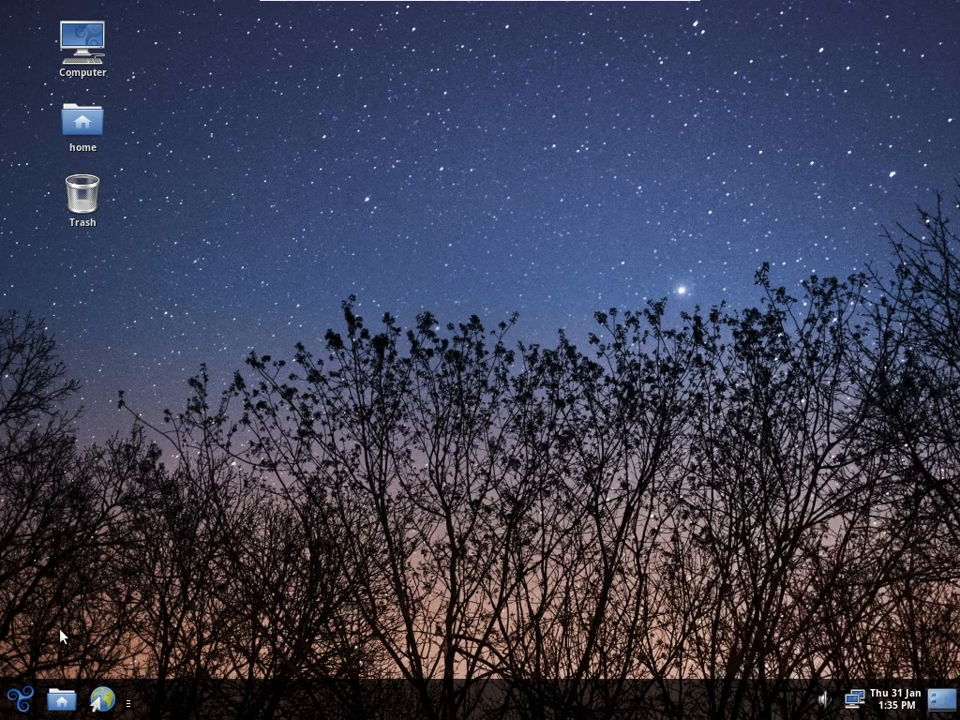
click(18, 699)
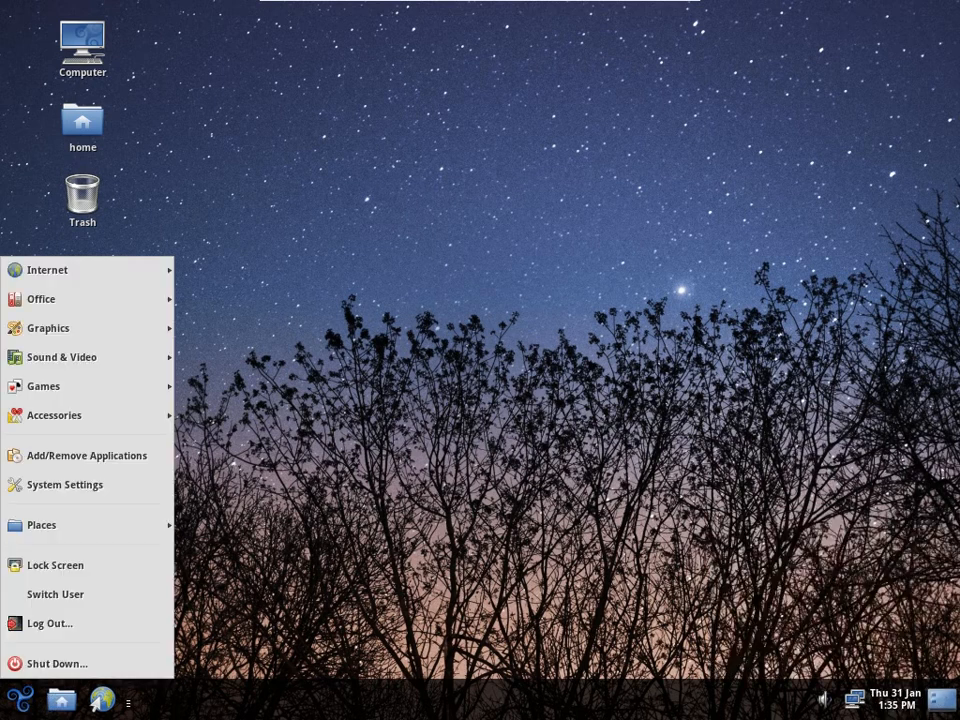
click(345, 237)
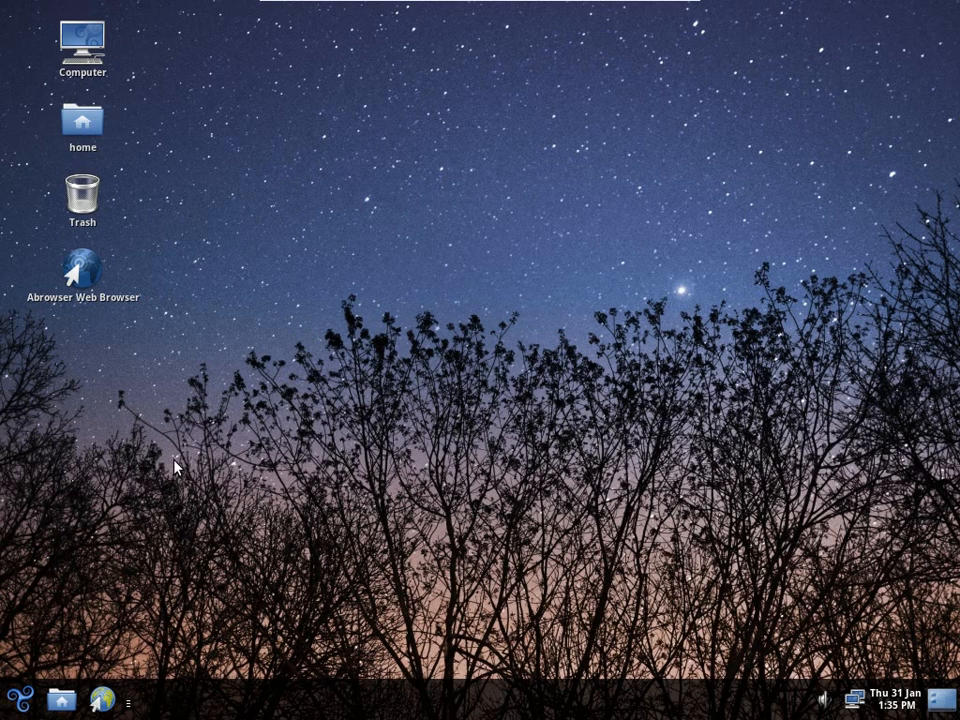
right_click(175, 465)
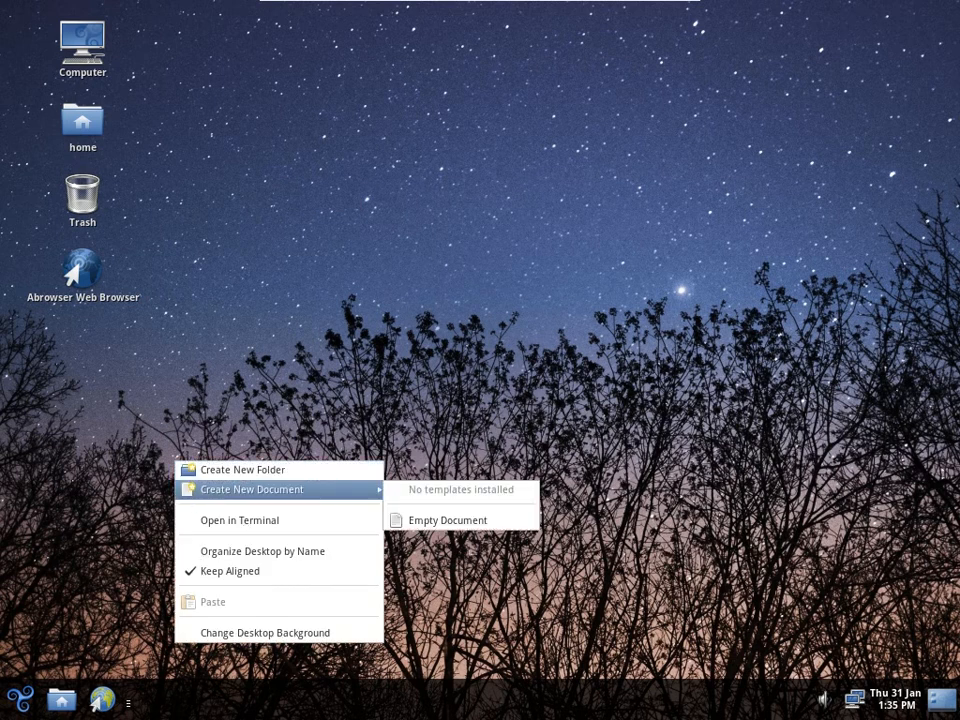
click(264, 632)
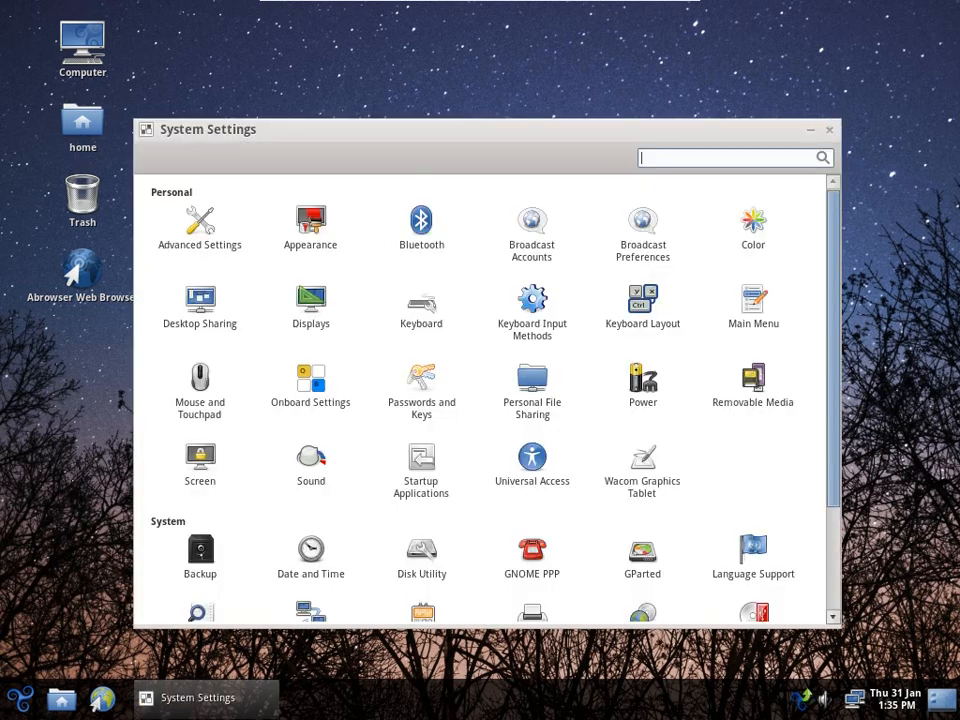
Authenticate to launch Synaptic, dismiss its introduction and close System Settings.
scroll(down, 3)
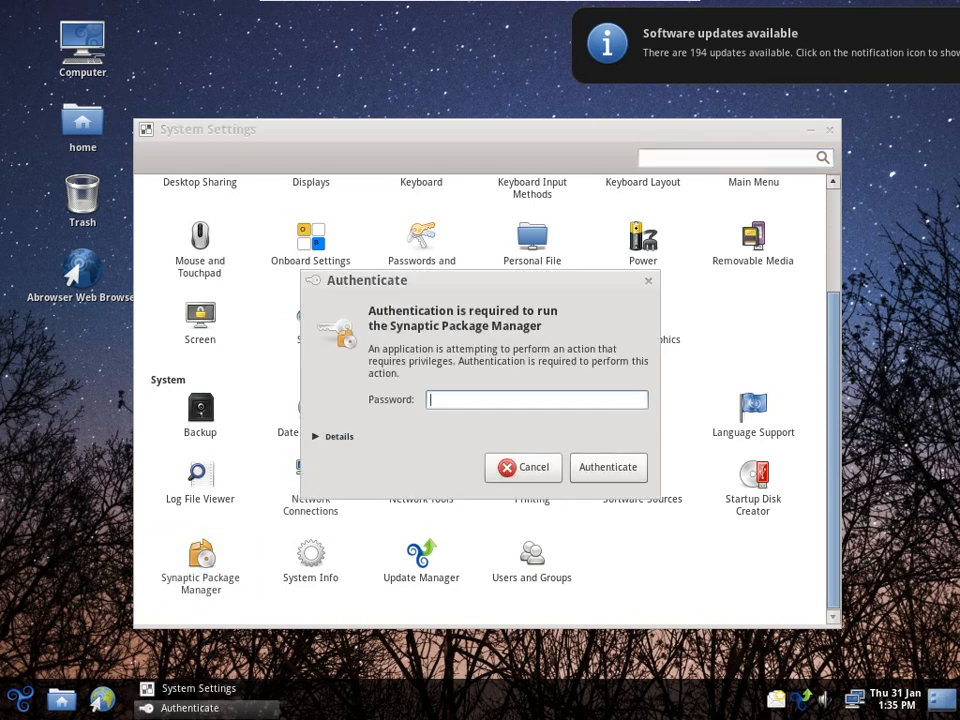
click(607, 467)
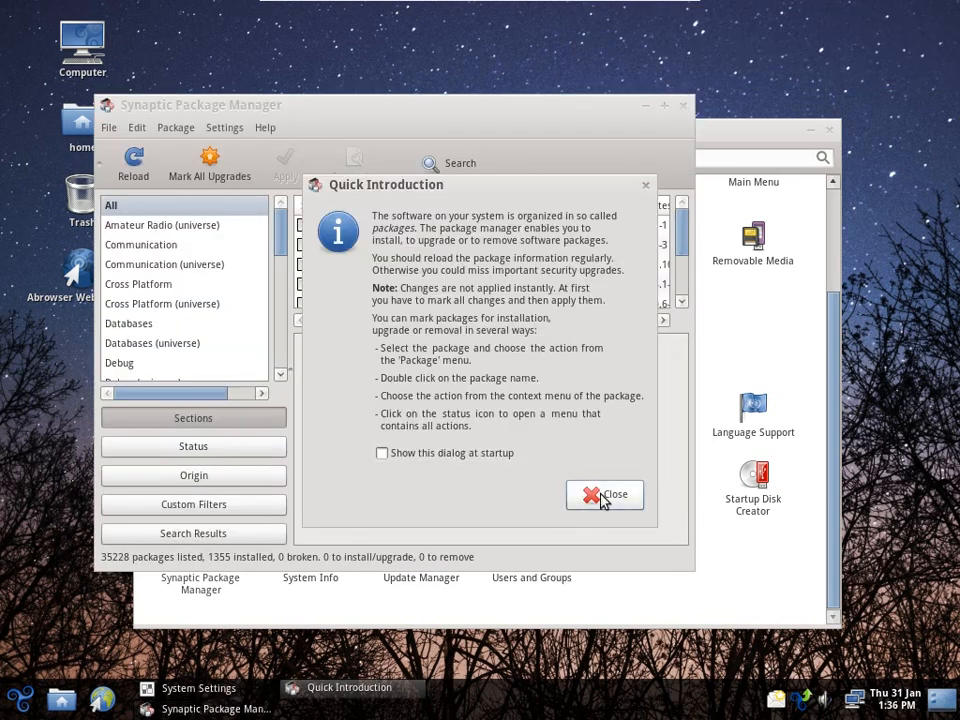
click(604, 494)
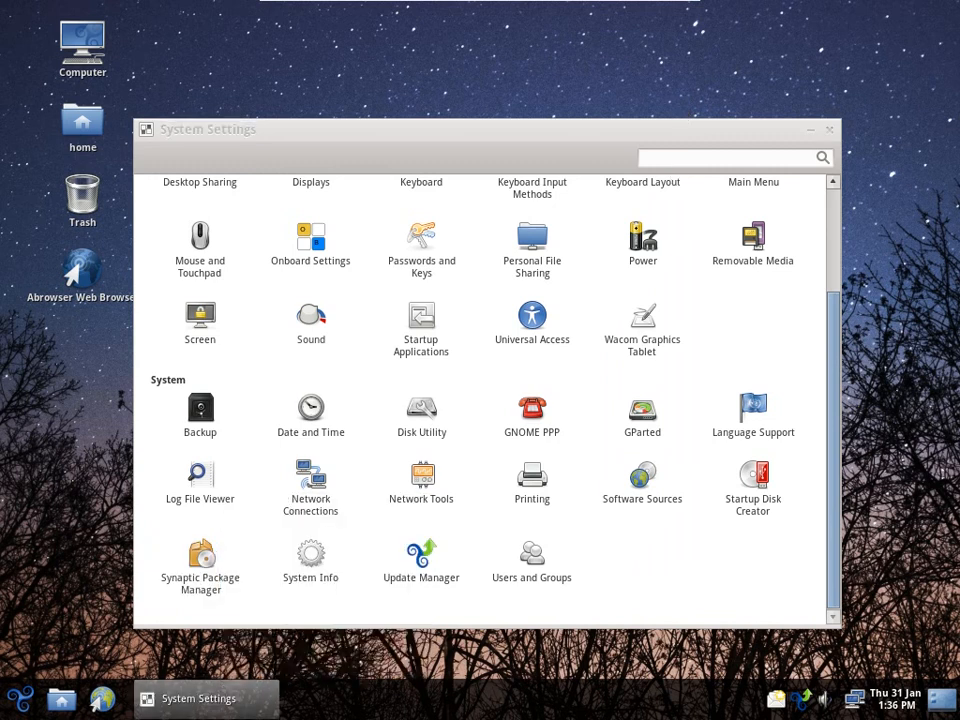
click(828, 129)
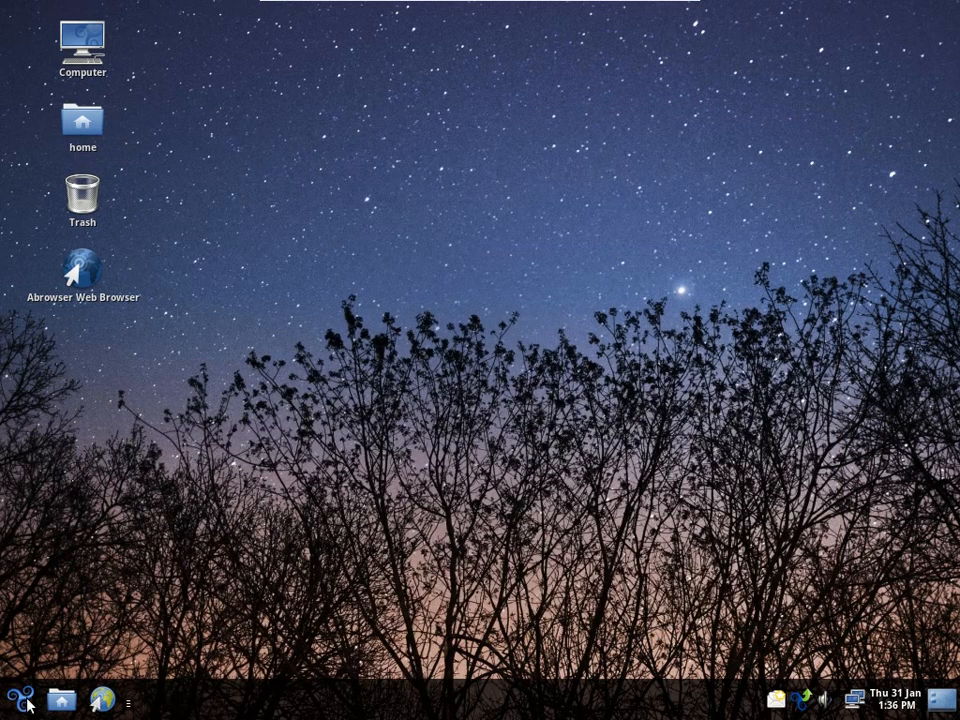
Log out and back into GNOME Classic, then bring up the Abrowser launcher's actions.
click(15, 701)
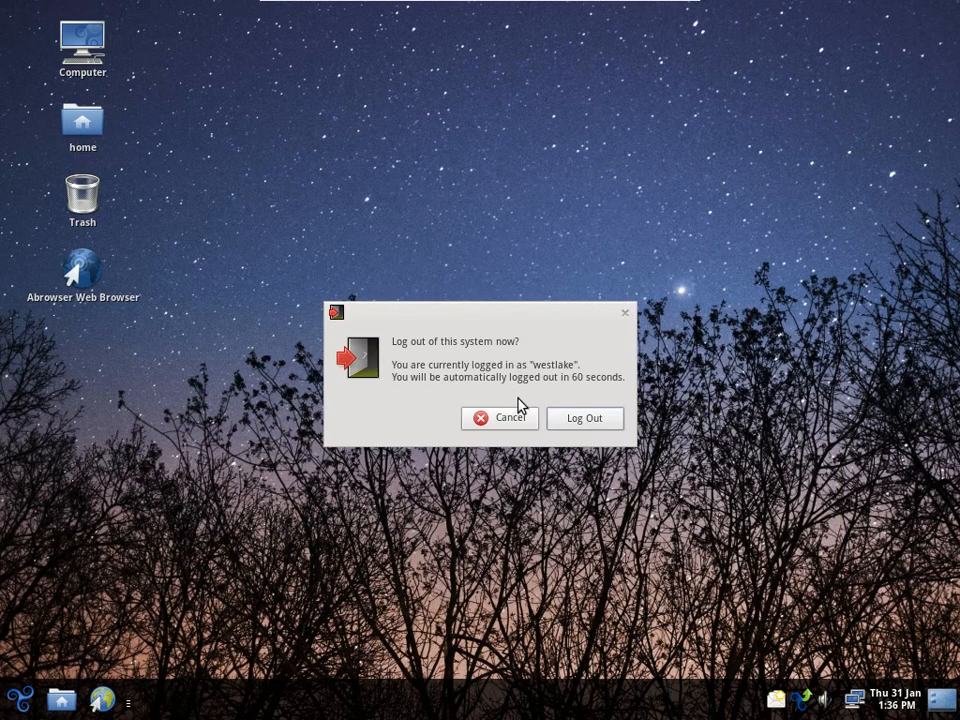
click(584, 418)
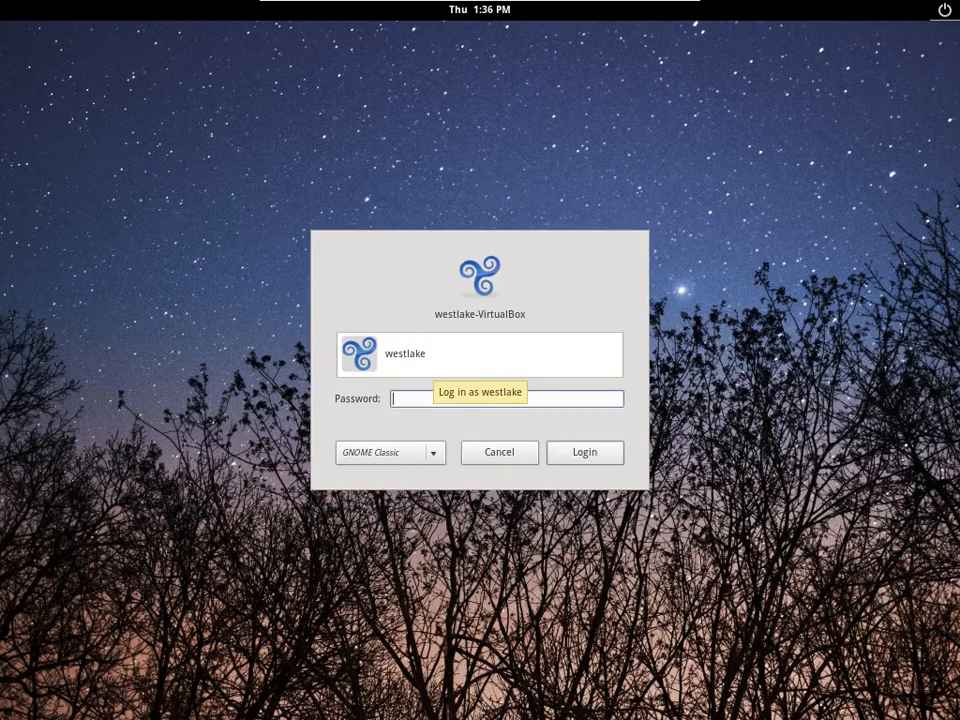
click(584, 452)
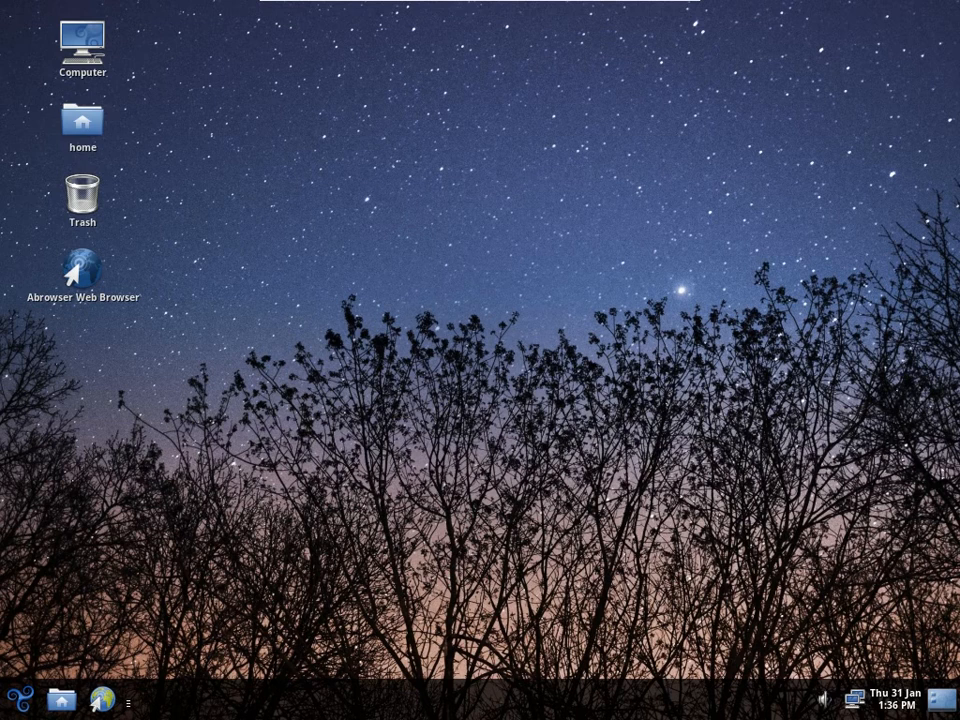
right_click(82, 270)
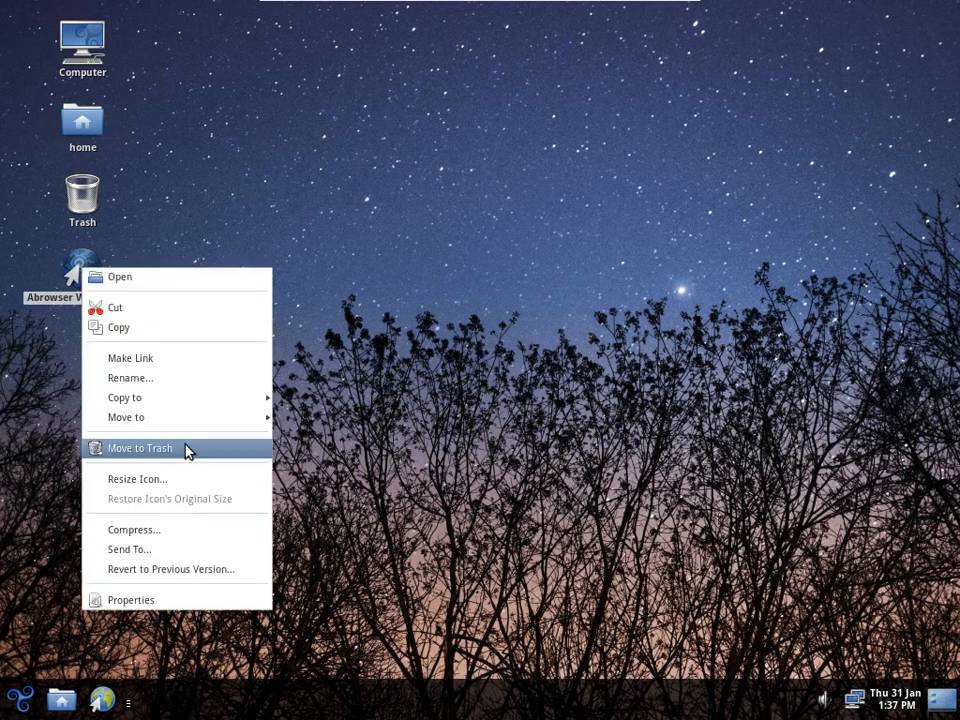
mouse_move(435, 378)
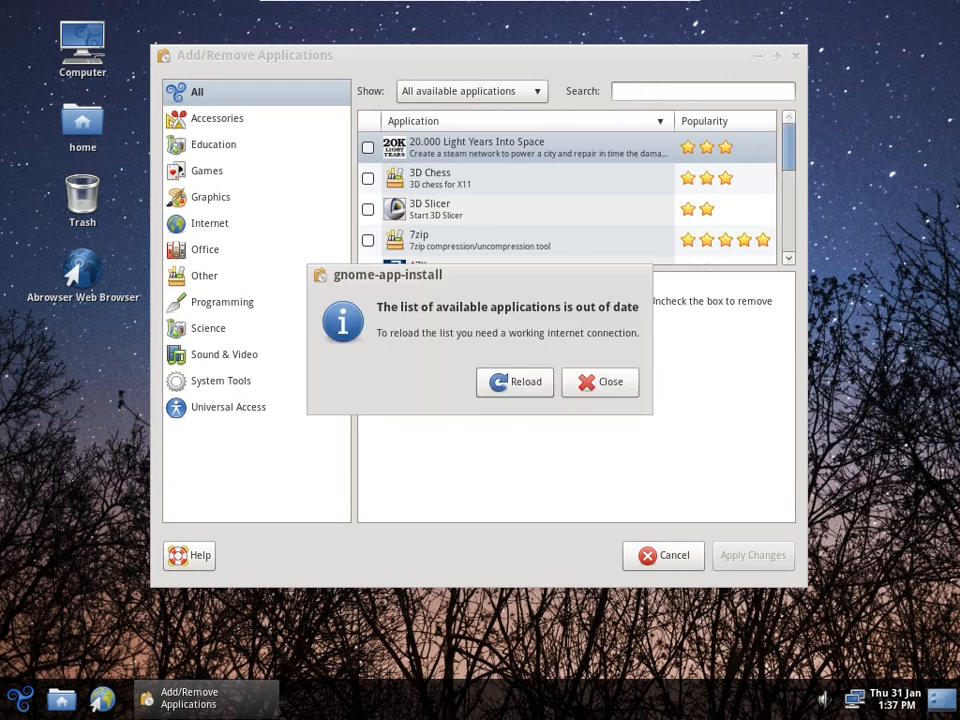
mouse_move(518, 388)
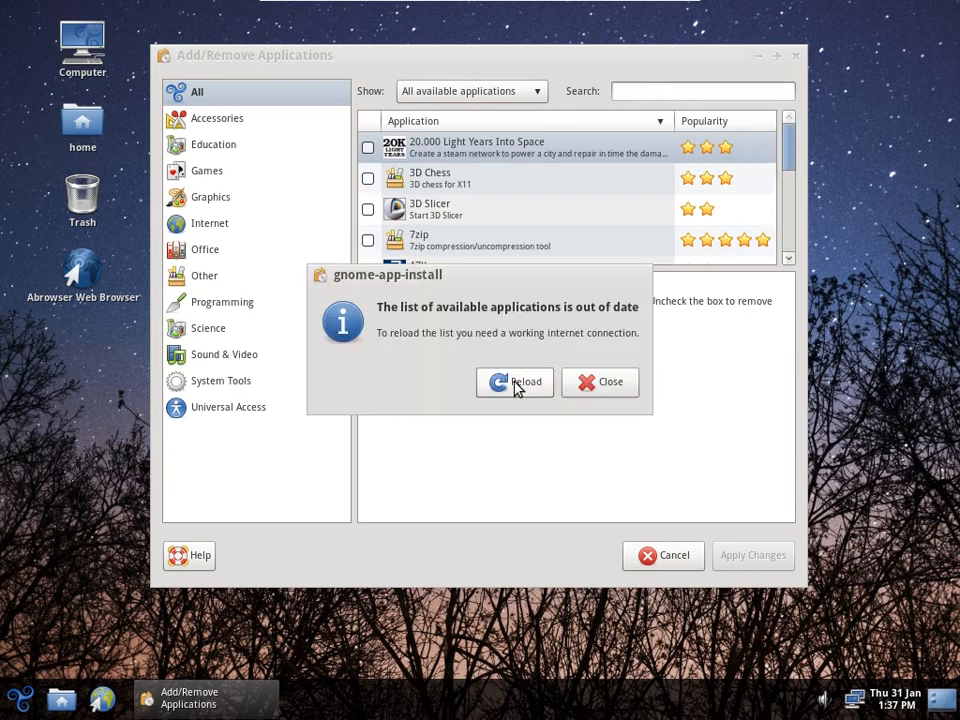
Reload the application list and search for chrome, then gdebi to find GDebi Package Installer.
click(514, 382)
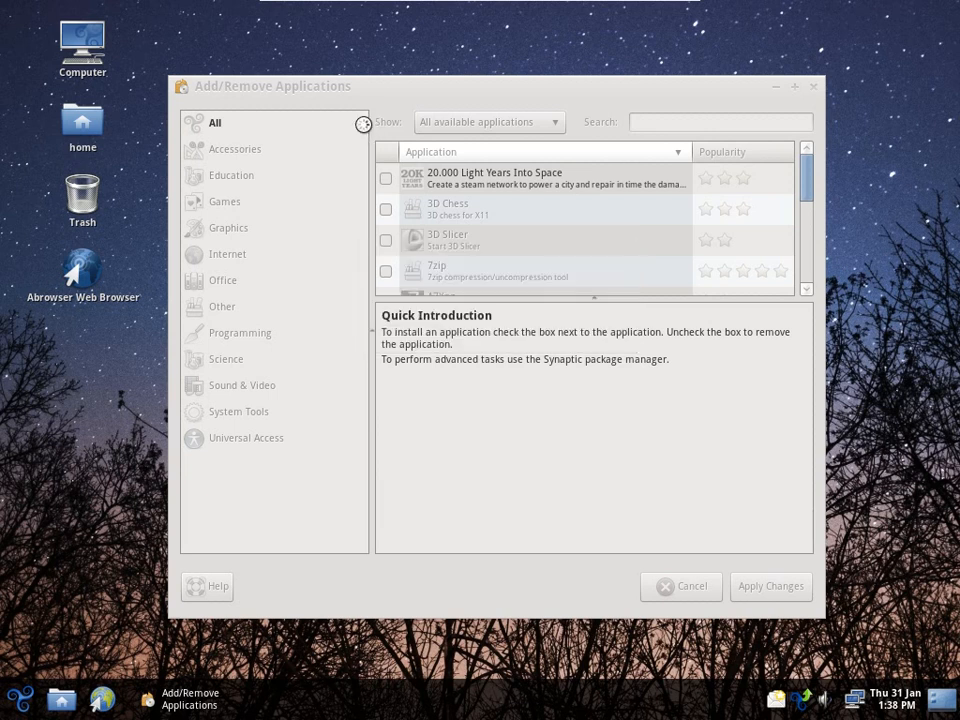
text(chrome)
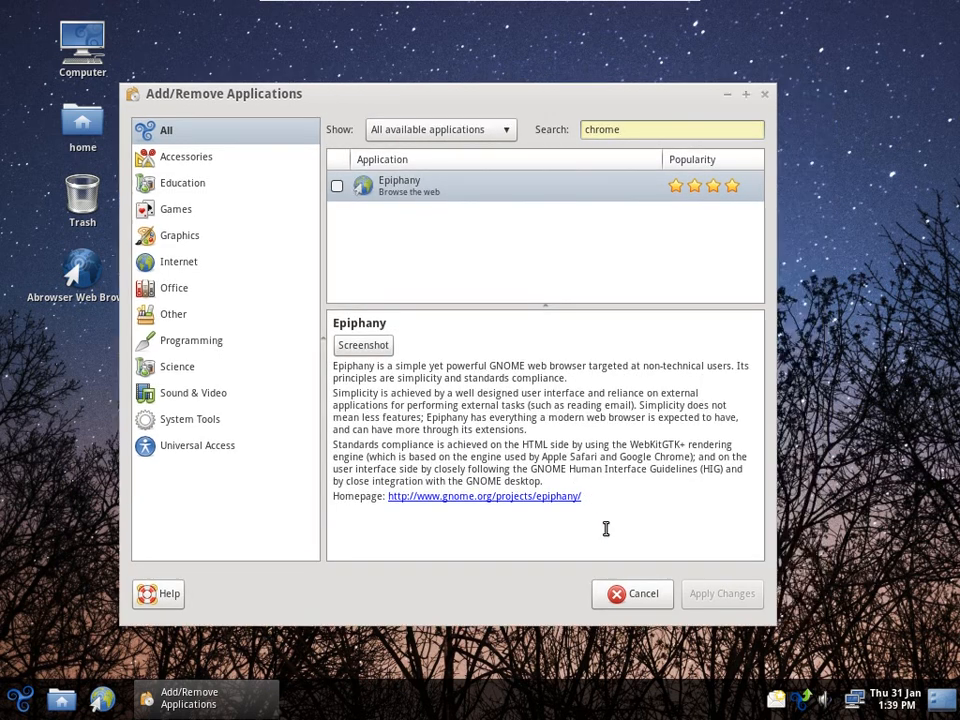
text(gdeb)
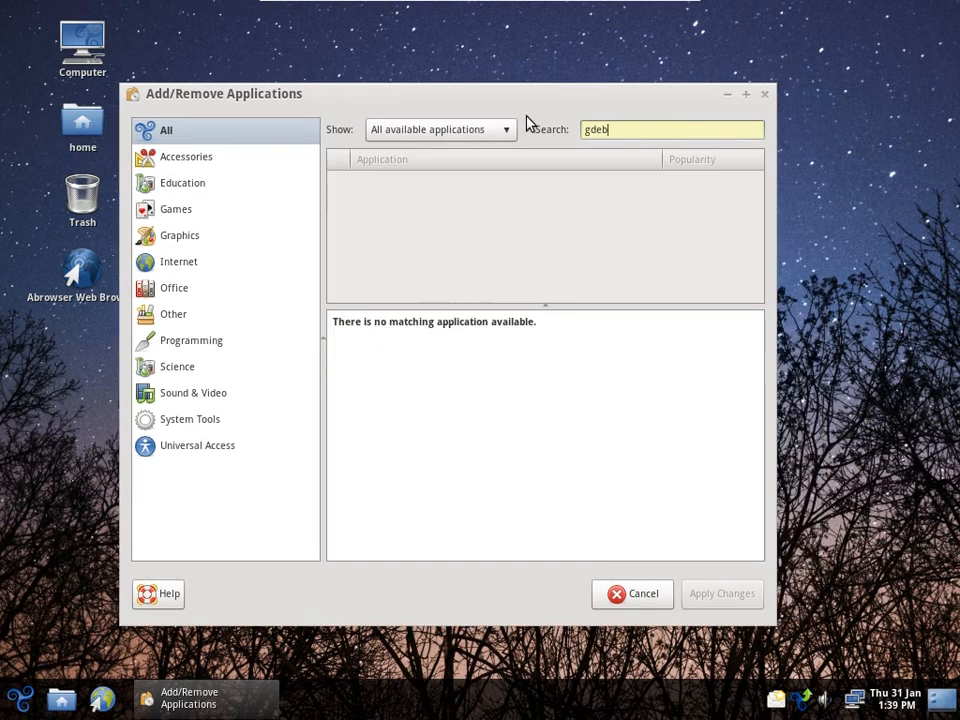
text(i)
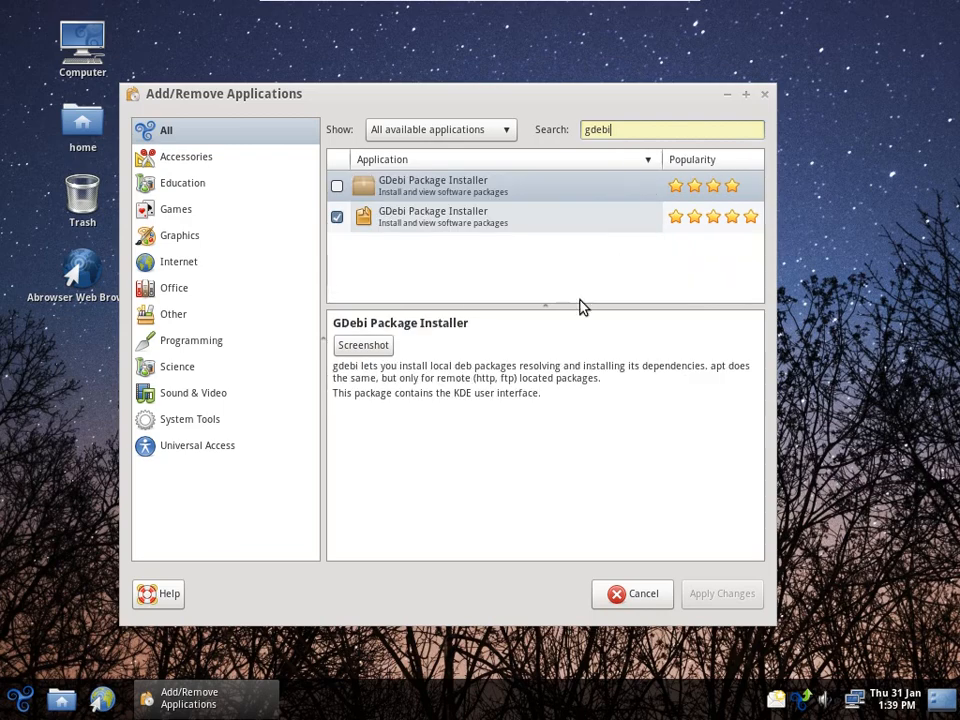
mouse_move(451, 312)
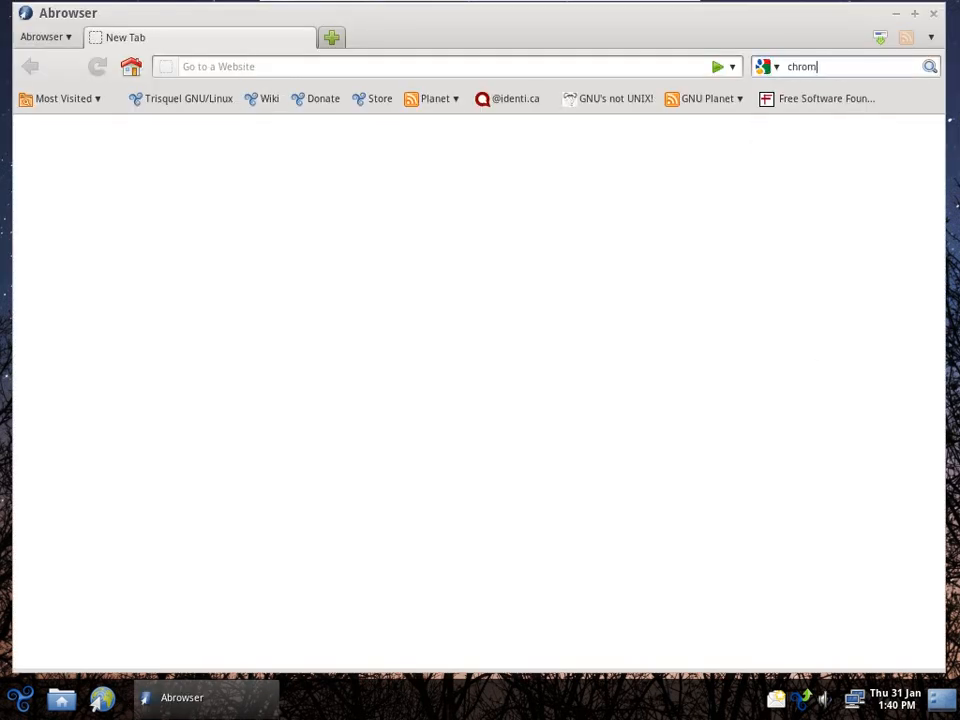
Search the web for chrome, accept the terms and save the 32-bit Chrome .deb package.
key(Return)
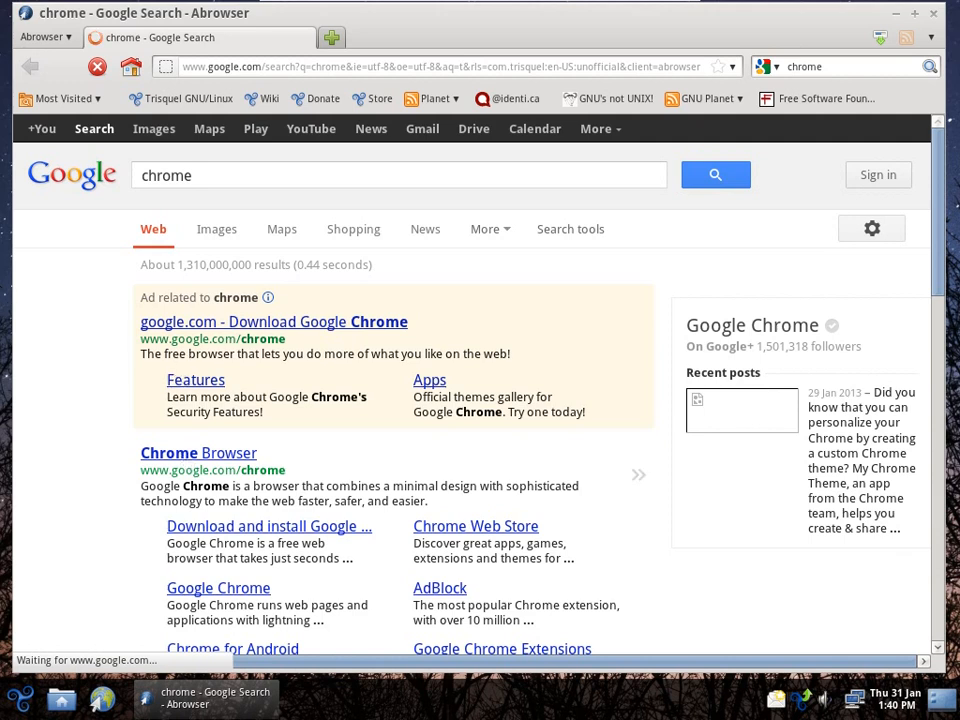
click(198, 453)
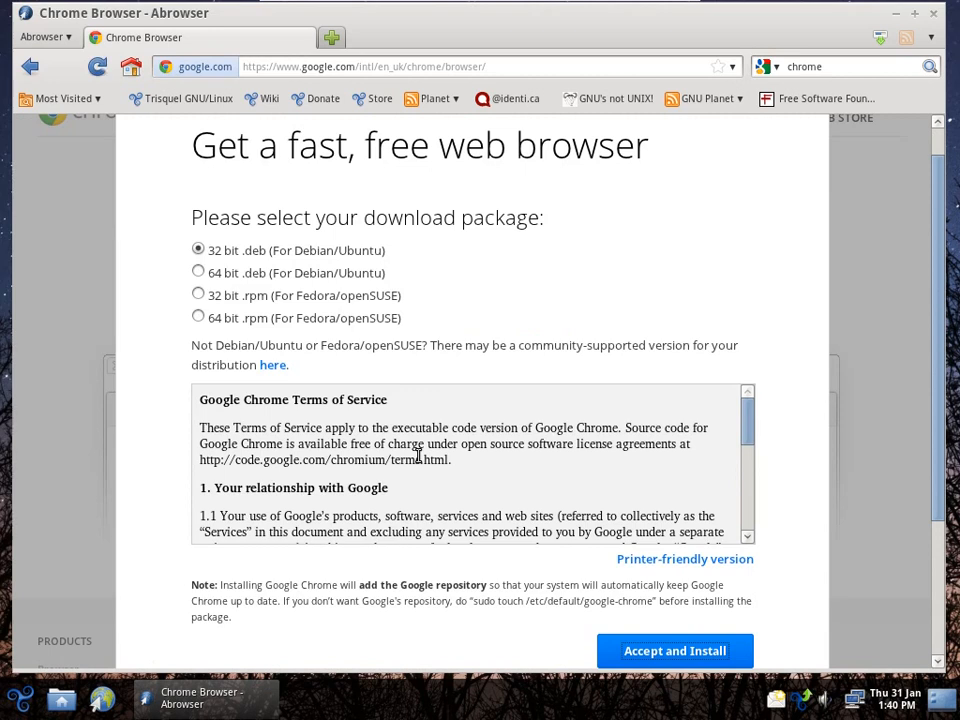
mouse_move(675, 651)
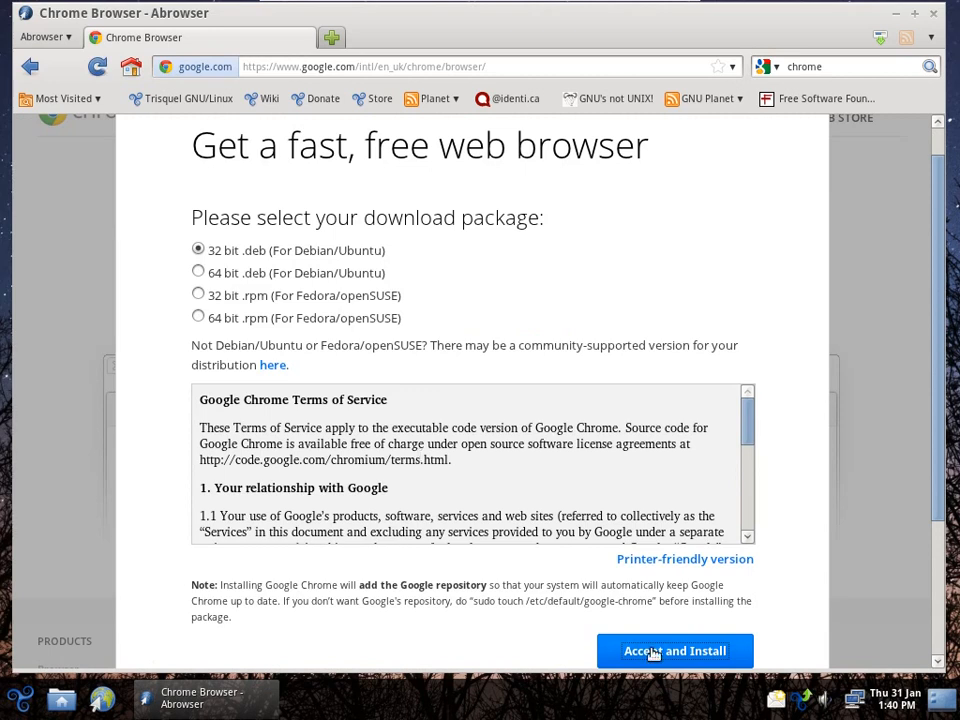
click(675, 651)
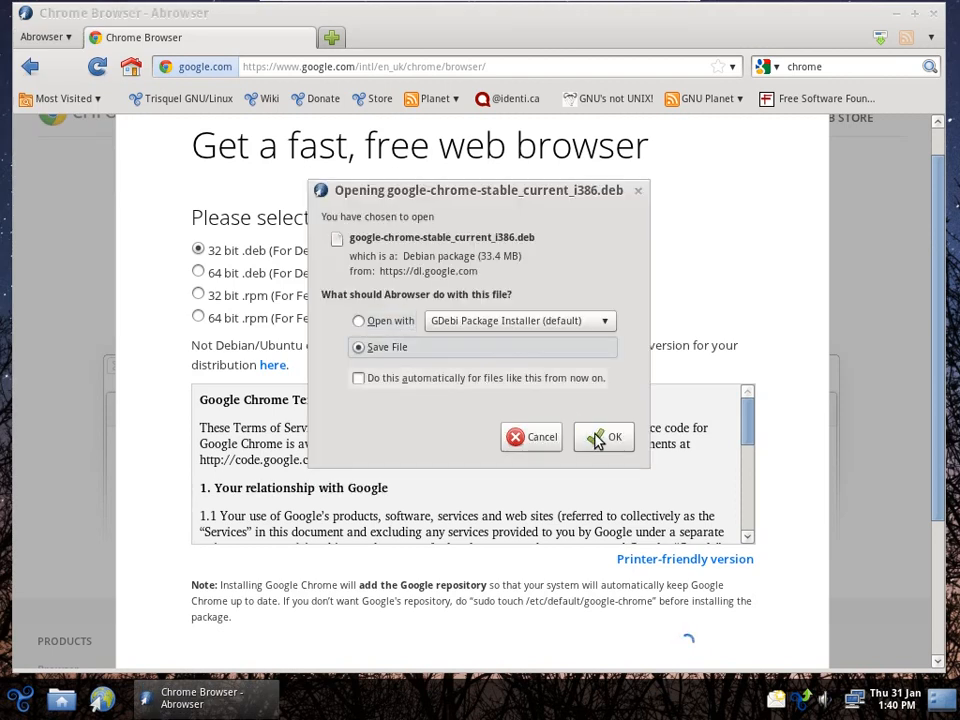
click(603, 437)
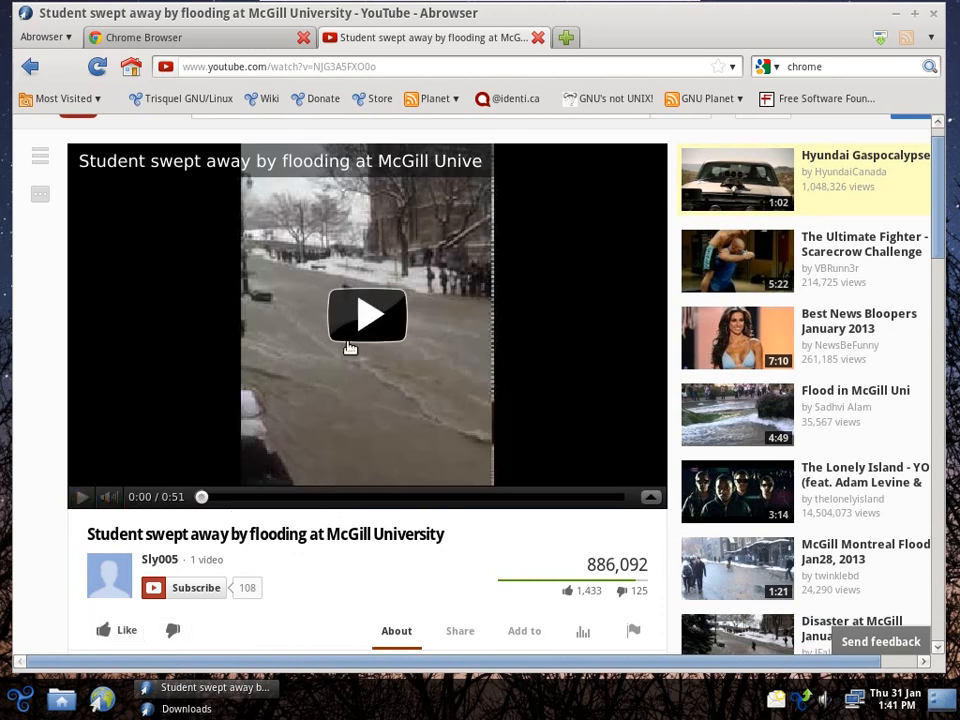
Play the McGill flooding YouTube video and view the player's properties.
click(366, 315)
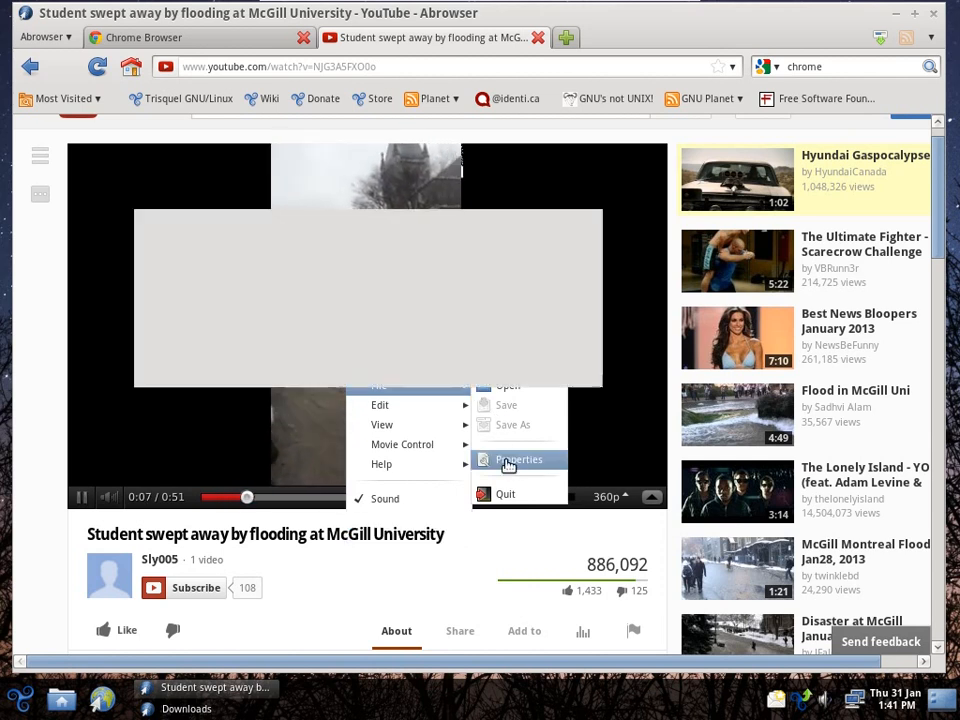
click(518, 459)
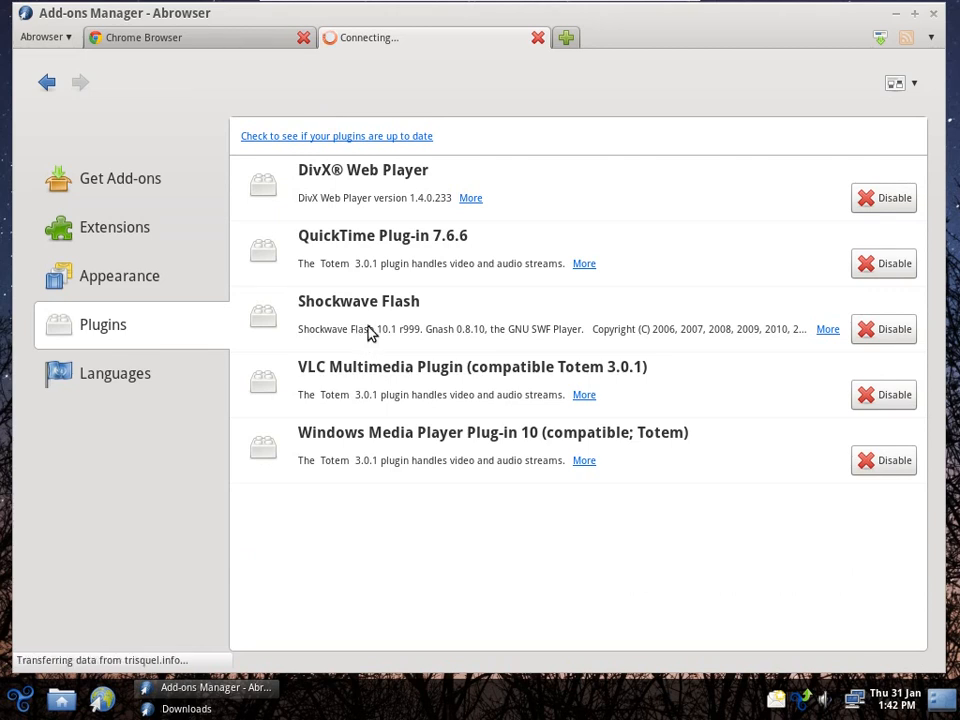
Switch to the Downloads folder window showing google-chrome-stable_current_i386.deb.
click(145, 37)
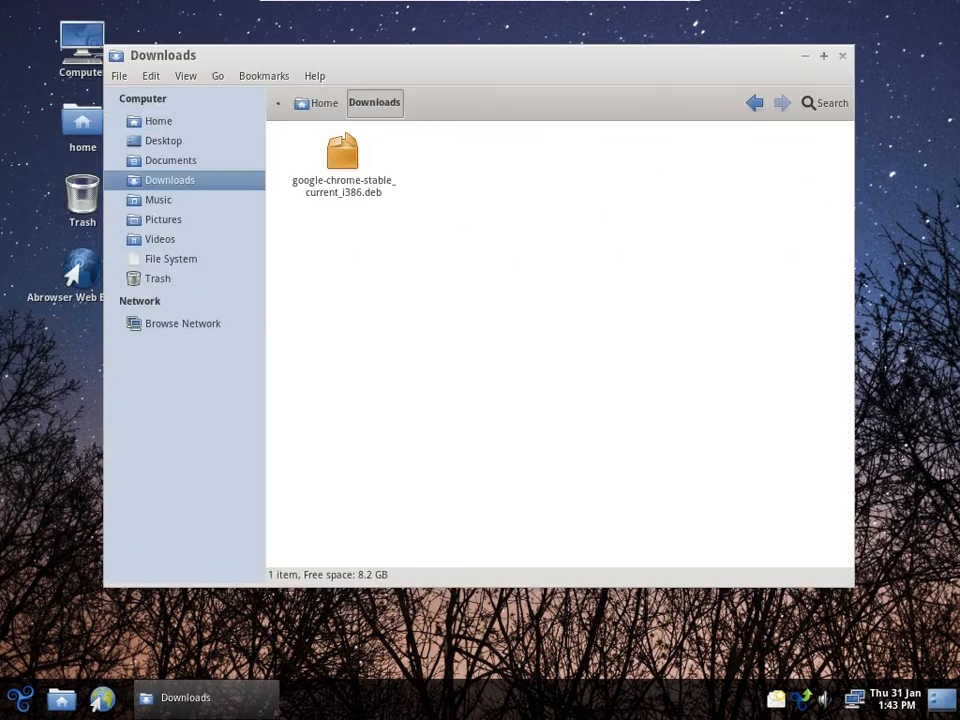
Open the downloaded Chrome .deb from the Downloads folder in GDebi Package Installer.
click(841, 55)
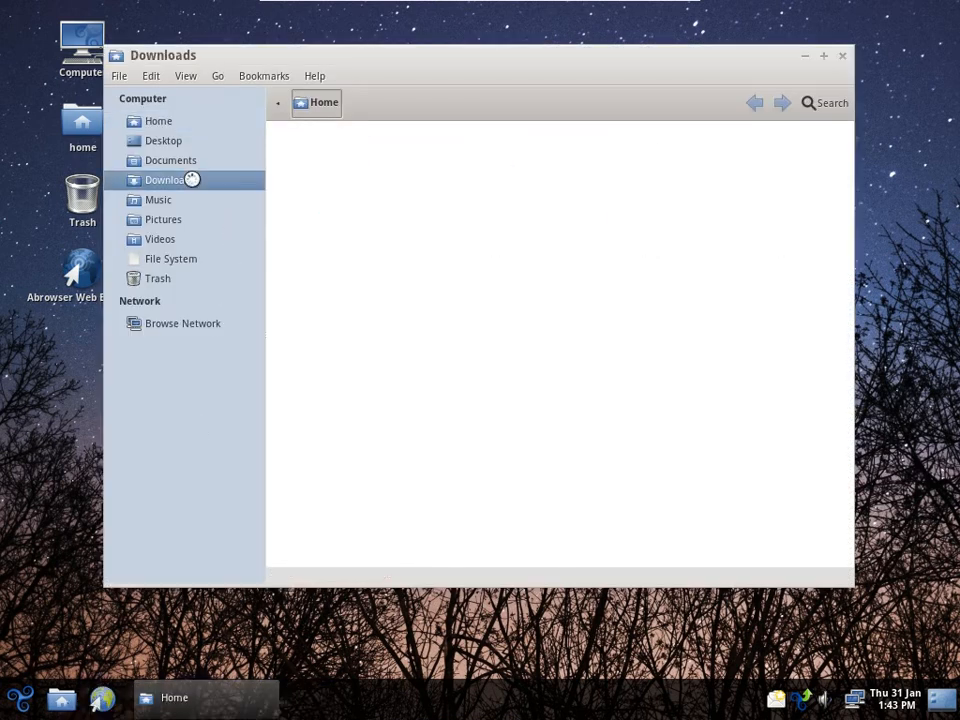
click(166, 179)
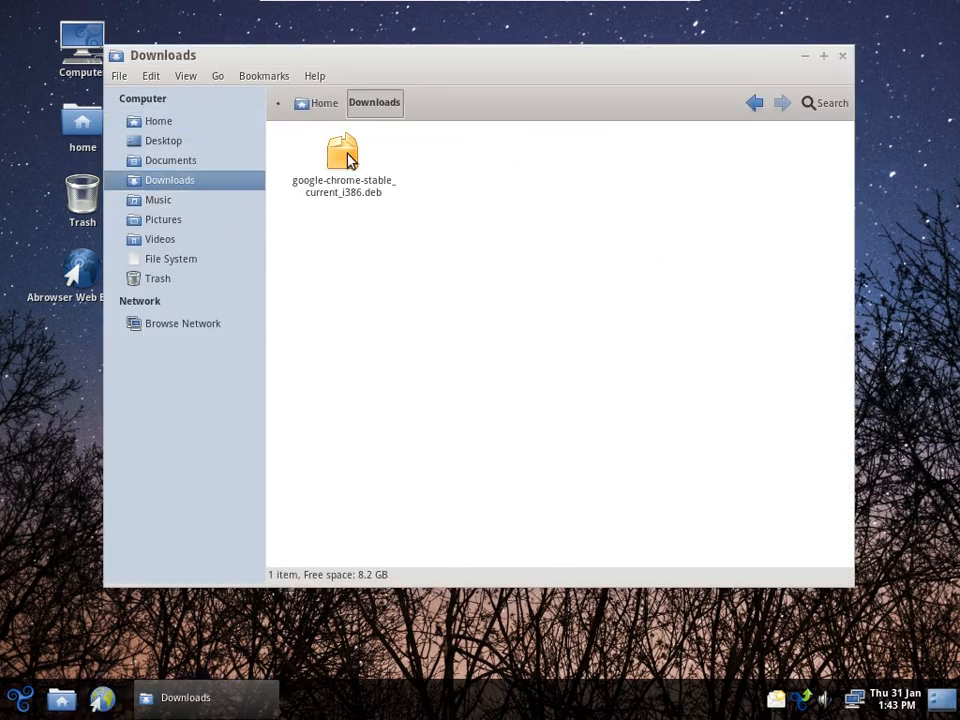
double_click(343, 155)
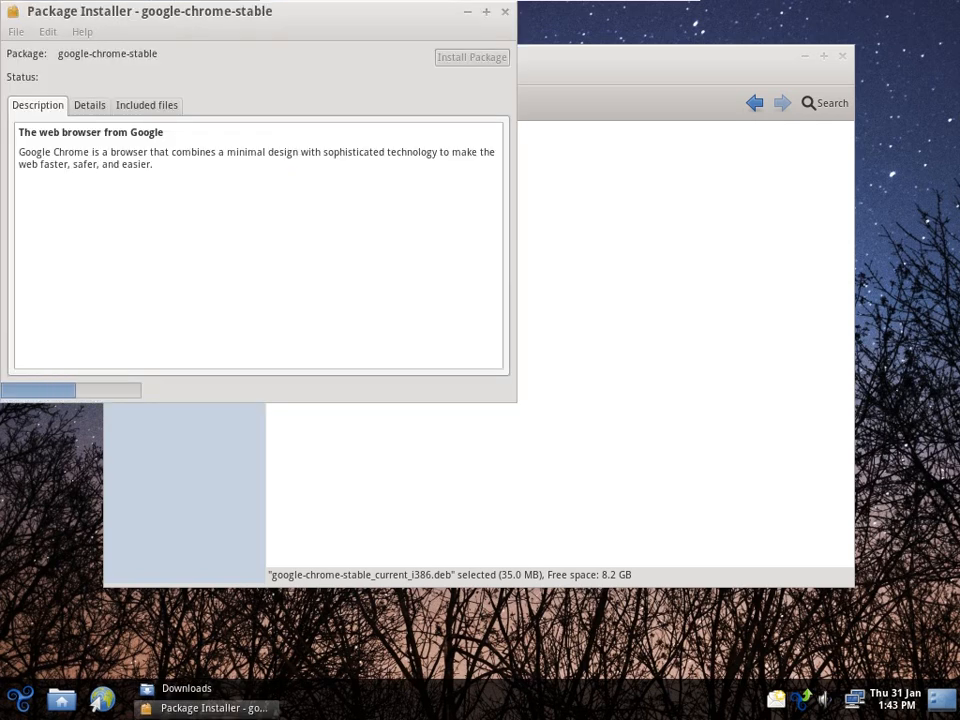
click(471, 57)
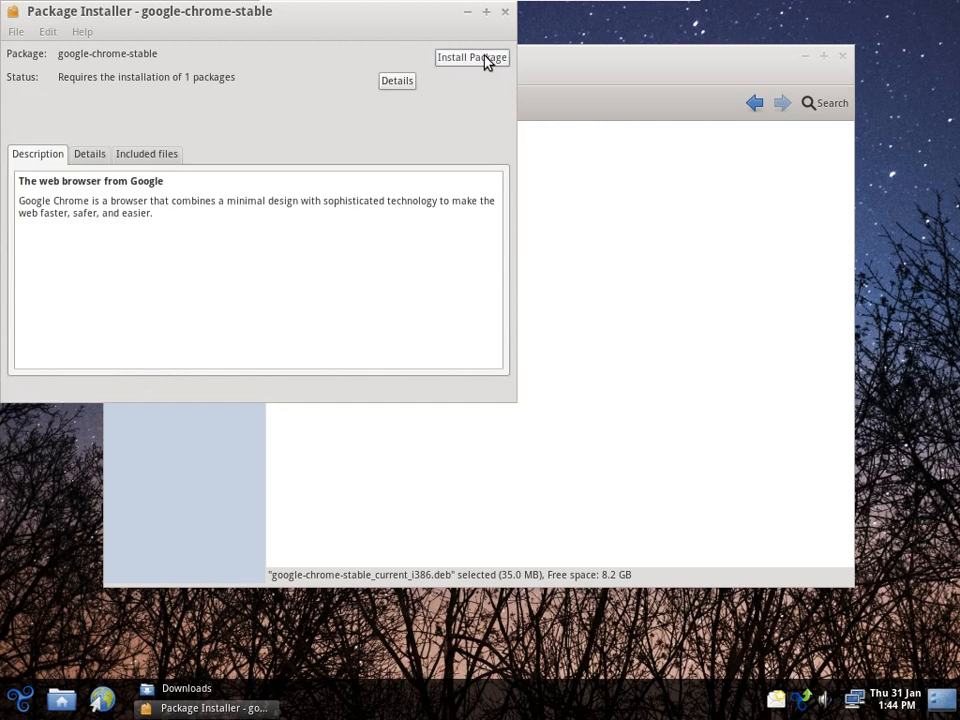
click(471, 57)
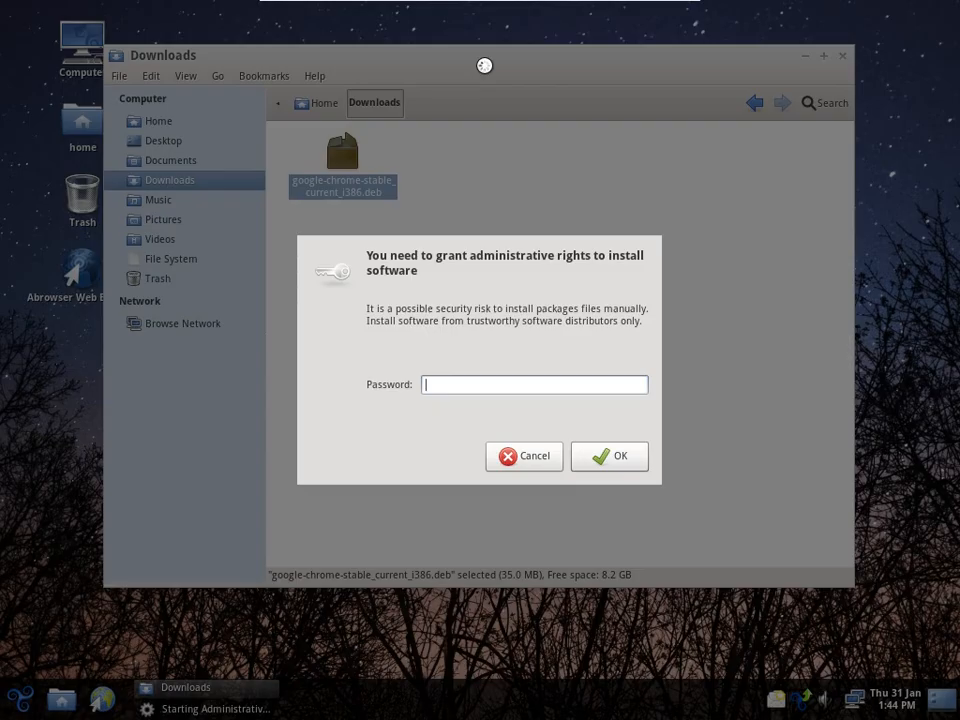
Authorize with the admin password, install google-chrome-stable, and close the installer.
click(609, 455)
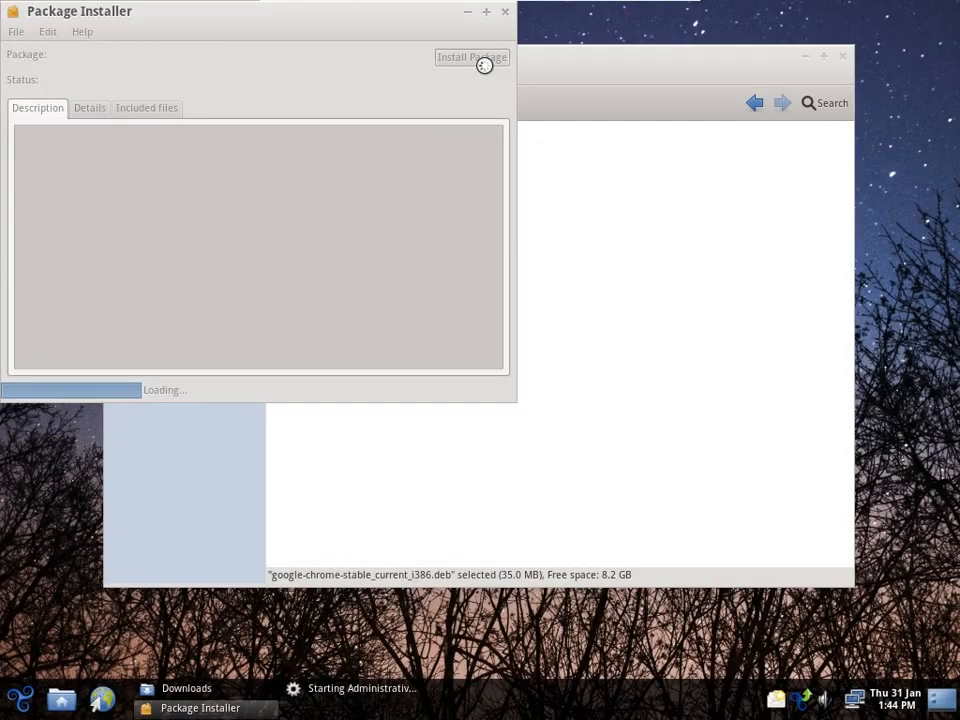
click(471, 57)
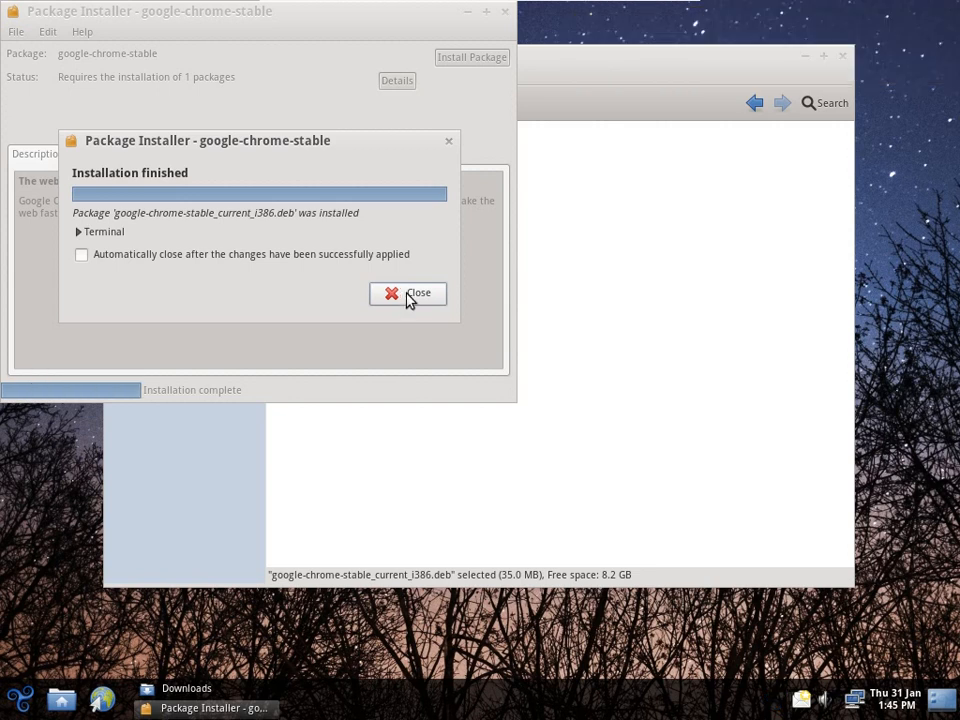
click(407, 293)
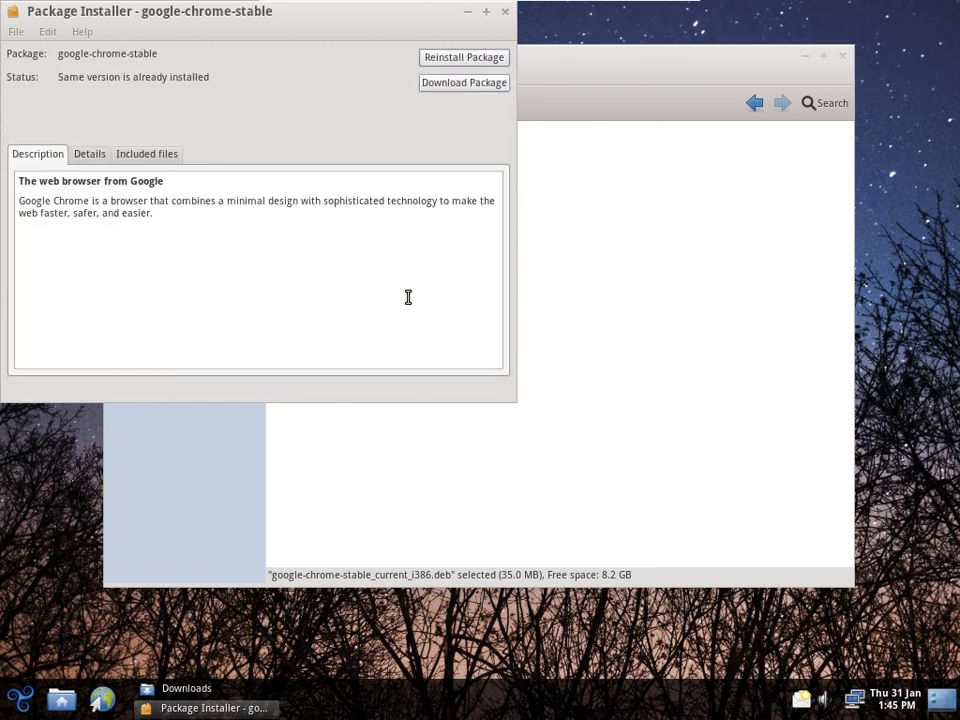
click(16, 31)
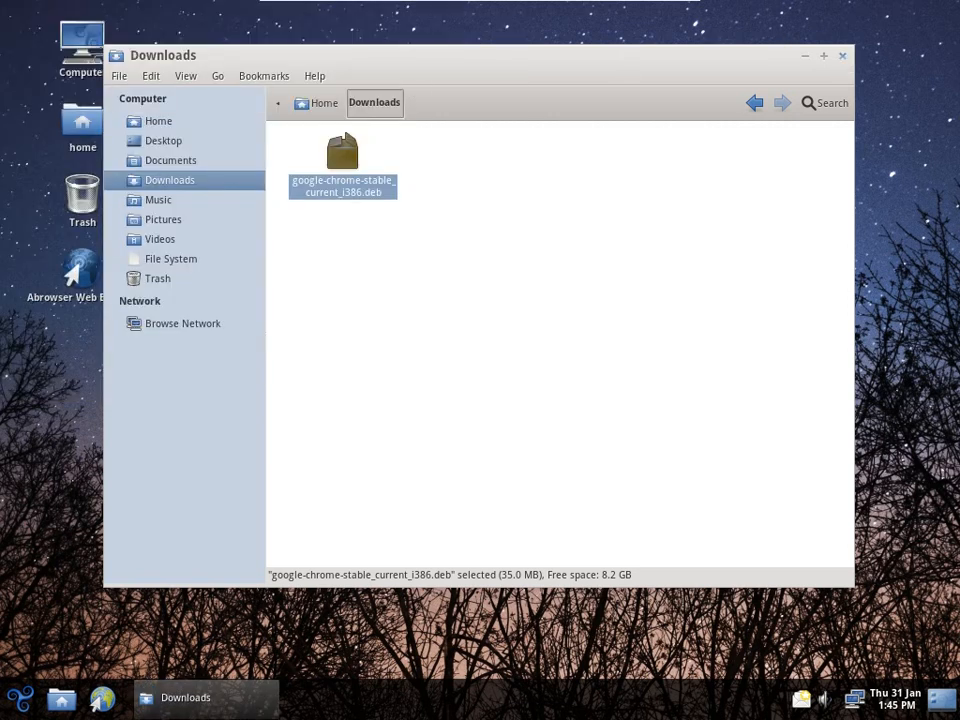
Delete the Abrowser desktop launcher, keep the Google Chrome one, and launch Chrome.
click(841, 55)
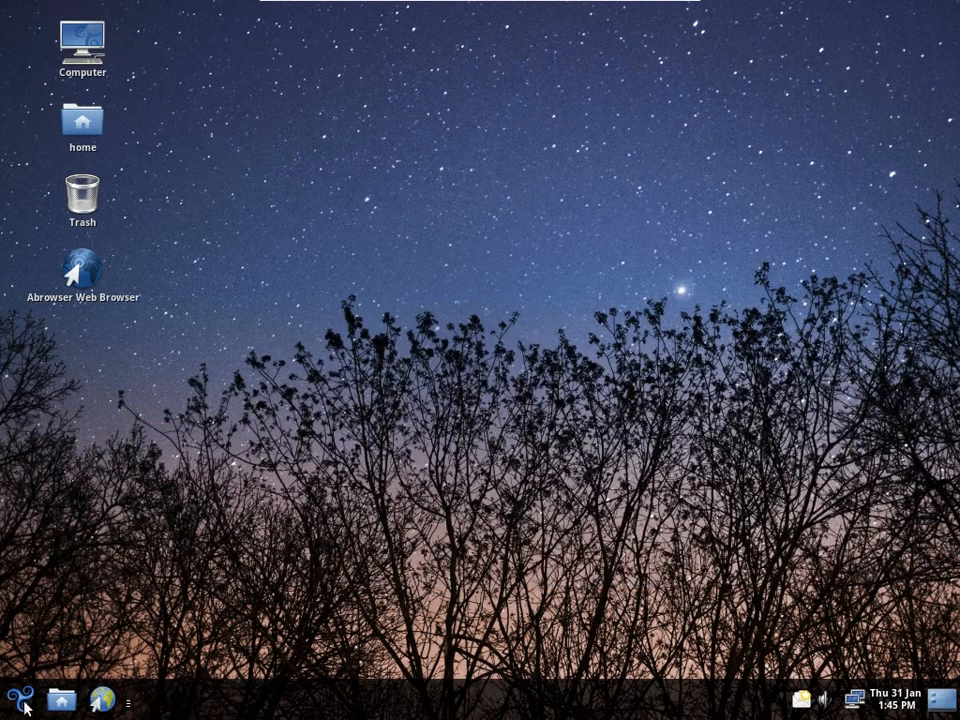
click(18, 702)
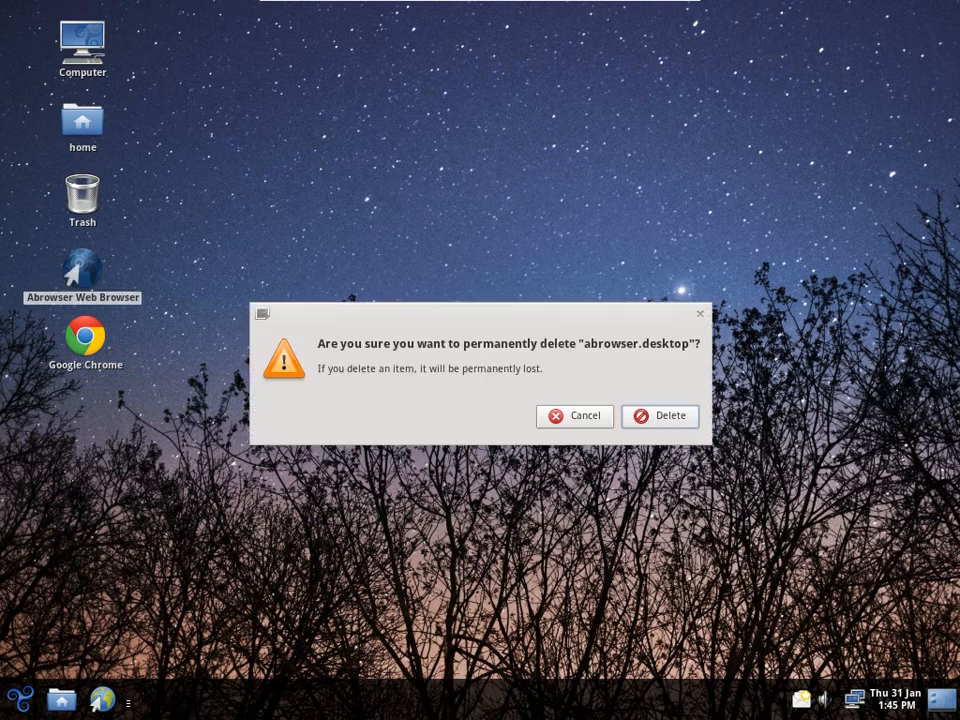
click(659, 415)
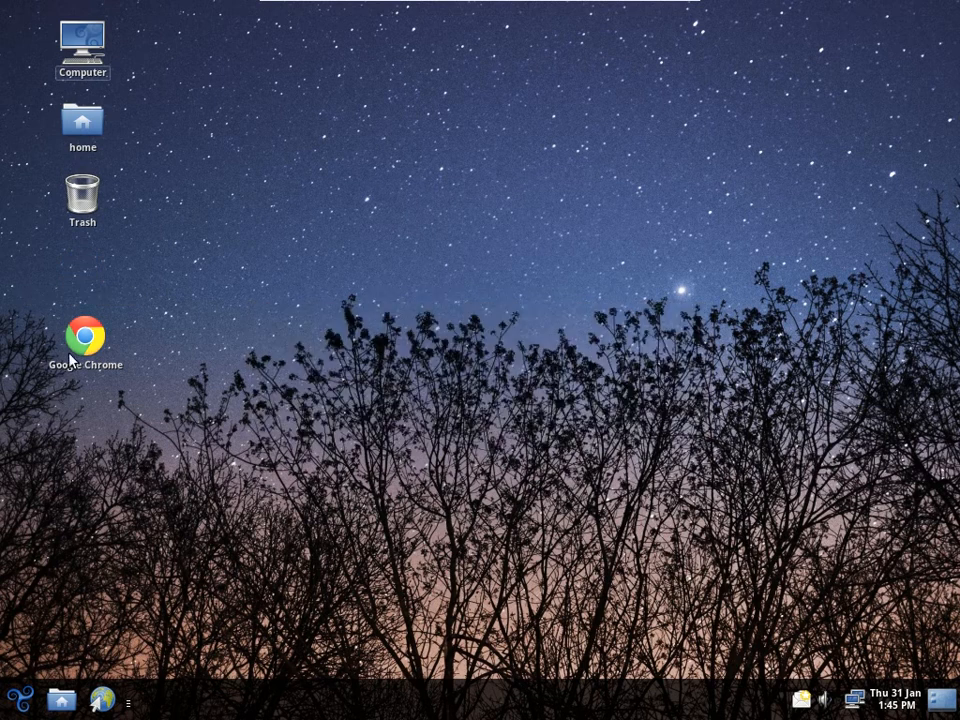
double_click(84, 335)
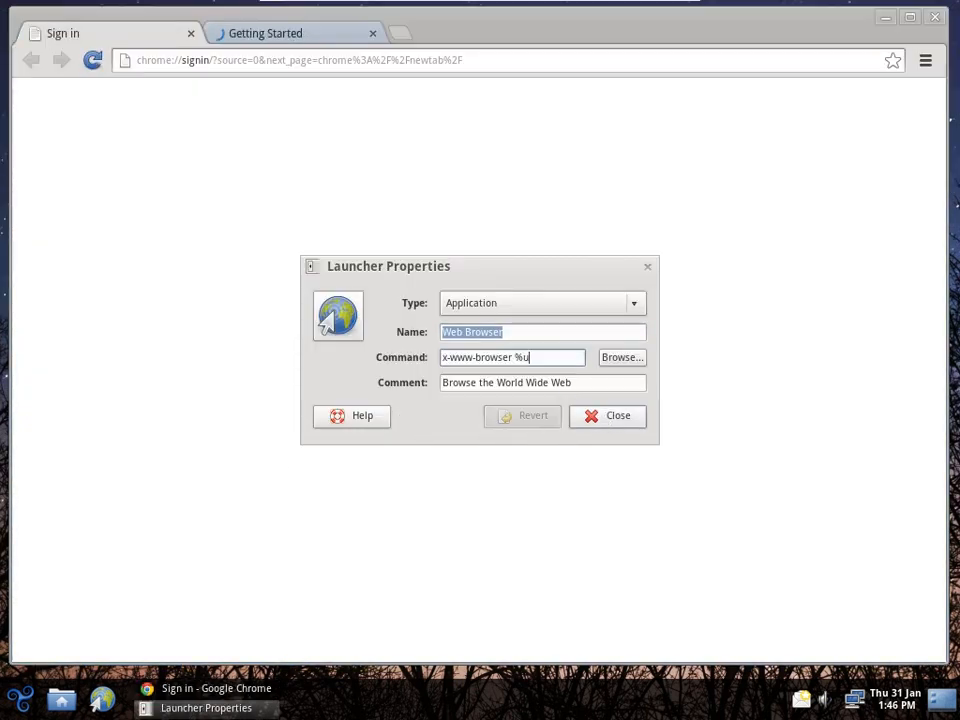
Close Launcher Properties and log out of the session from the main menu.
click(607, 415)
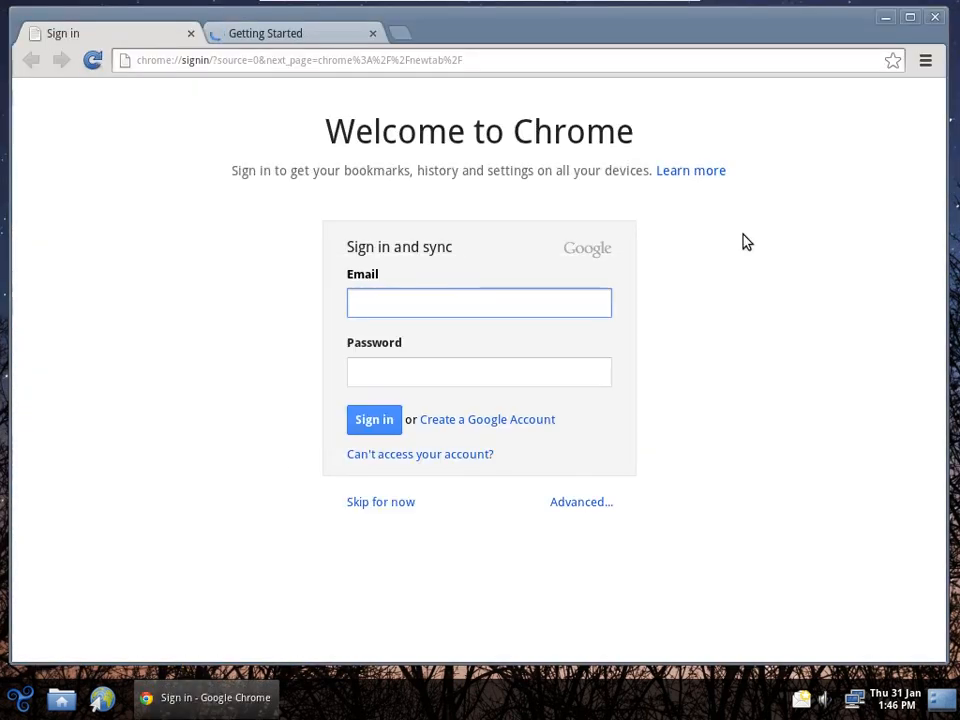
click(18, 699)
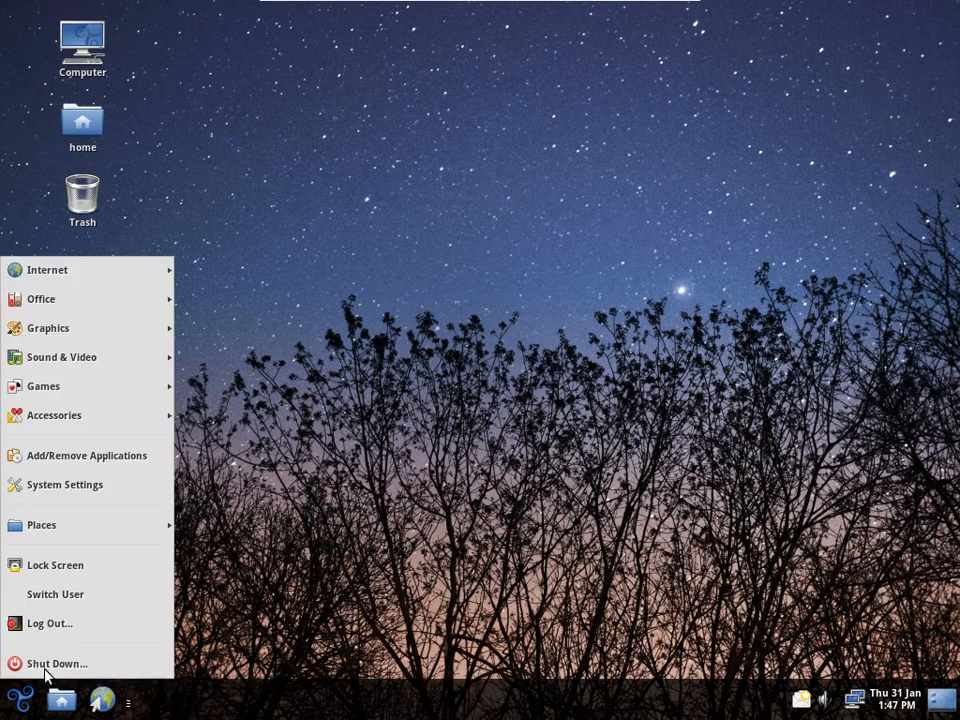
click(48, 623)
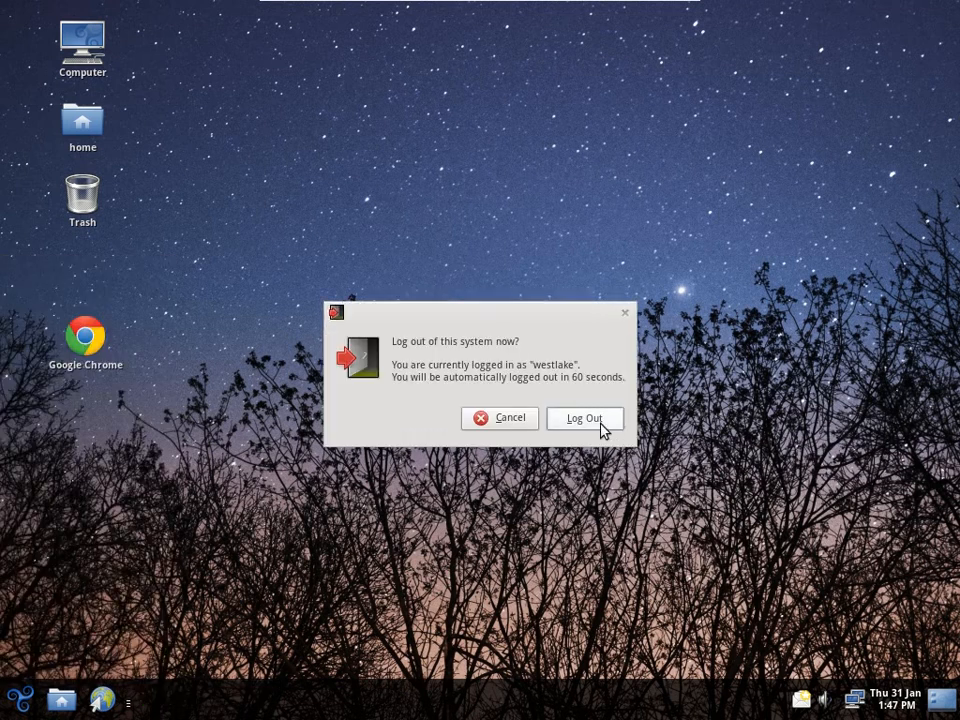
click(585, 418)
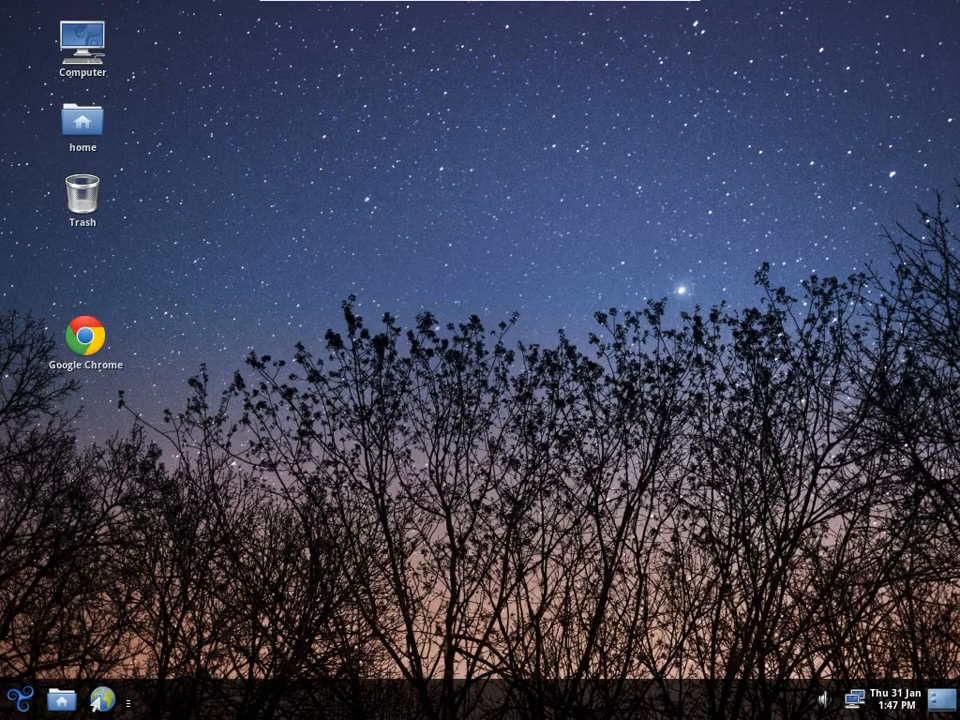
After logging back in, open and close Chrome, close Launcher Properties and browse the Accessories menu.
click(48, 328)
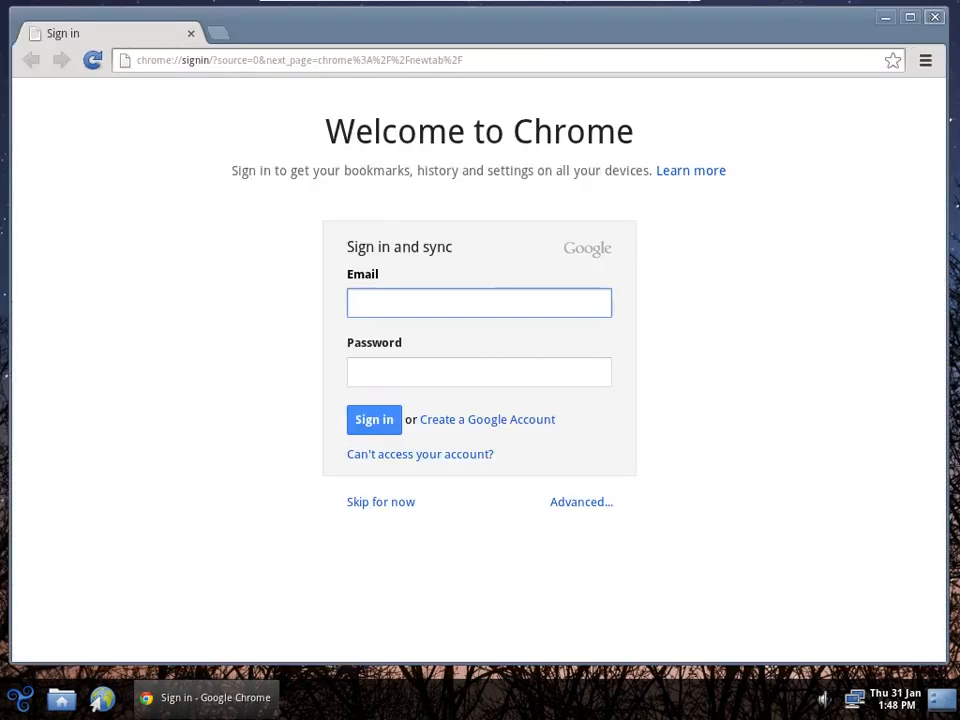
click(20, 698)
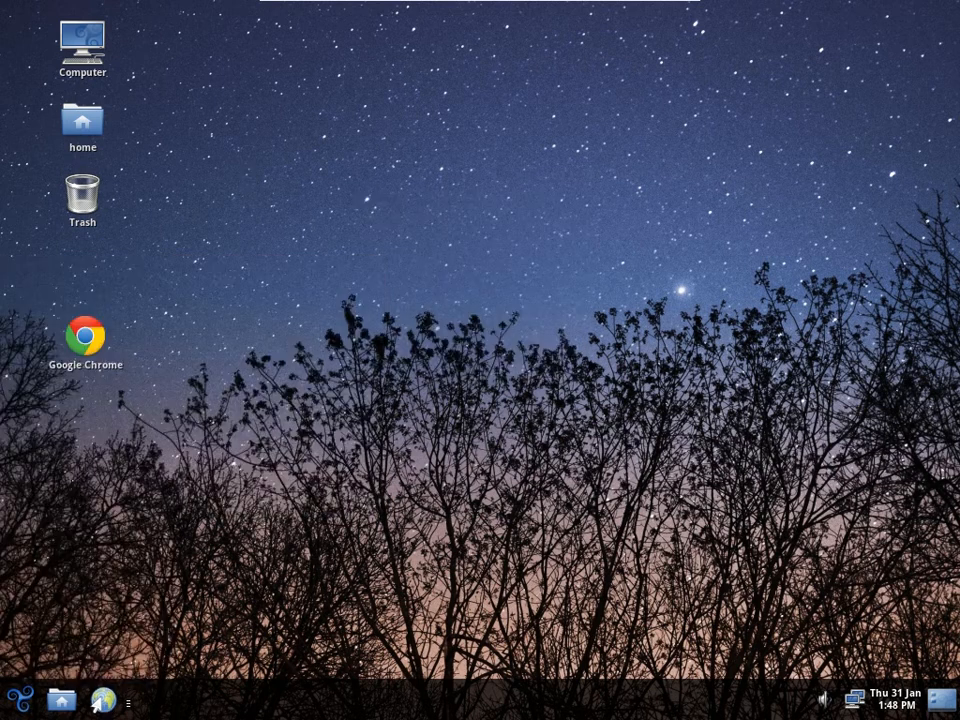
mouse_move(210, 567)
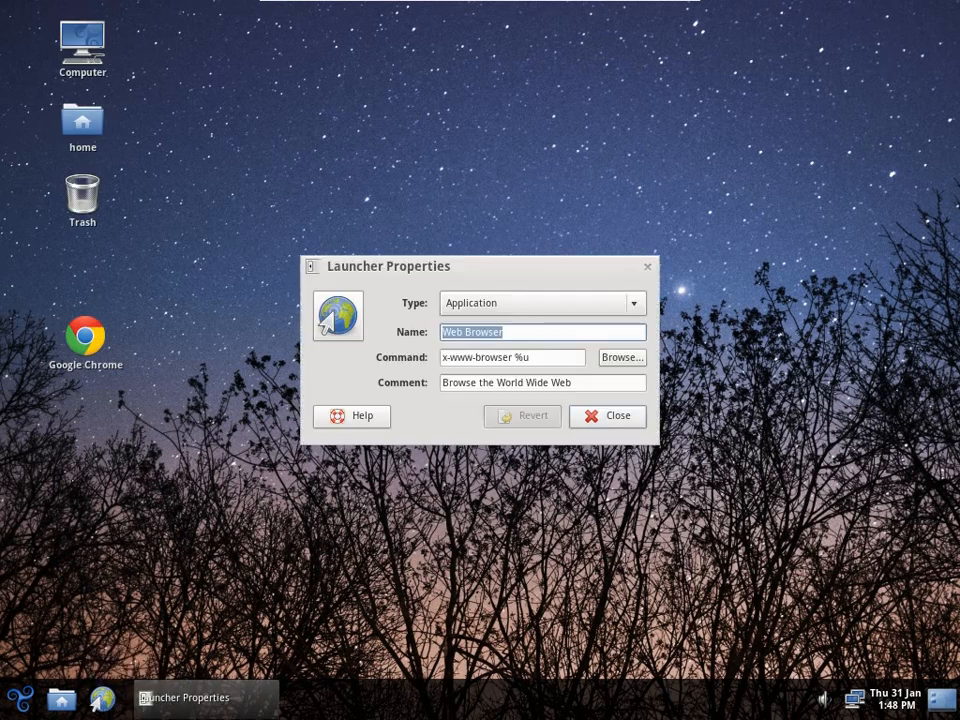
mouse_move(607, 415)
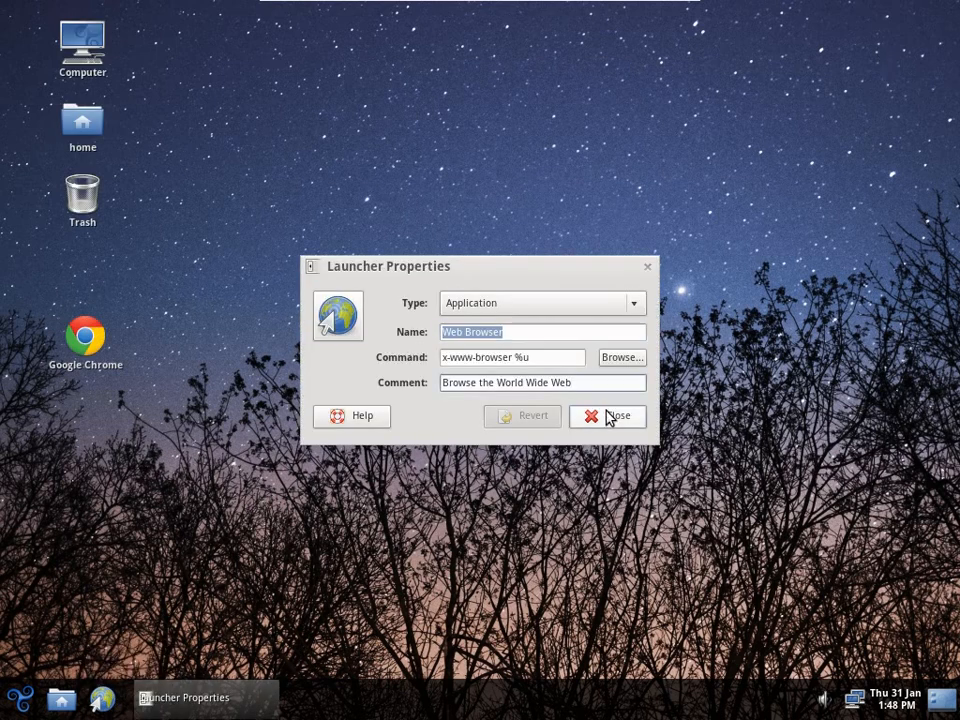
click(607, 415)
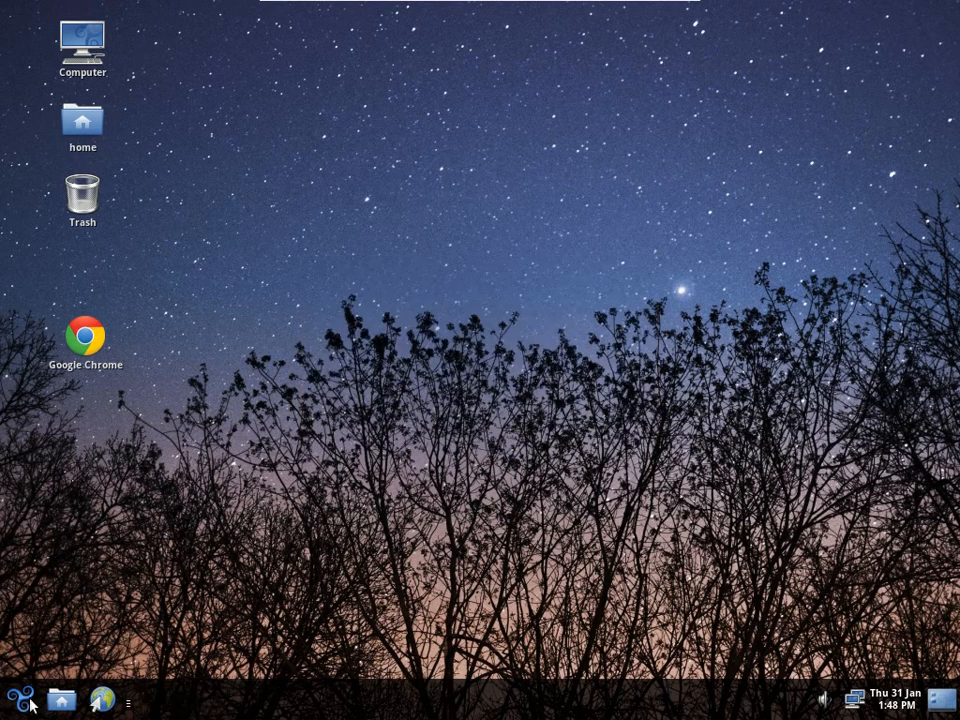
click(16, 700)
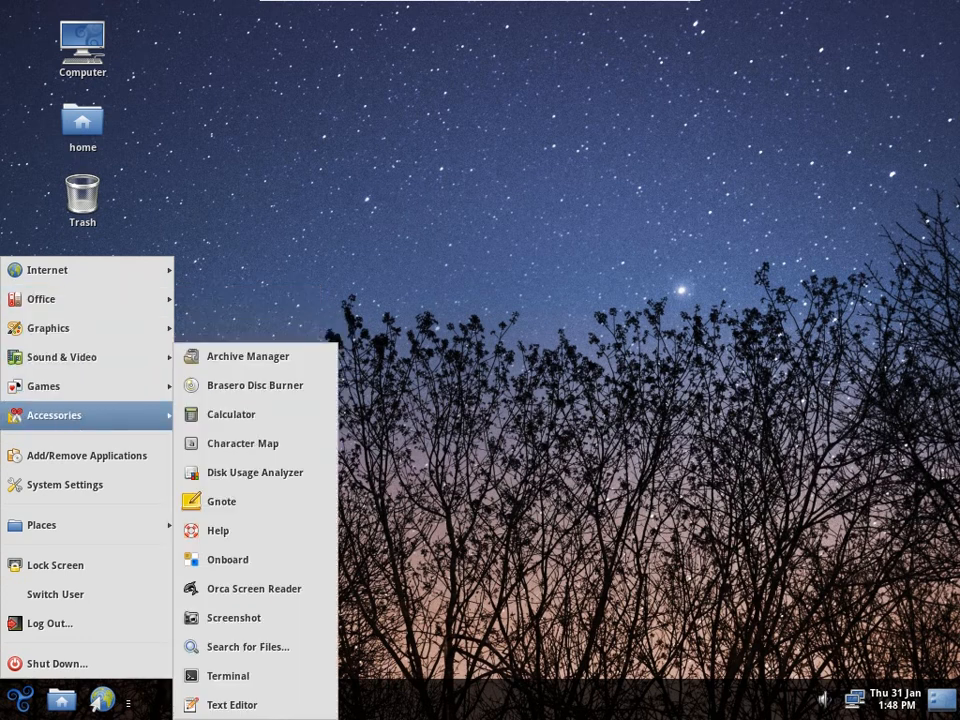
mouse_move(242, 443)
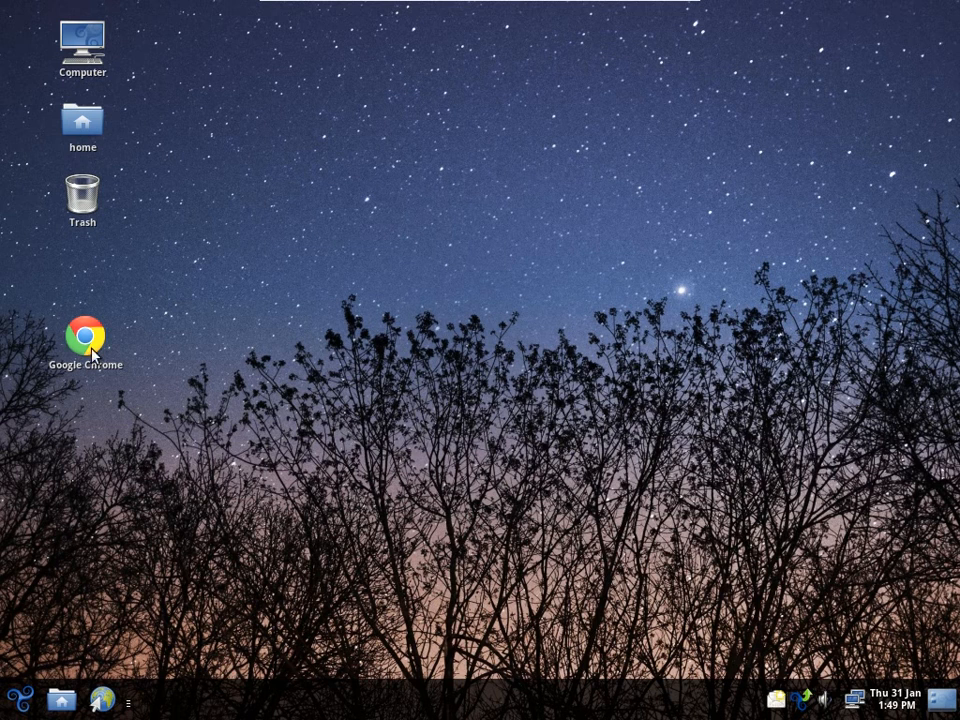
Launch Chrome, play the McGill flooding video full screen, then leave full screen.
double_click(84, 334)
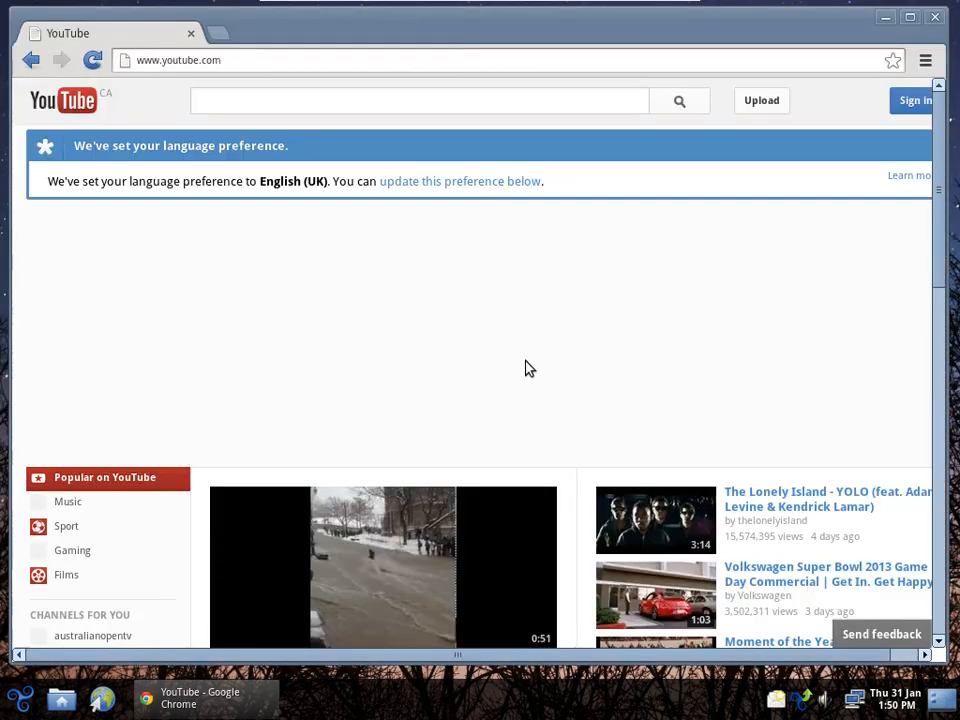
click(383, 567)
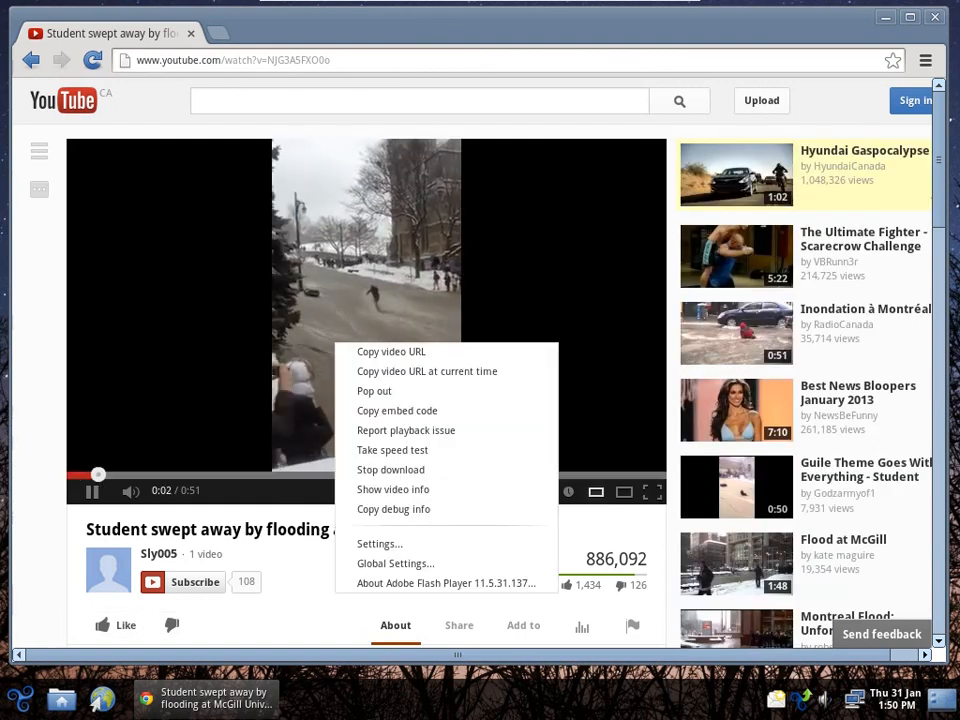
click(652, 491)
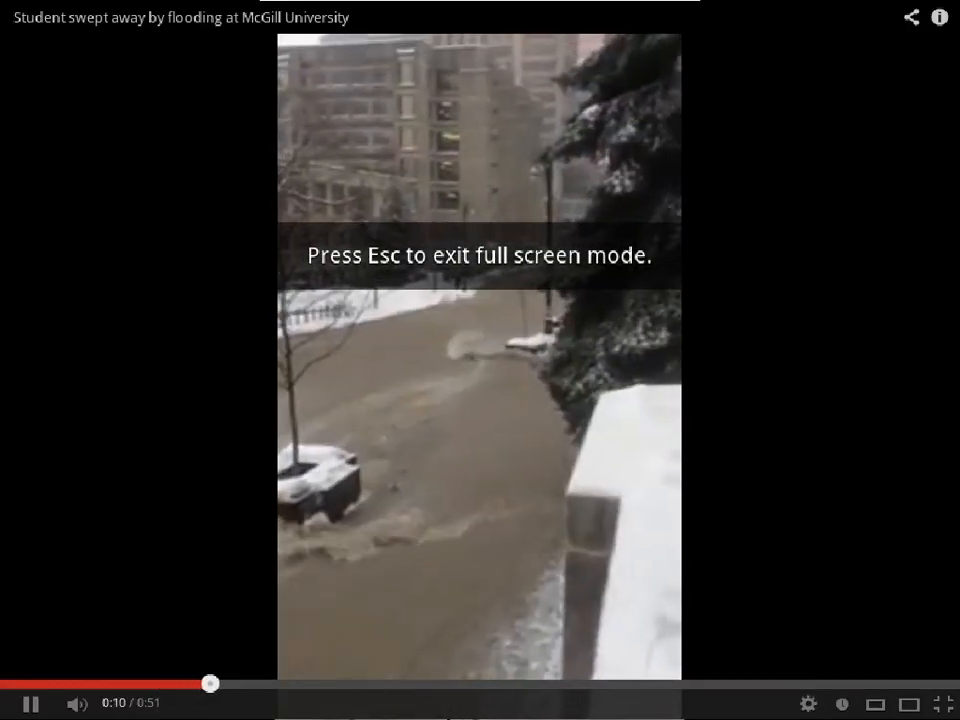
key(Escape)
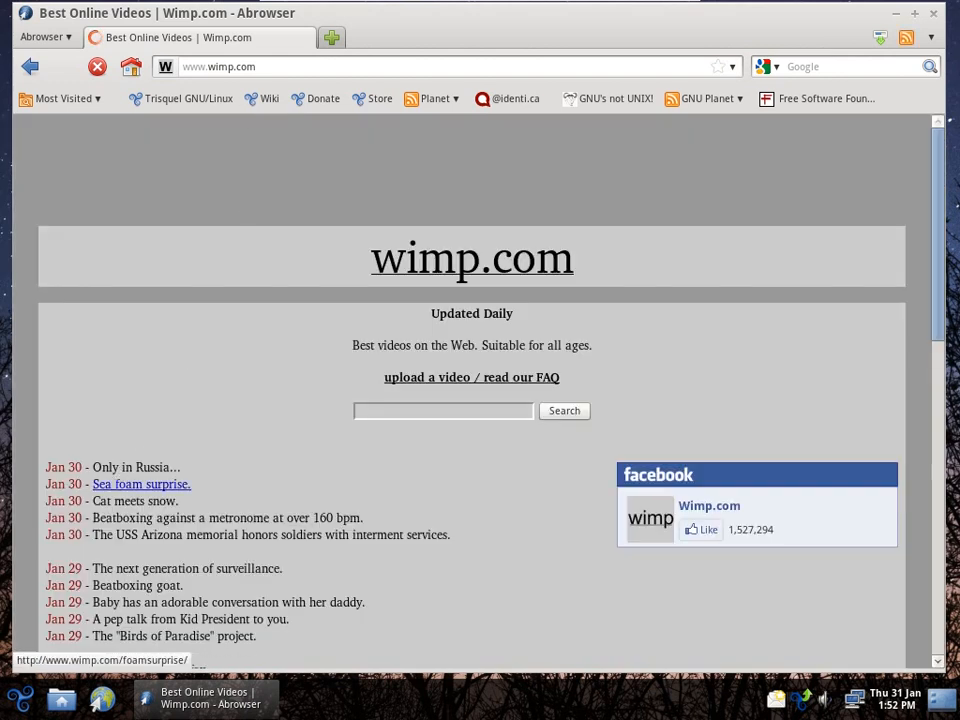
Open the Only in Russia... video page on wimp.com and bring up the player's options.
click(135, 467)
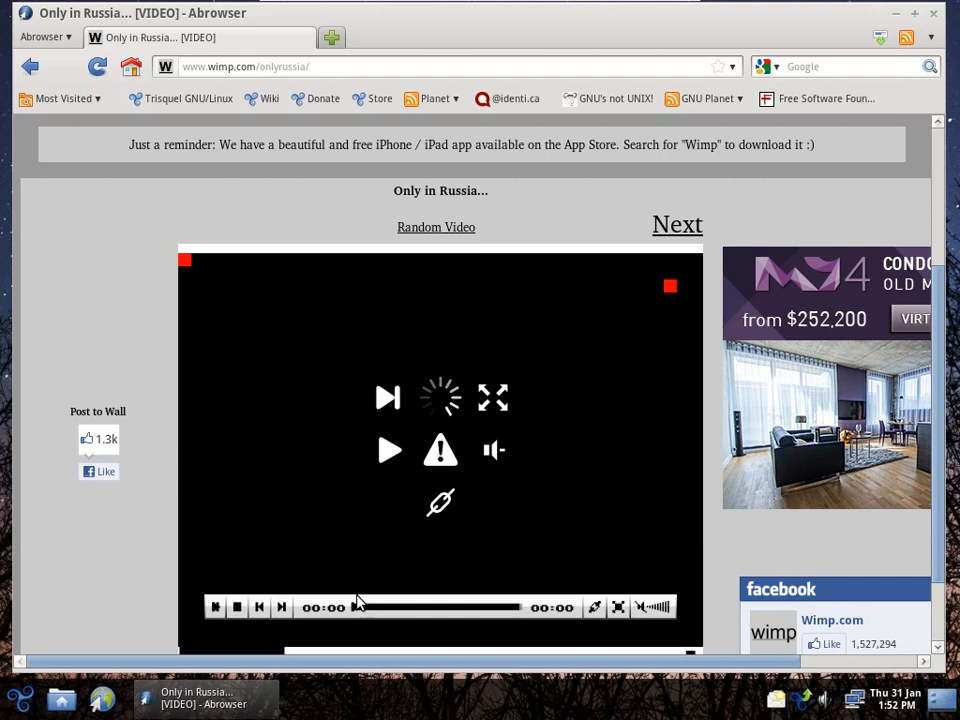
right_click(440, 410)
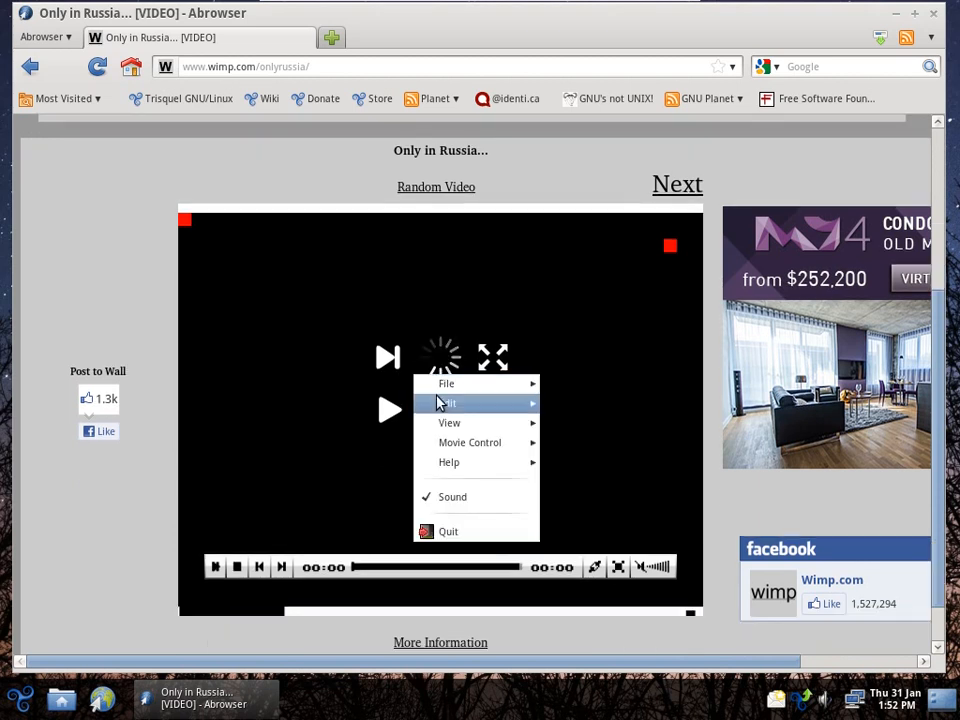
mouse_move(447, 403)
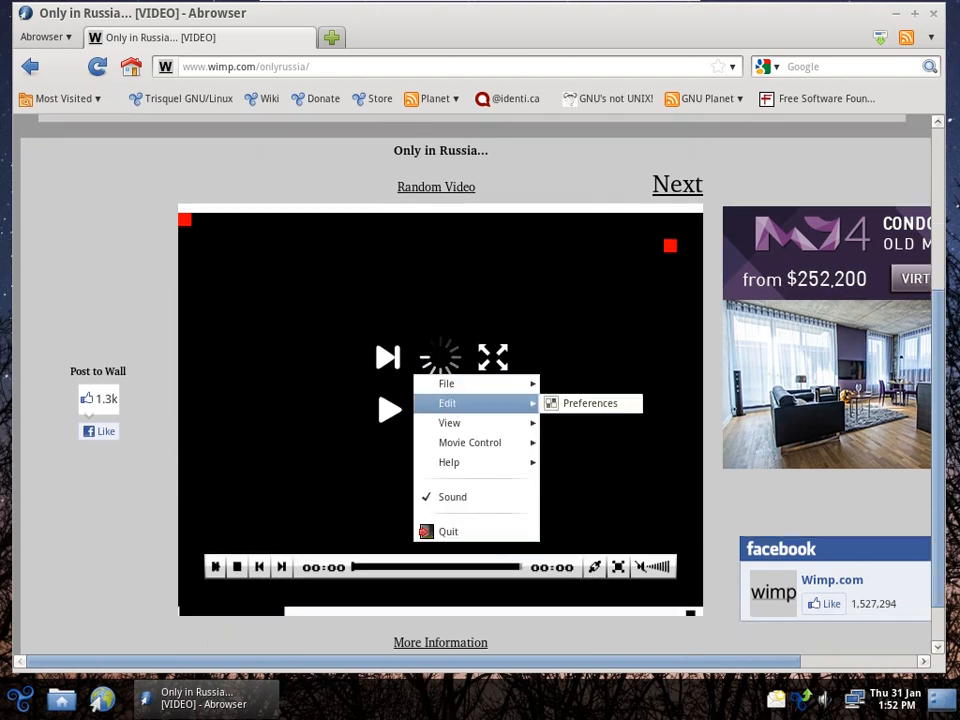
mouse_move(469, 442)
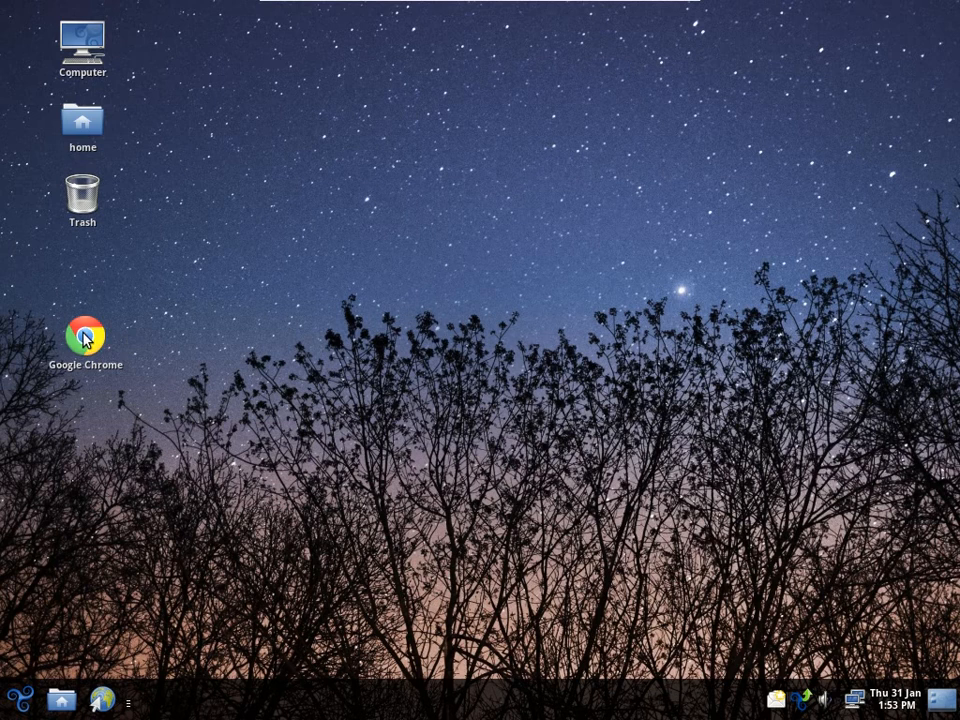
Launch Google Chrome, browse to break.com, then close the browser back to the desktop.
double_click(84, 334)
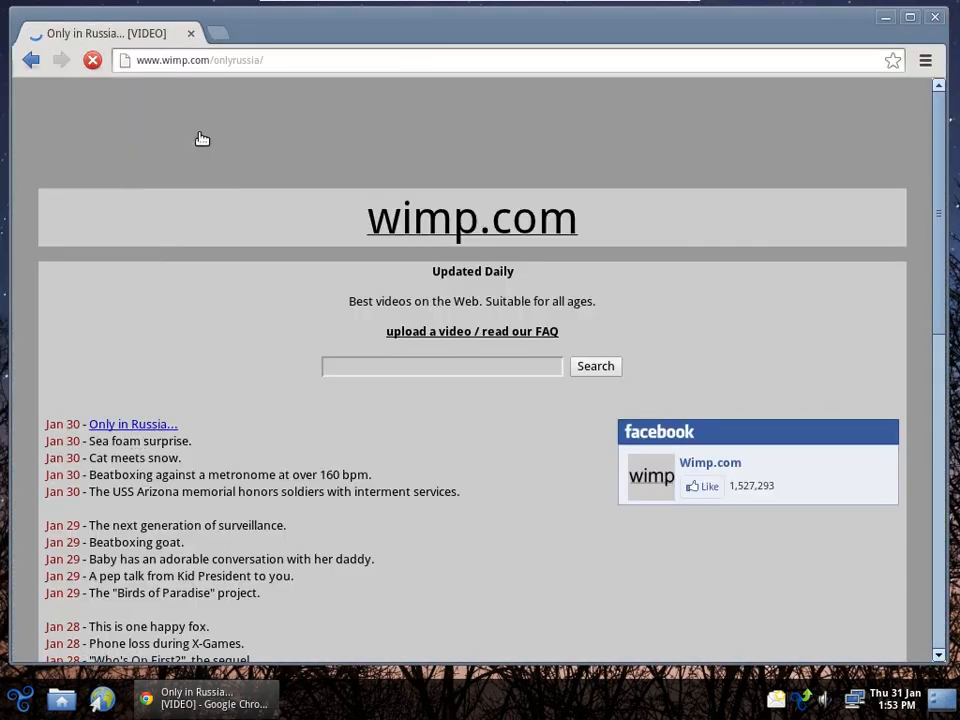
click(132, 423)
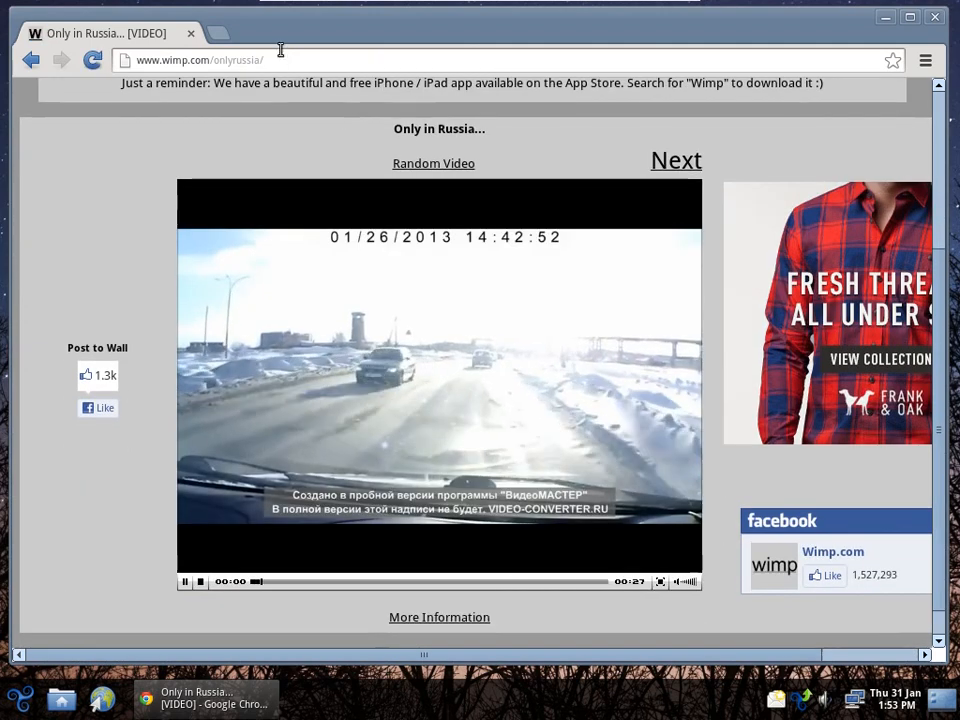
text(break.com)
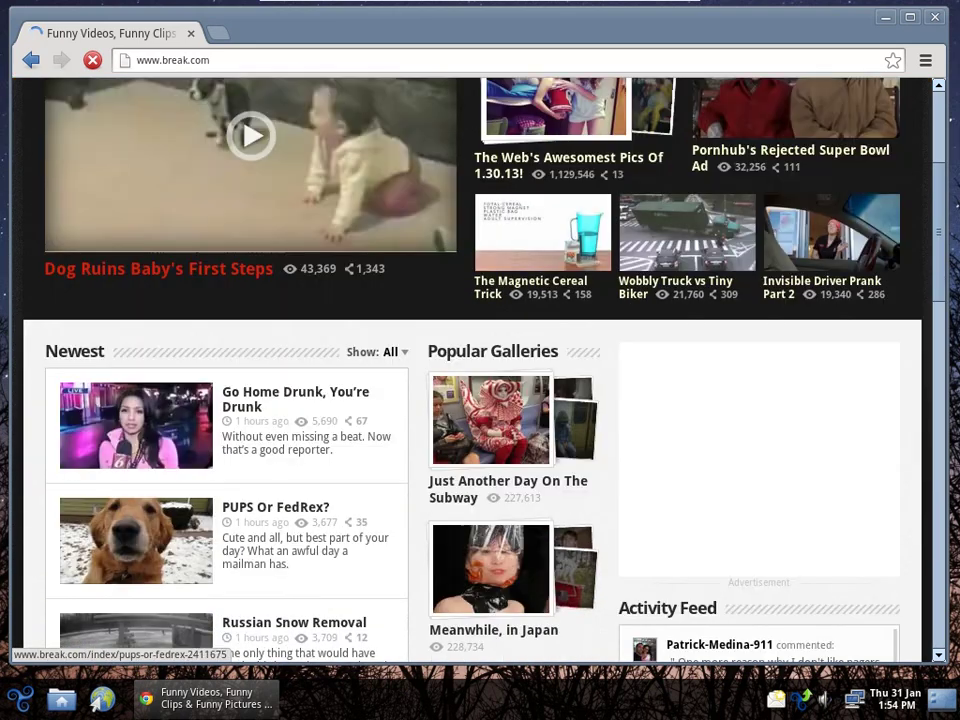
click(275, 507)
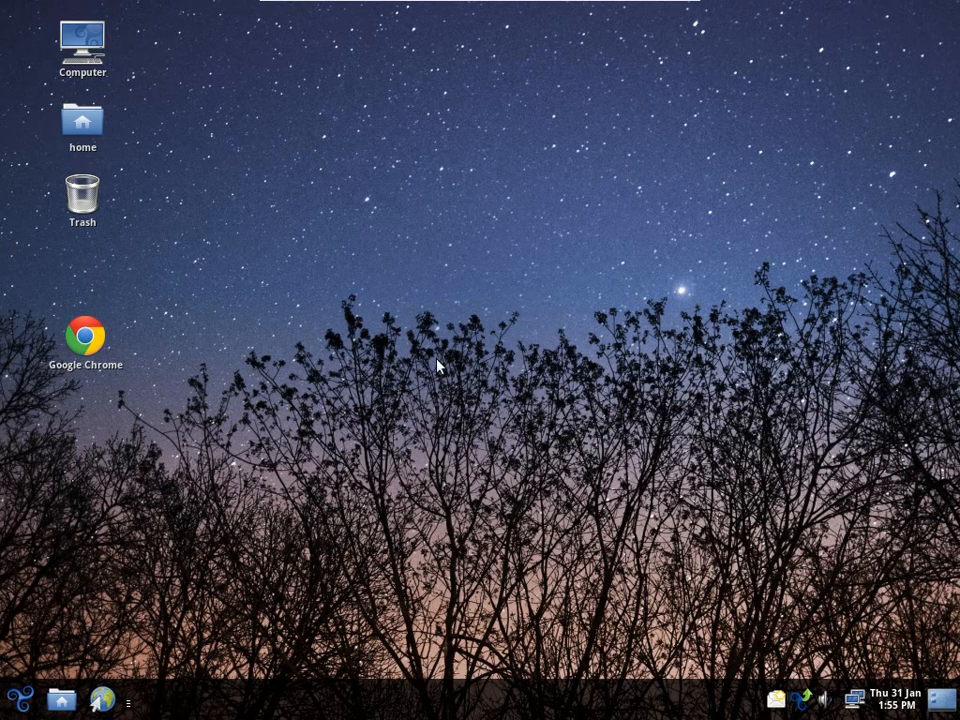
Launch Add/Remove Applications, close it, then bring up System Settings from the main menu.
click(25, 700)
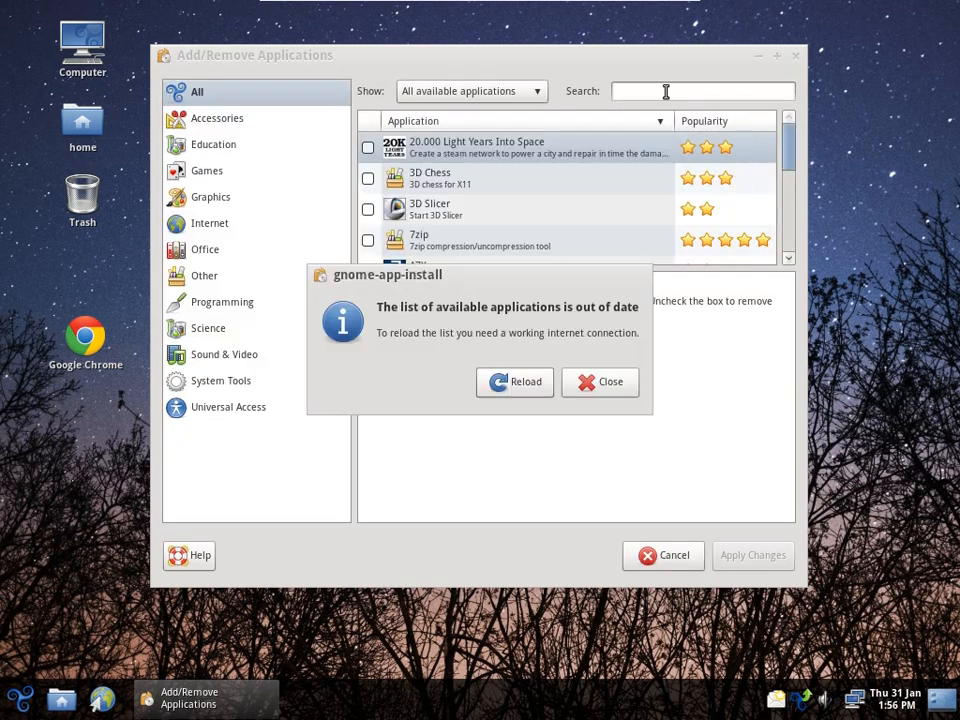
text(compil)
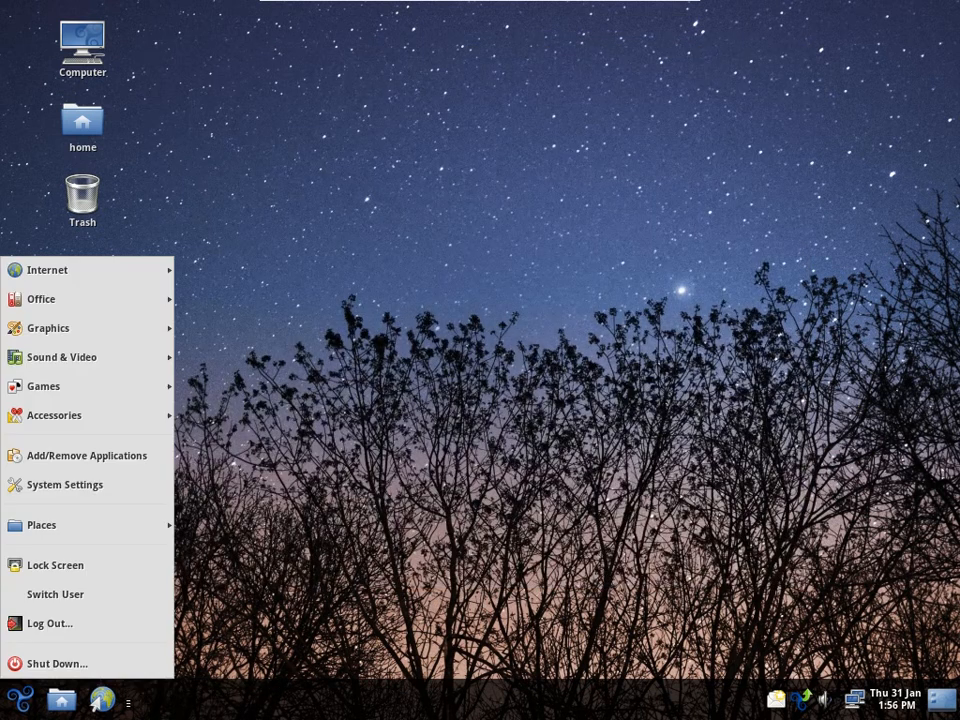
click(65, 484)
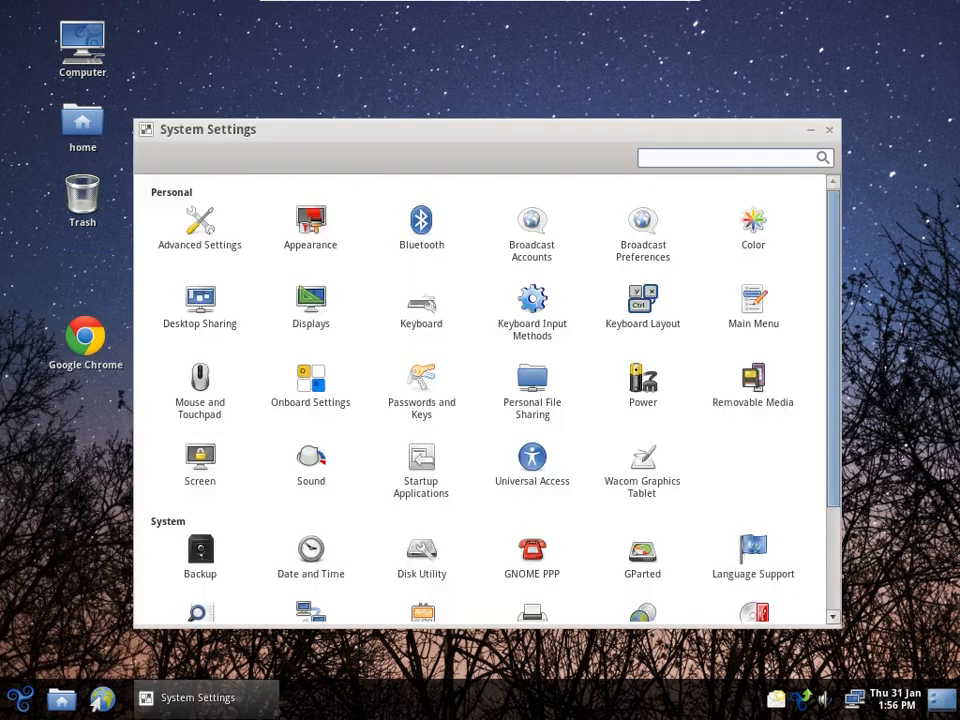
Scroll System Settings and launch Update Manager, listing 194 updates (235.6 MB).
scroll(down, 3)
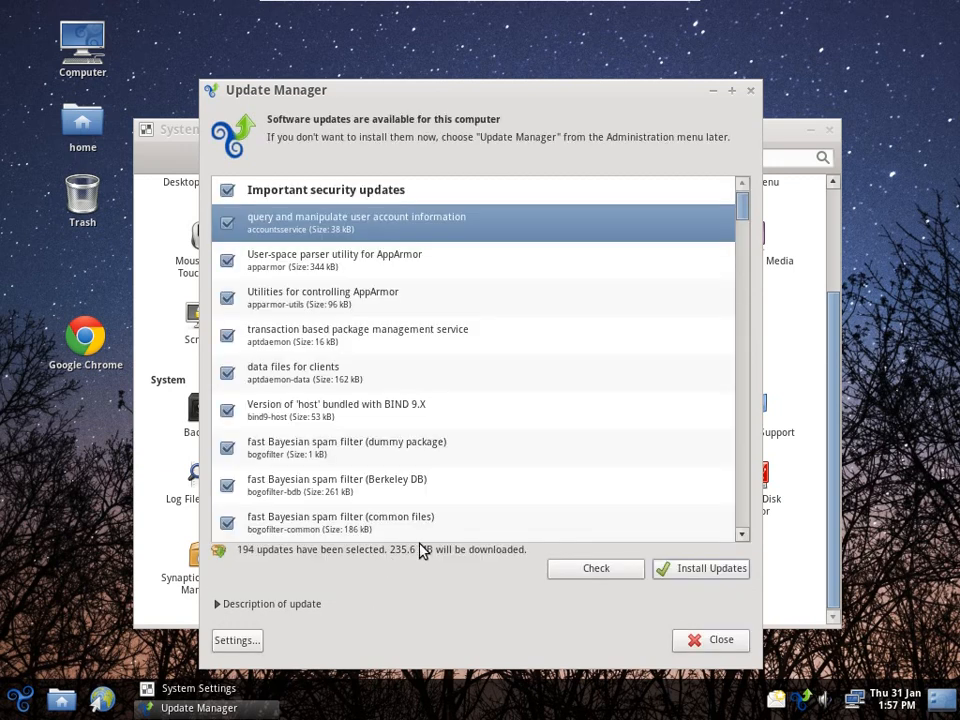
In Software Sources, review the download server chooser and cancel, keeping the US Trisquel server.
click(237, 640)
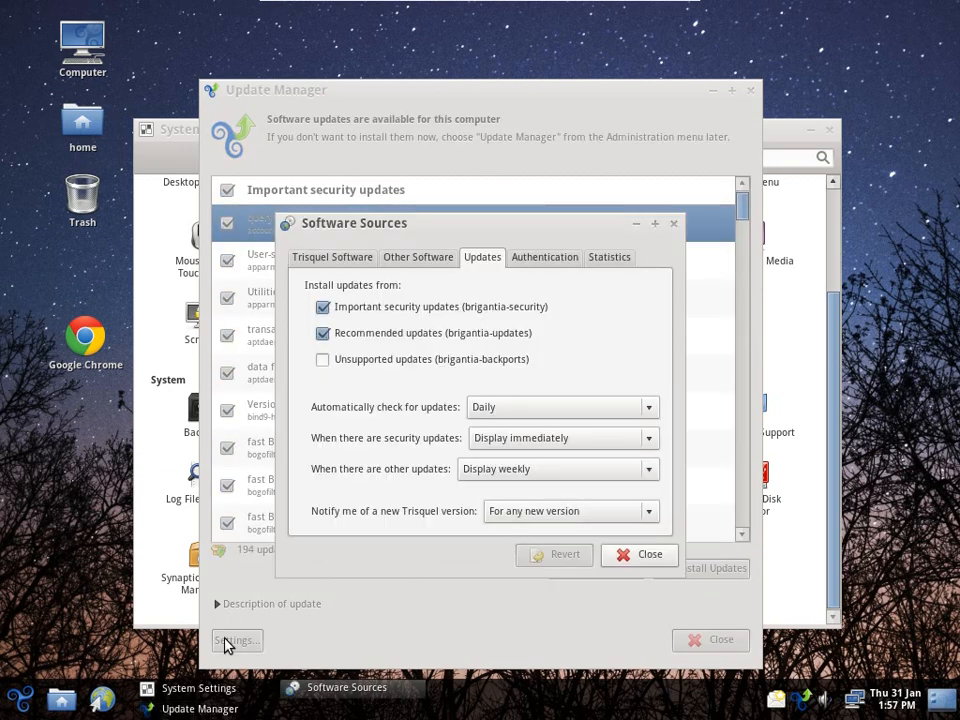
click(332, 257)
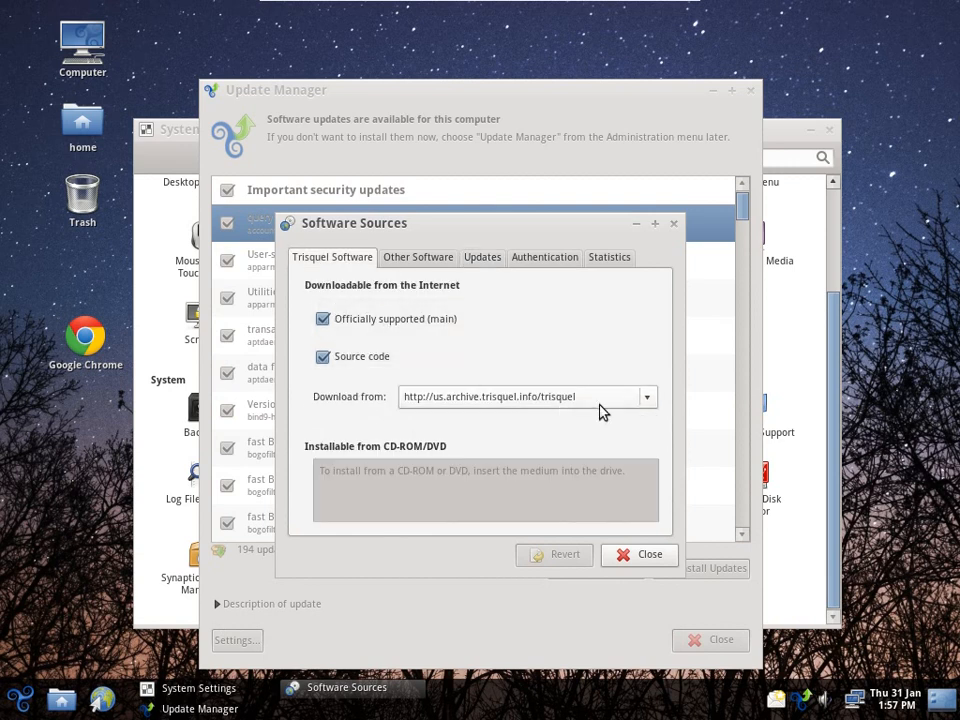
click(646, 397)
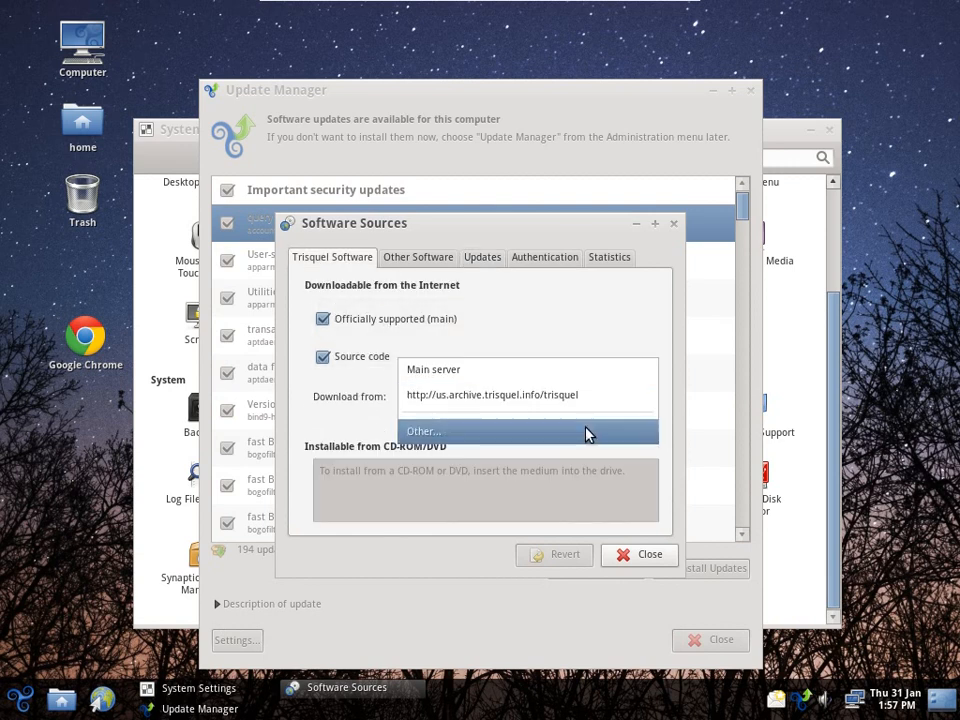
click(422, 431)
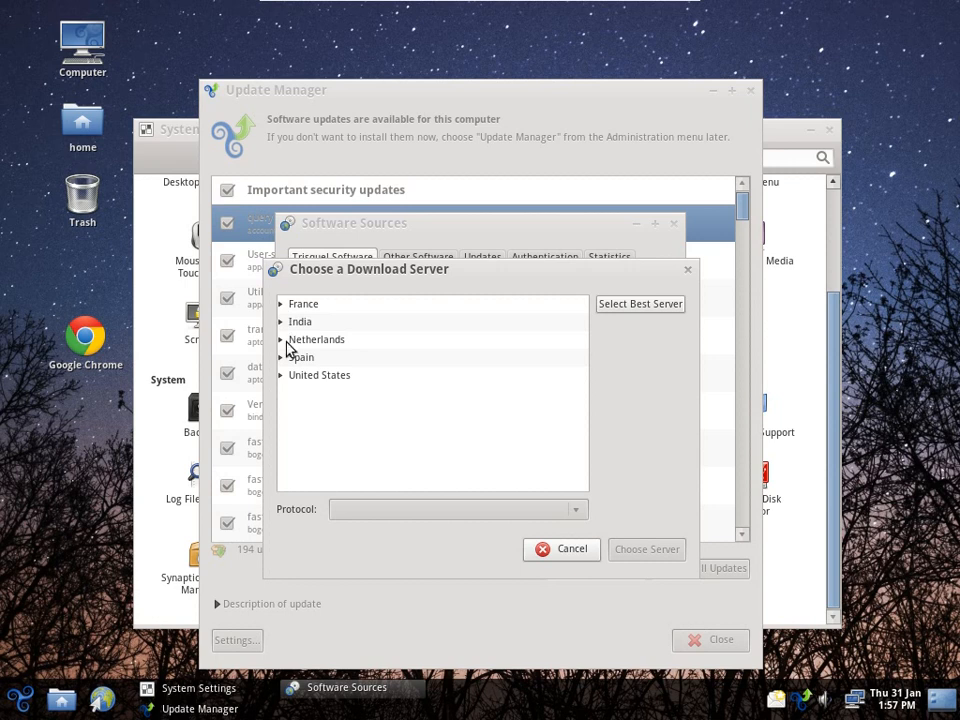
click(561, 548)
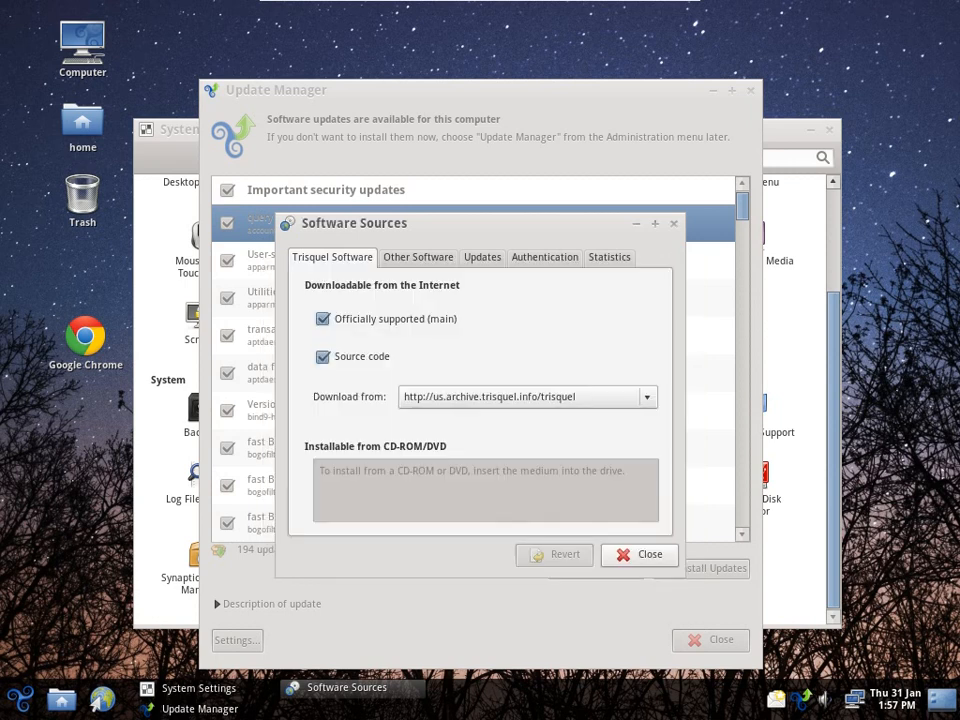
Review the Other Software, Updates and Statistics tabs unchanged, then close to reload updates.
click(418, 257)
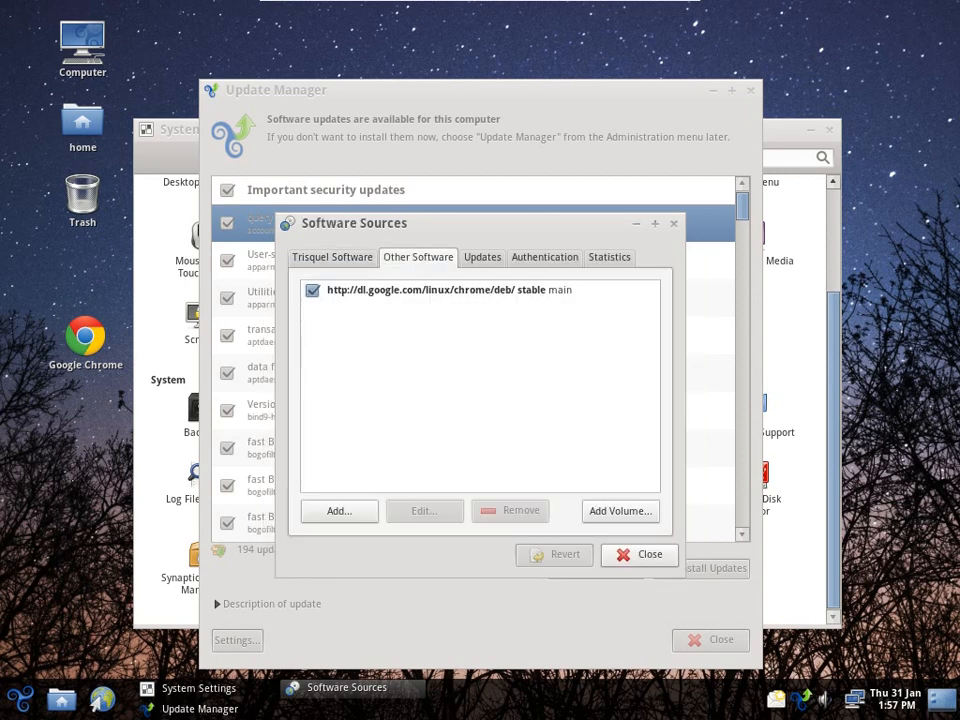
click(482, 257)
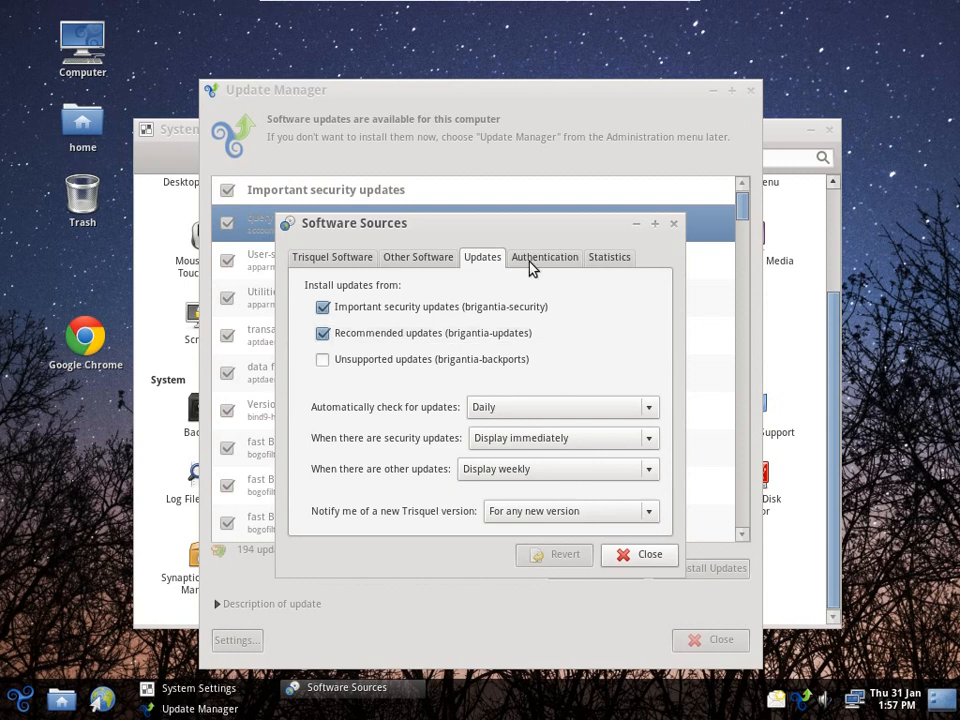
click(609, 257)
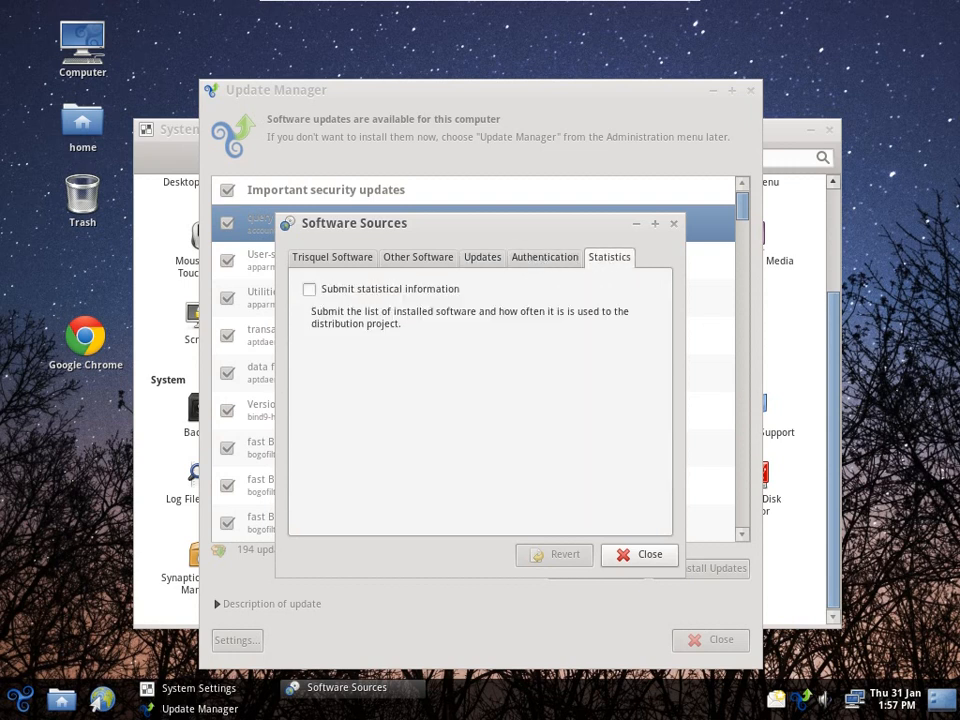
click(639, 554)
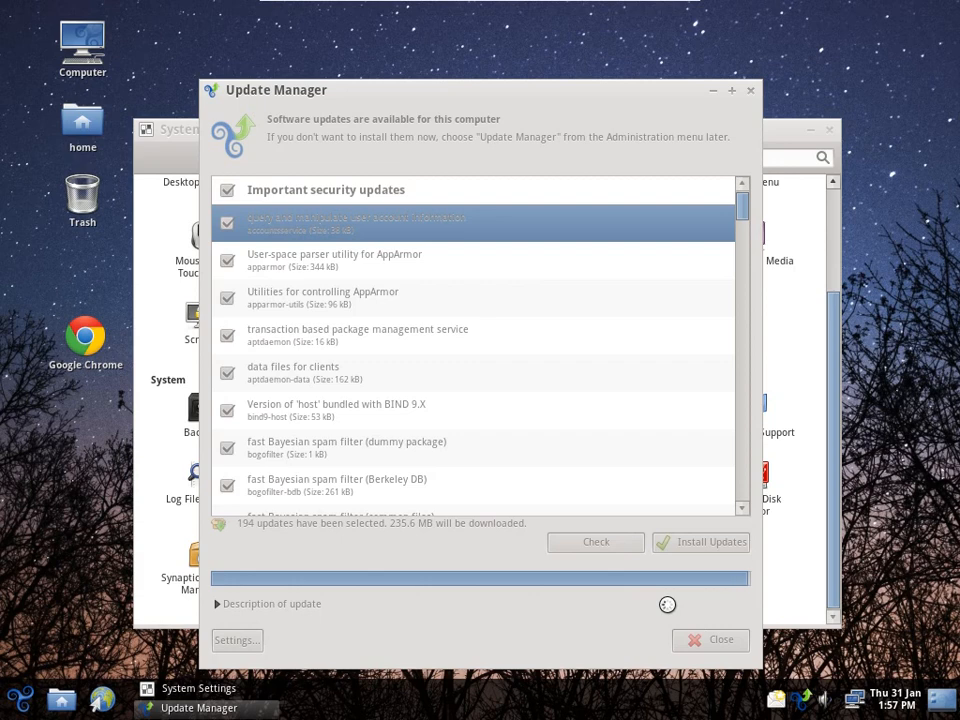
Look through the refreshed list of 194 updates and close Update Manager without installing.
click(595, 541)
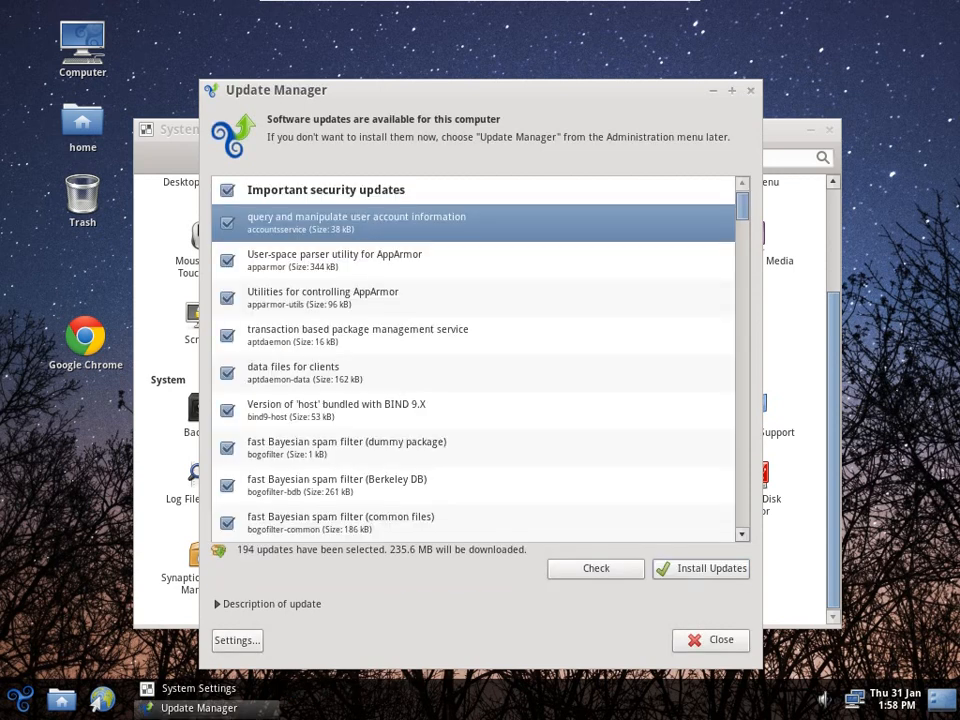
scroll(down, 3)
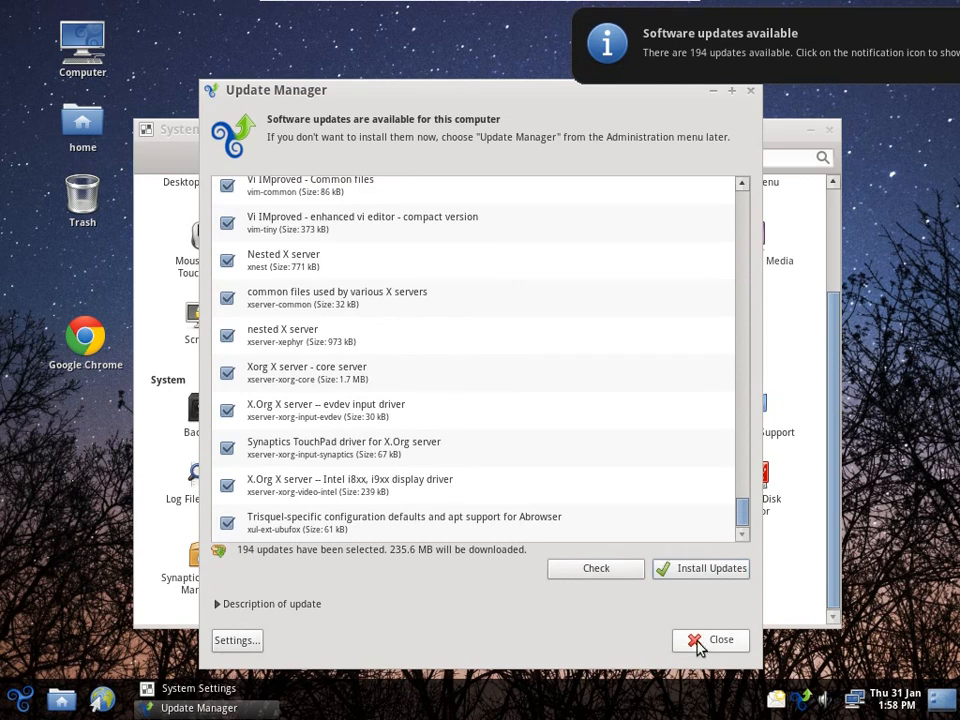
click(710, 639)
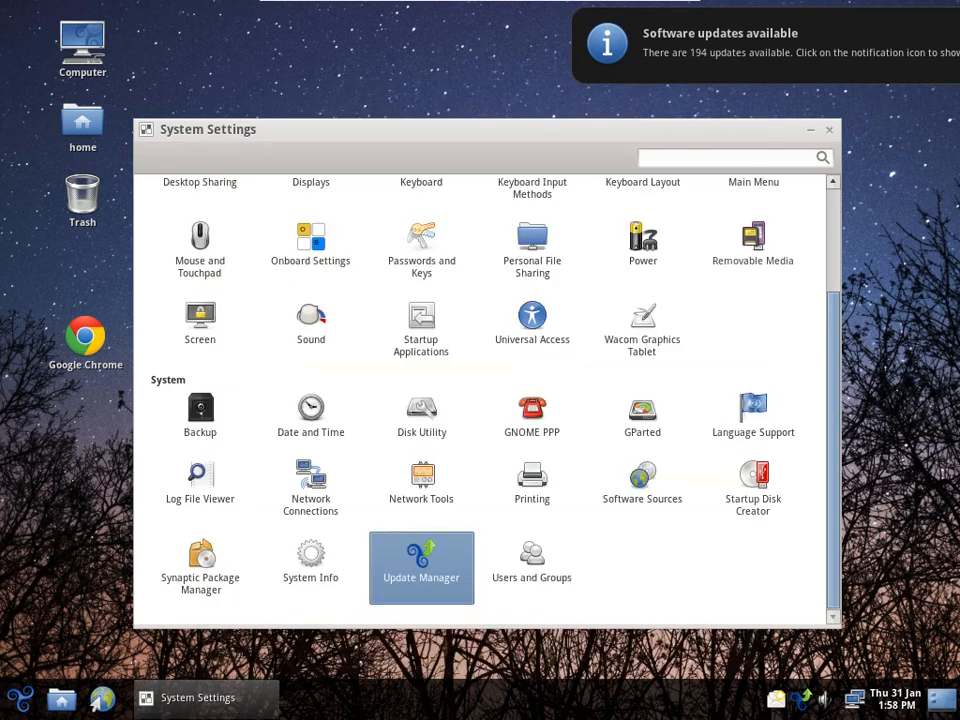
Launch Synaptic, authenticate, filter for the mc package and mark it for installation.
double_click(199, 560)
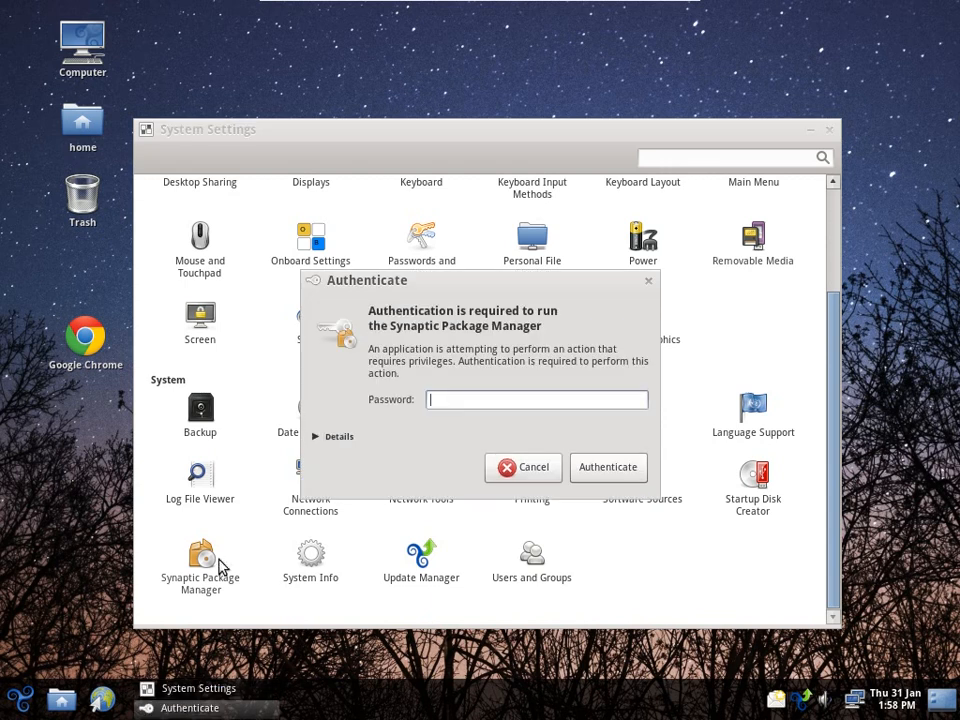
click(607, 467)
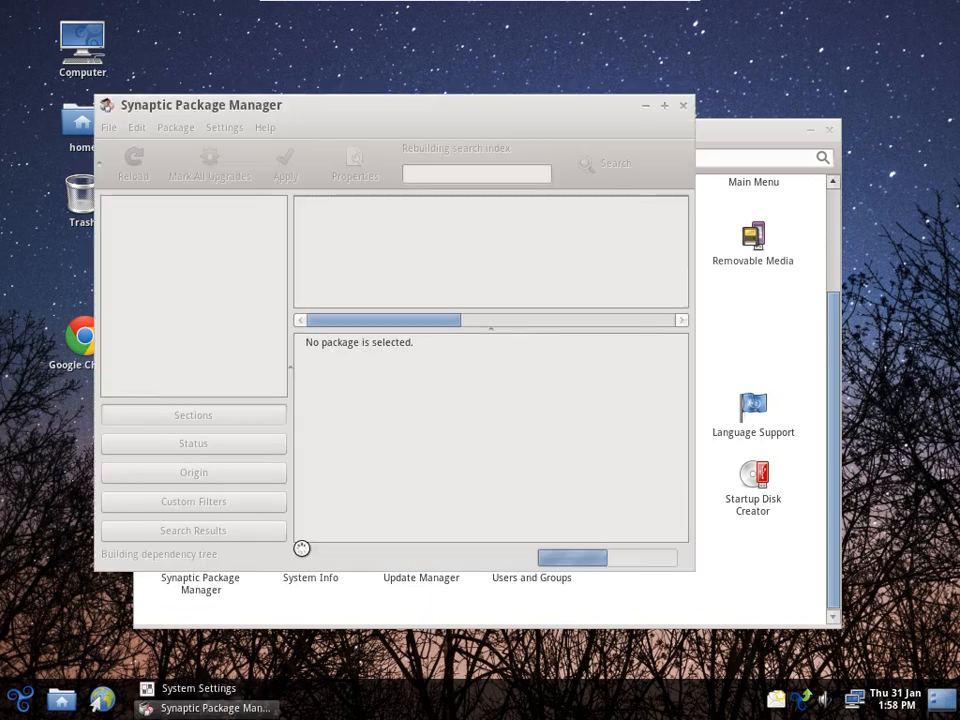
text(gimp)
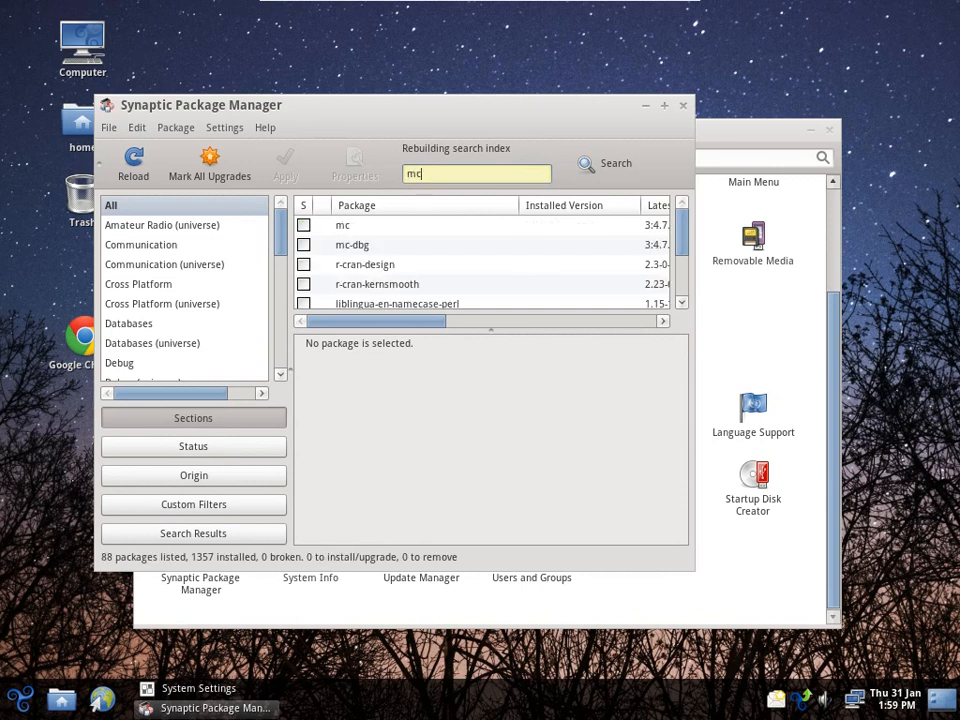
click(342, 225)
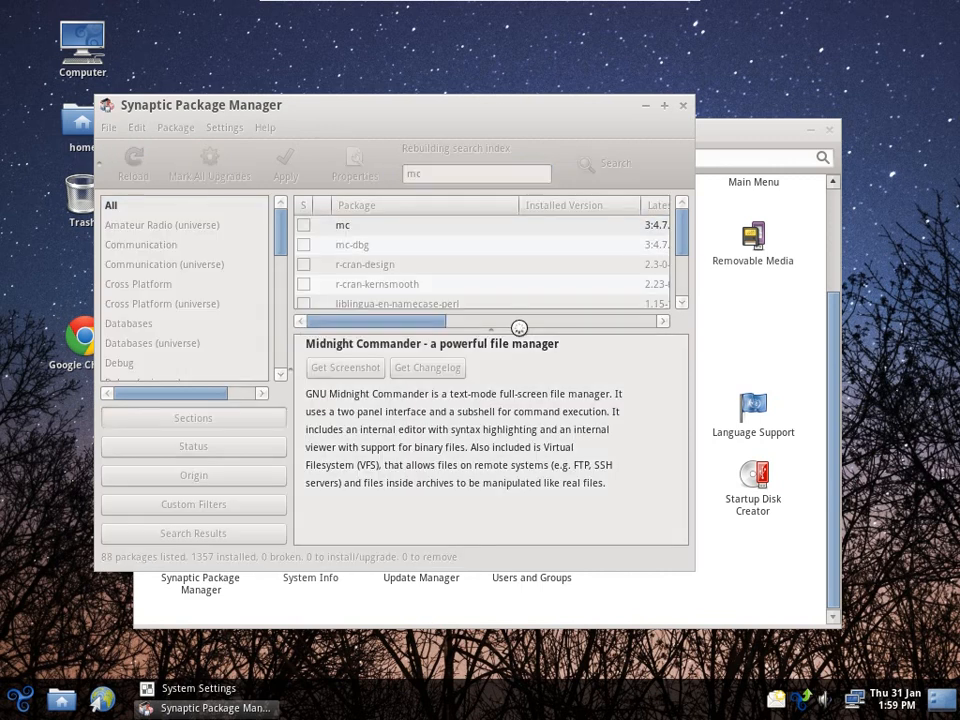
click(303, 224)
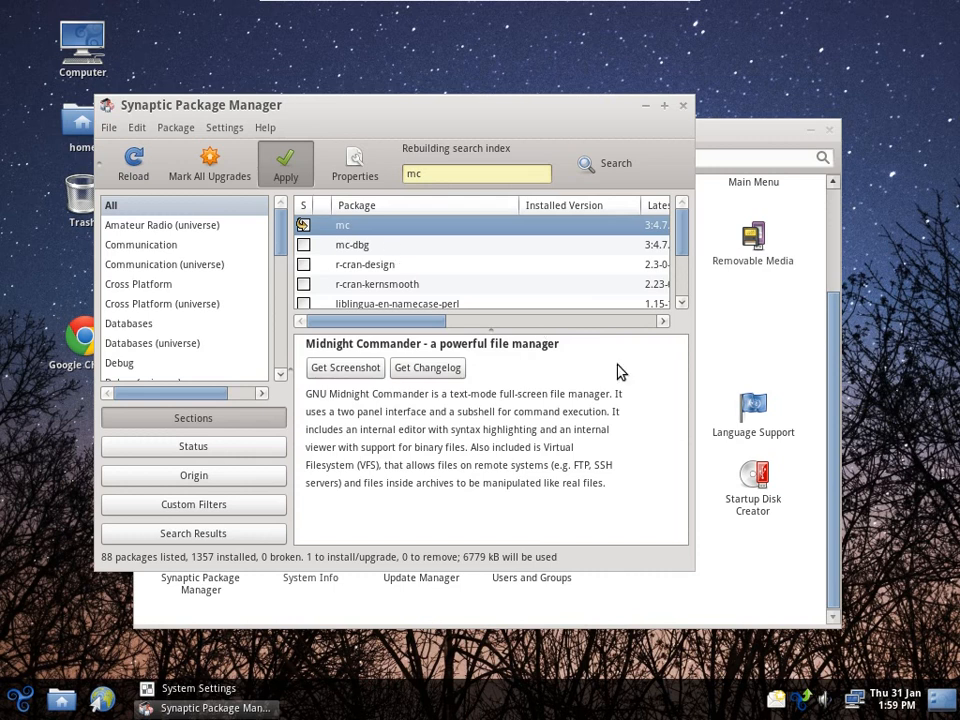
Apply and confirm the installation of Midnight Commander, then quit Synaptic.
click(285, 163)
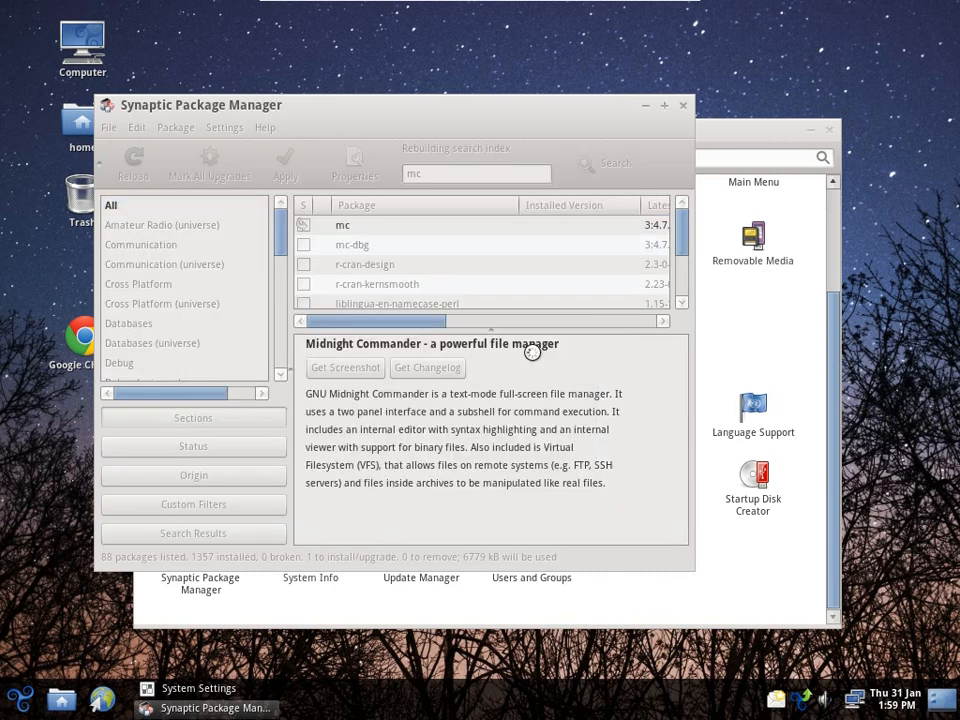
click(285, 163)
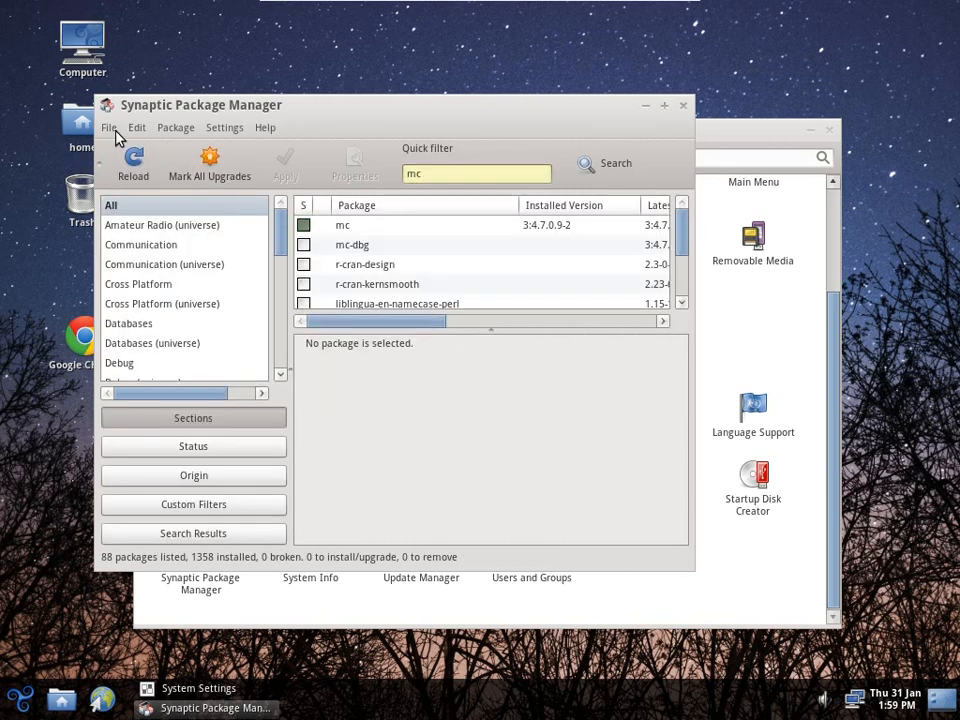
click(198, 688)
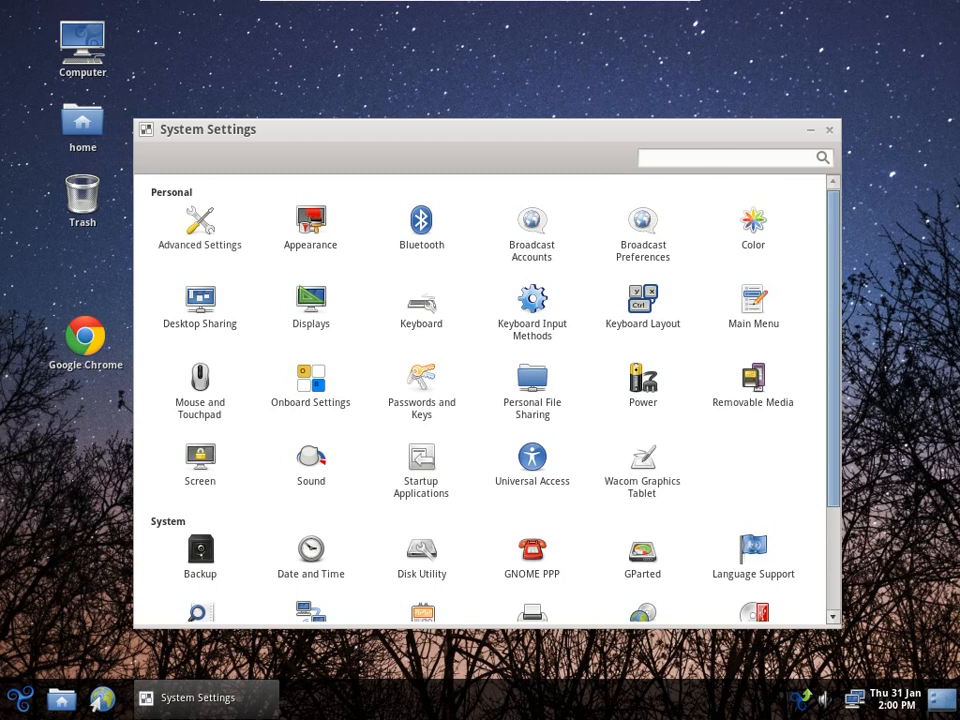
Review Advanced Settings' desktop, font, theme and window pages unchanged, then close it.
click(199, 222)
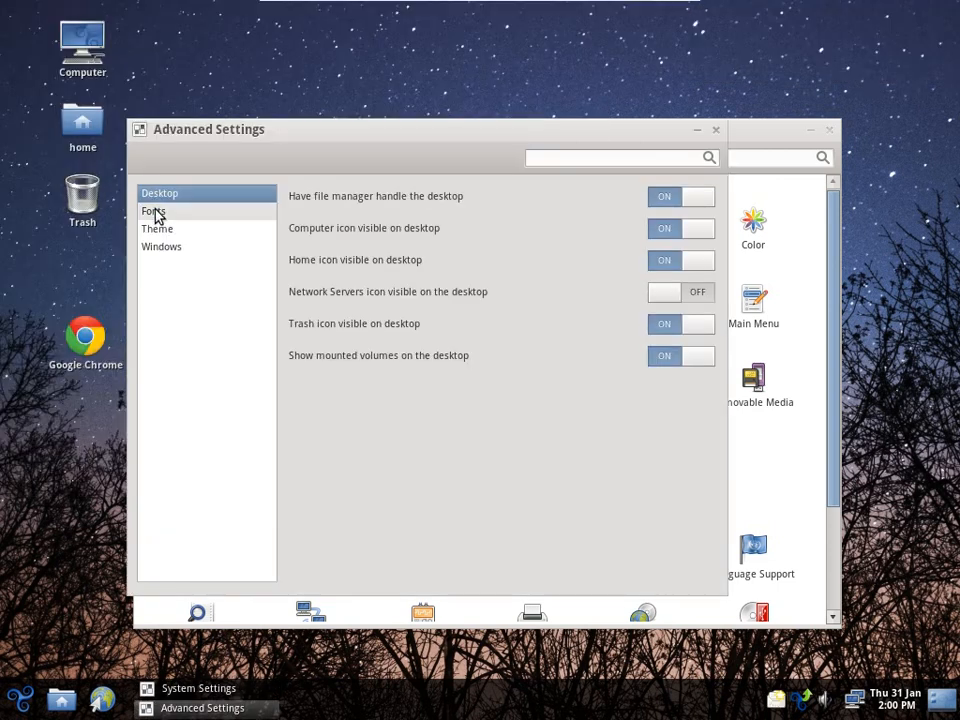
click(153, 210)
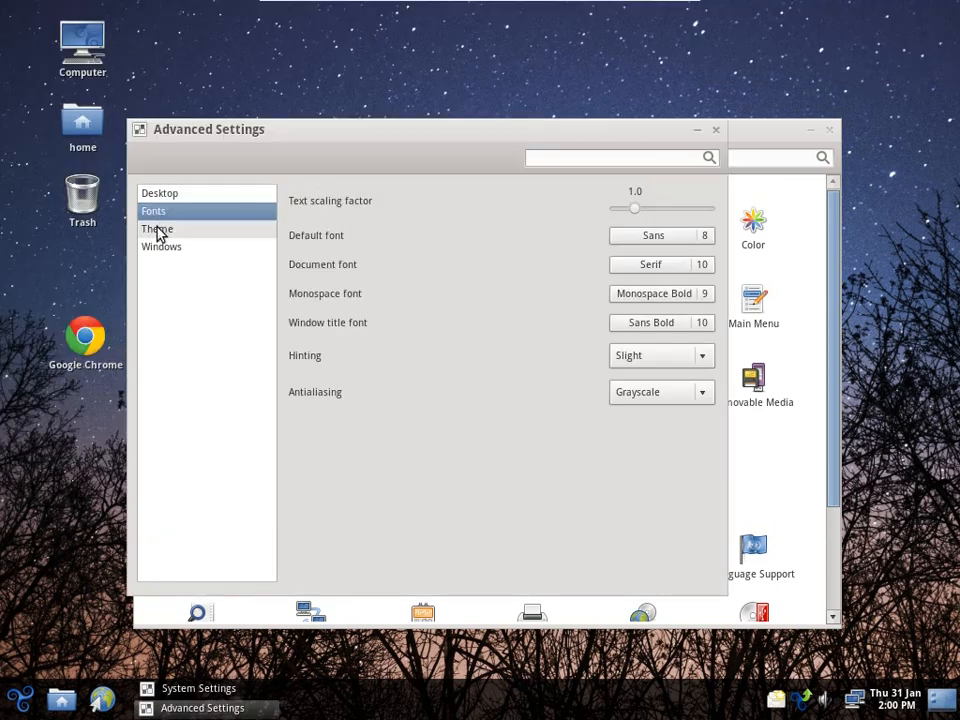
click(157, 228)
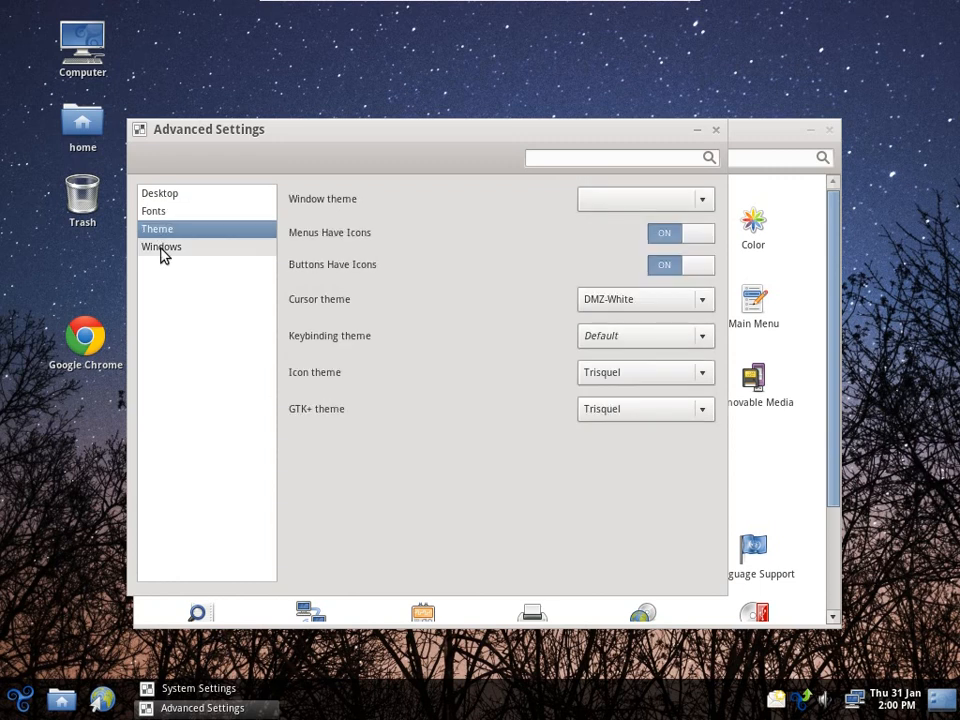
click(161, 246)
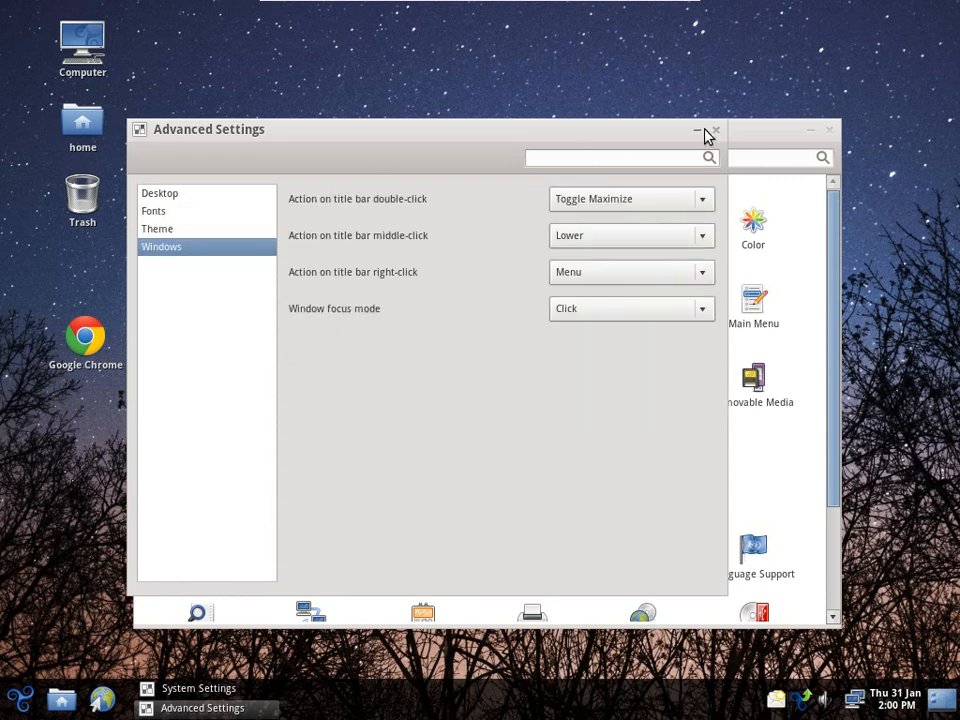
click(715, 130)
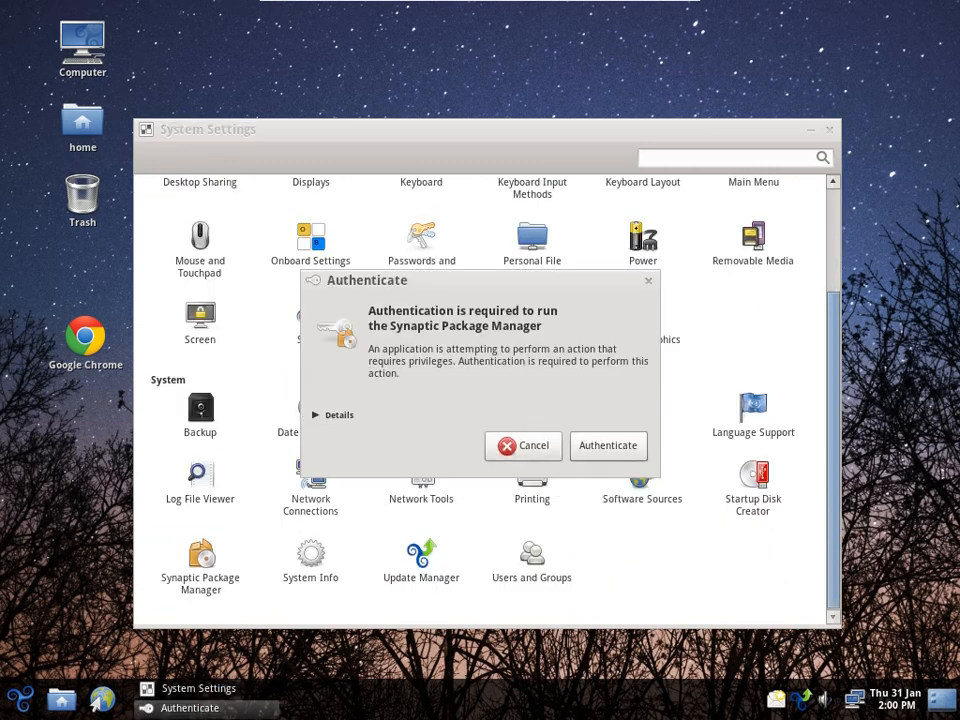
Authenticate Synaptic, dismiss the Find window and quick-filter for lxde.
click(607, 445)
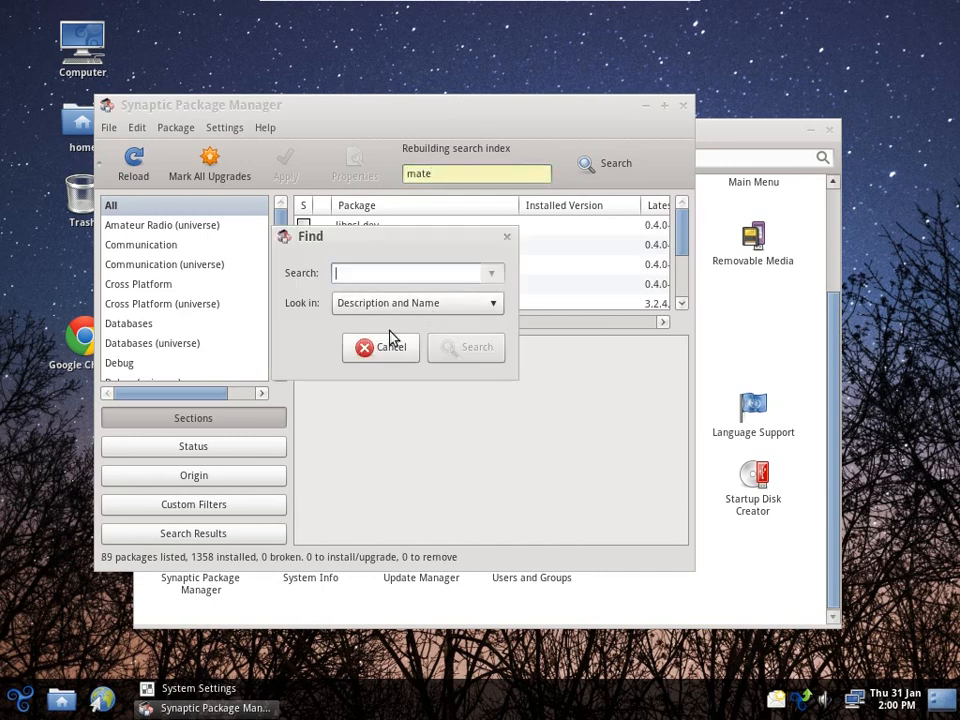
click(381, 347)
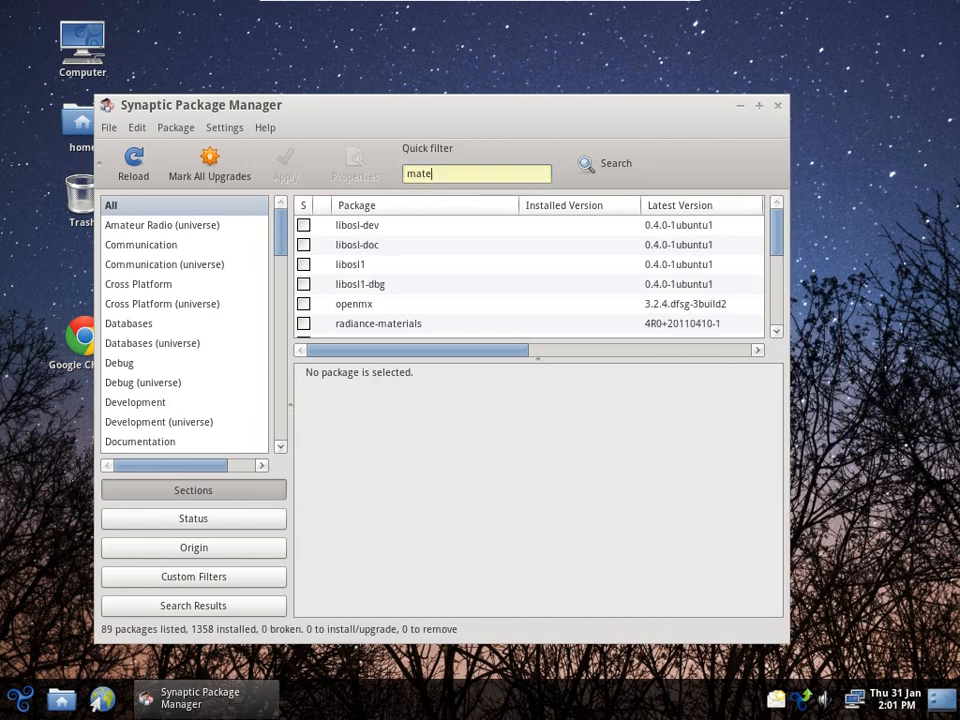
scroll(down, 3)
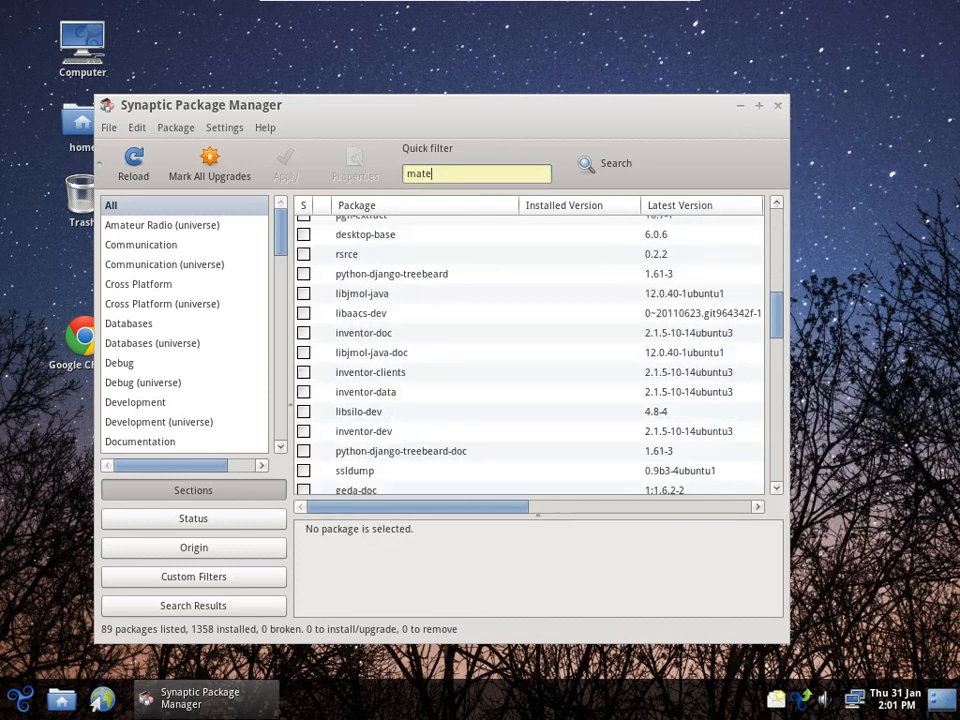
scroll(down, 3)
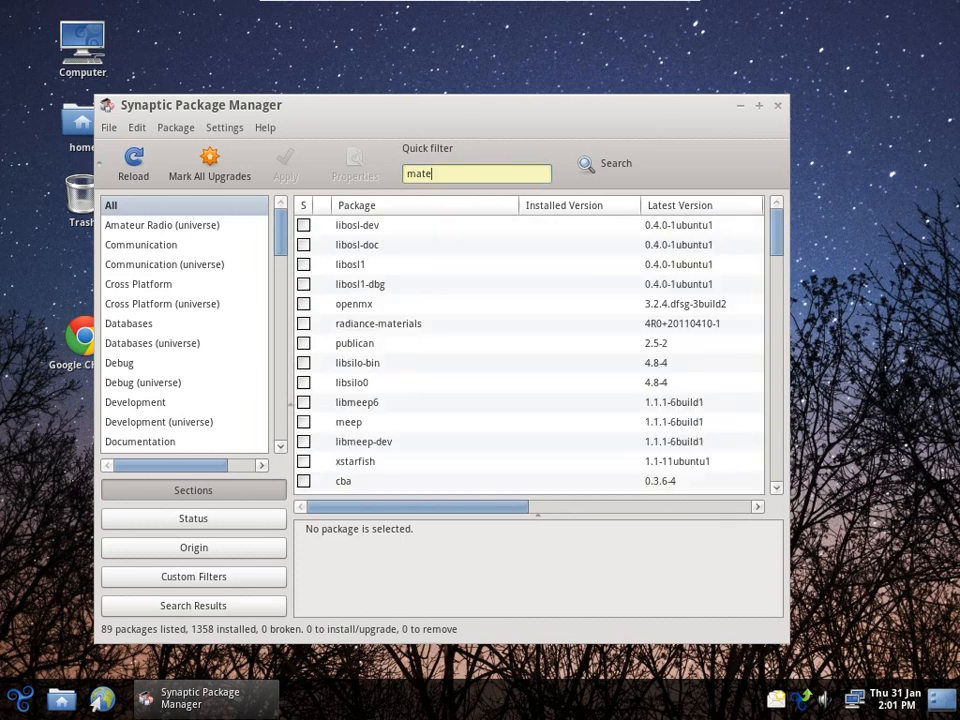
text(lxde)
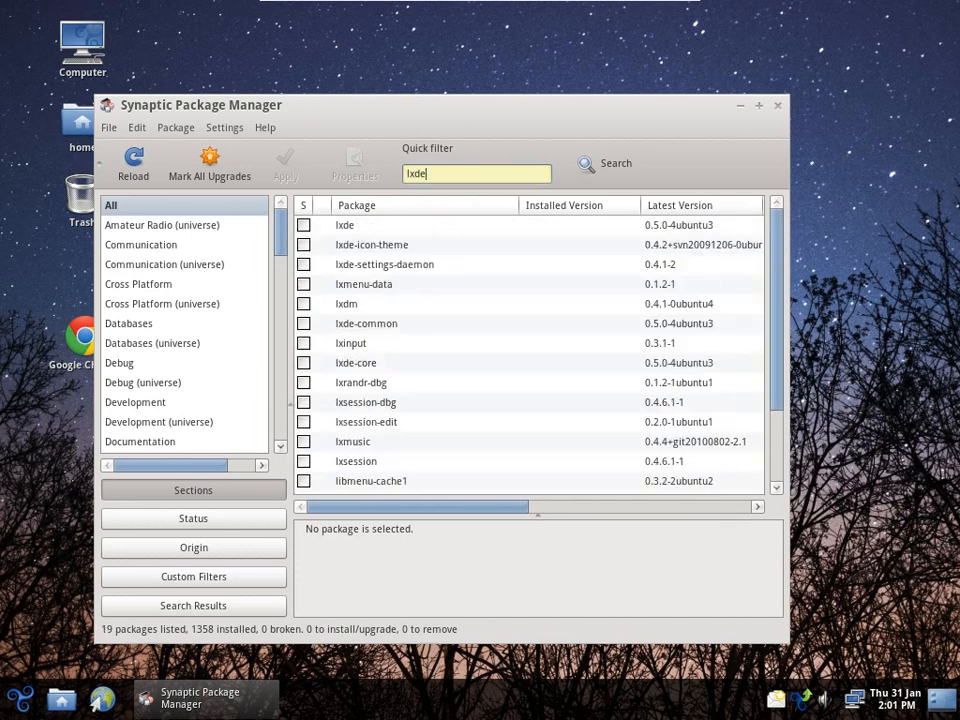
mouse_move(350, 237)
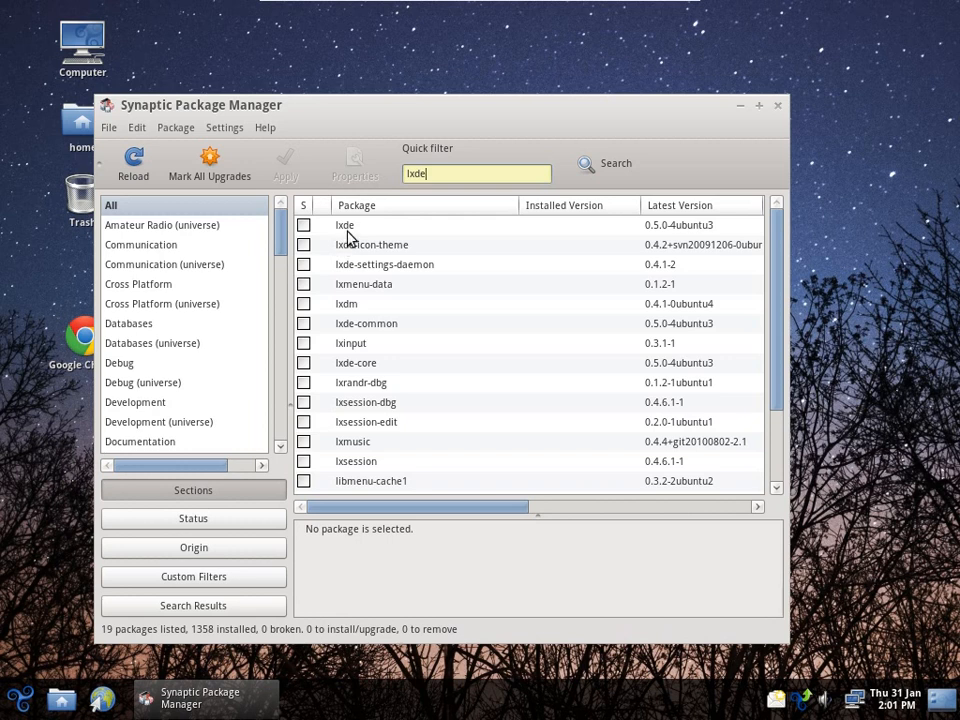
Mark lxde for installation and apply, confirming the 54 new packages.
right_click(345, 224)
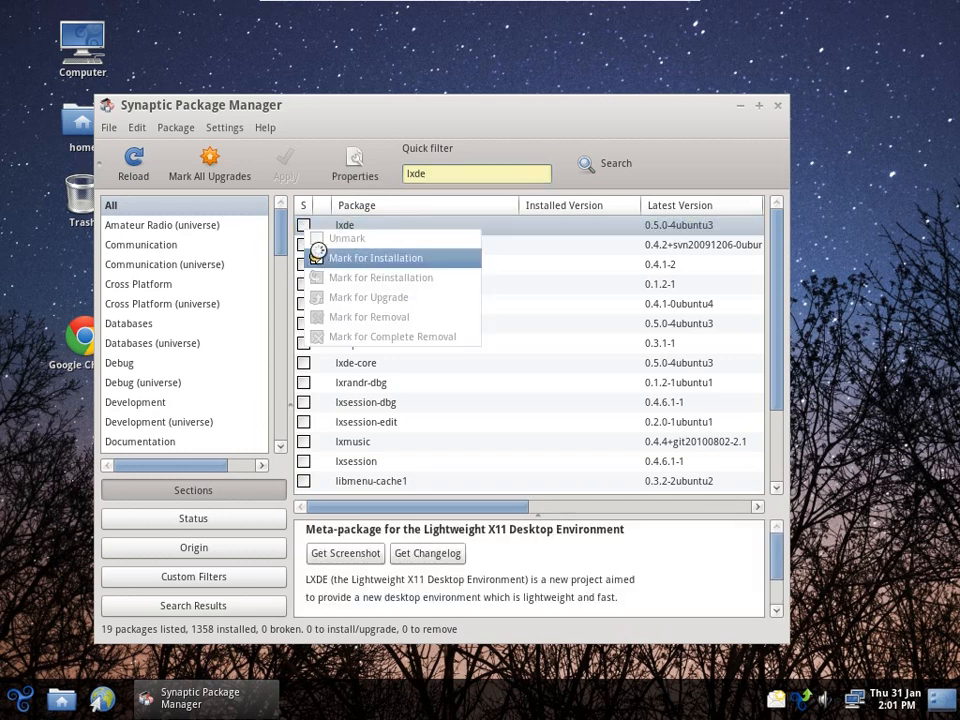
click(375, 257)
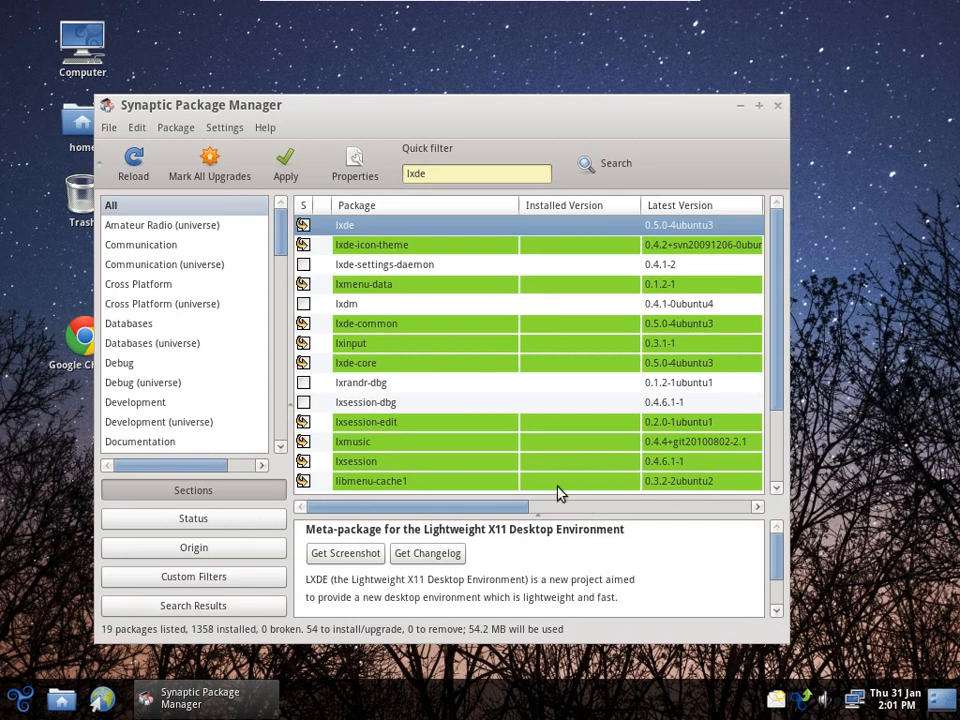
click(285, 163)
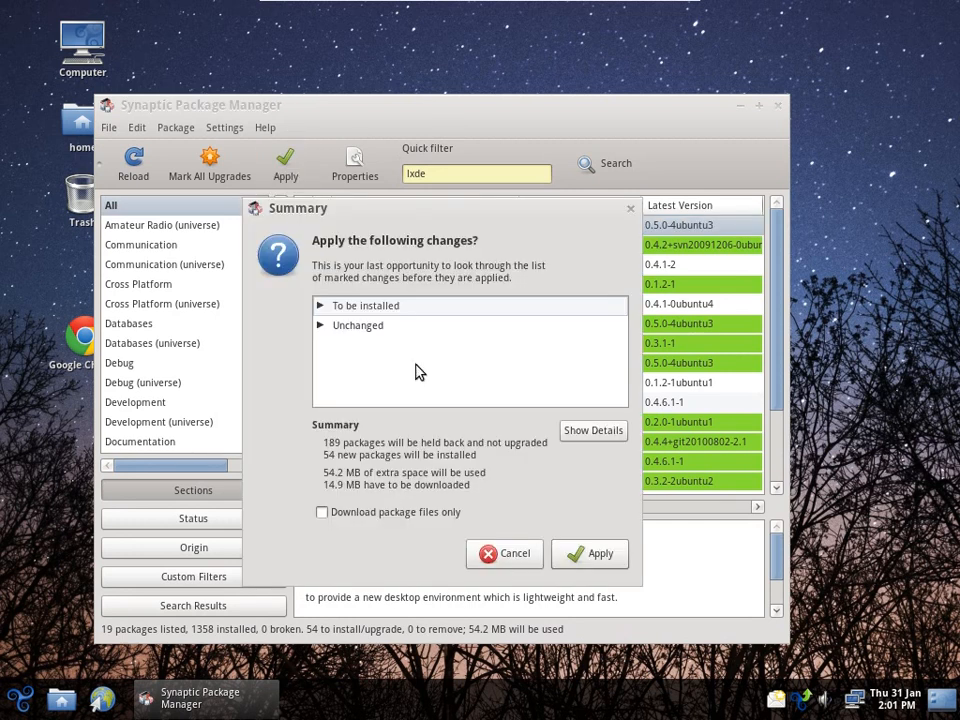
click(589, 553)
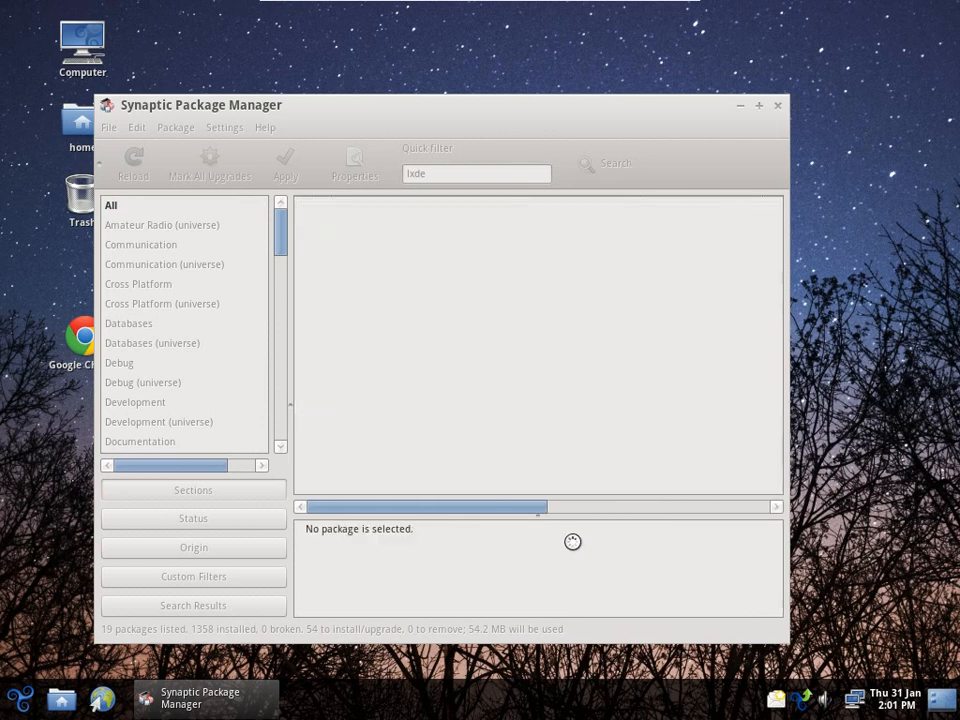
Dismiss the Changes applied notice, quit Synaptic via File > Quit and log out of the session.
click(285, 163)
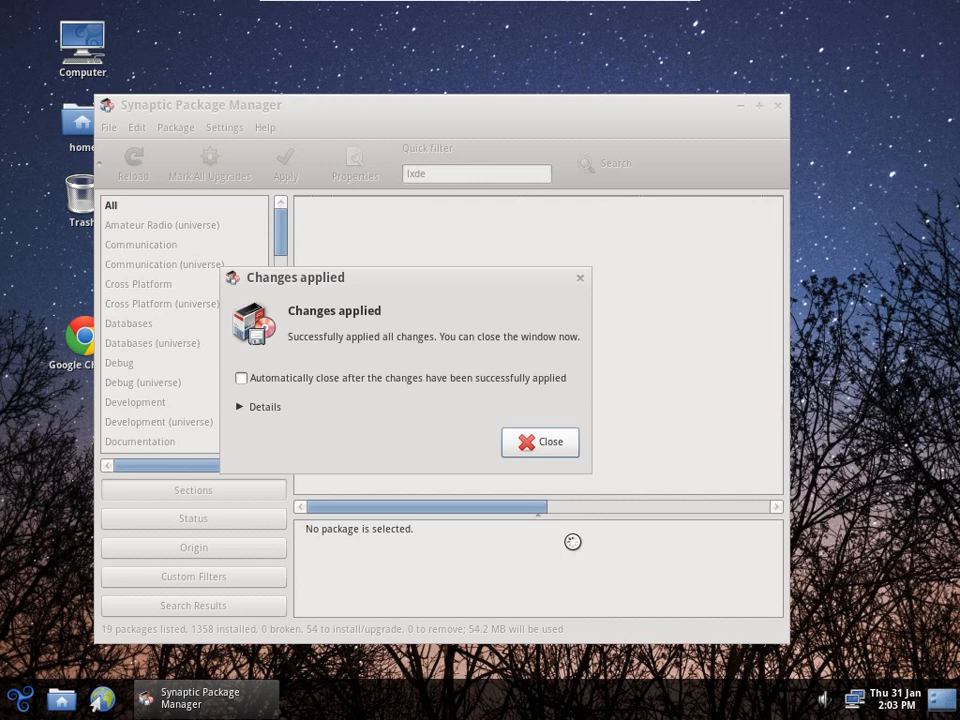
click(539, 442)
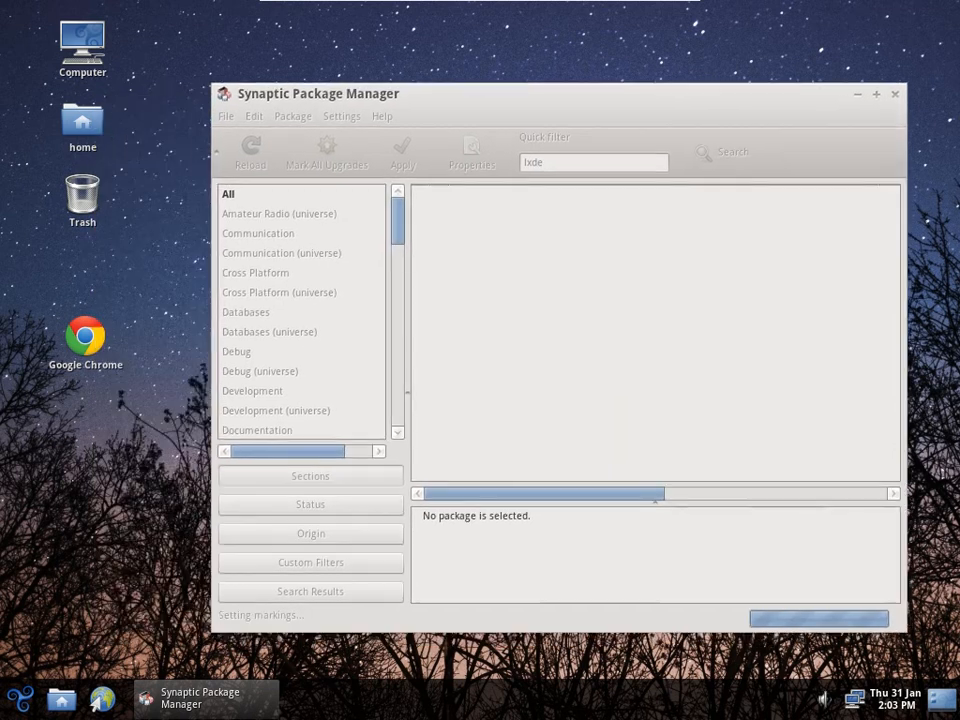
click(156, 112)
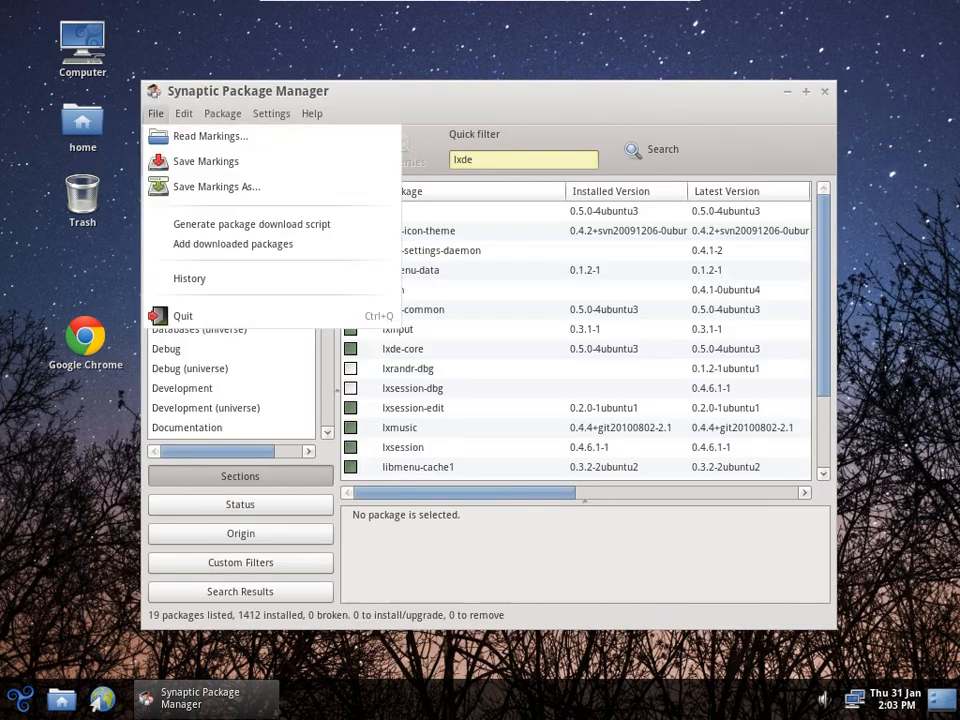
click(183, 315)
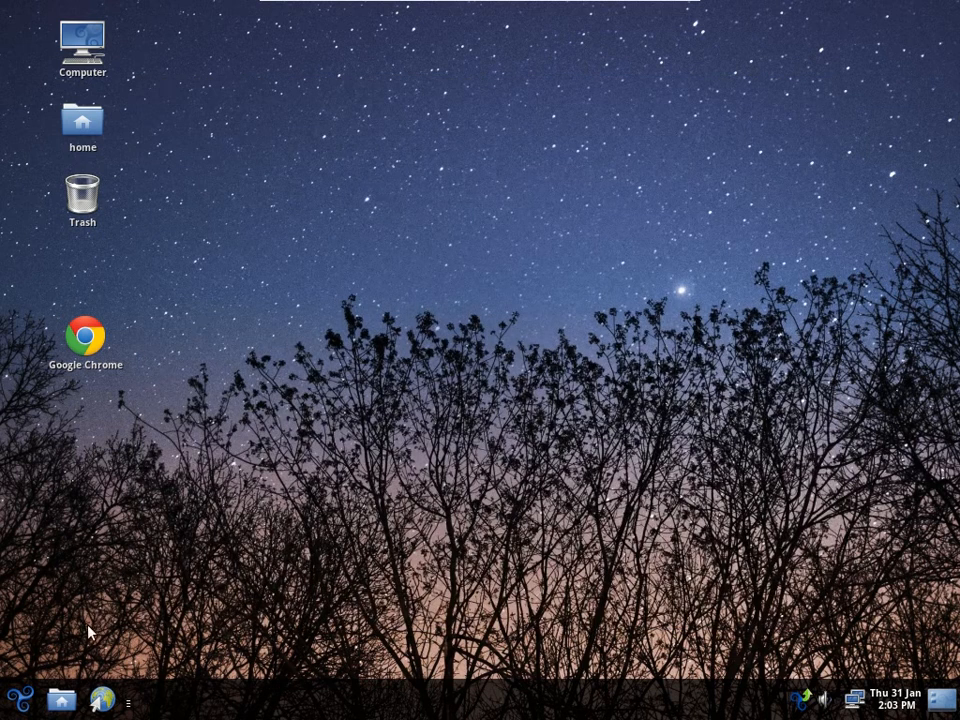
click(13, 701)
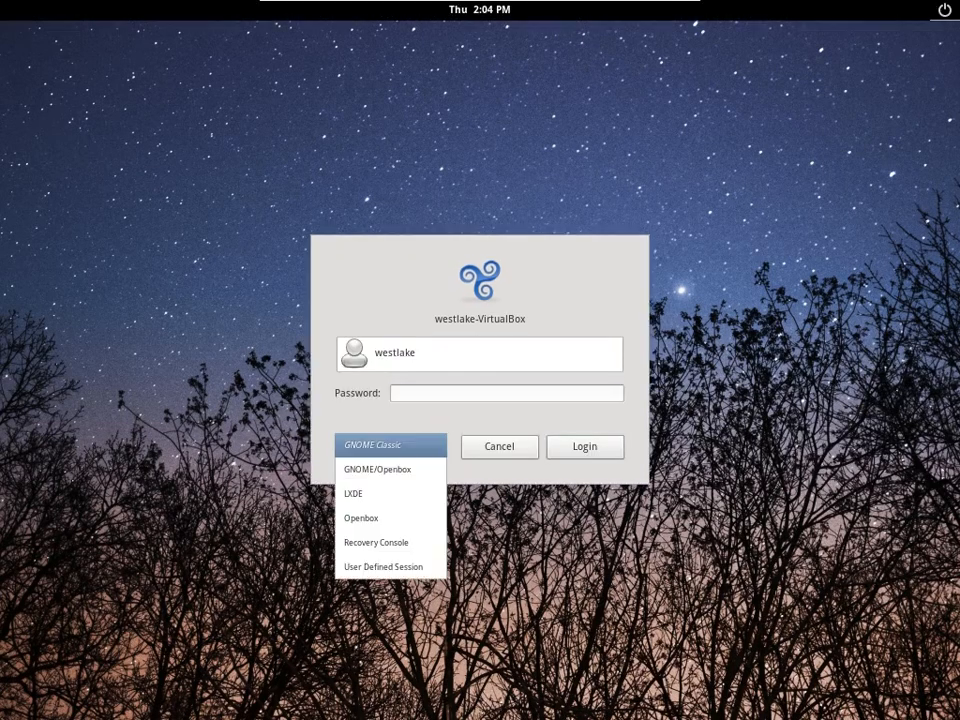
mouse_move(390, 470)
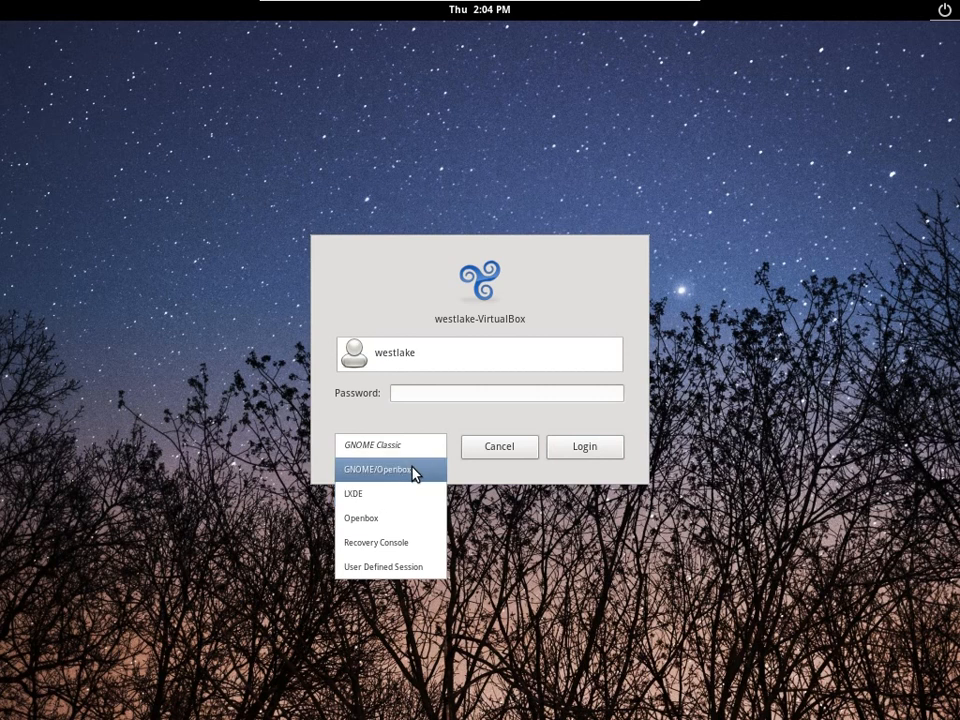
Choose the GNOME/Openbox session and log in, ending in a 'Failed to load session' error.
click(390, 470)
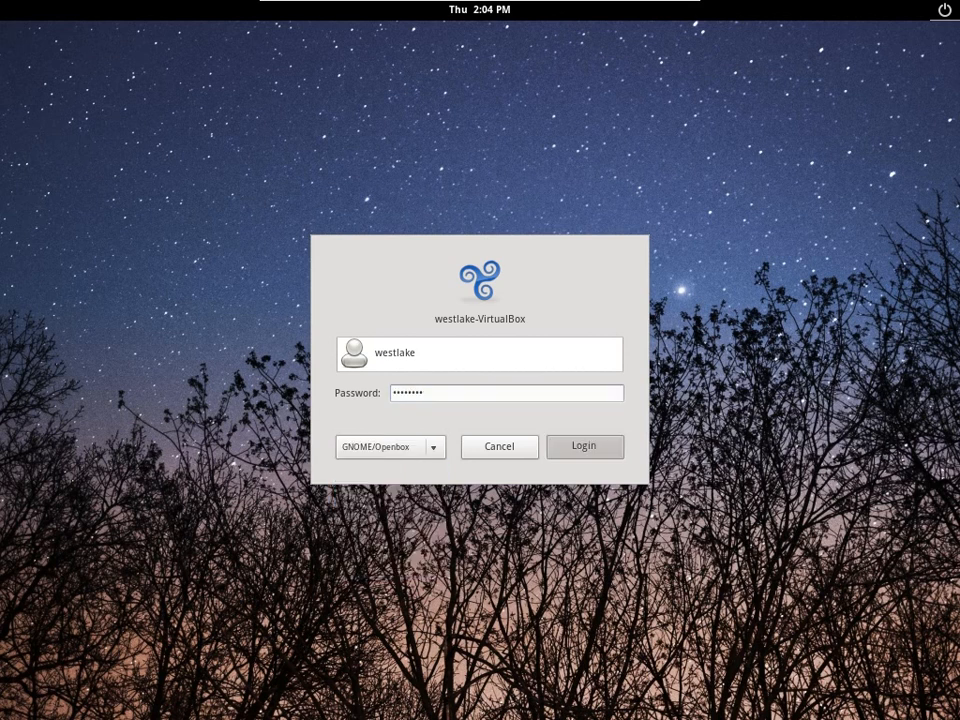
click(584, 446)
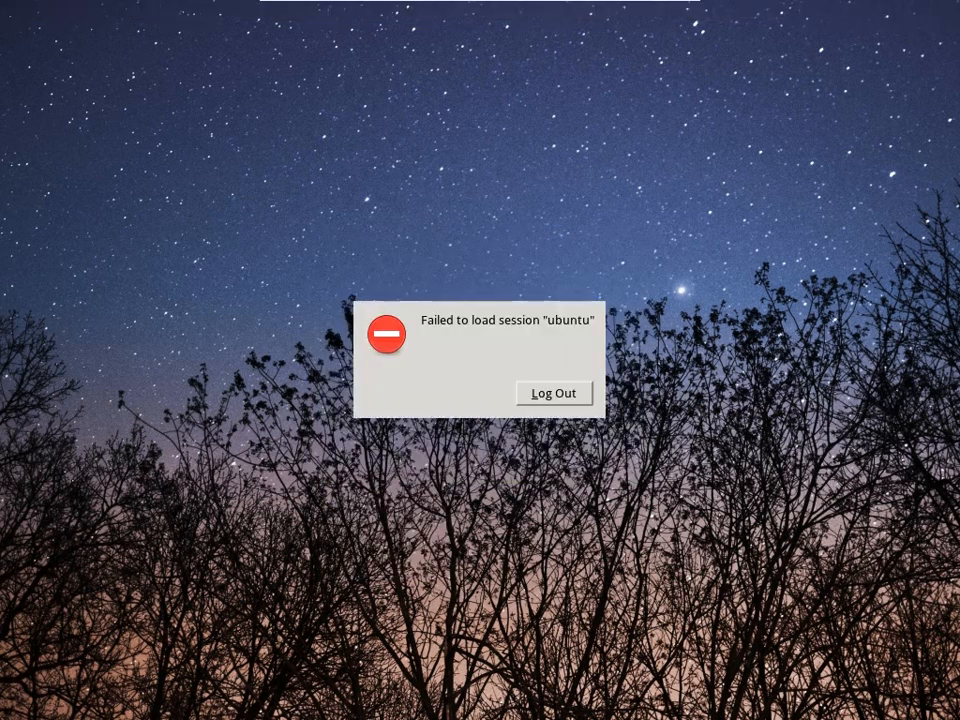
Log out of the failed session, choose the LXDE session and log back in, reaching the LXDE menu.
click(553, 392)
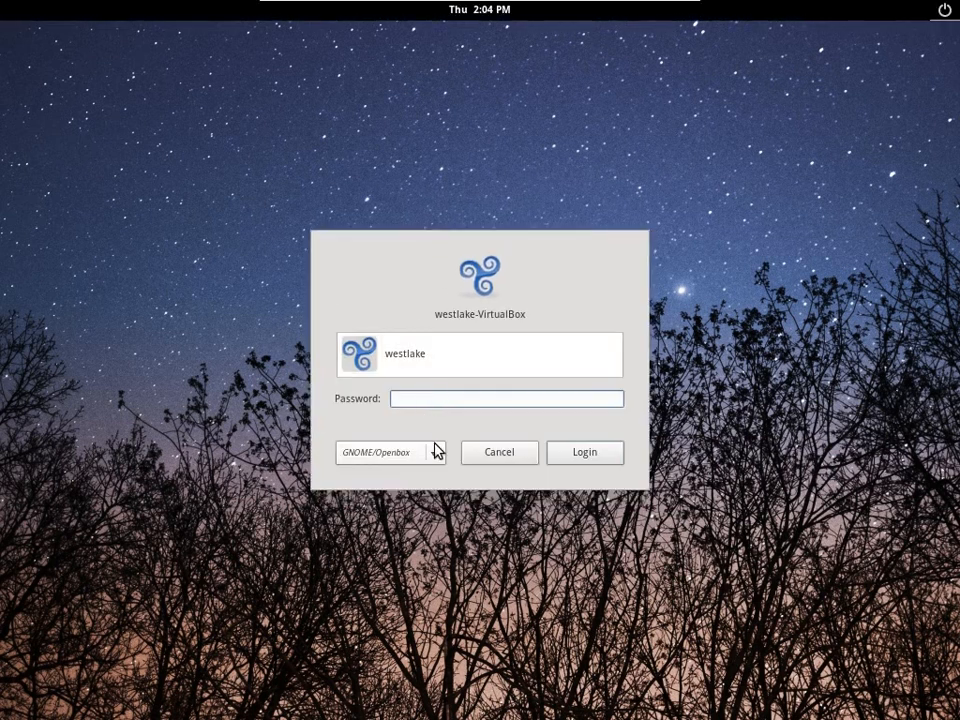
click(390, 452)
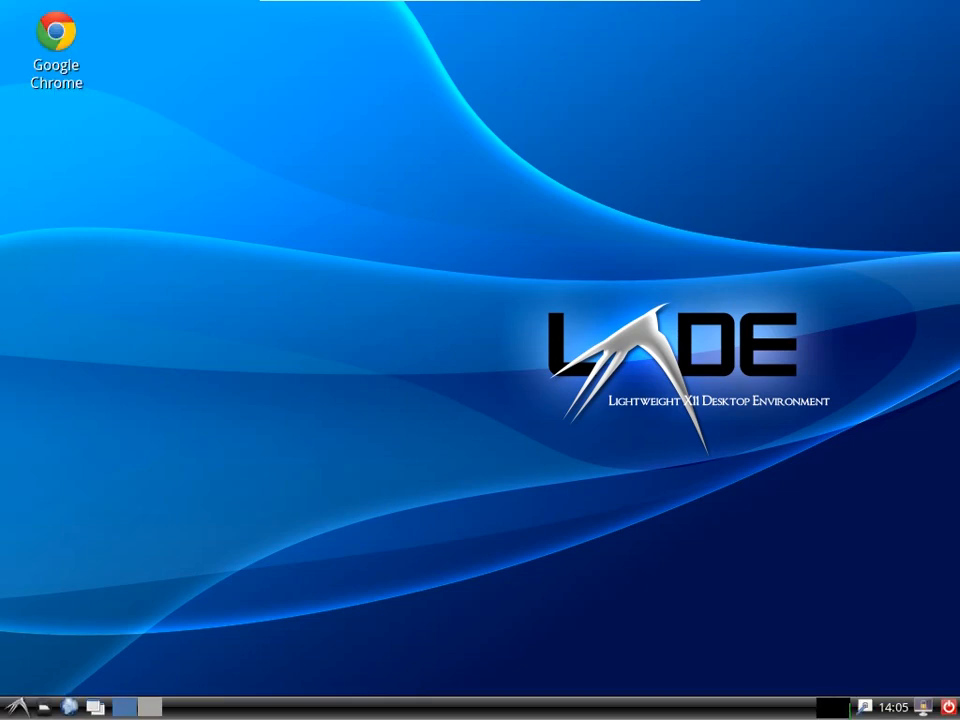
click(15, 707)
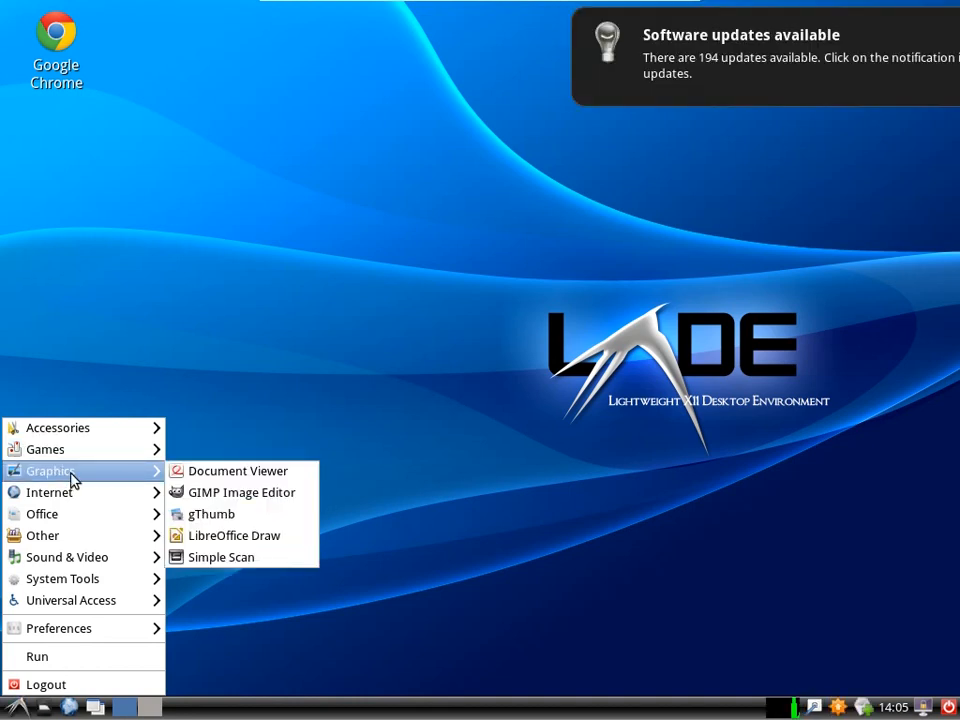
mouse_move(70, 535)
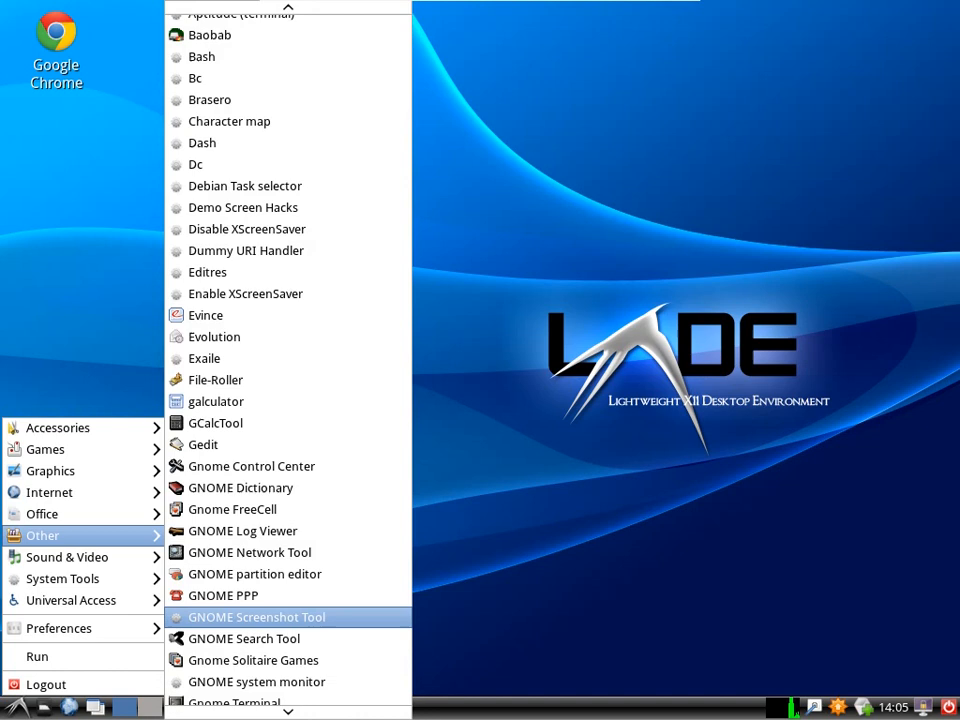
Launch Synaptic Package Manager from the LXDE menu's Other category.
scroll(down, 3)
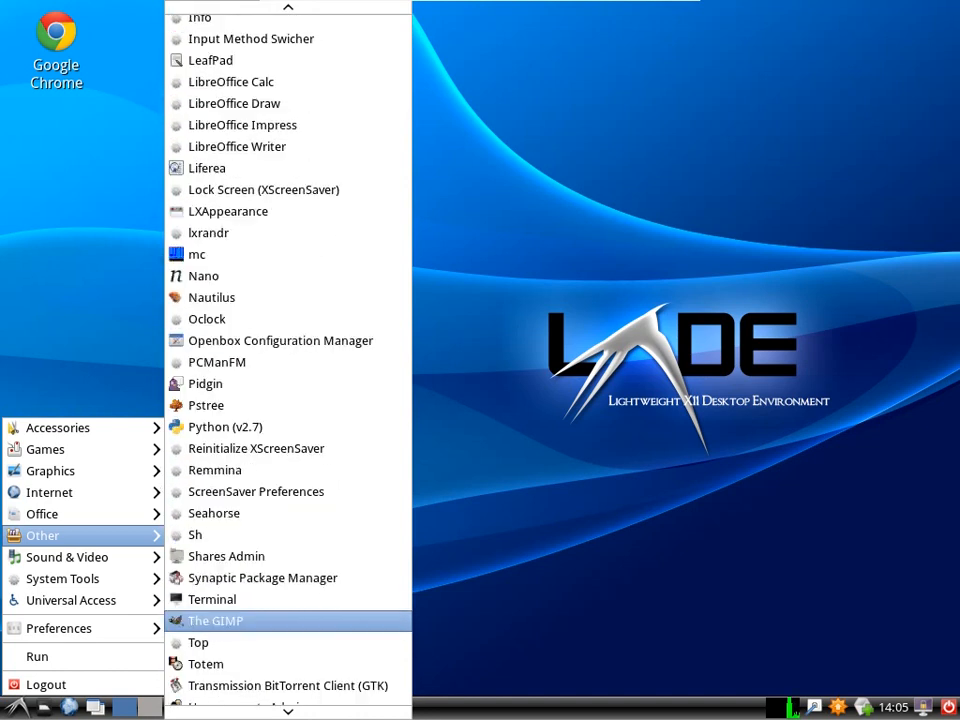
scroll(down, 3)
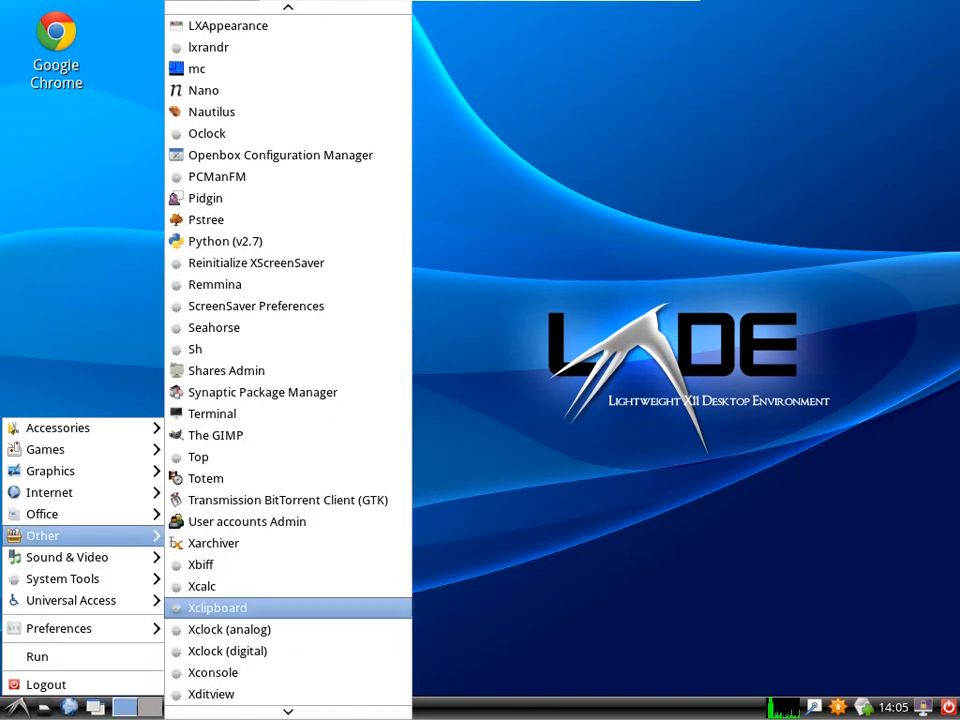
mouse_move(263, 392)
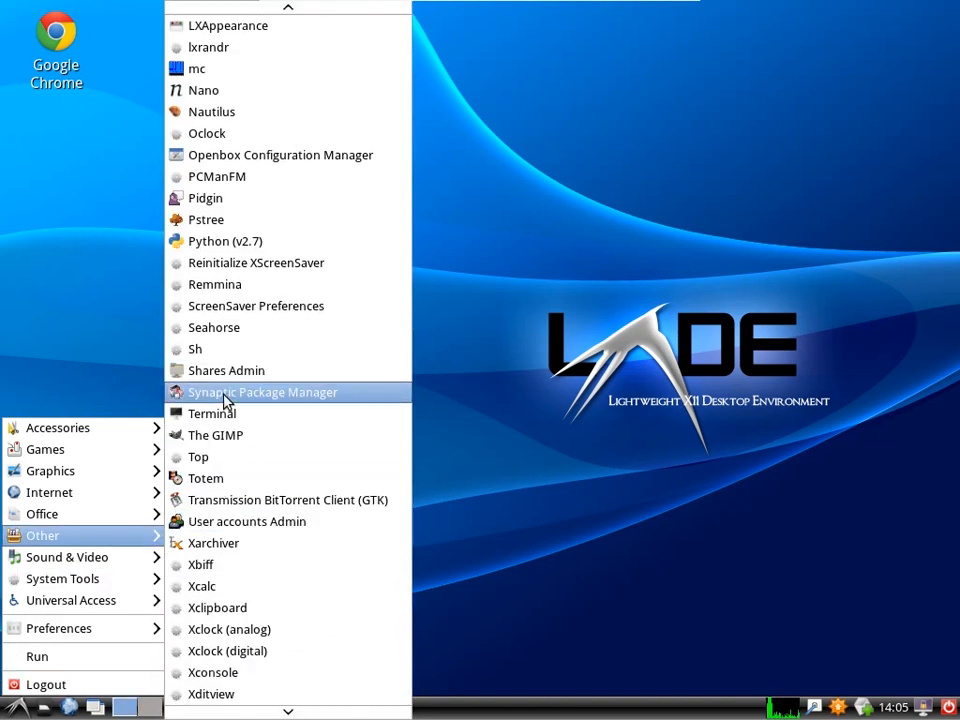
click(262, 391)
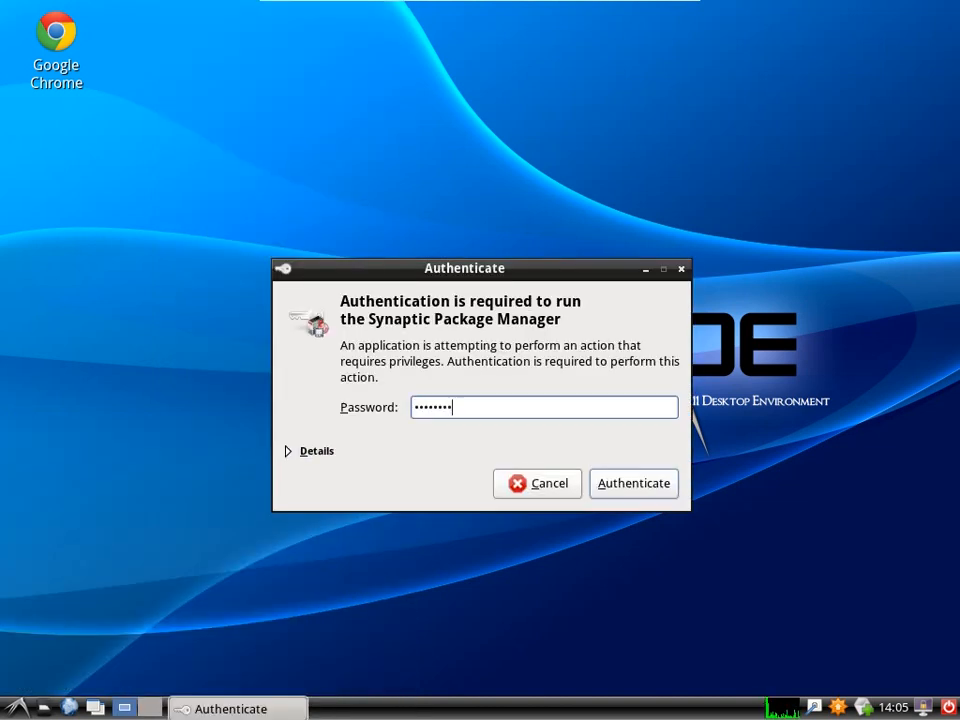
Authenticate, filter for 'gnom' and try marking gnome, dismissing the unresolvable ekiga error.
click(633, 483)
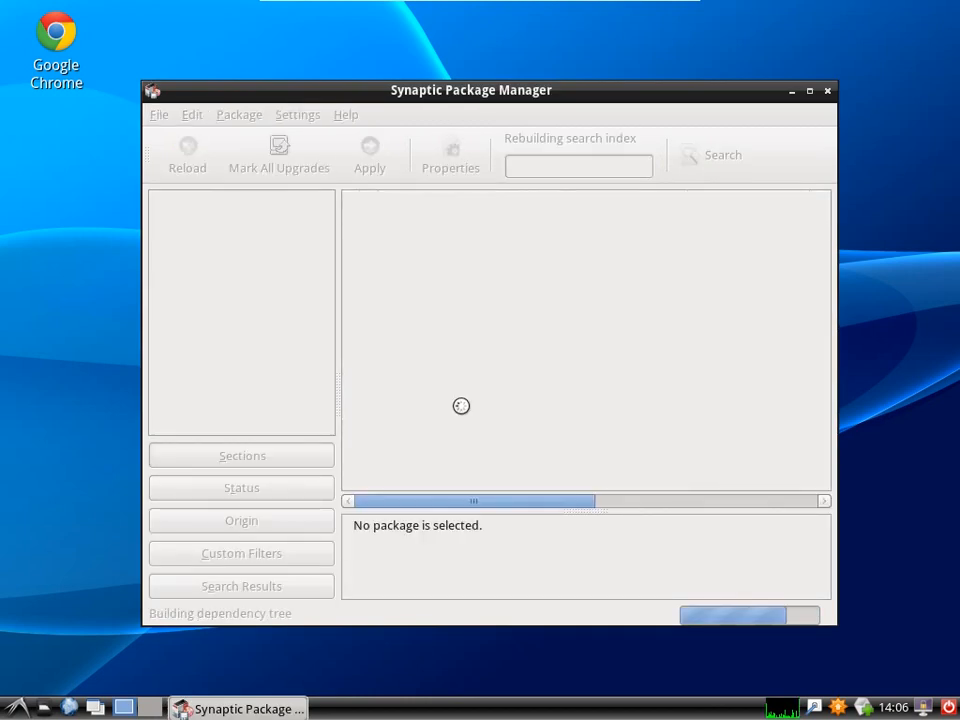
text(gnome)
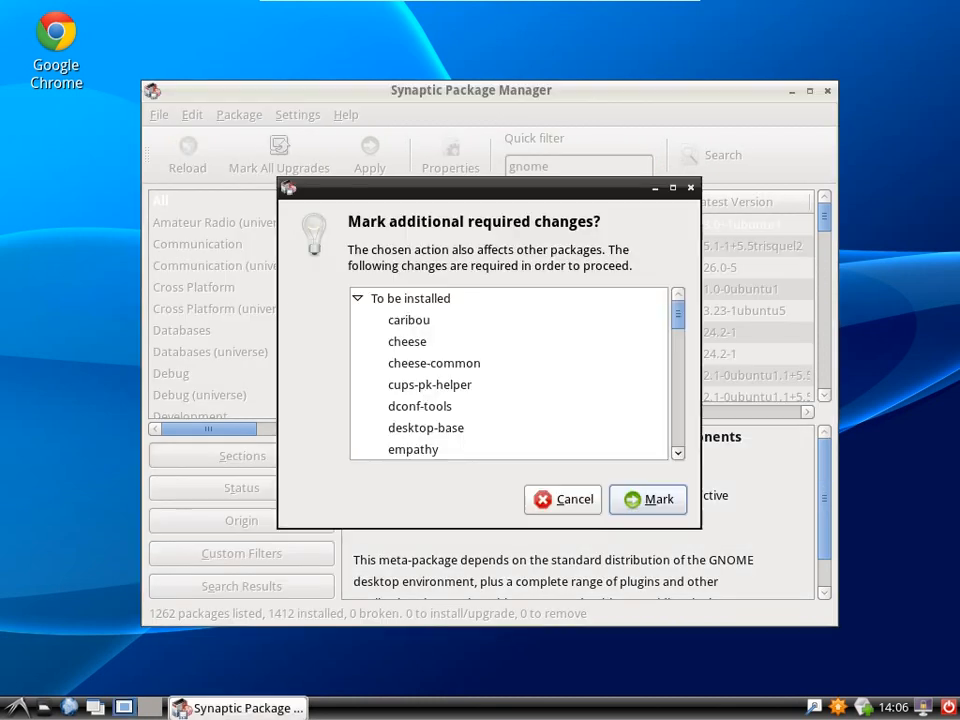
click(647, 499)
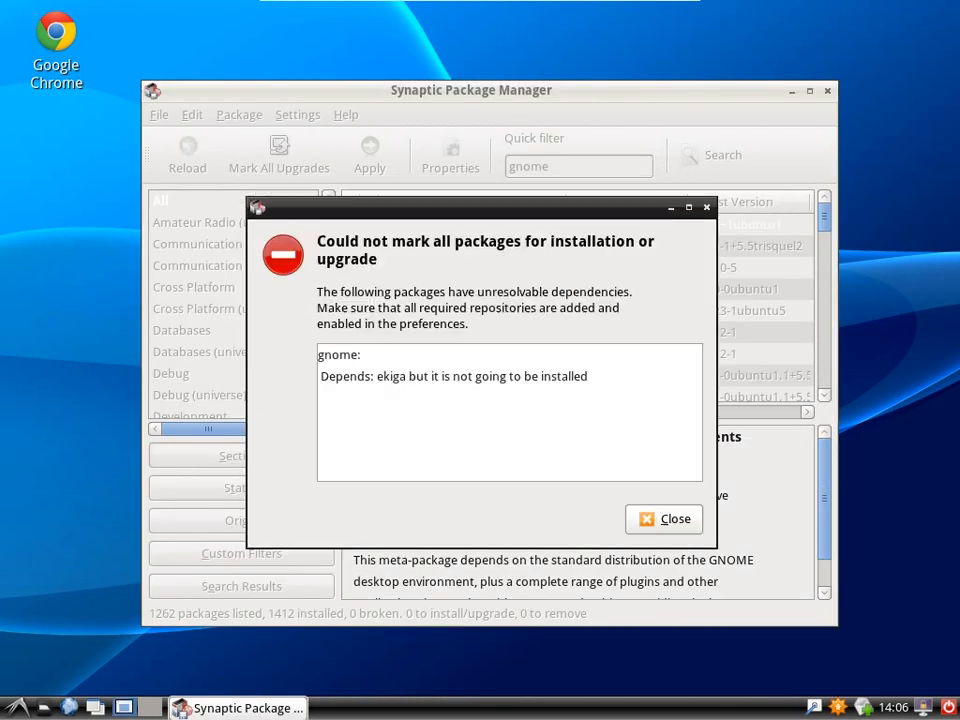
click(663, 518)
text(ekiga)
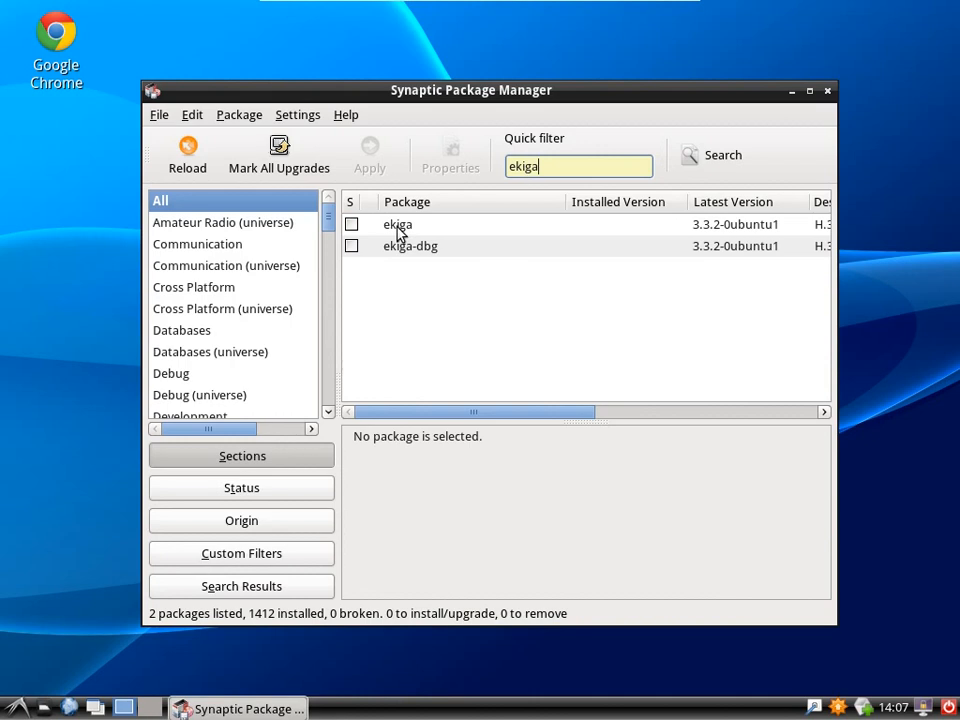
Try marking ekiga for installation, dismissing the missing libopal3.10.2 dependency error.
click(398, 224)
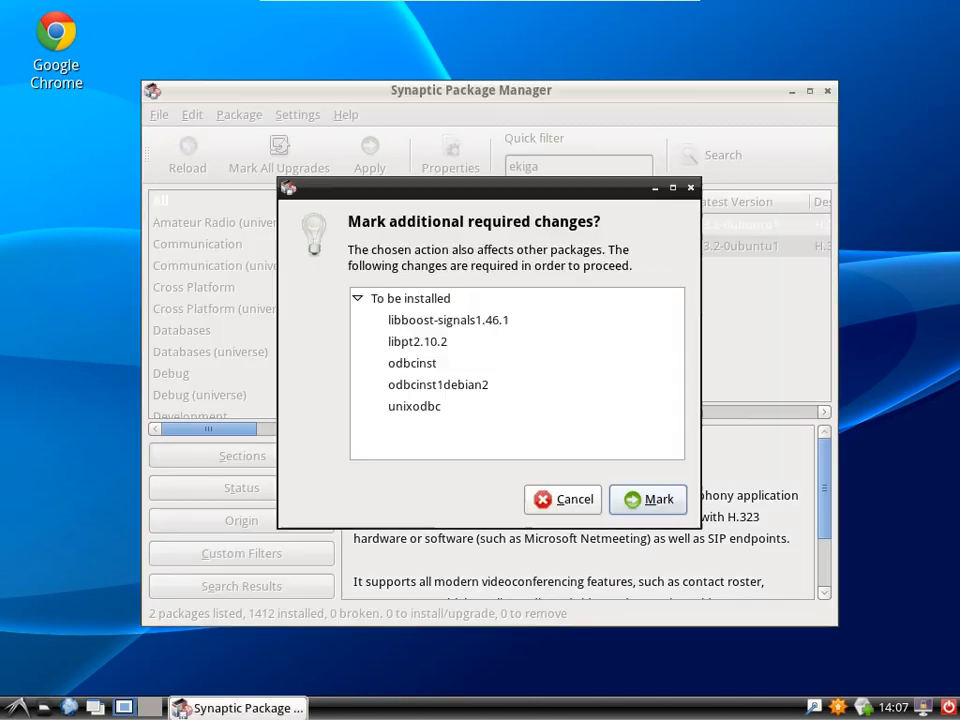
click(658, 498)
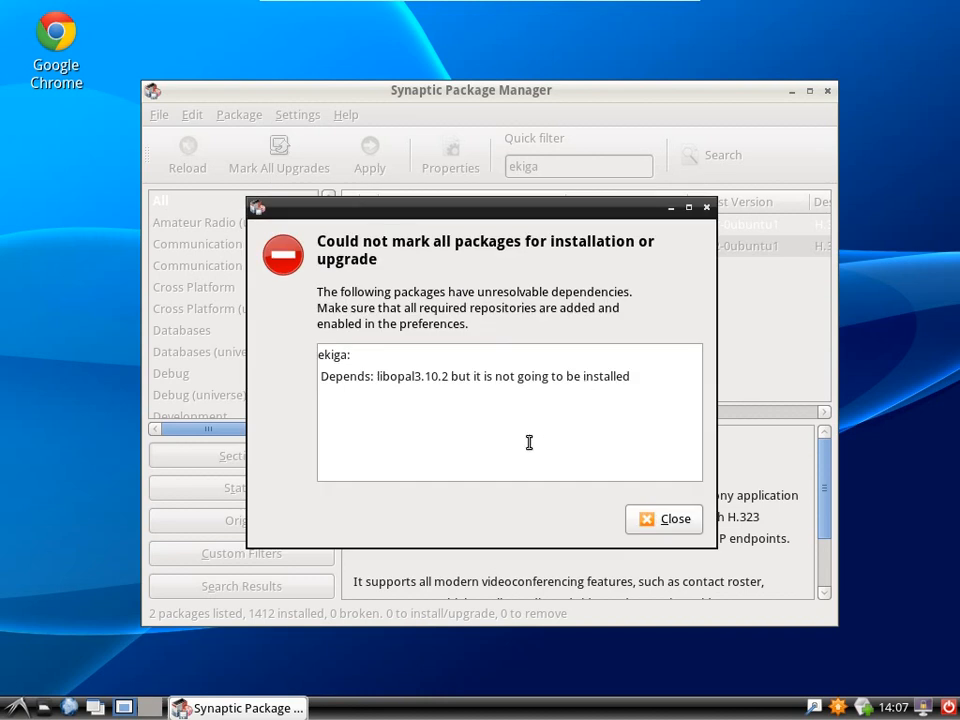
click(664, 518)
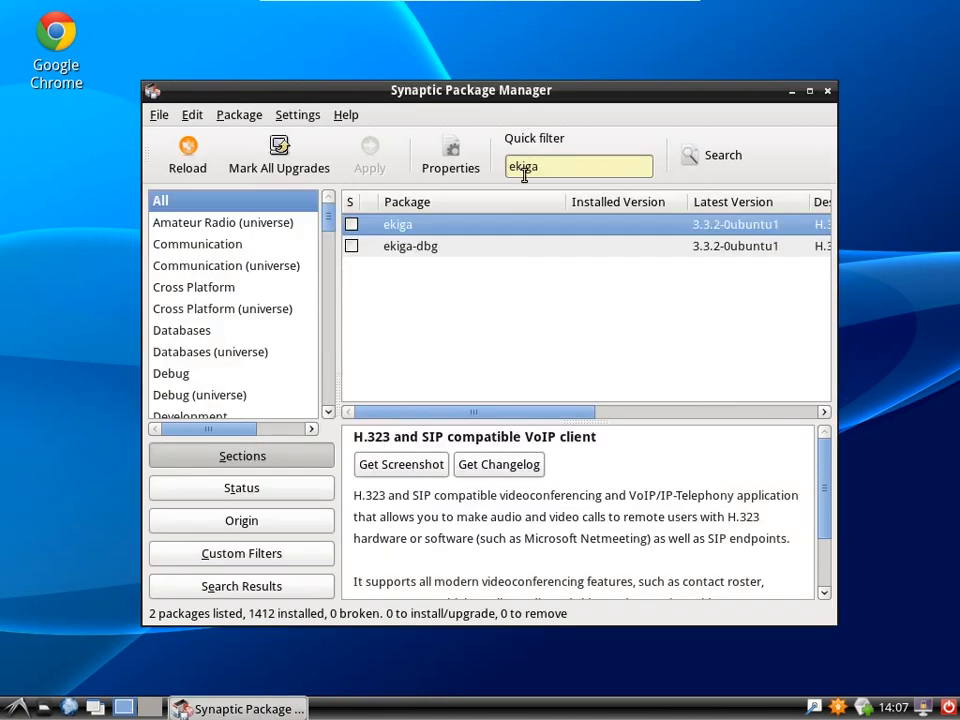
Mark libopal3.10.2 for installation, accepting extras and dismissing the broken-packages warning.
right_click(418, 288)
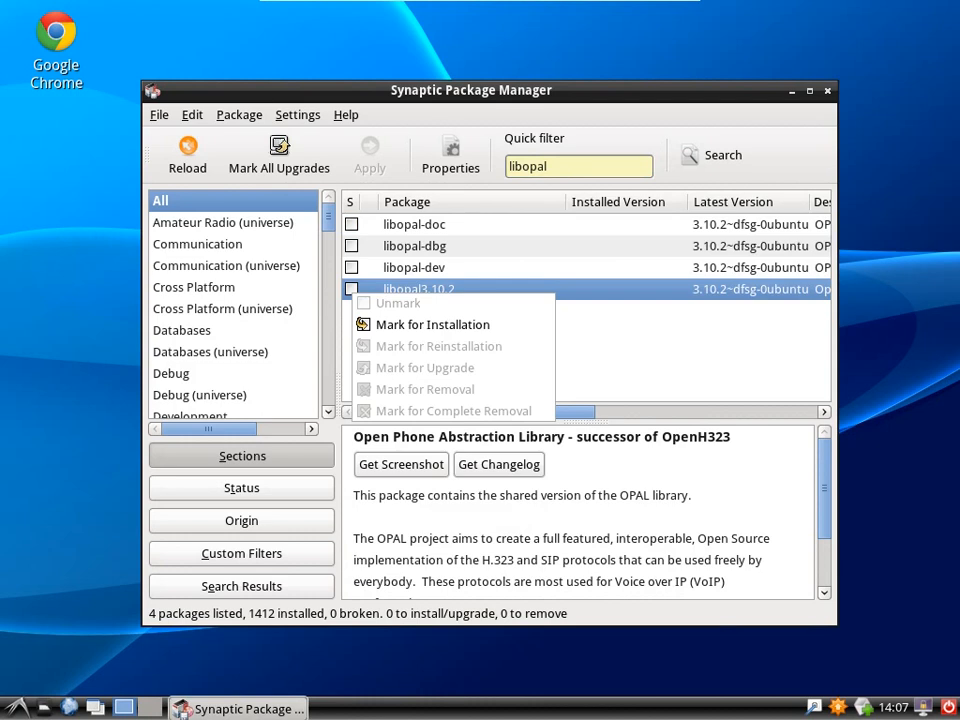
click(432, 324)
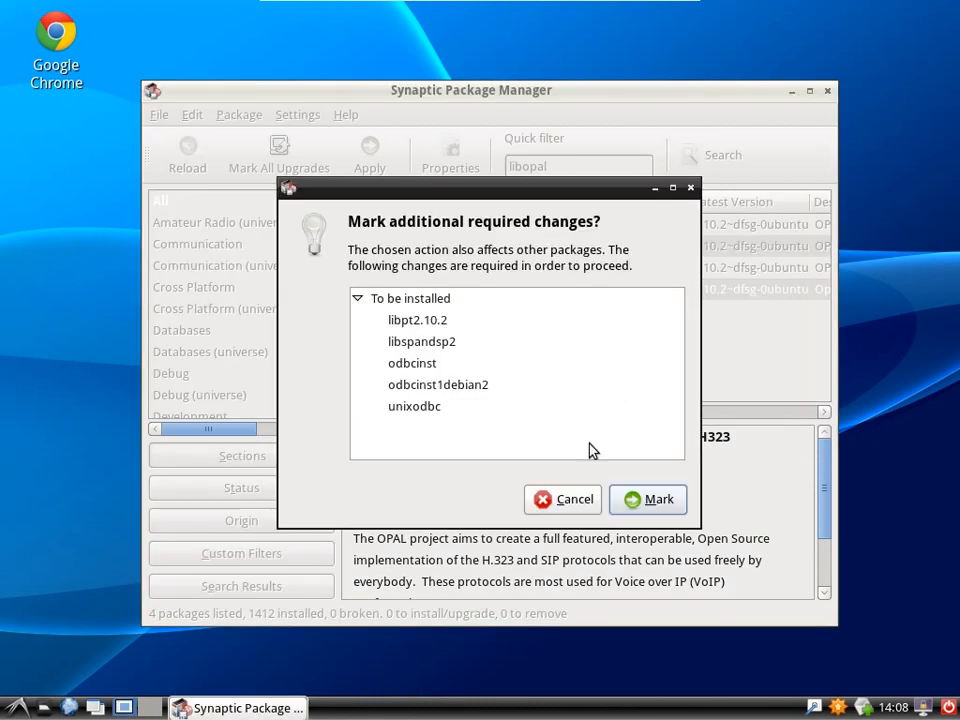
click(647, 499)
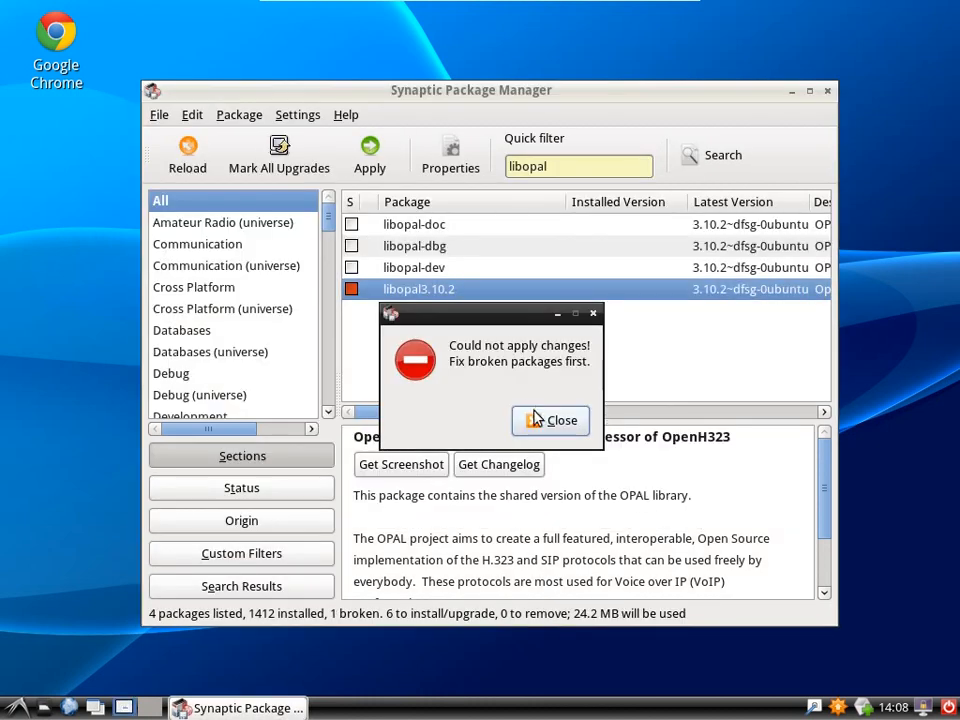
click(550, 420)
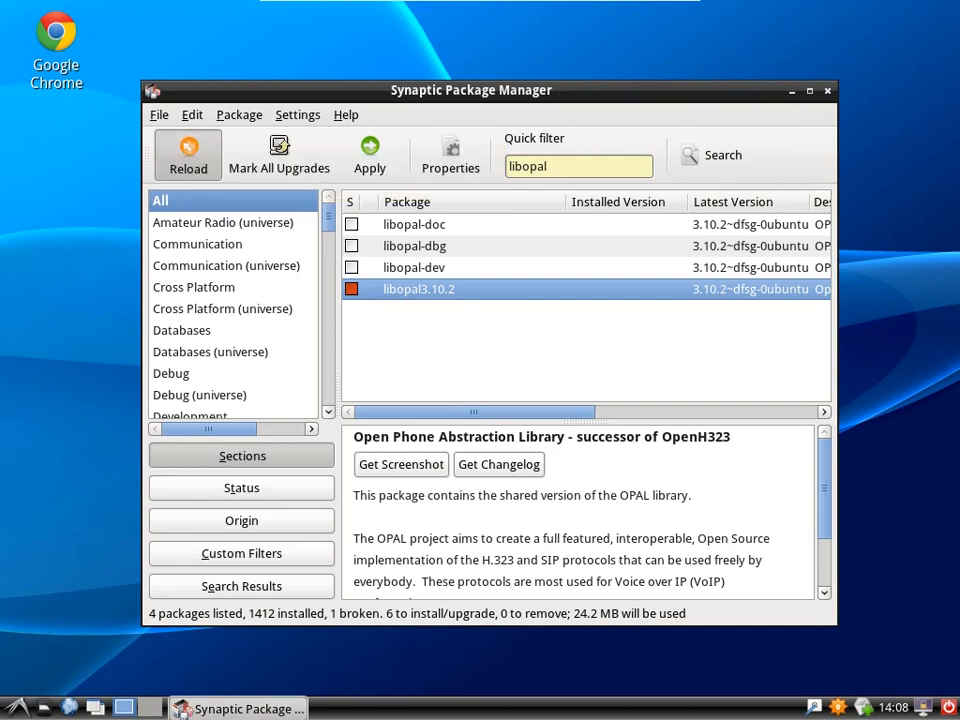
Reload the package lists, dismissing the repository-index and error-details dialogs.
click(188, 155)
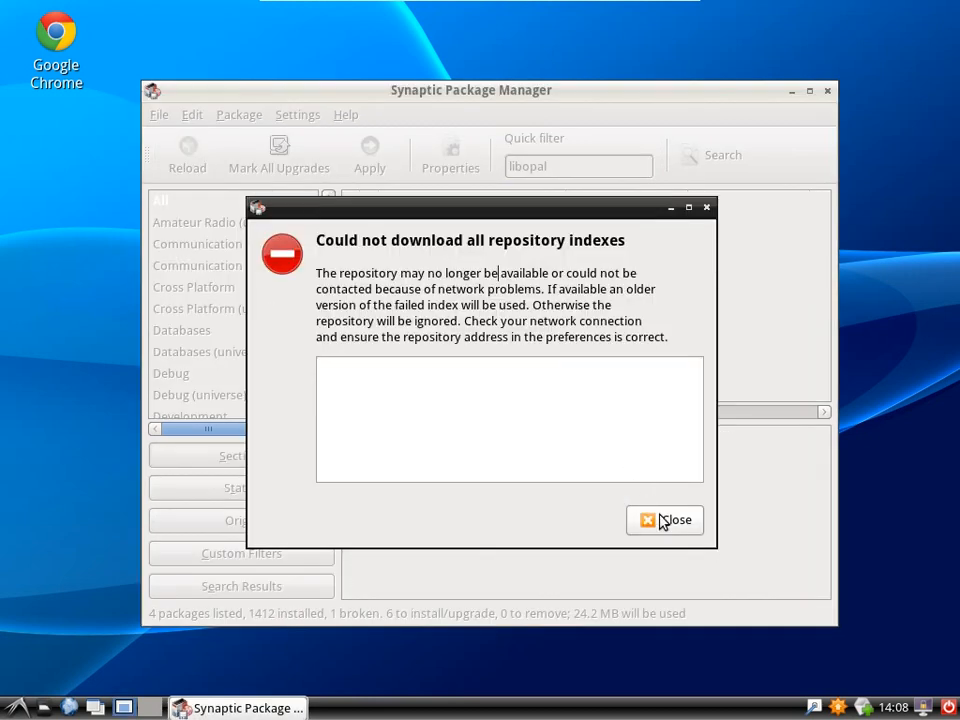
click(665, 519)
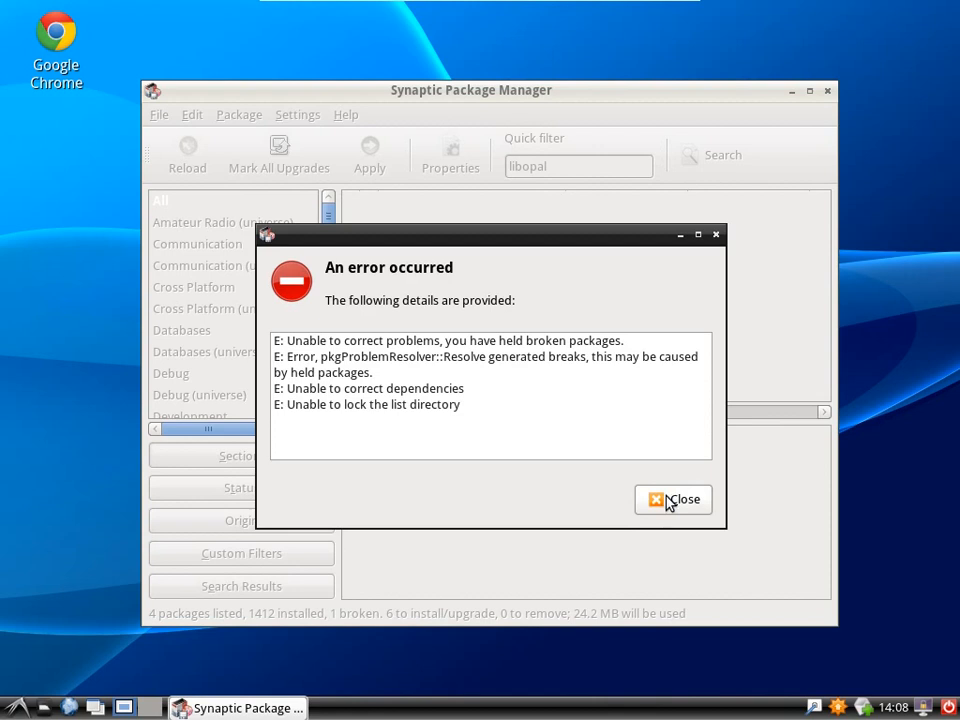
click(673, 499)
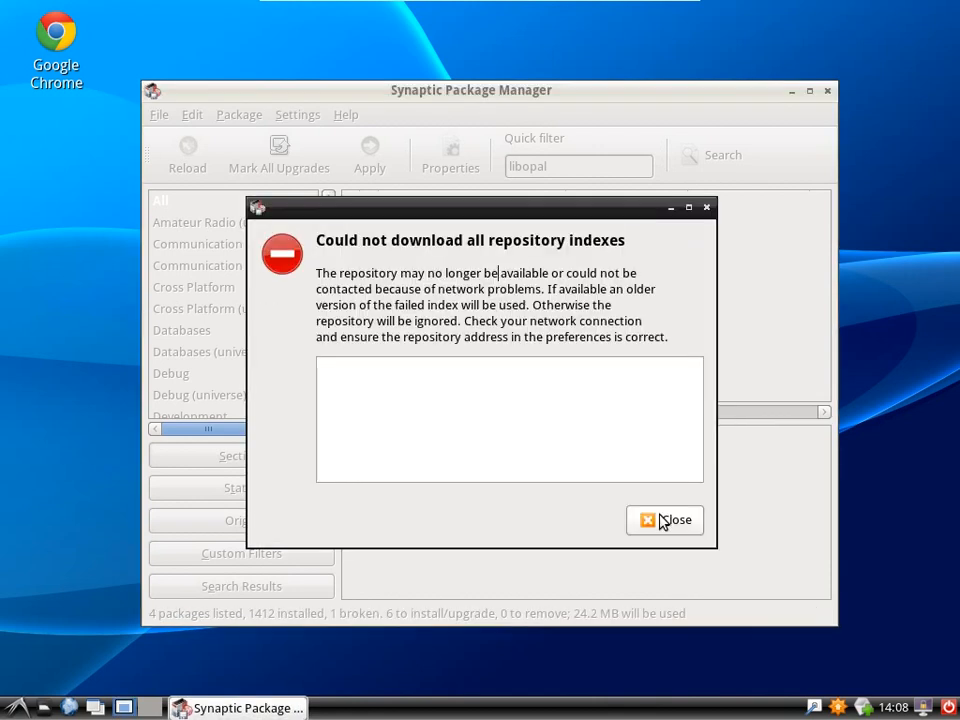
click(664, 520)
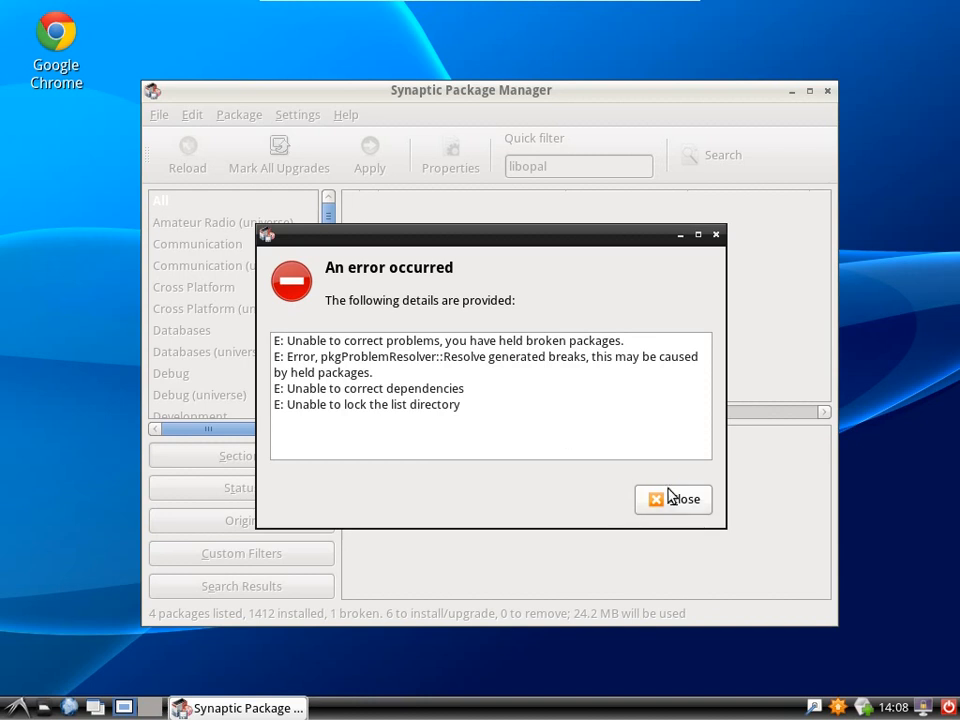
click(673, 499)
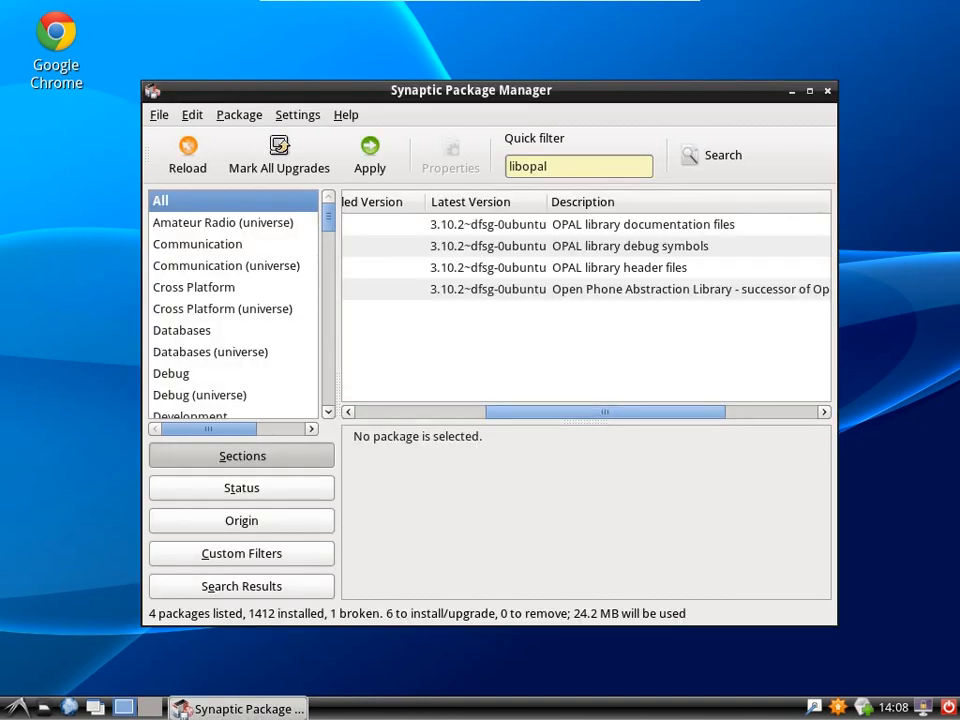
Quit Synaptic Package Manager via File > Quit.
click(158, 114)
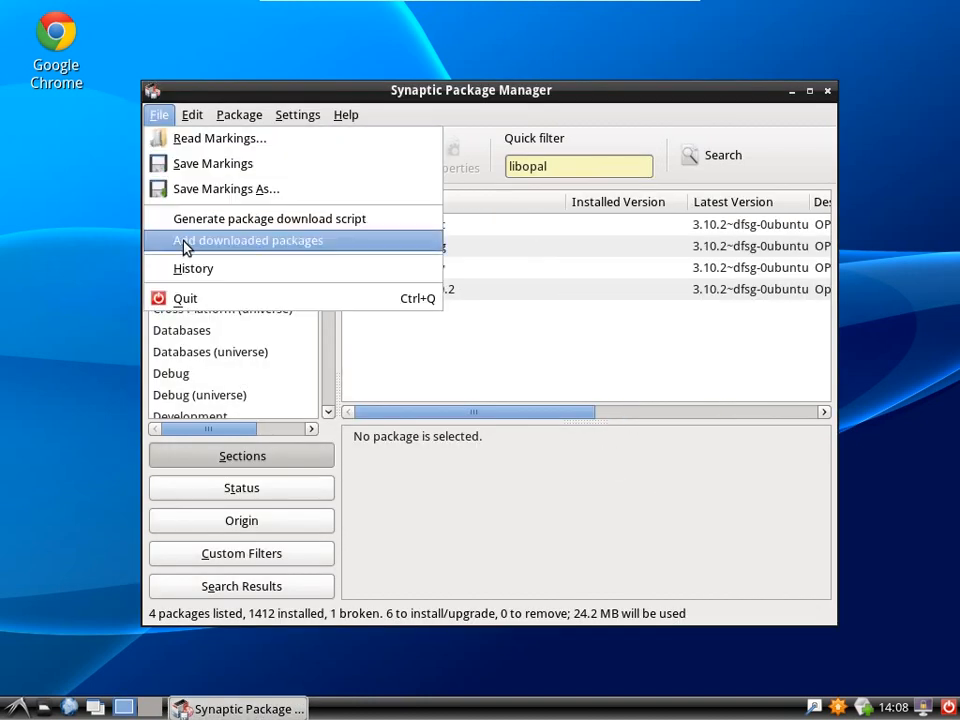
click(185, 298)
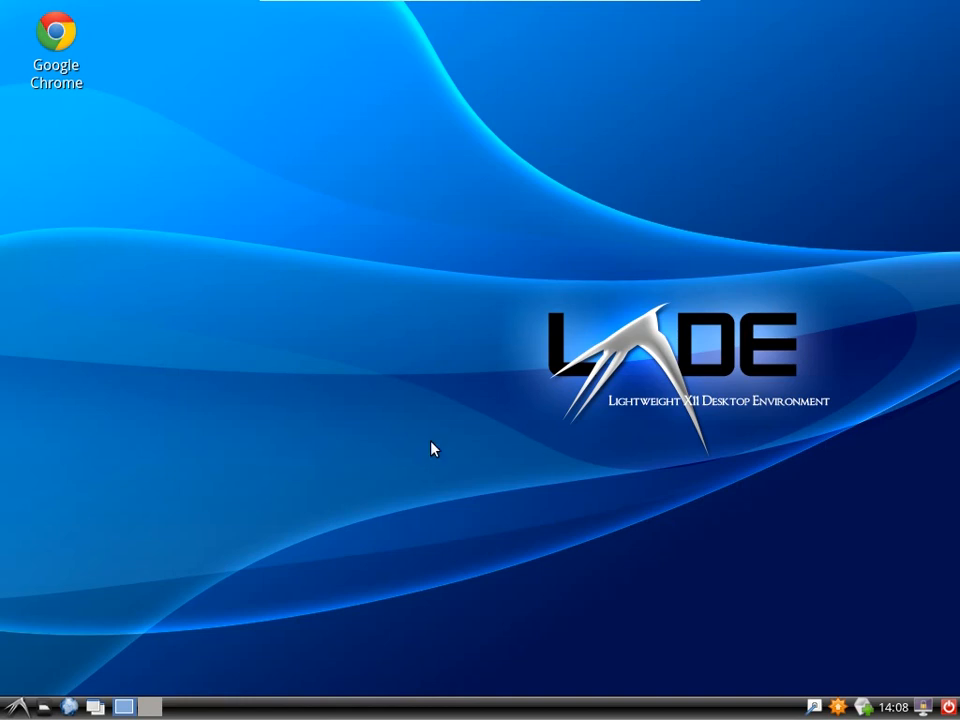
Launch XTerm from System Tools and run 'apt-cache show ekiga'.
click(13, 707)
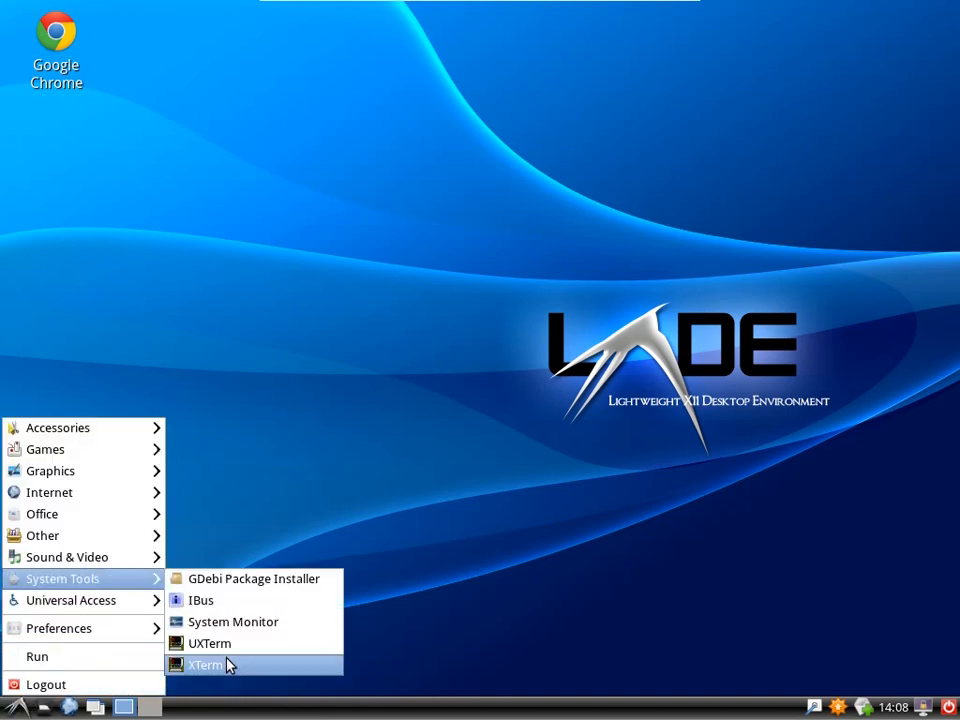
click(206, 665)
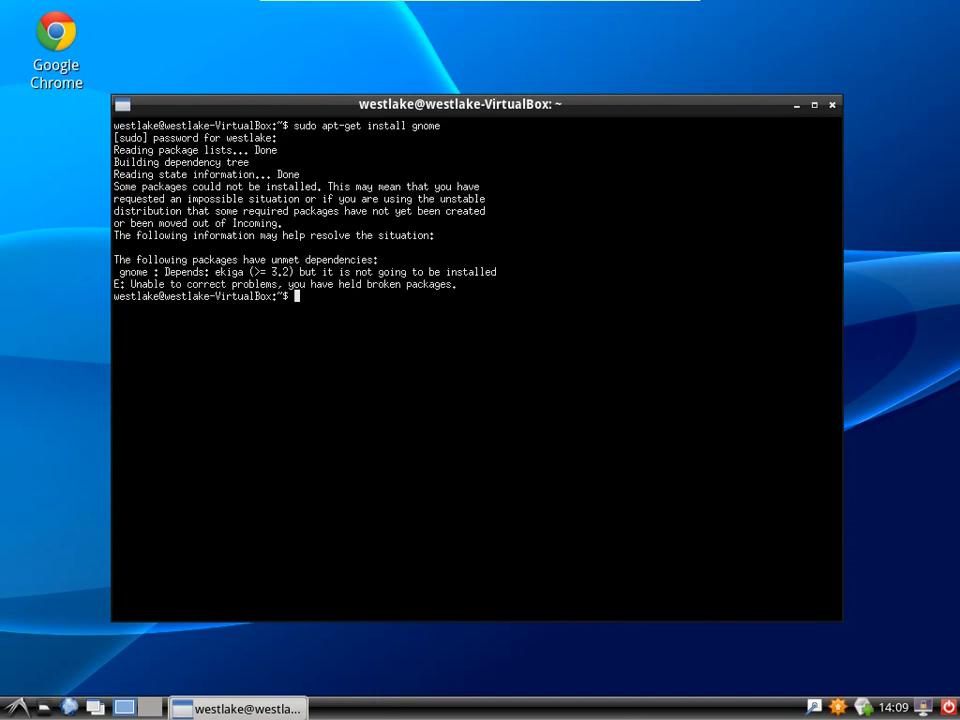
text(apt-cache show ekiga)
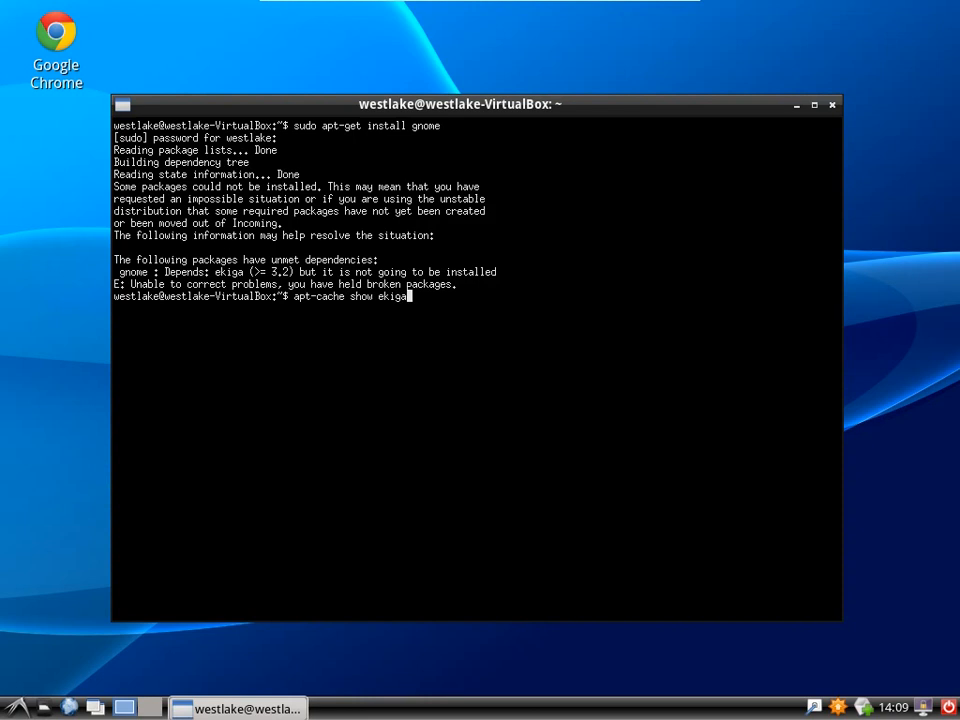
key(Return)
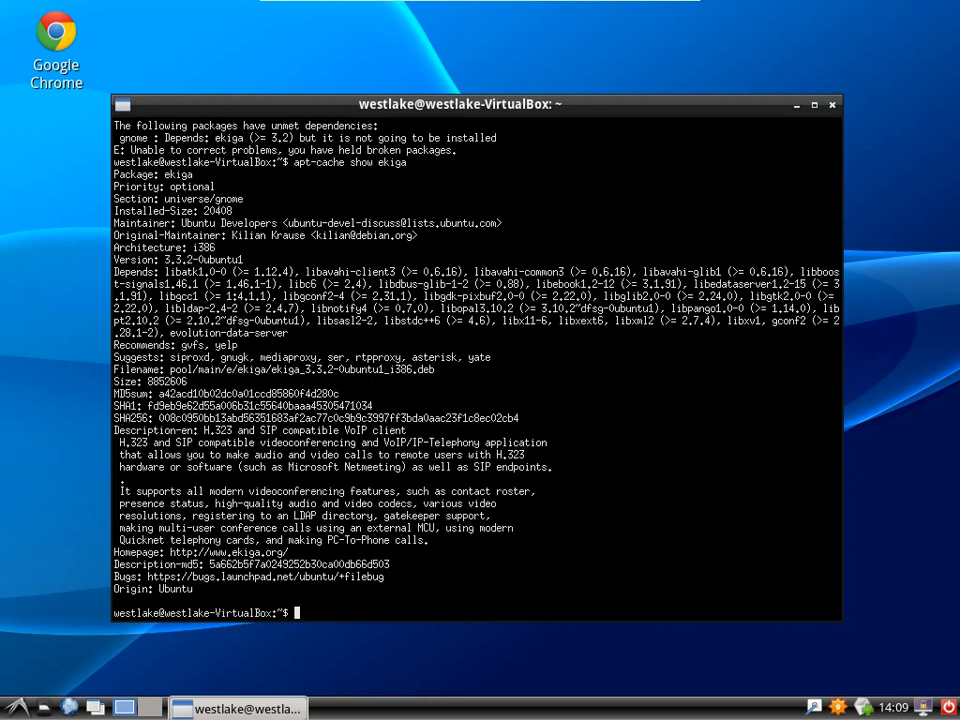
Try 'sudo apt-get --ignore-hold install gnome' and '-u install gnome', then run 'dpkg --get-selections |less'.
text(sudo apt-get --ignore-hold install gnome)
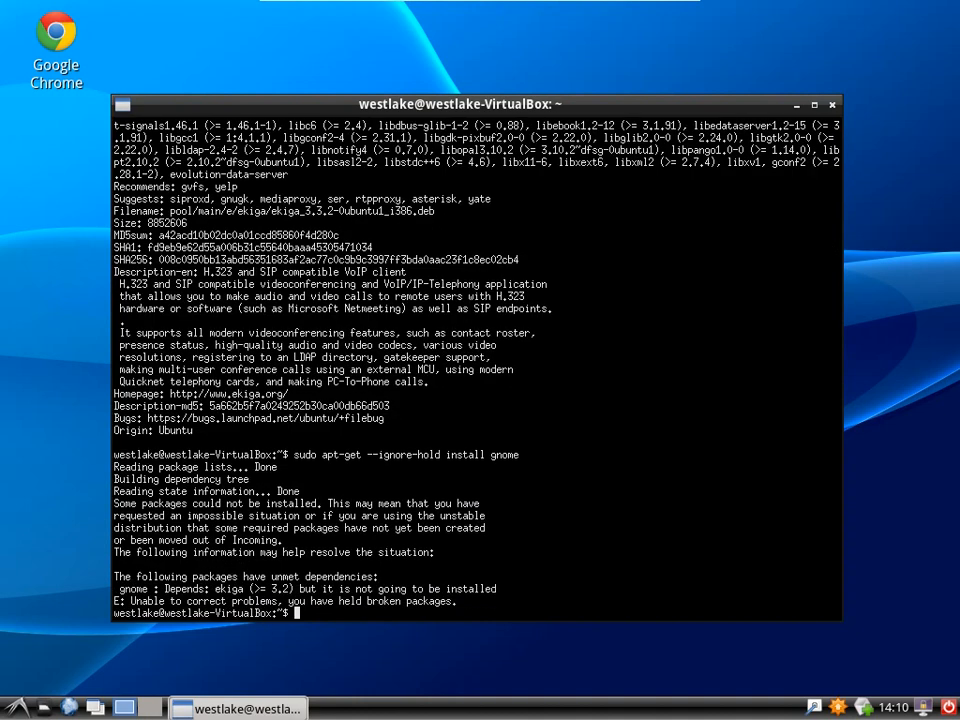
text(sudo apt-get -u install gnome)
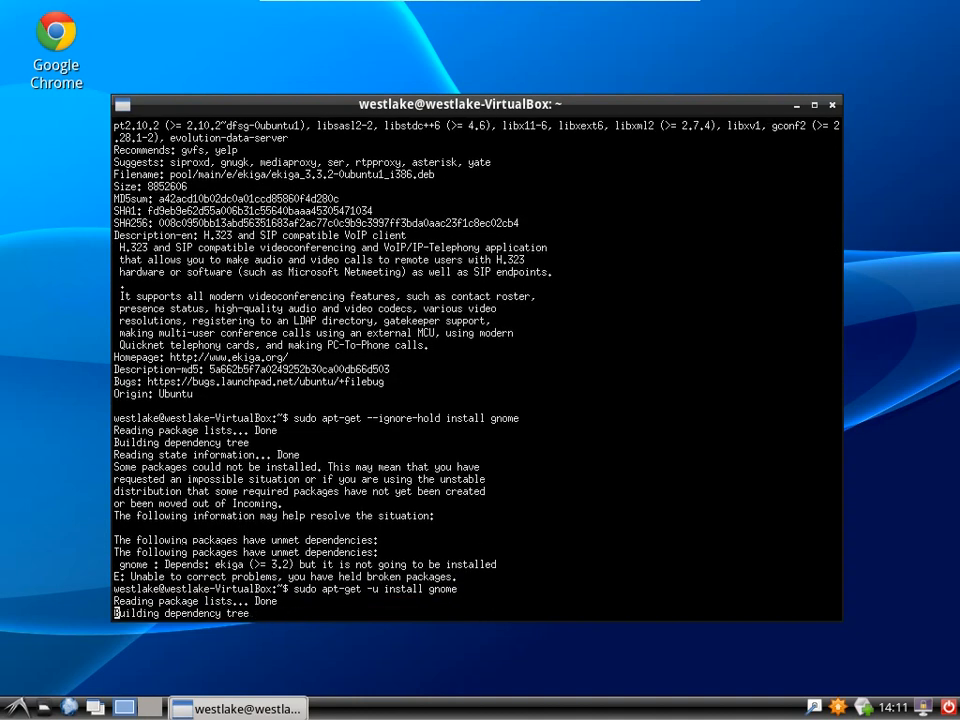
text(dpkg --get-selections |less)
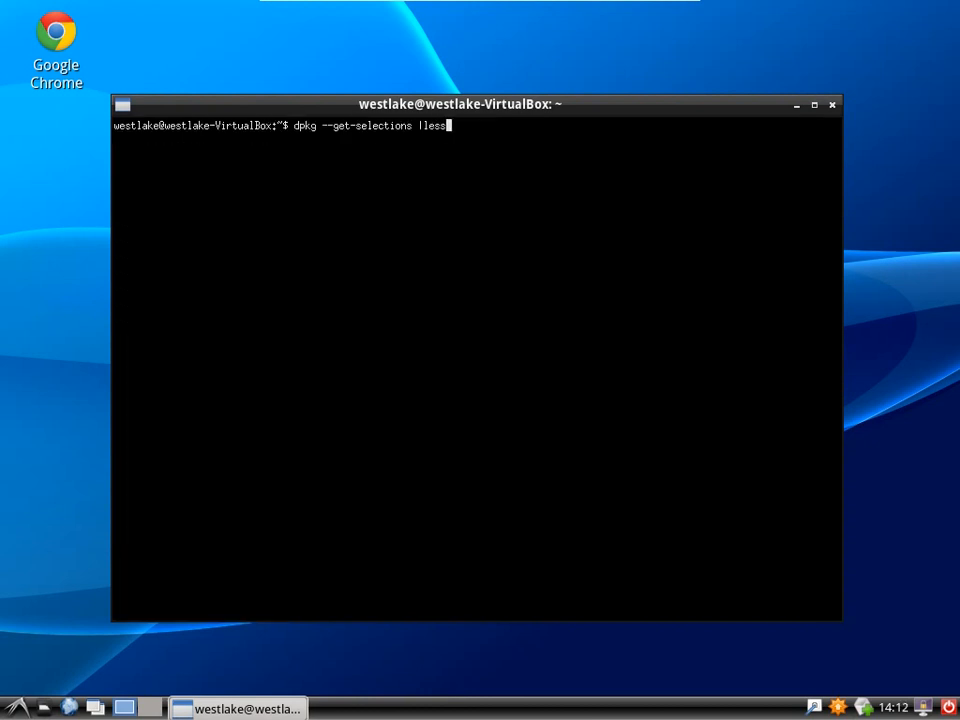
key(Return)
text(p)
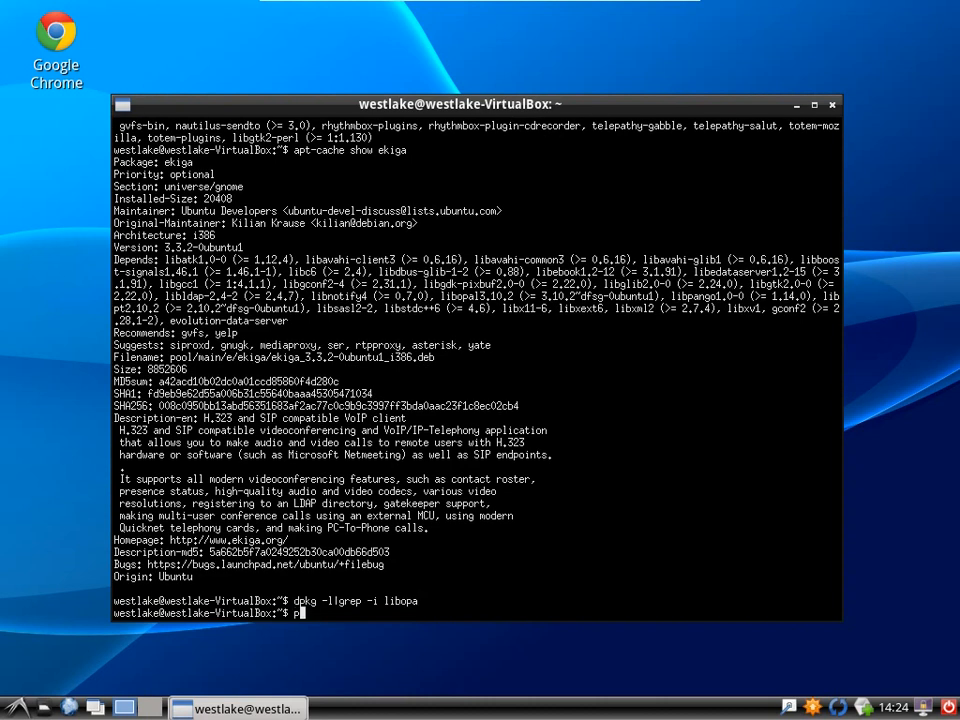
click(15, 707)
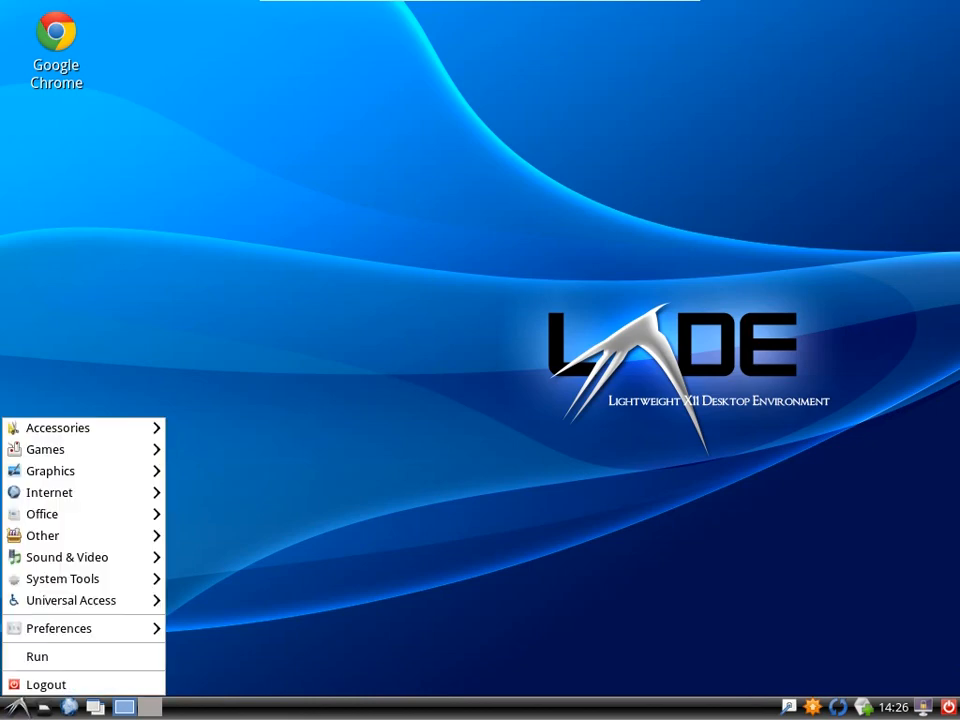
Log out of the LXDE session and log in on the text console.
click(46, 684)
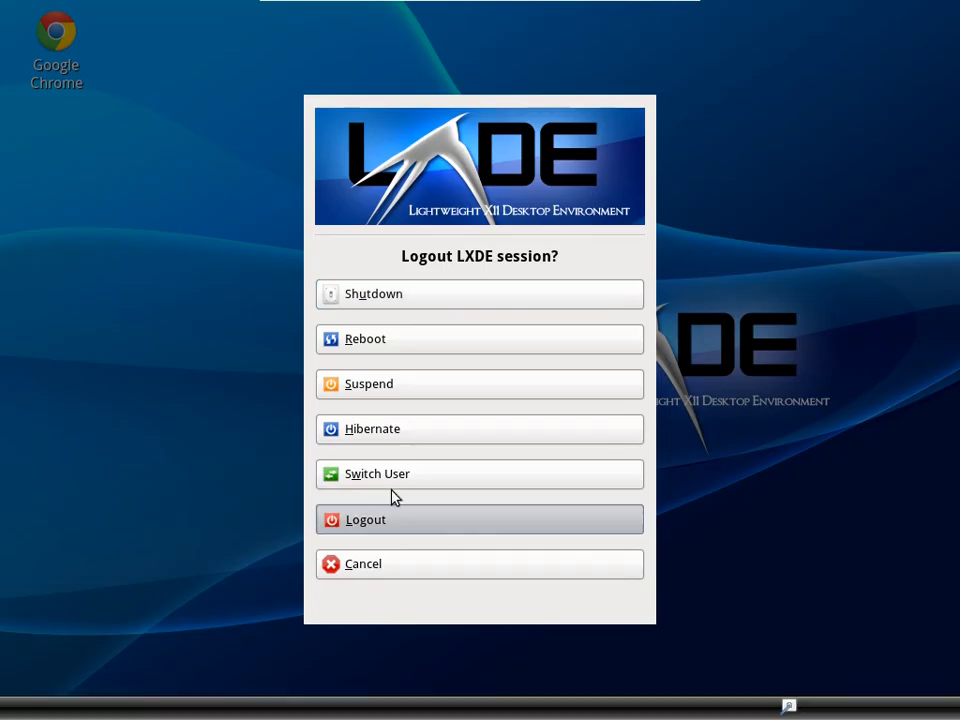
click(479, 519)
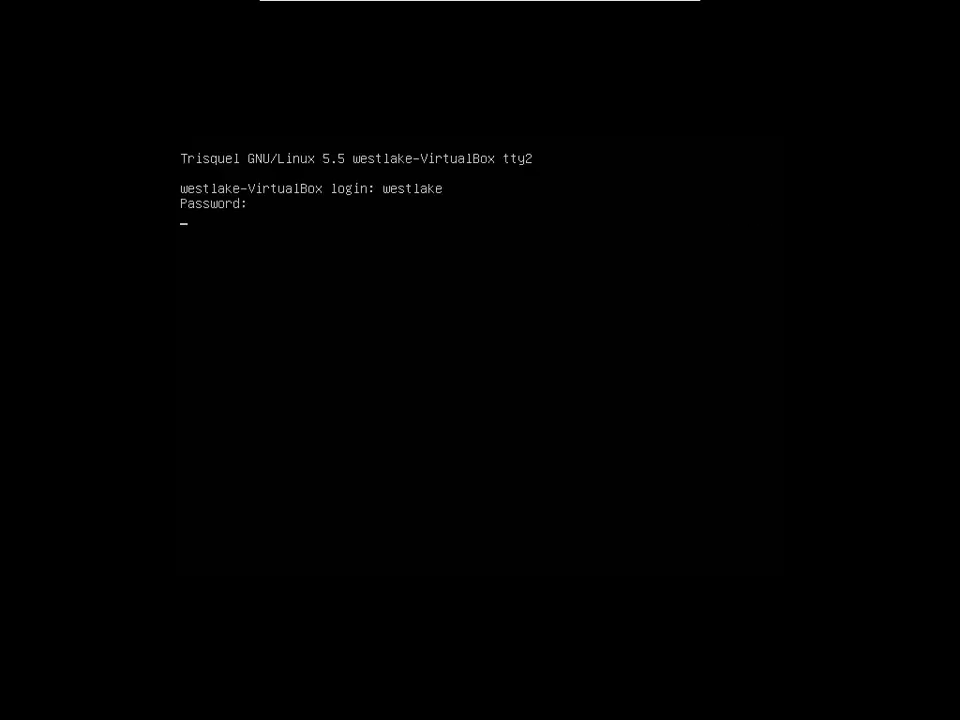
key(Return)
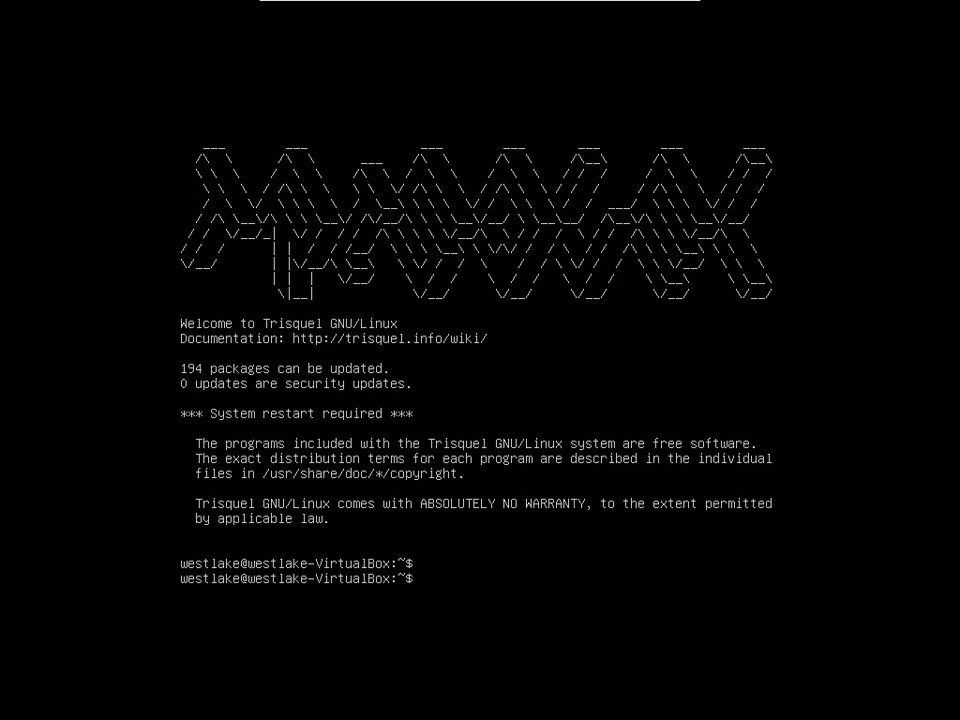
Begin typing 'sudo apt-cache show e' at the console prompt.
text(apt-)
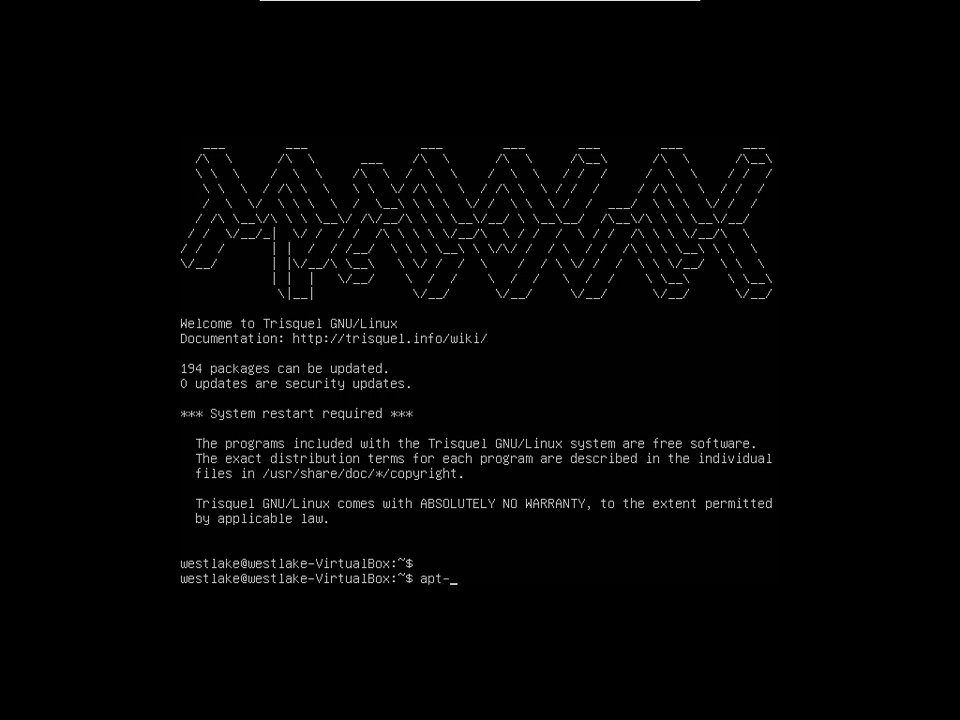
text(sudo apt)
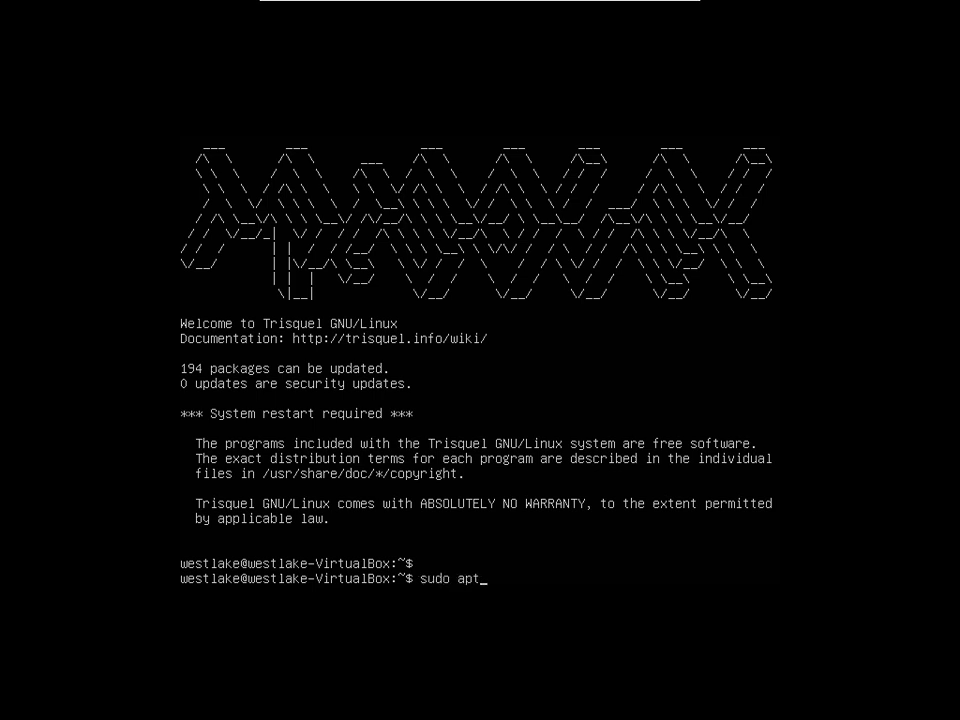
text(-cache show e)
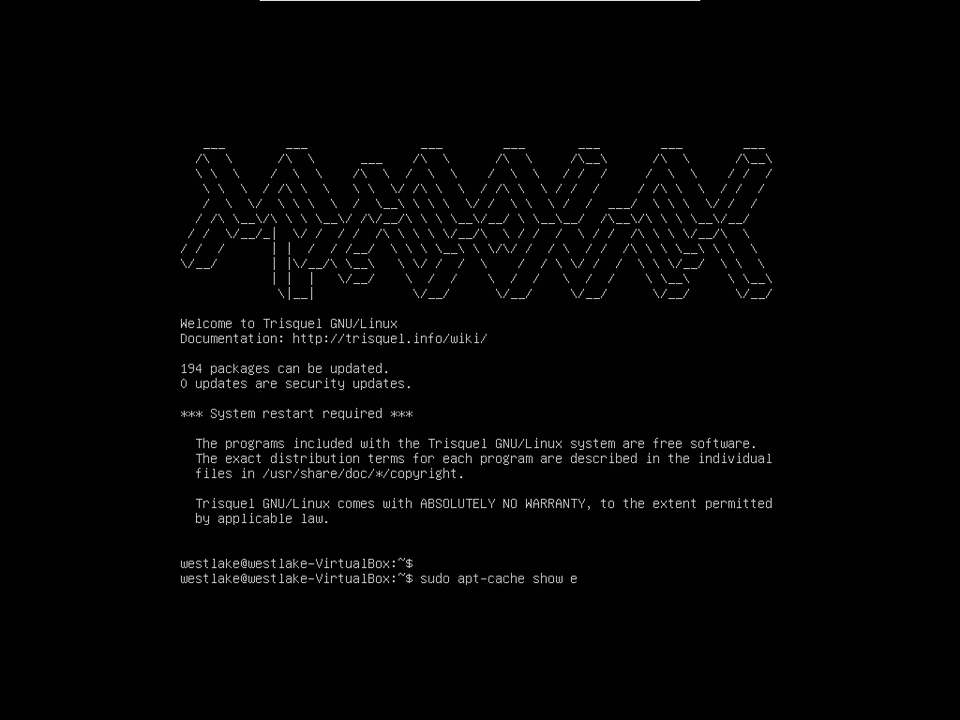